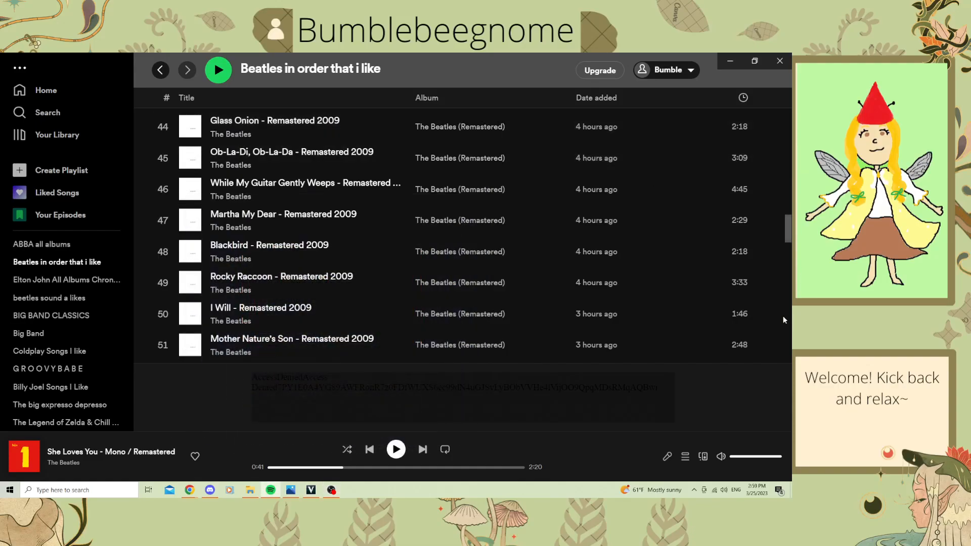
mouse_move(715, 313)
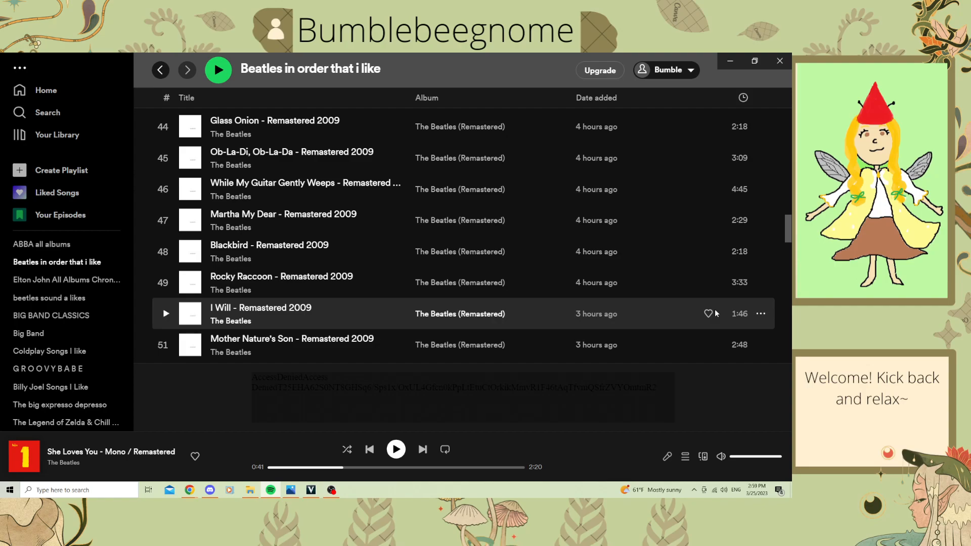
mouse_move(653, 208)
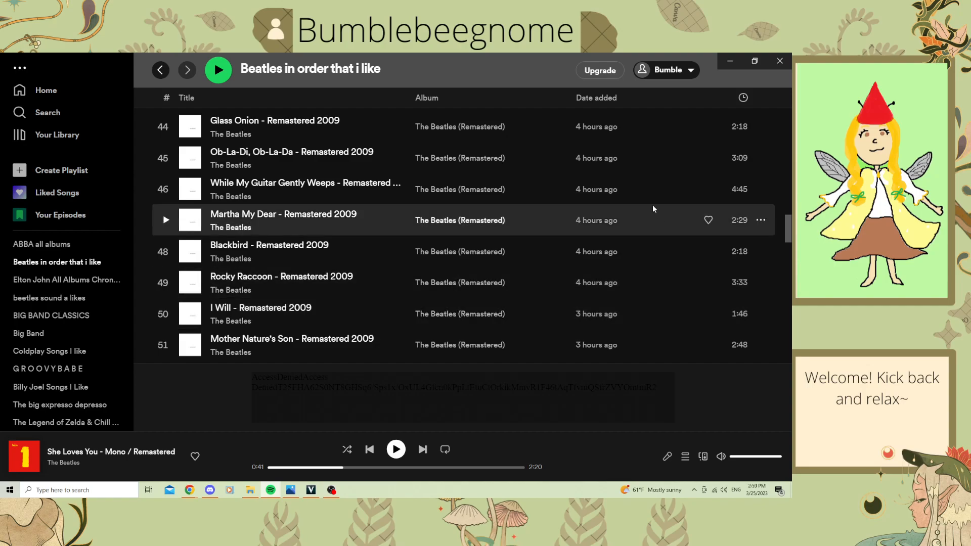
Step: Scroll down through the Beatles playlist tracks to around track 53 to review the titles
scroll(up, 3)
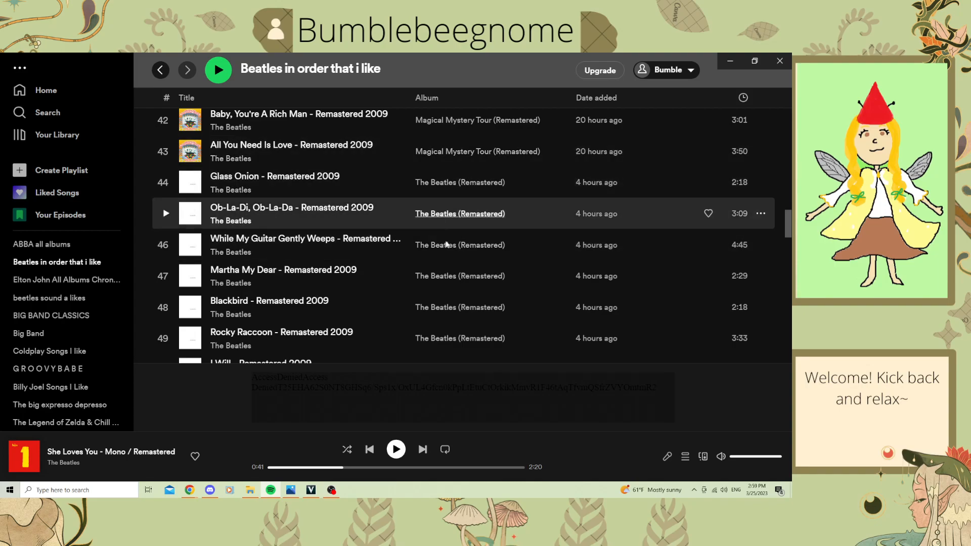
scroll(down, 3)
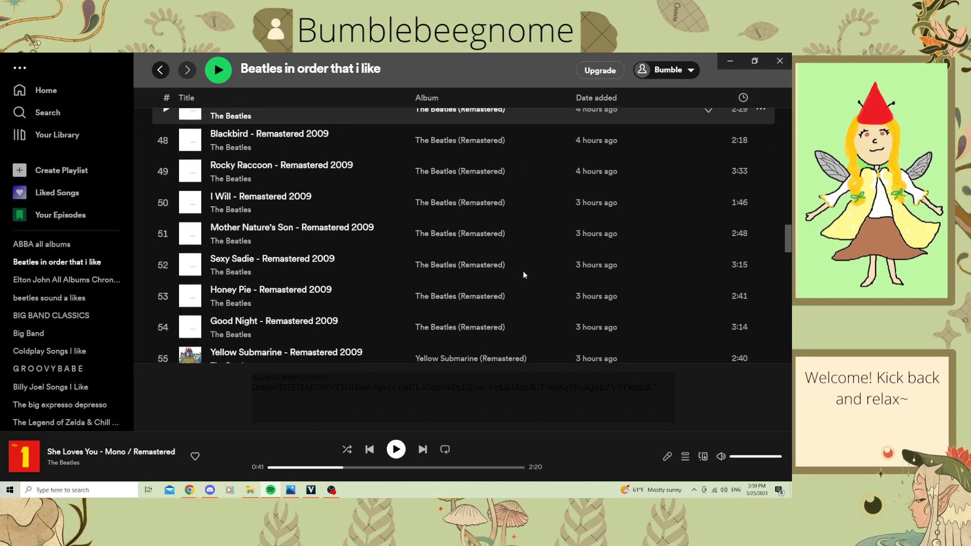
scroll(down, 3)
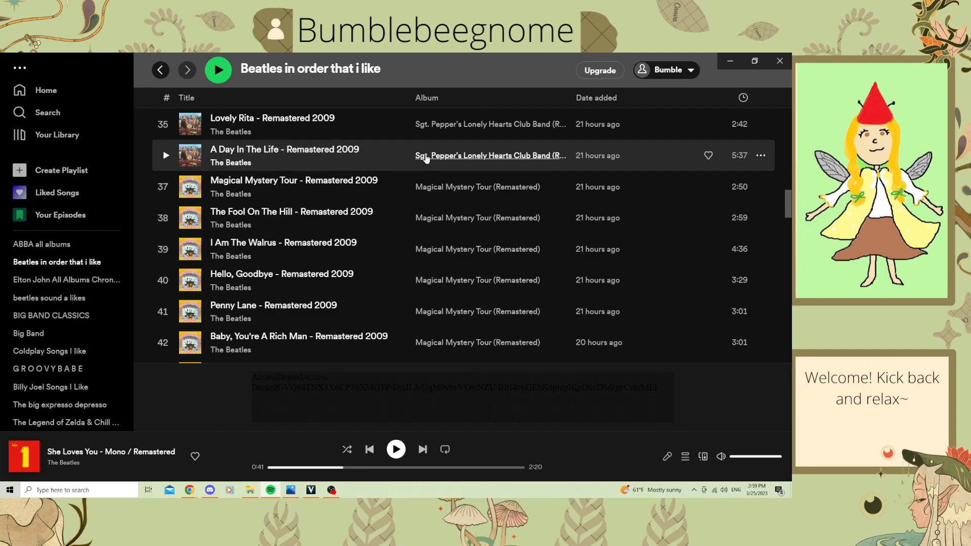
mouse_move(391, 249)
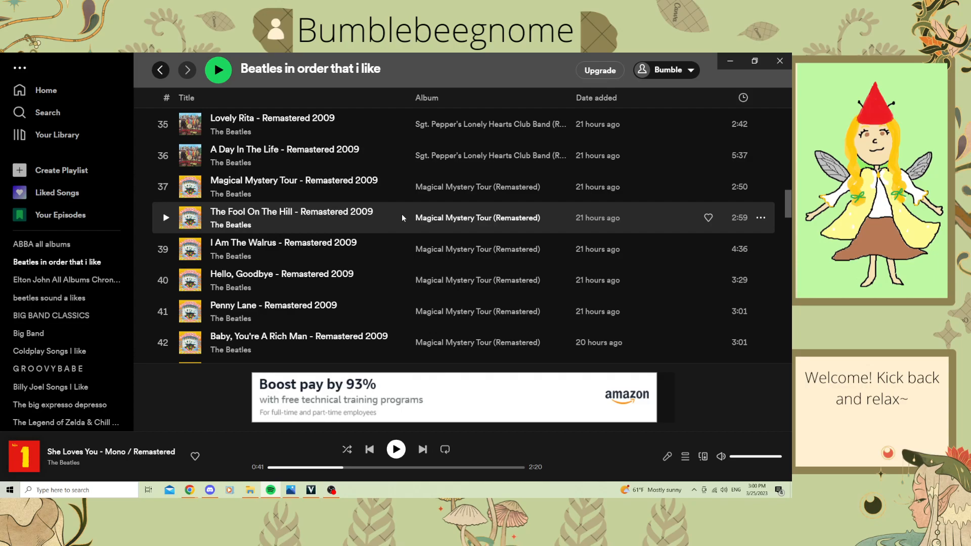
scroll(down, 3)
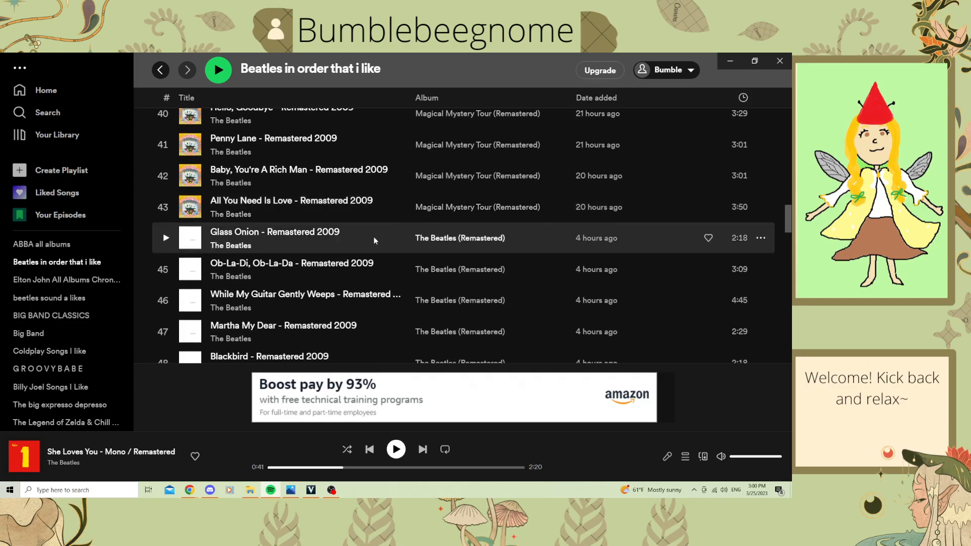
scroll(down, 3)
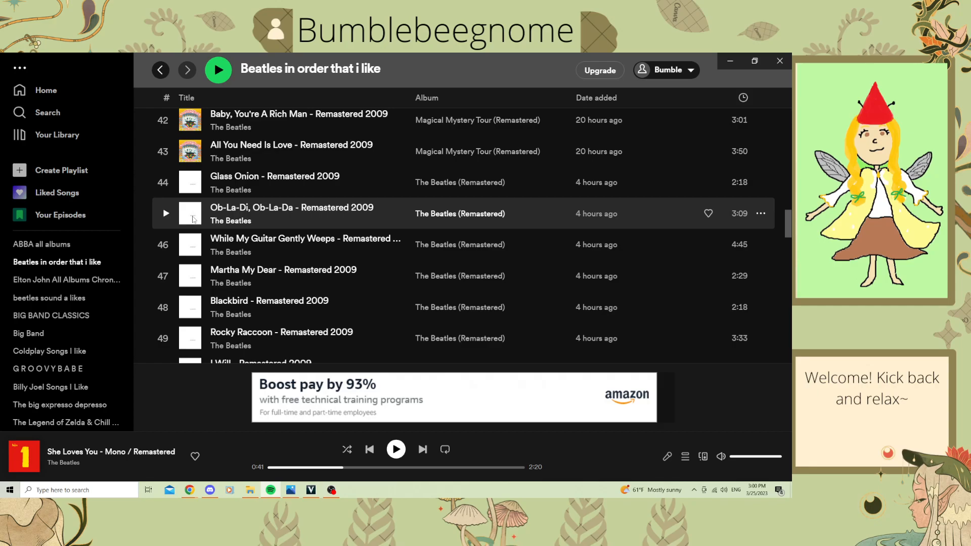
scroll(down, 3)
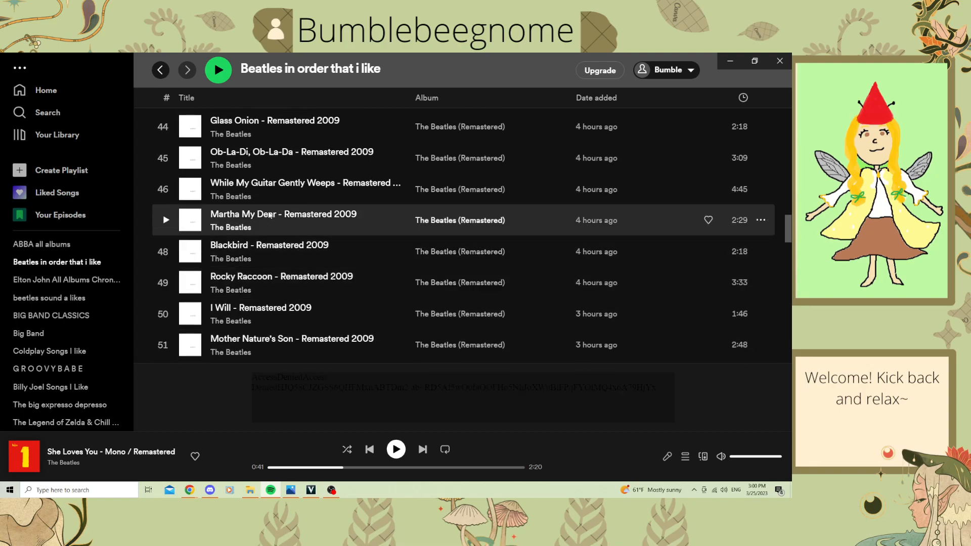
mouse_move(332, 189)
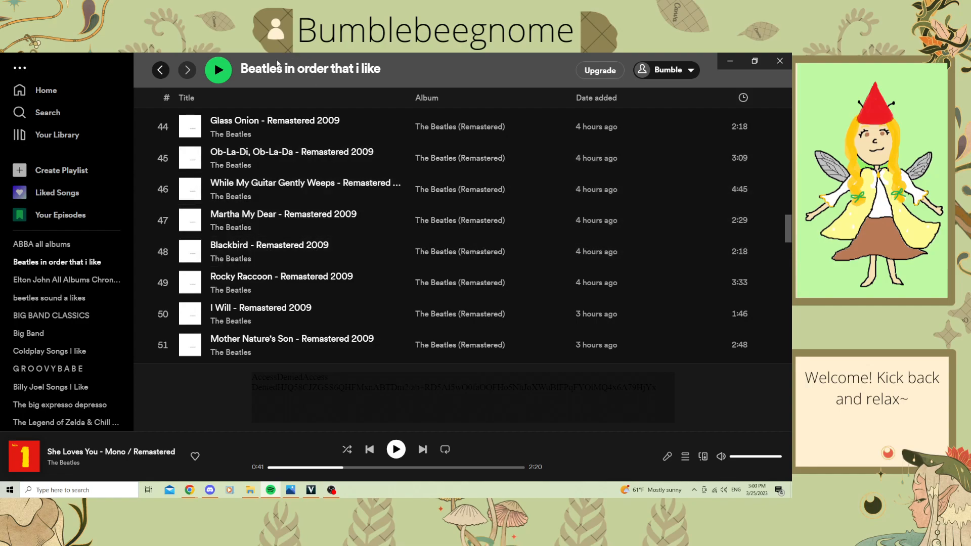
mouse_move(283, 189)
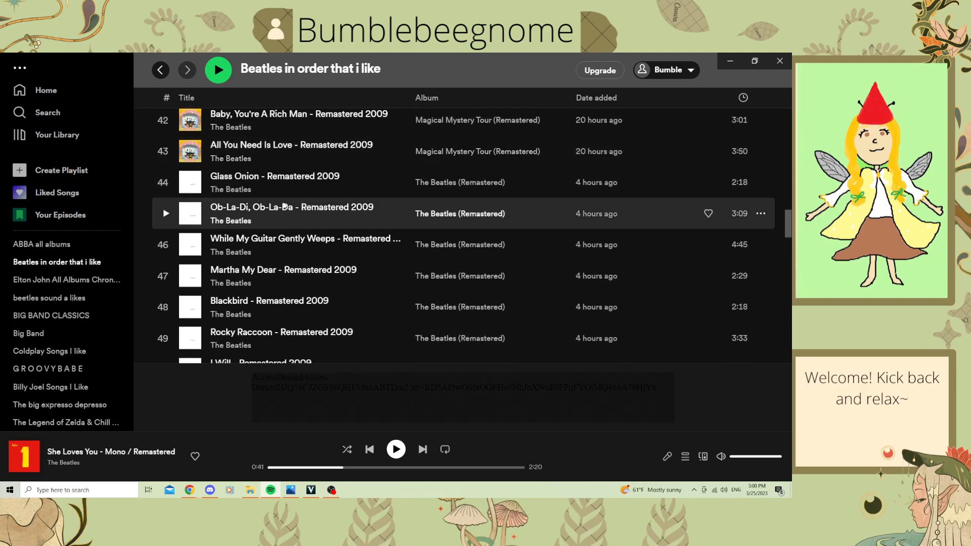
scroll(down, 3)
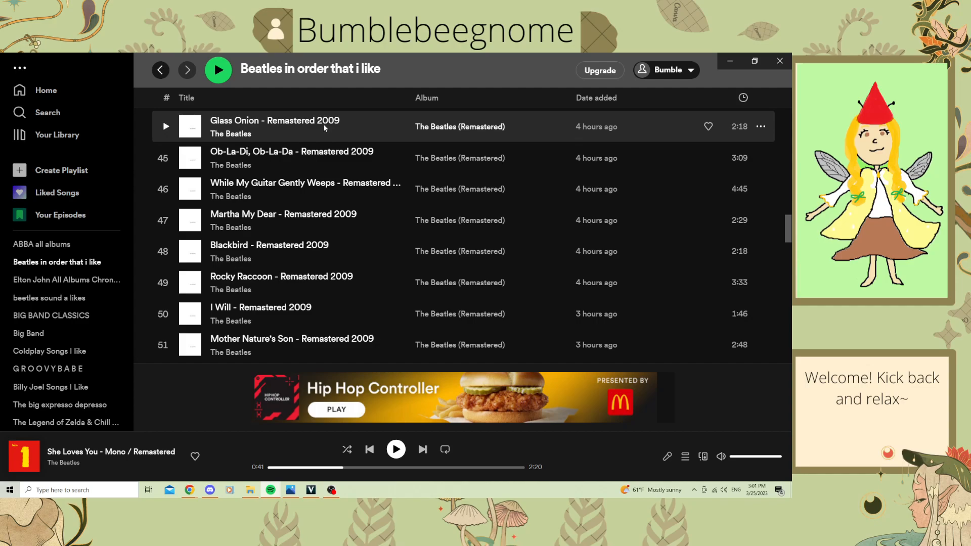
mouse_move(351, 157)
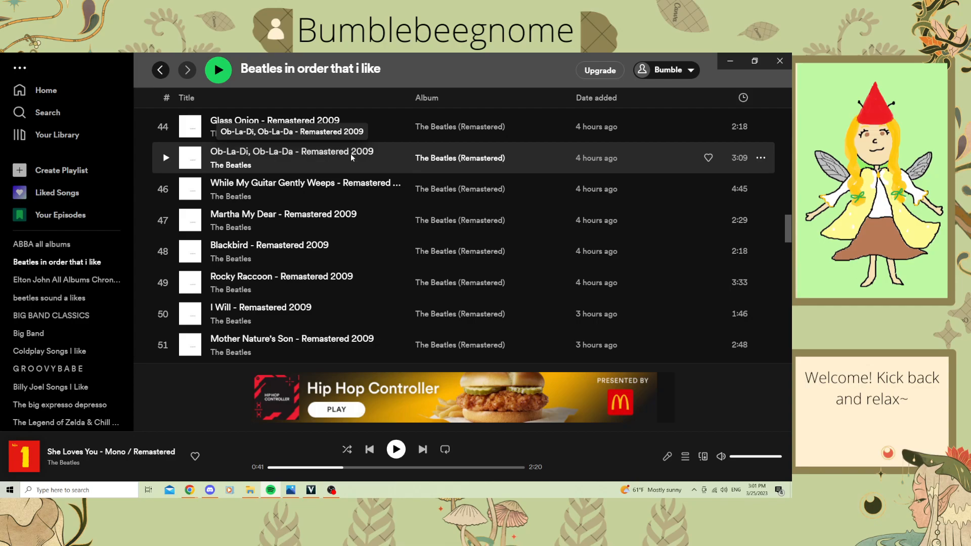
mouse_move(325, 189)
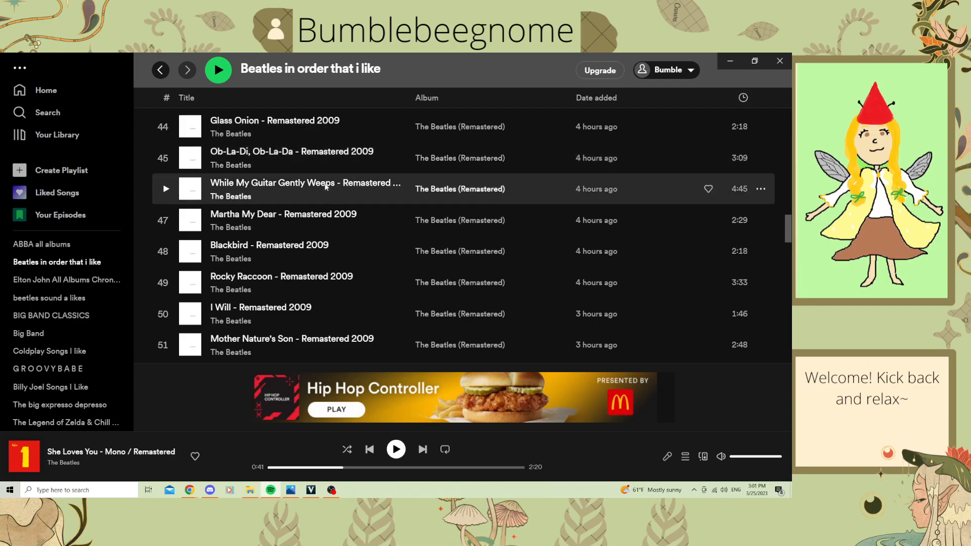
mouse_move(305, 184)
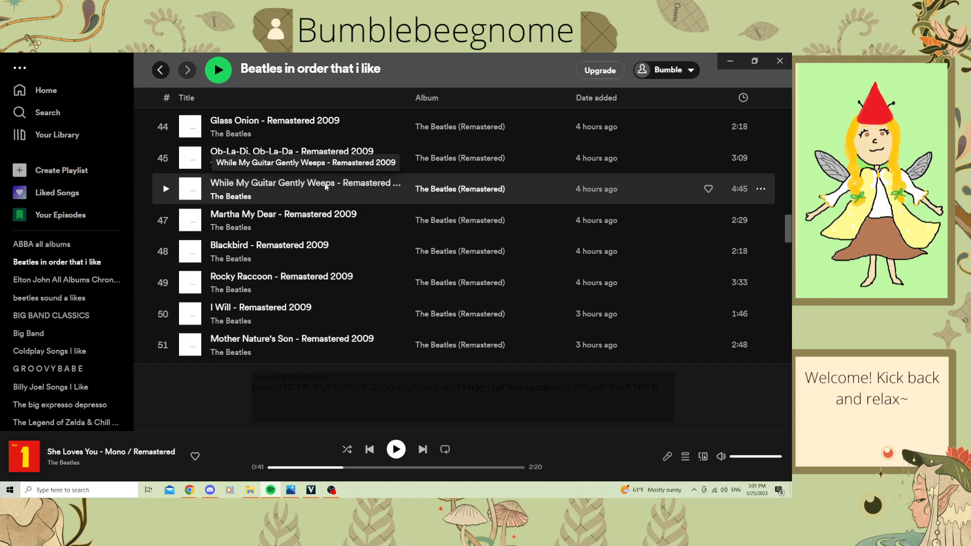
scroll(down, 3)
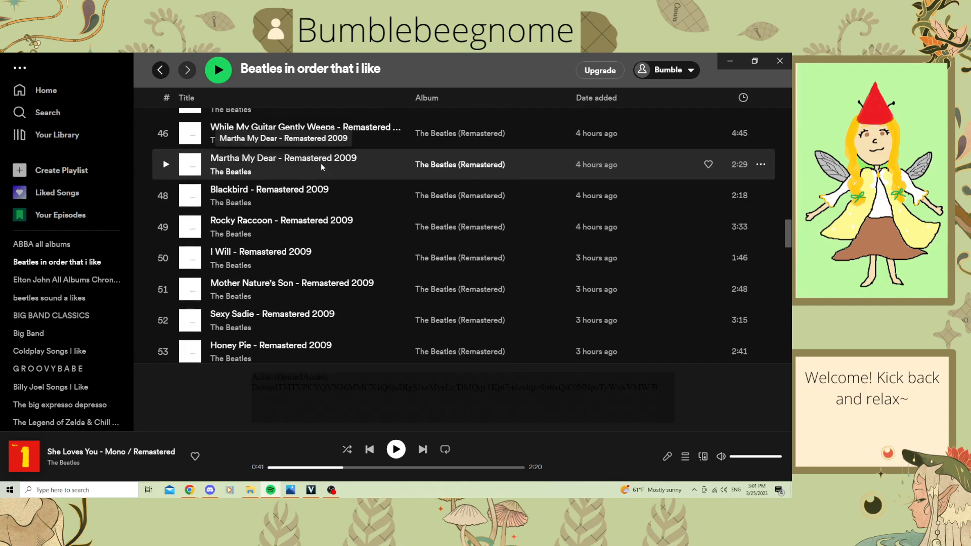
scroll(down, 3)
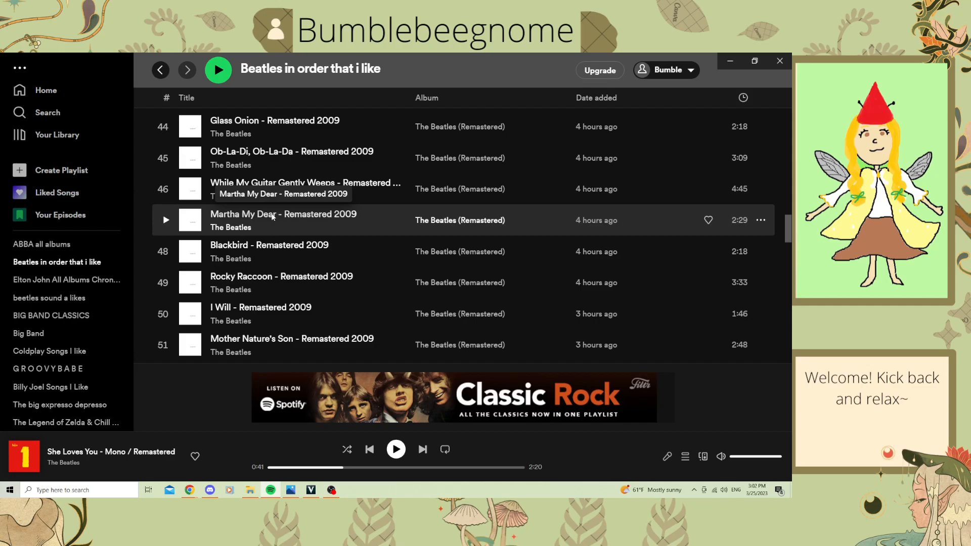
mouse_move(279, 217)
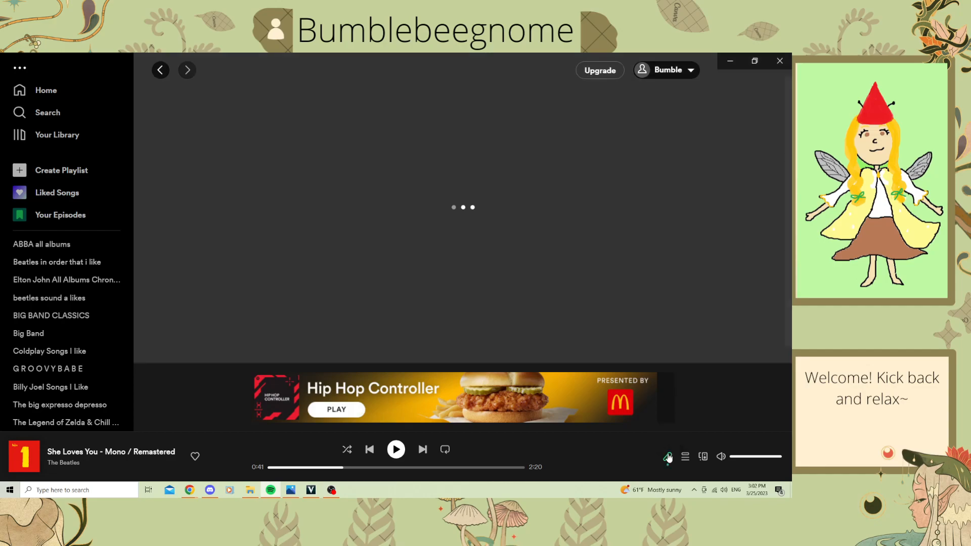
Step: Play Martha My Dear from the Beatles playlist and scroll through its lyrics
click(57, 261)
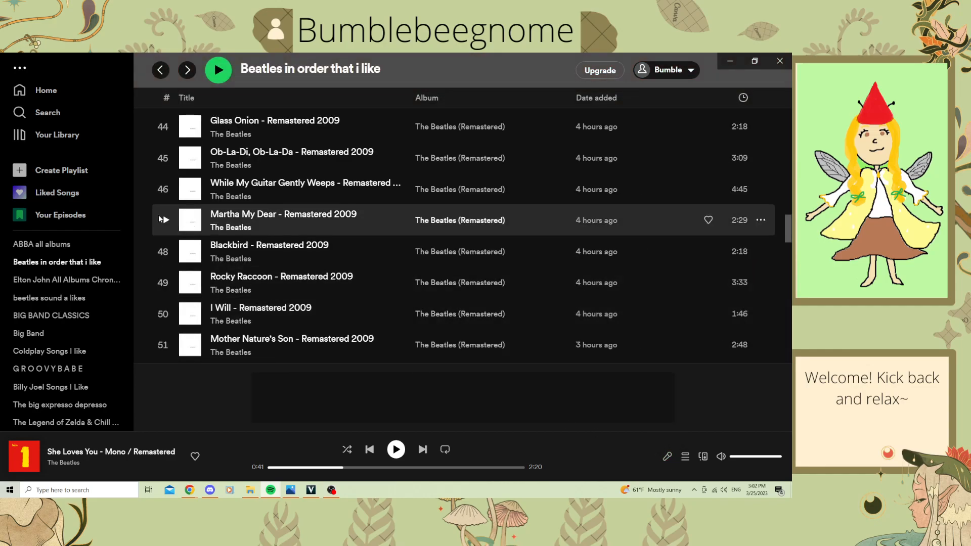
click(164, 220)
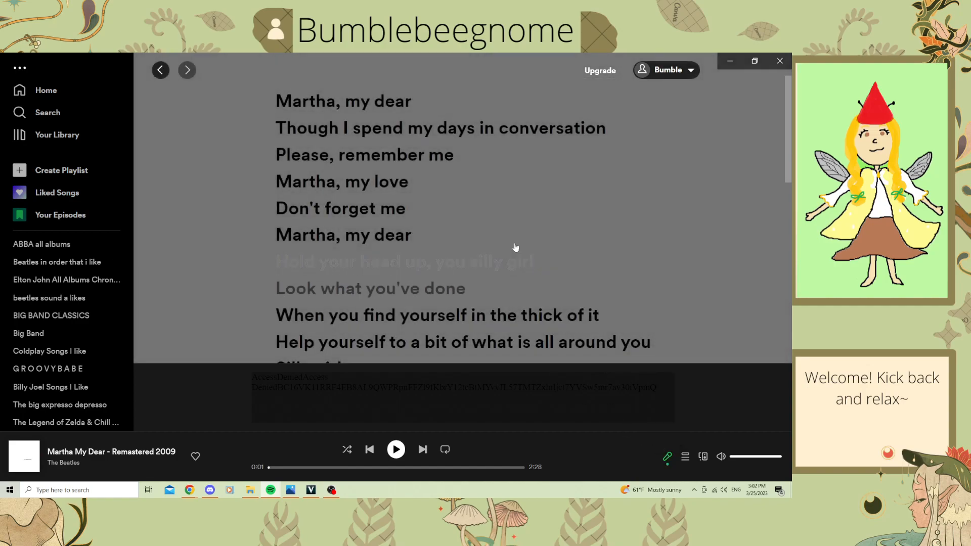
scroll(down, 3)
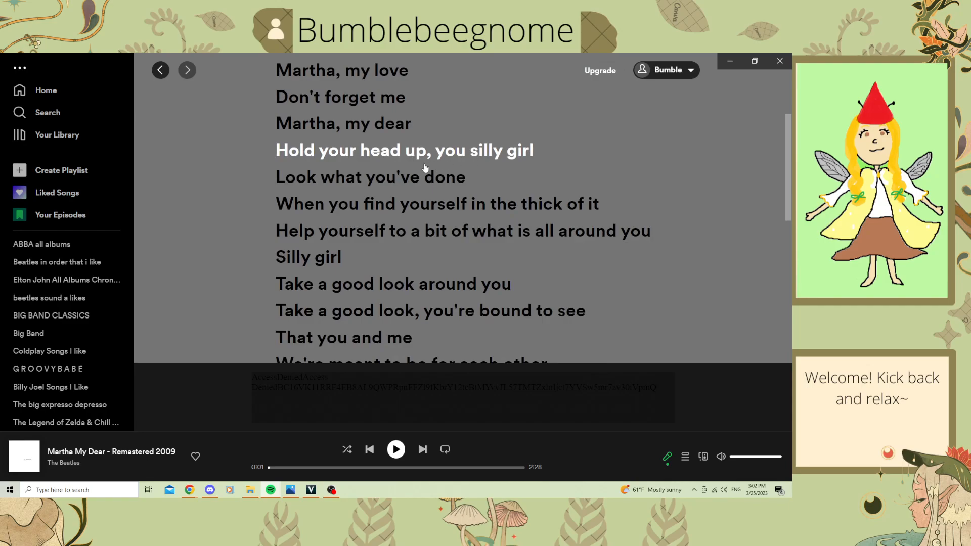
scroll(down, 3)
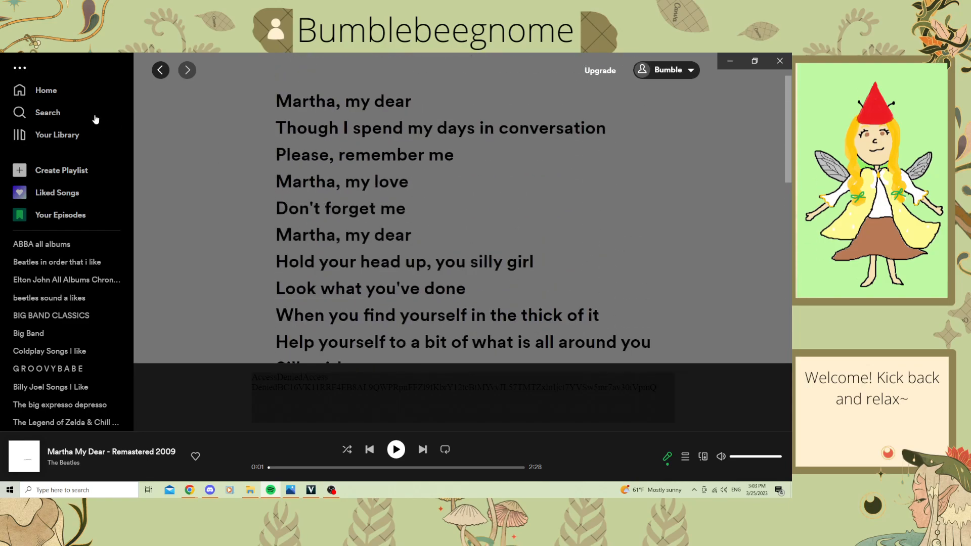
mouse_move(159, 70)
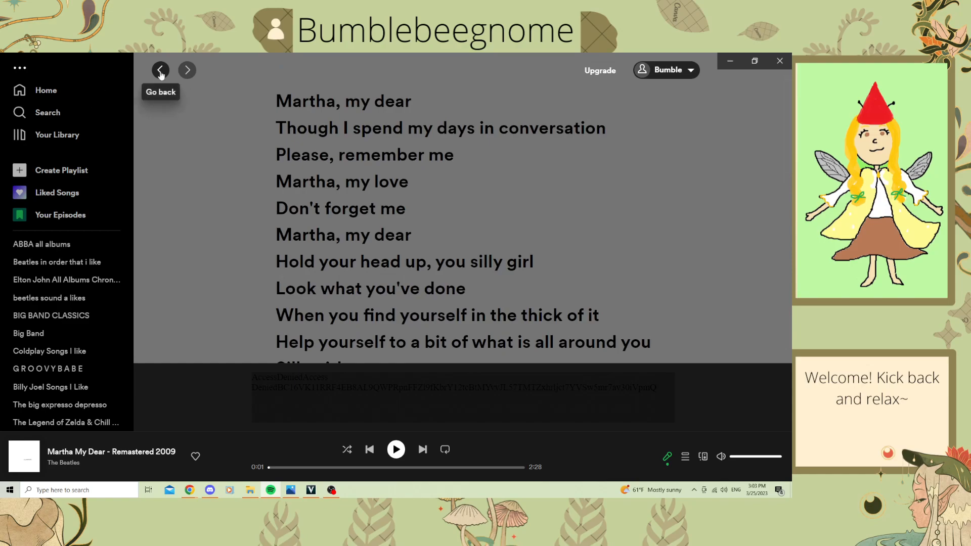
Step: Leave the lyrics for the Beatles playlist and scroll down to tracks 47–55
click(160, 70)
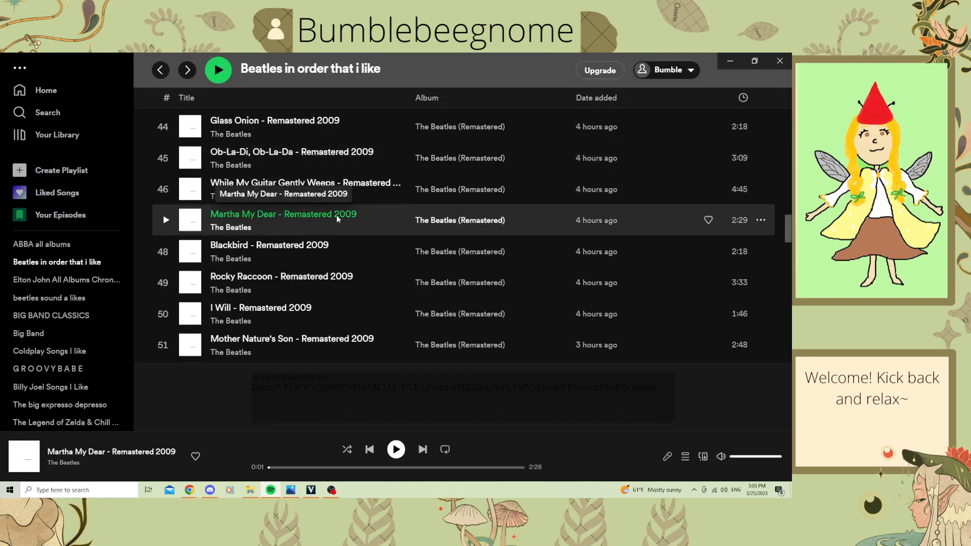
scroll(down, 3)
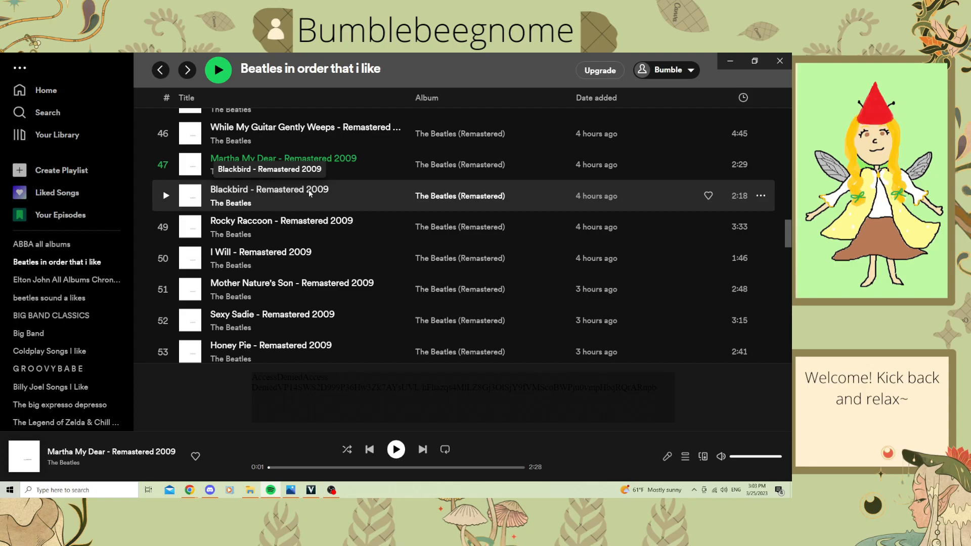
scroll(down, 3)
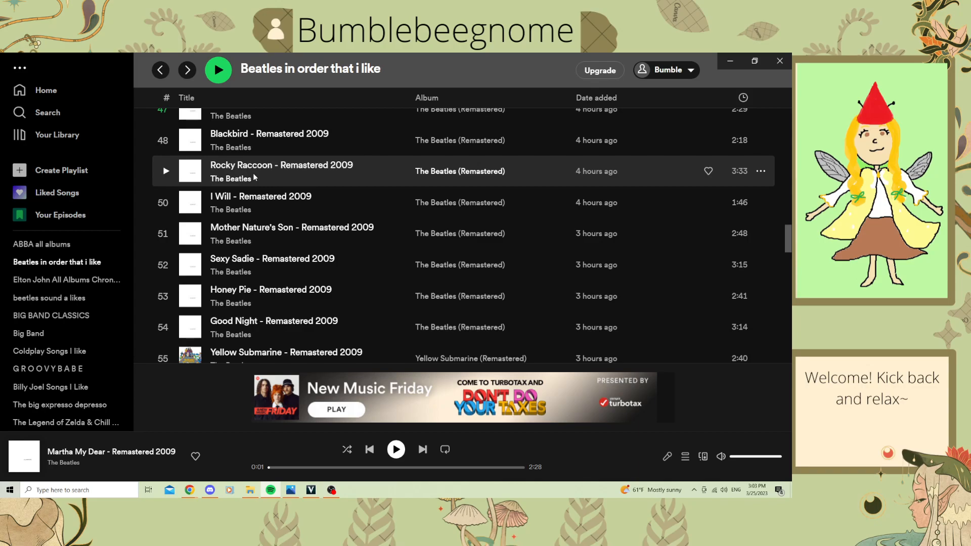
mouse_move(273, 173)
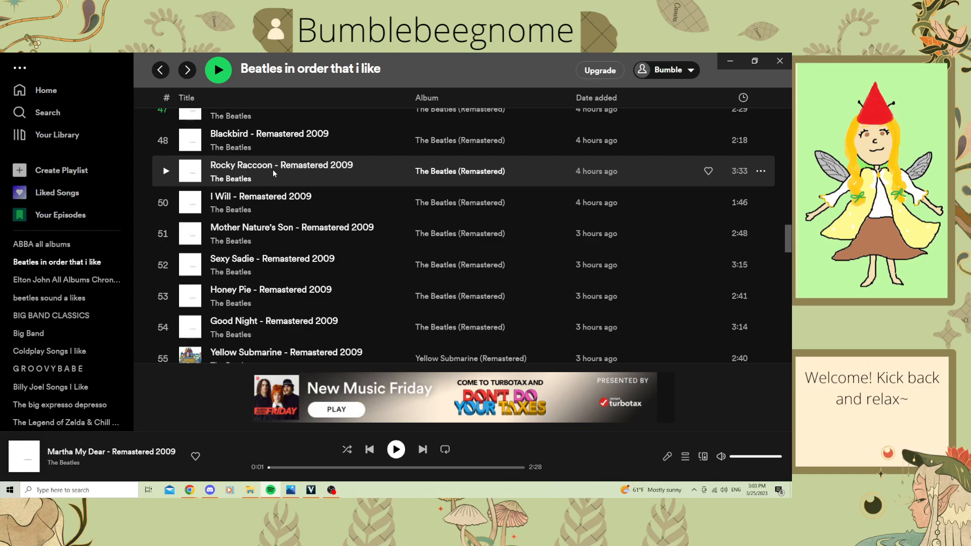
mouse_move(165, 172)
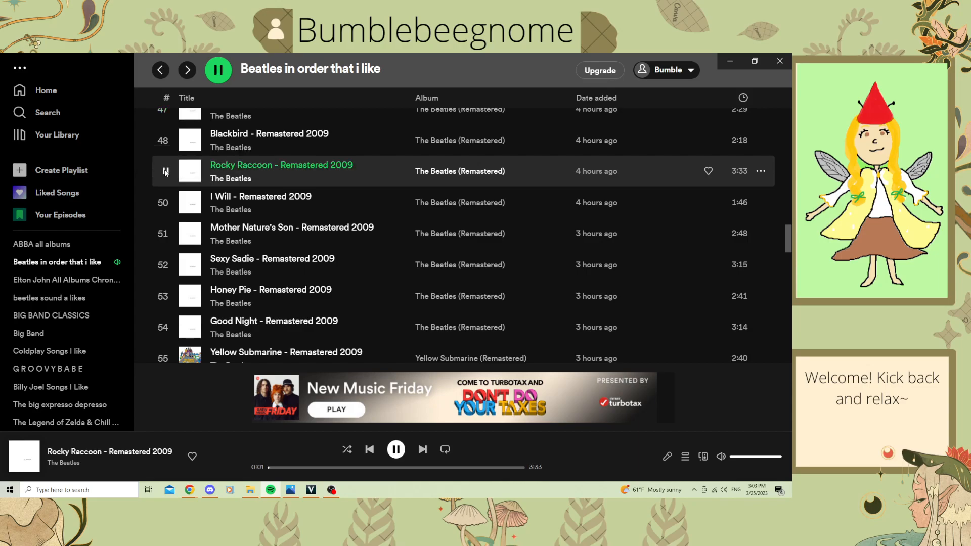
Step: Show Rocky Raccoon's lyrics, scroll through them, and pause the song
click(218, 69)
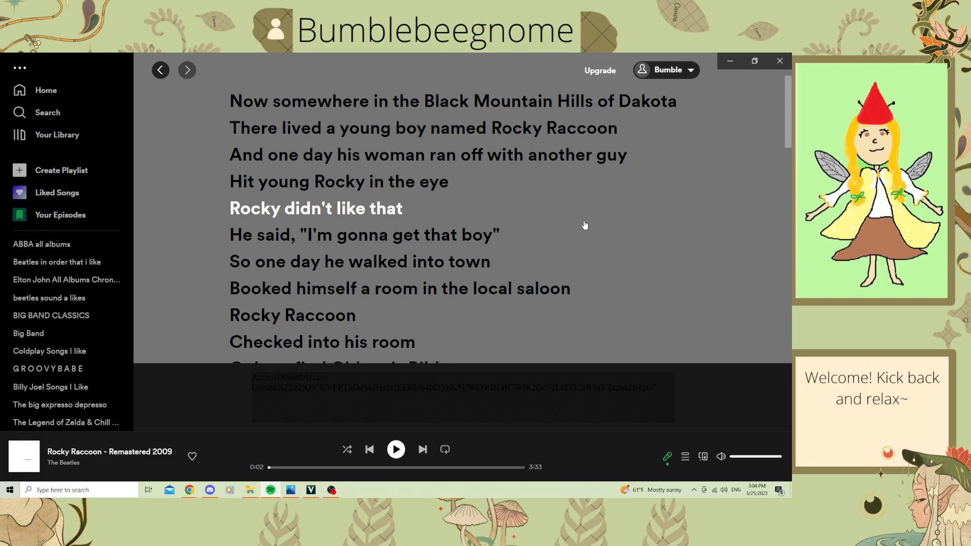
scroll(down, 3)
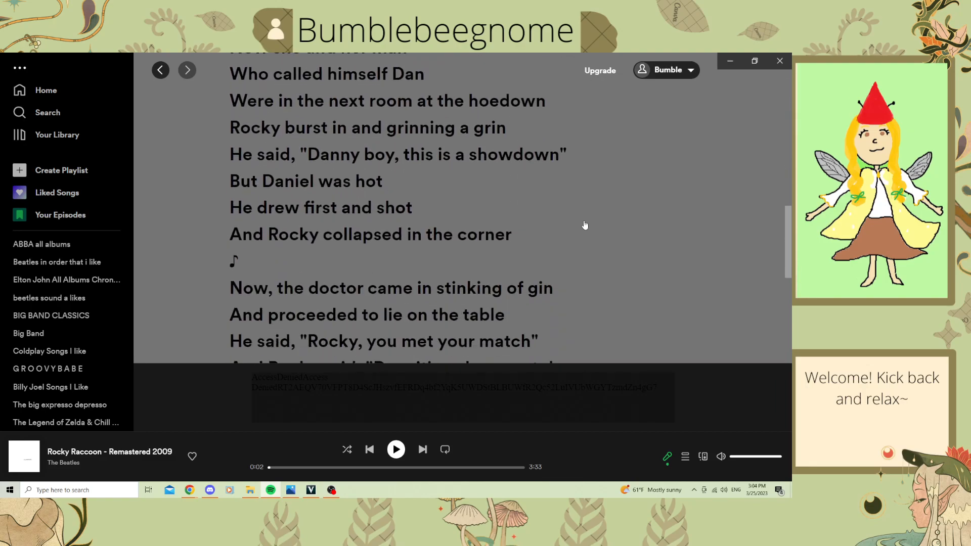
scroll(down, 3)
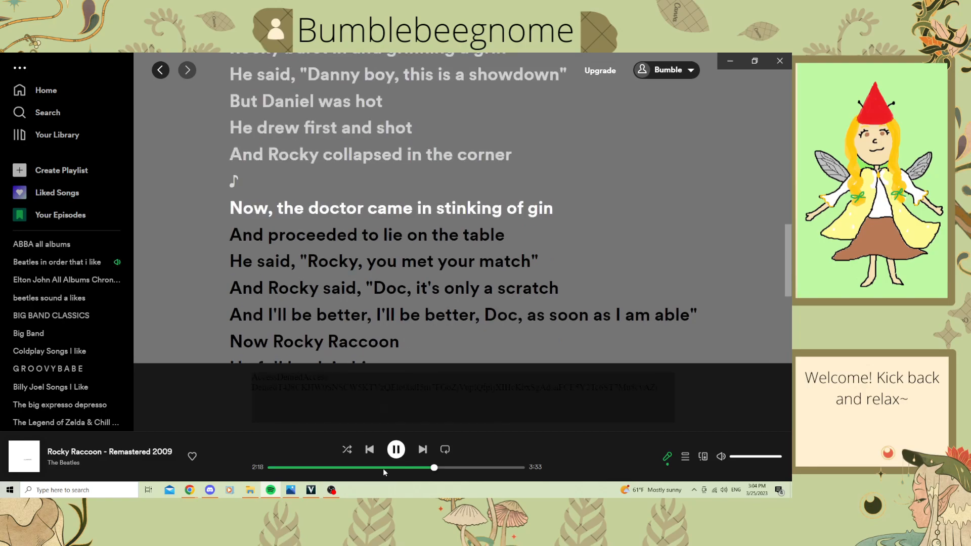
click(396, 449)
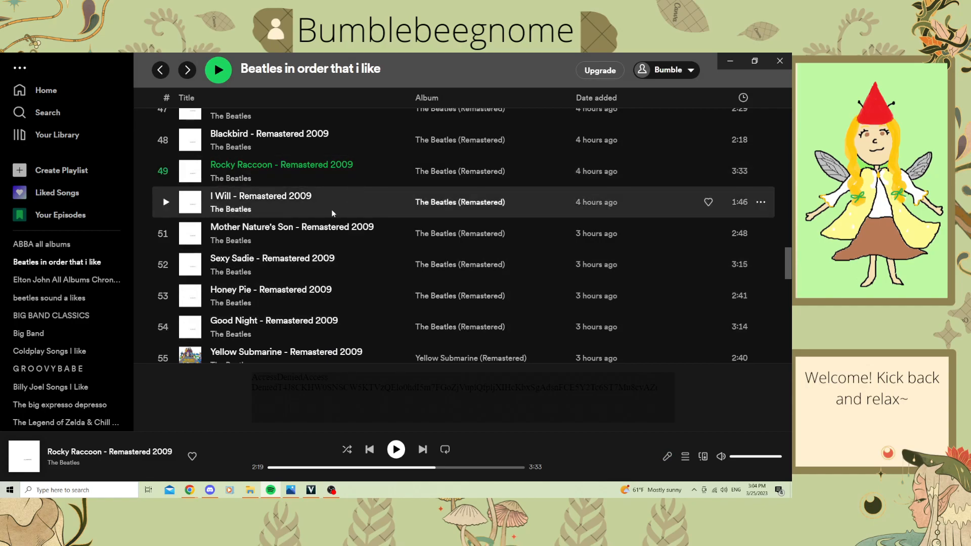
mouse_move(329, 207)
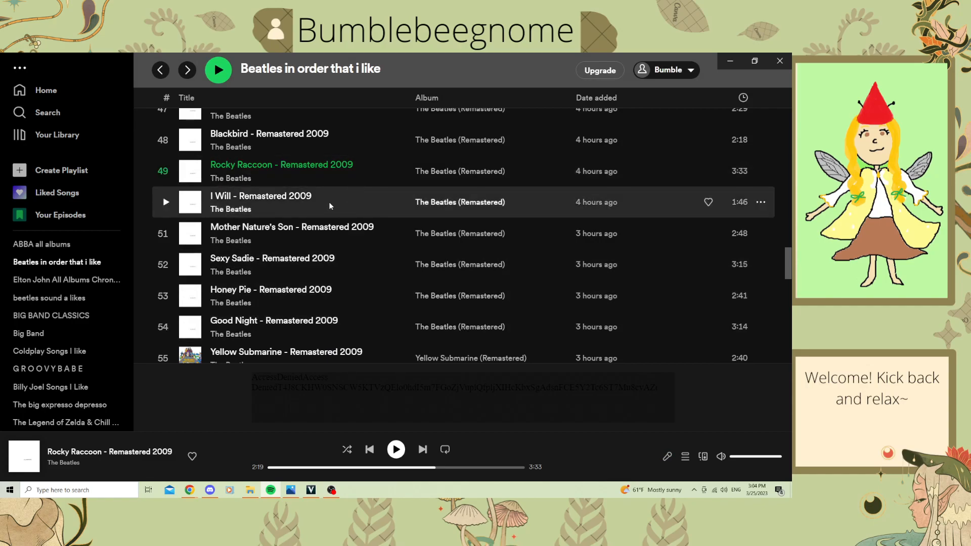
mouse_move(165, 203)
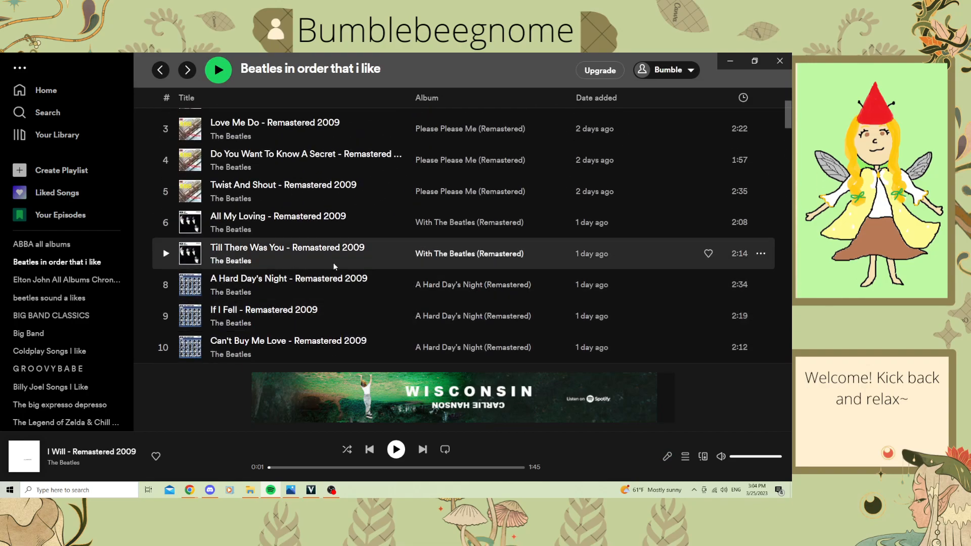
mouse_move(341, 316)
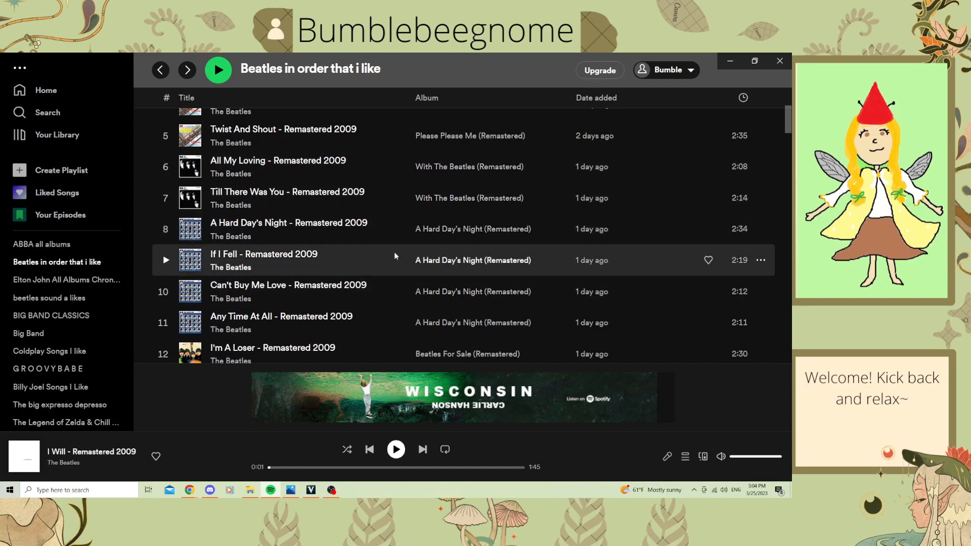
mouse_move(386, 229)
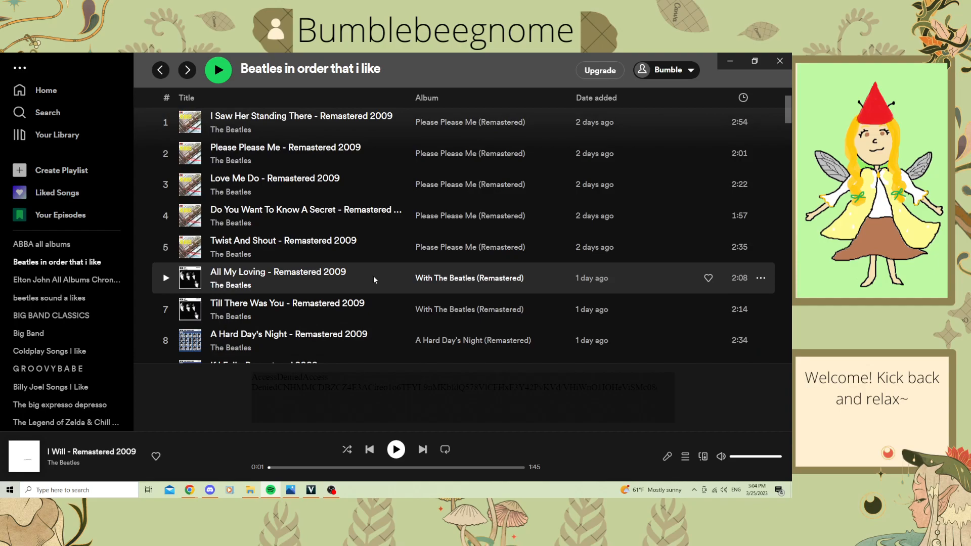
scroll(down, 3)
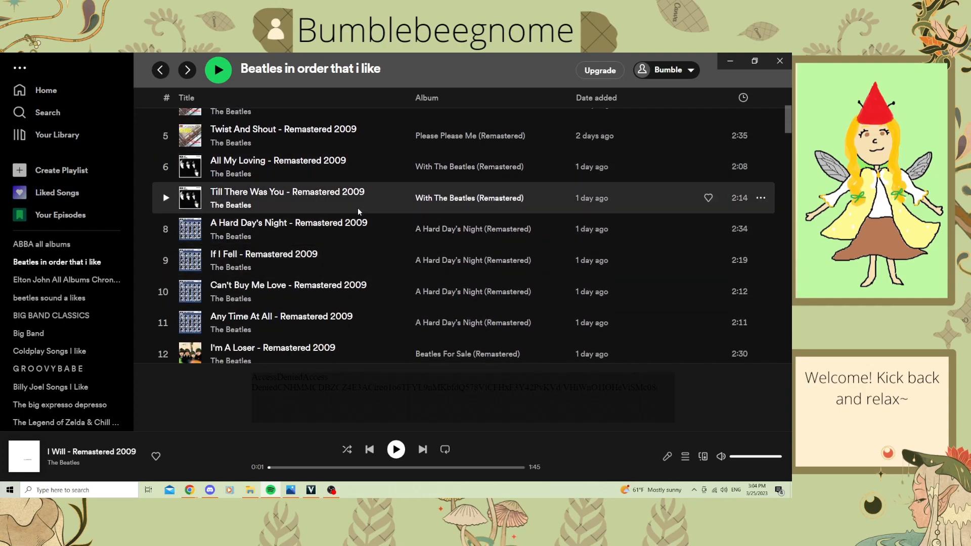
scroll(down, 3)
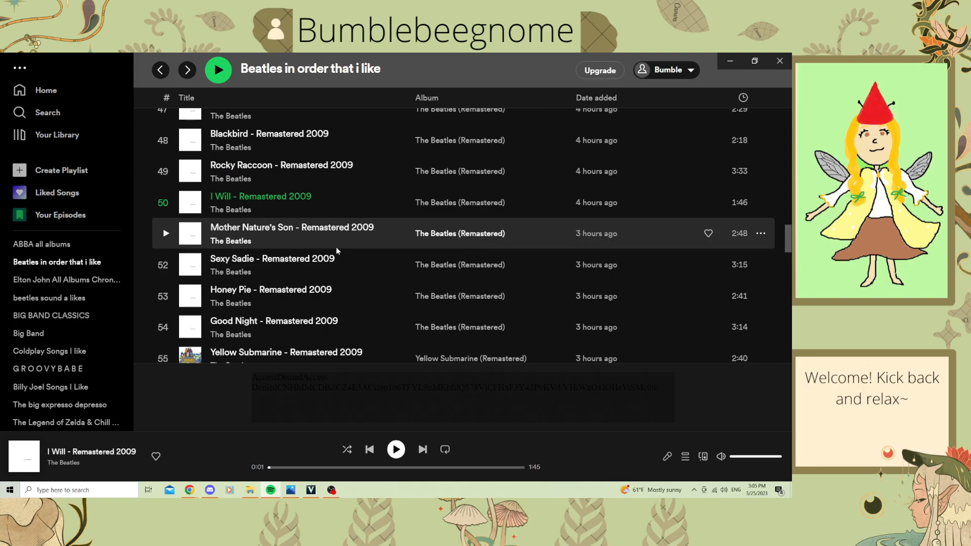
mouse_move(345, 248)
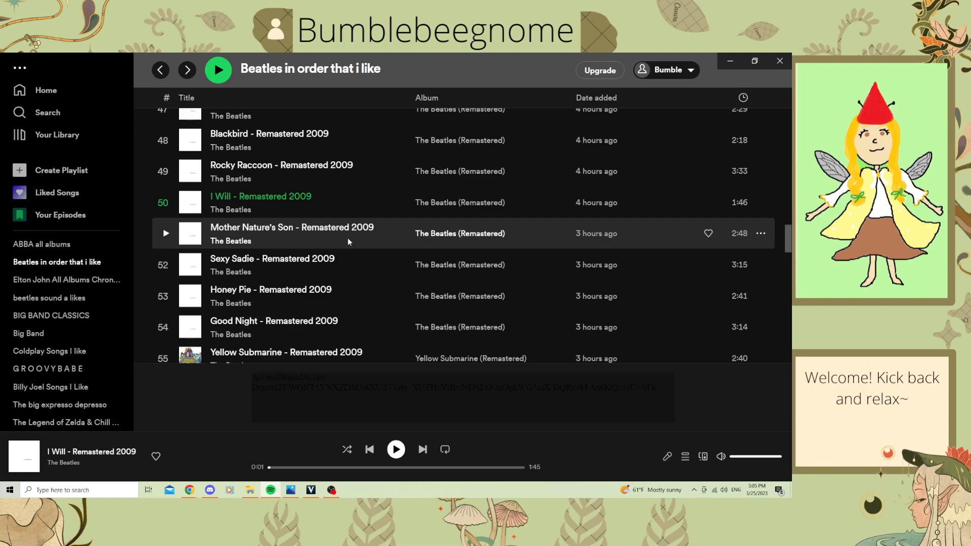
scroll(down, 3)
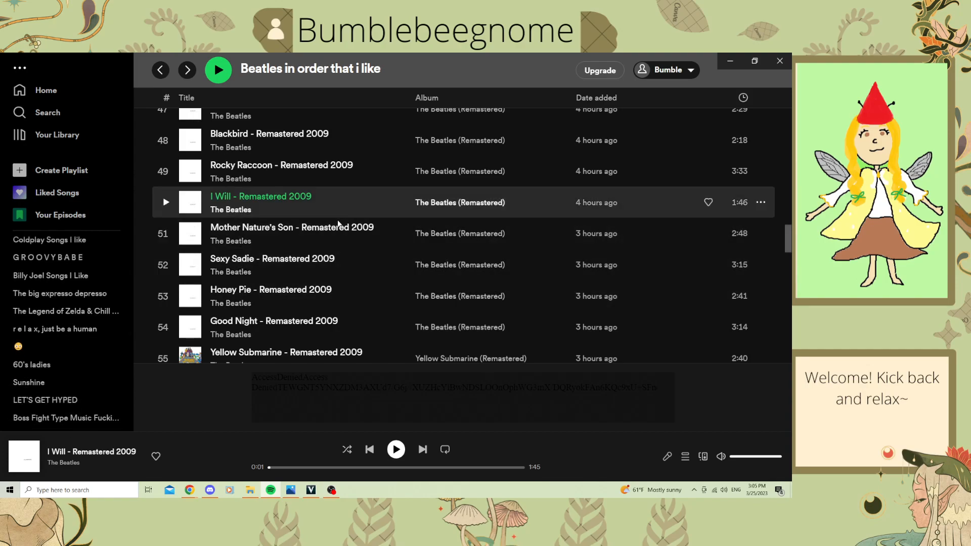
mouse_move(315, 264)
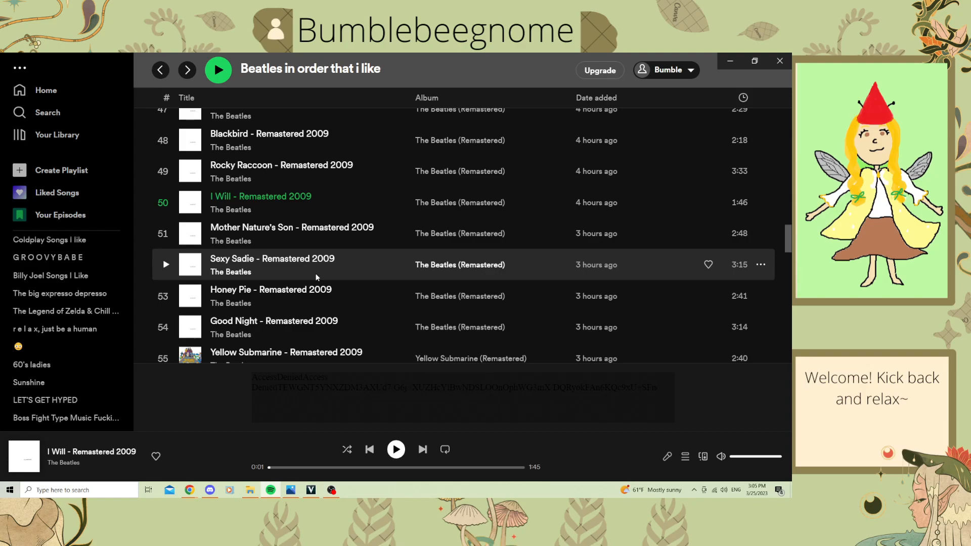
mouse_move(316, 278)
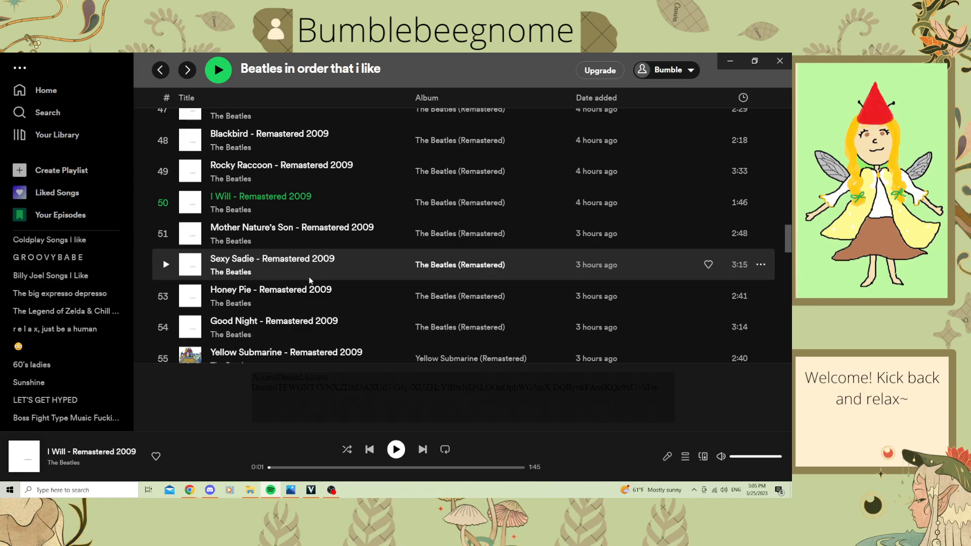
scroll(down, 3)
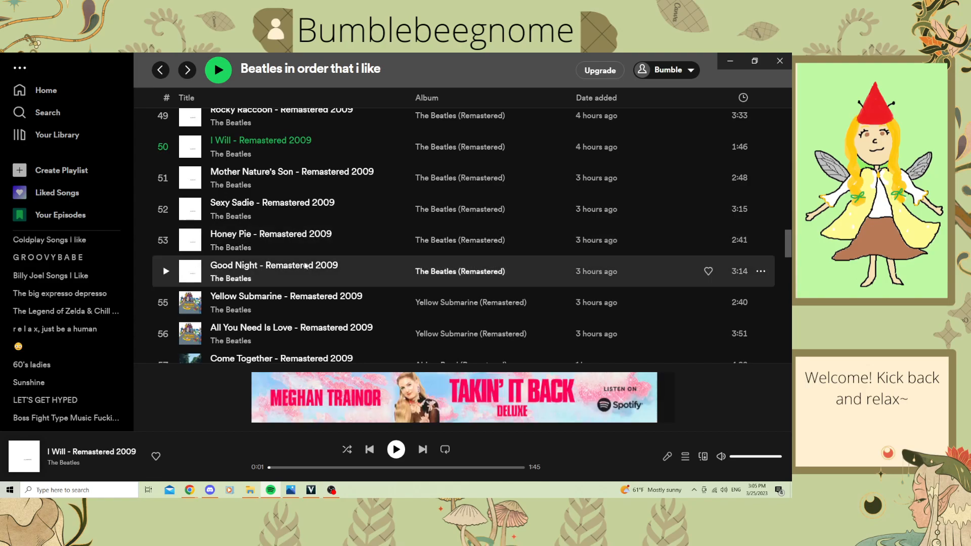
mouse_move(302, 277)
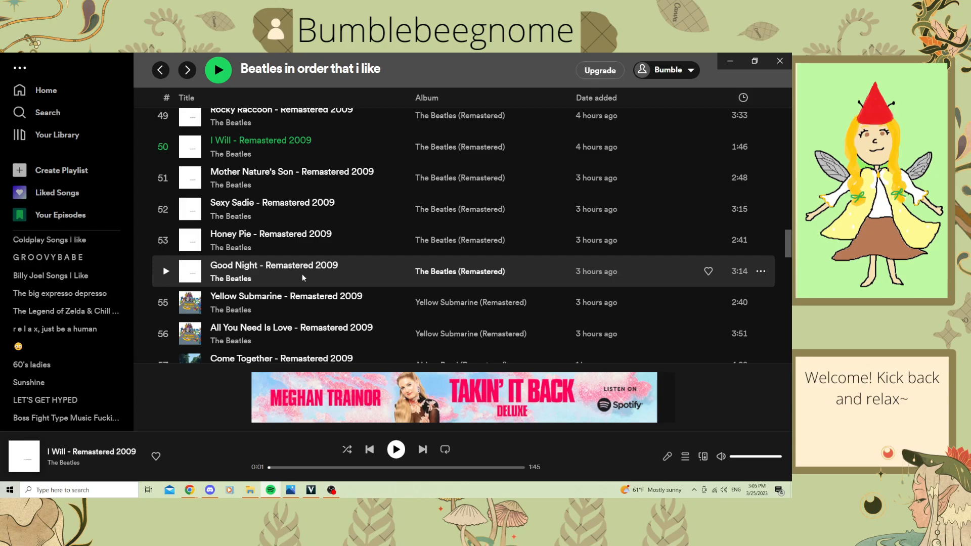
scroll(down, 3)
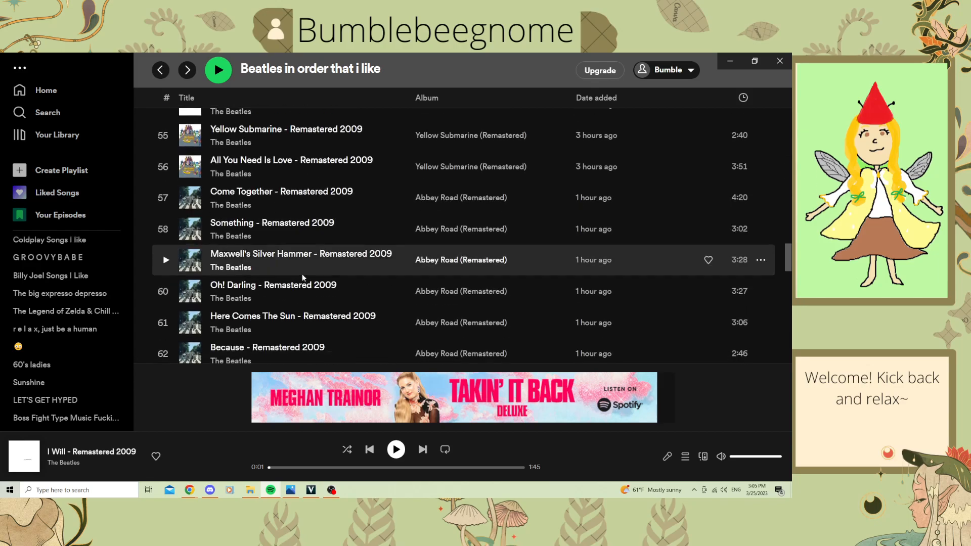
scroll(down, 3)
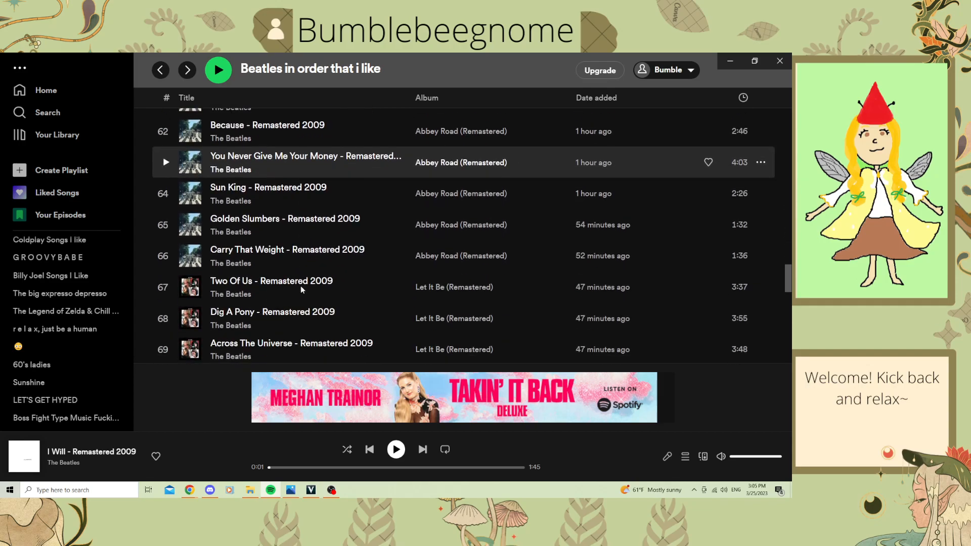
mouse_move(313, 193)
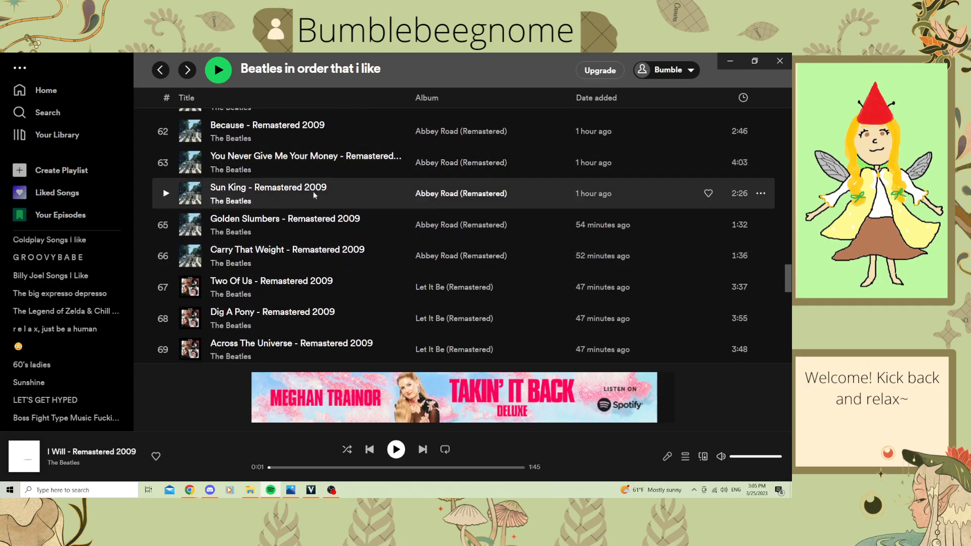
scroll(up, 3)
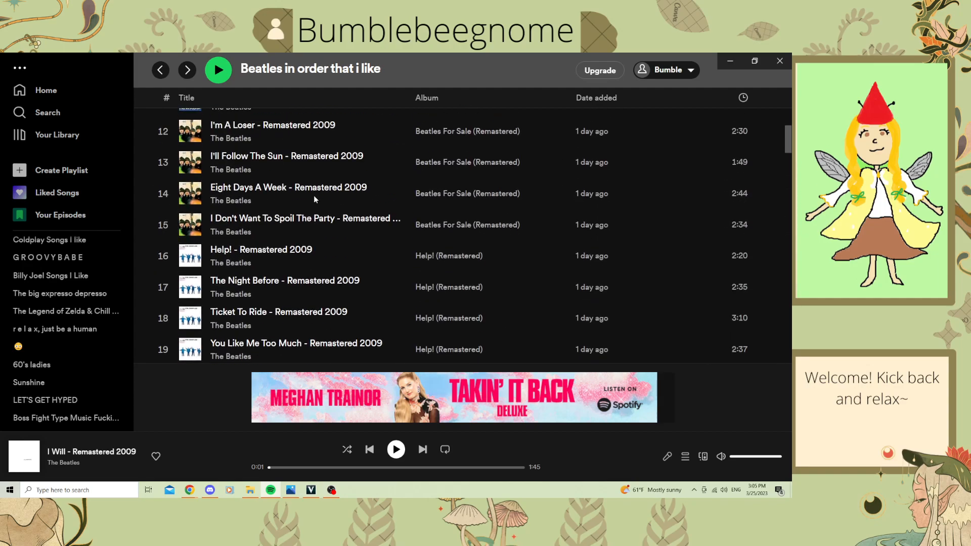
scroll(down, 3)
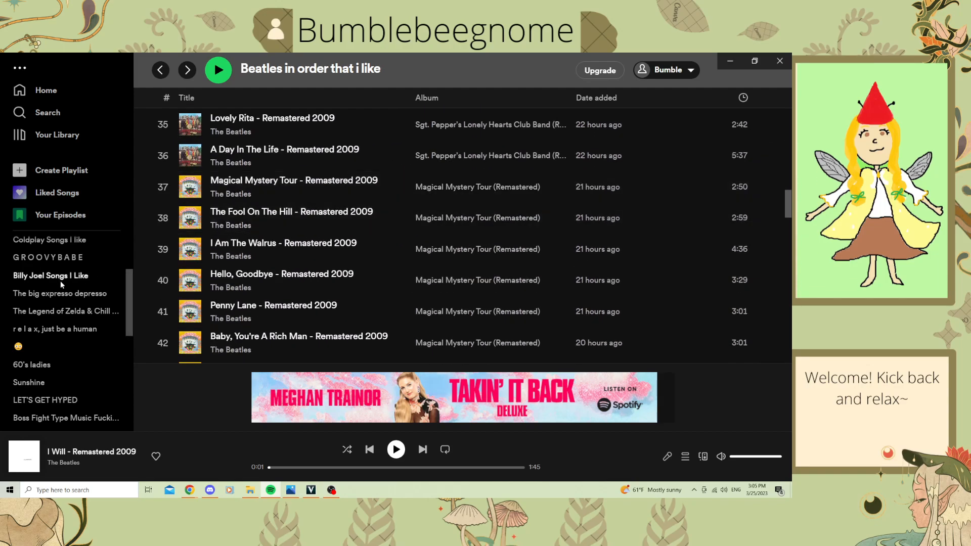
Step: Show the Billy Joel Songs I Like playlist and scroll down its tracks
click(50, 275)
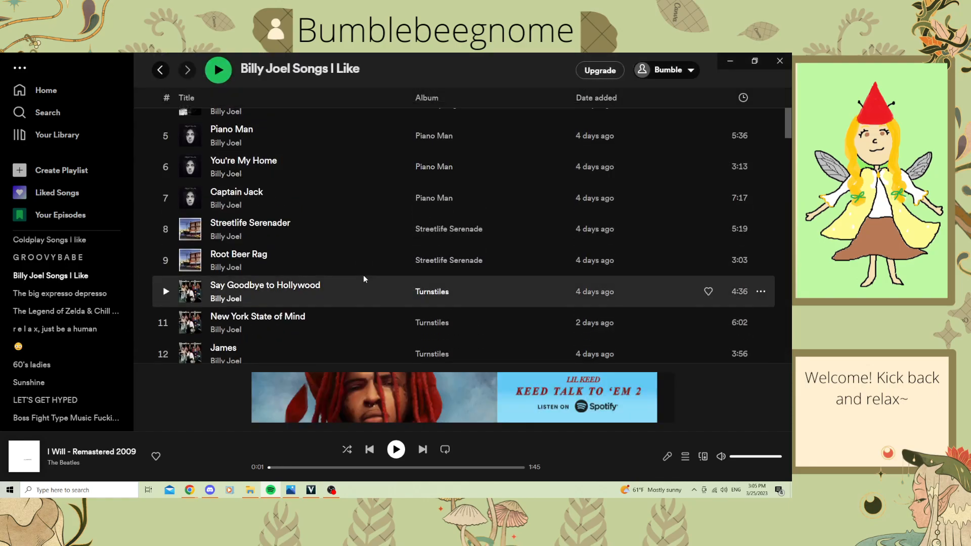
scroll(down, 3)
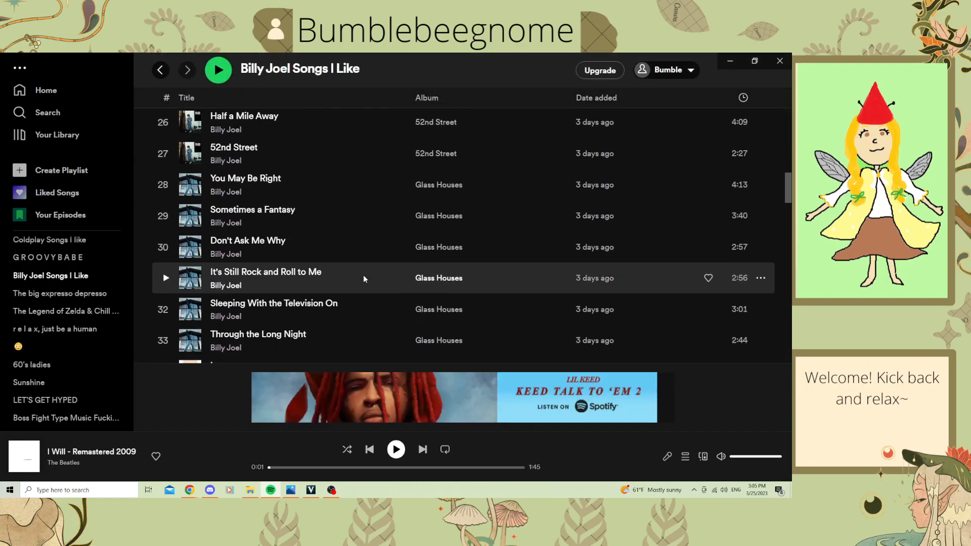
mouse_move(316, 340)
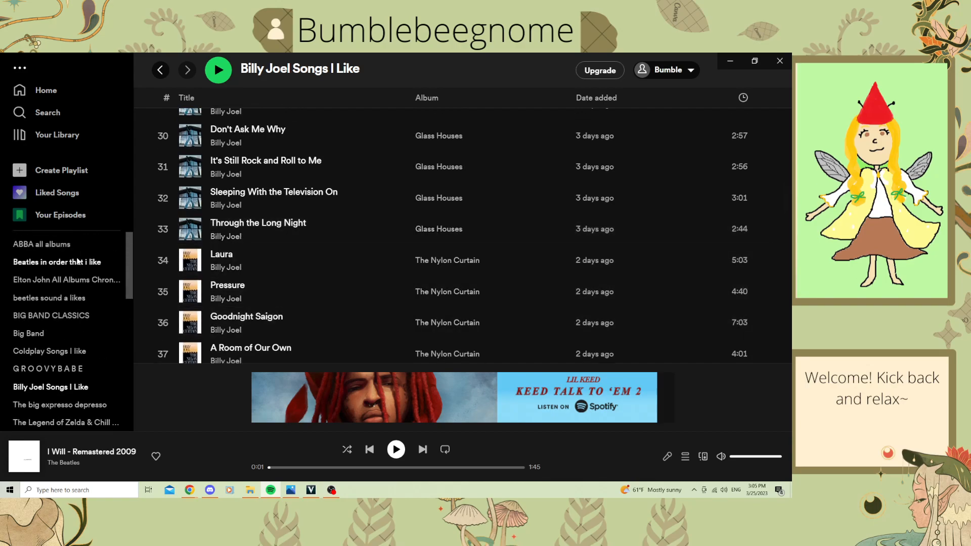
Step: Return to the Beatles in order that i like playlist and scroll to tracks 49–56
click(56, 261)
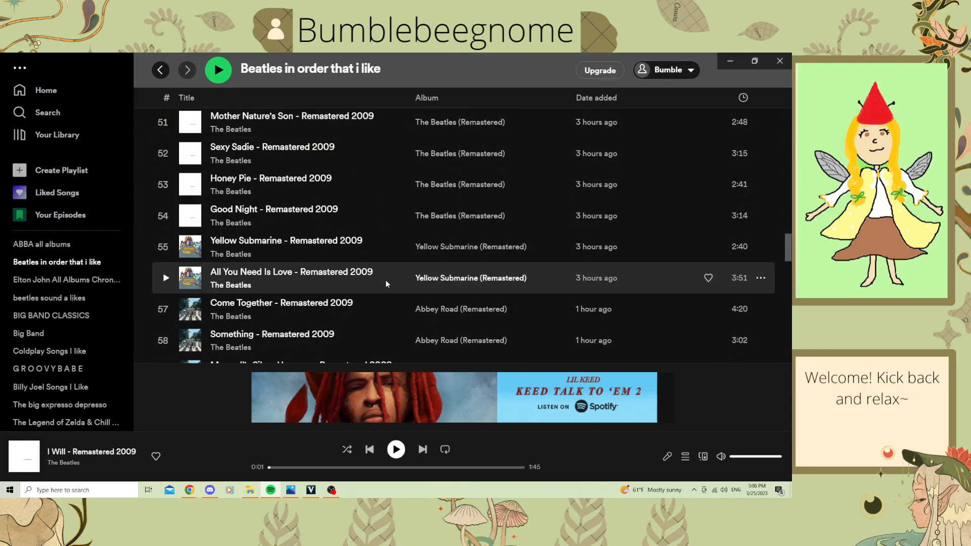
mouse_move(337, 222)
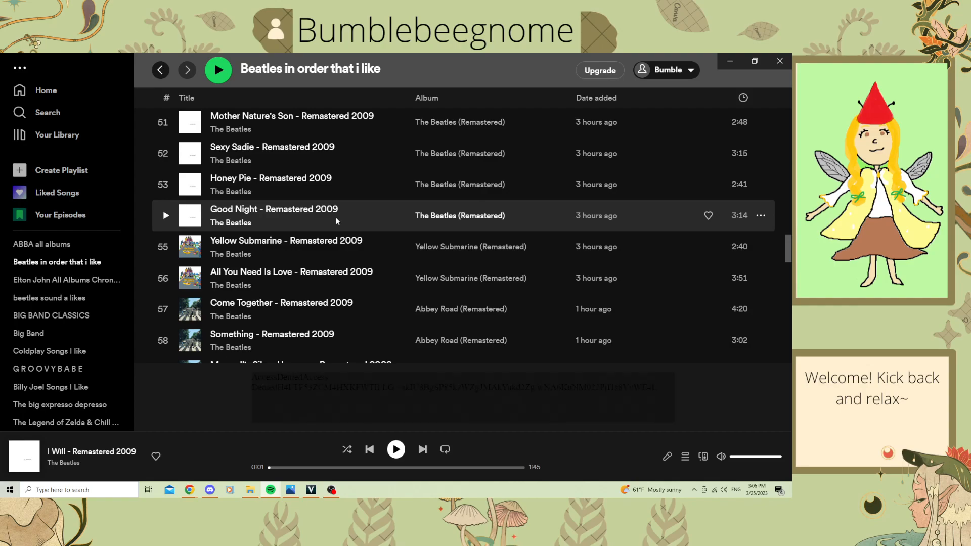
mouse_move(341, 209)
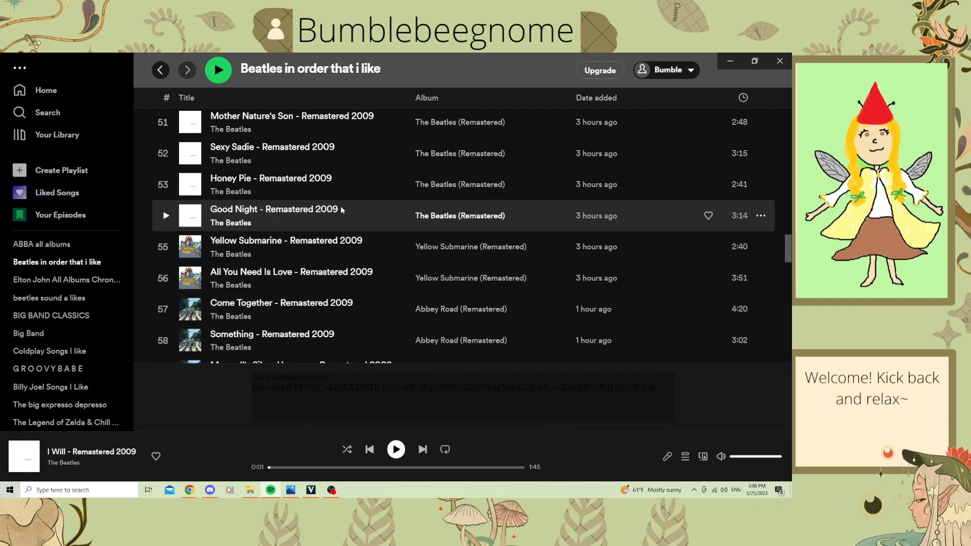
mouse_move(356, 208)
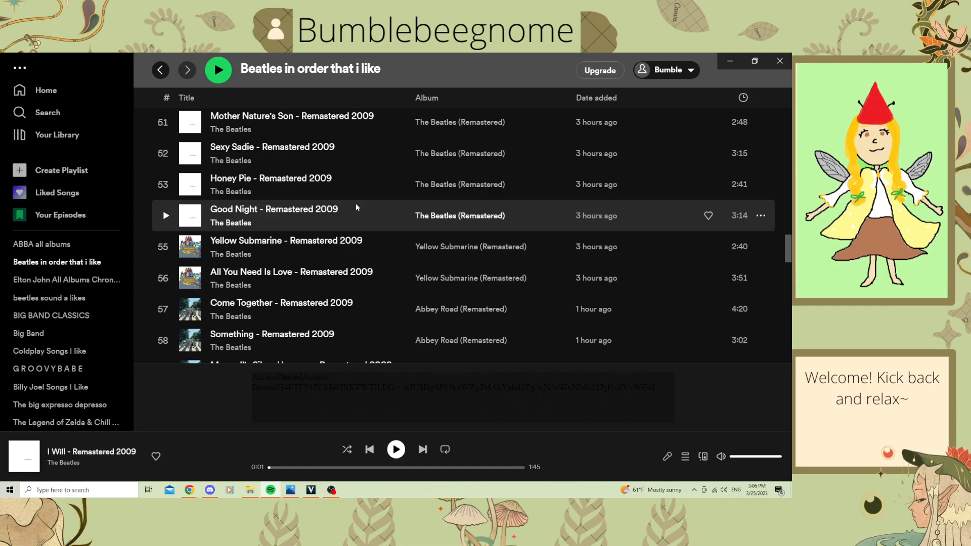
mouse_move(346, 225)
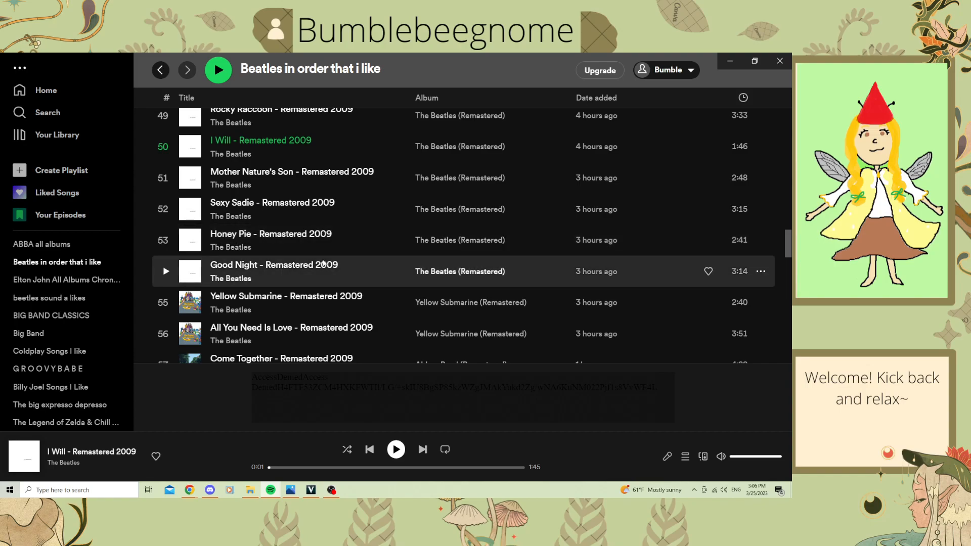
mouse_move(273, 264)
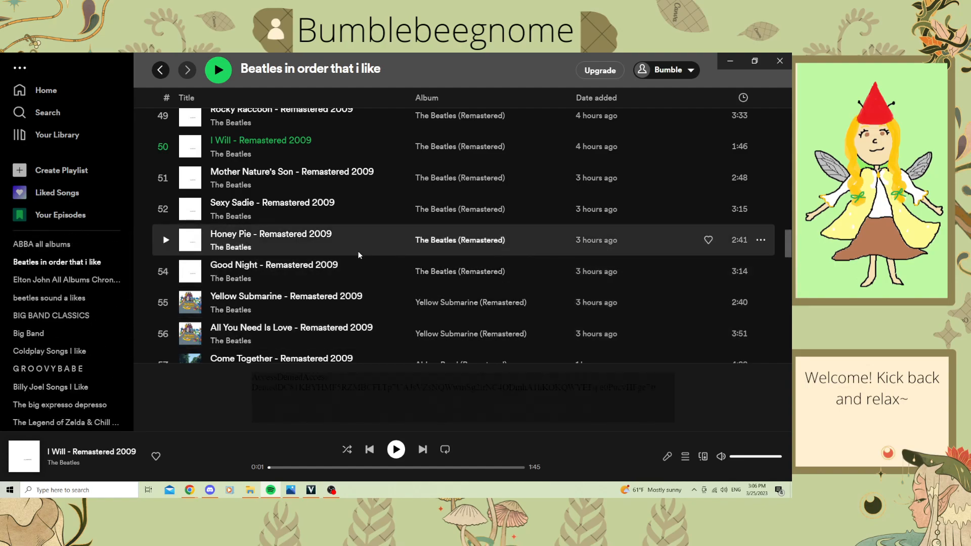
mouse_move(434, 271)
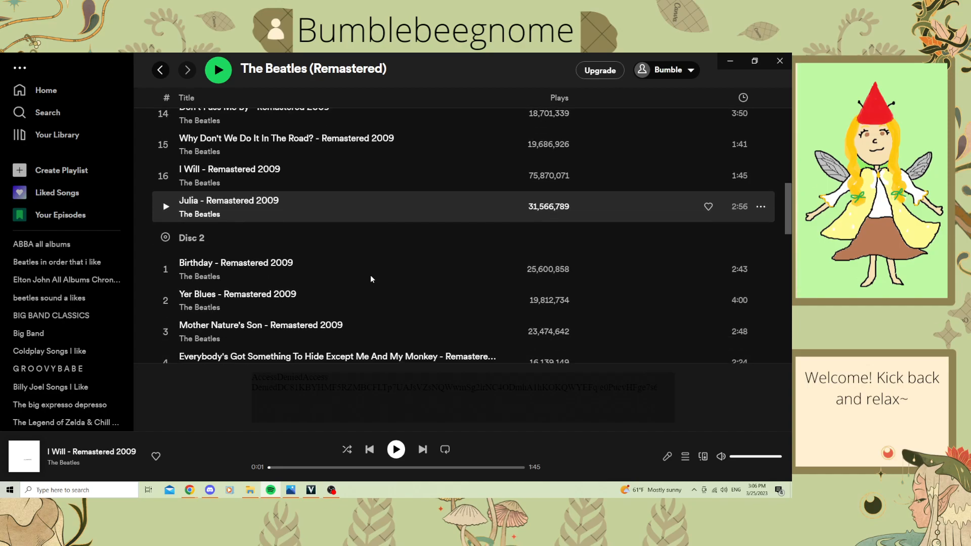
scroll(down, 3)
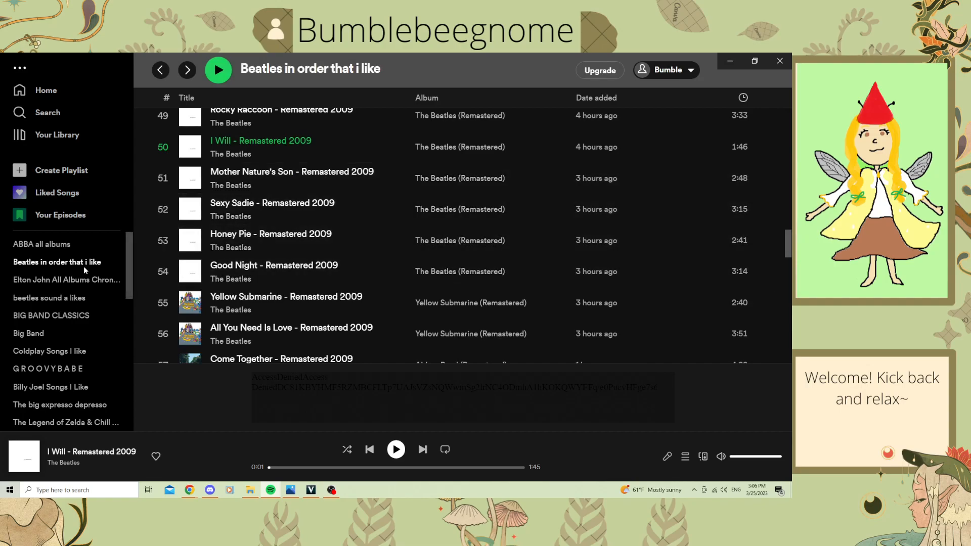
mouse_move(317, 240)
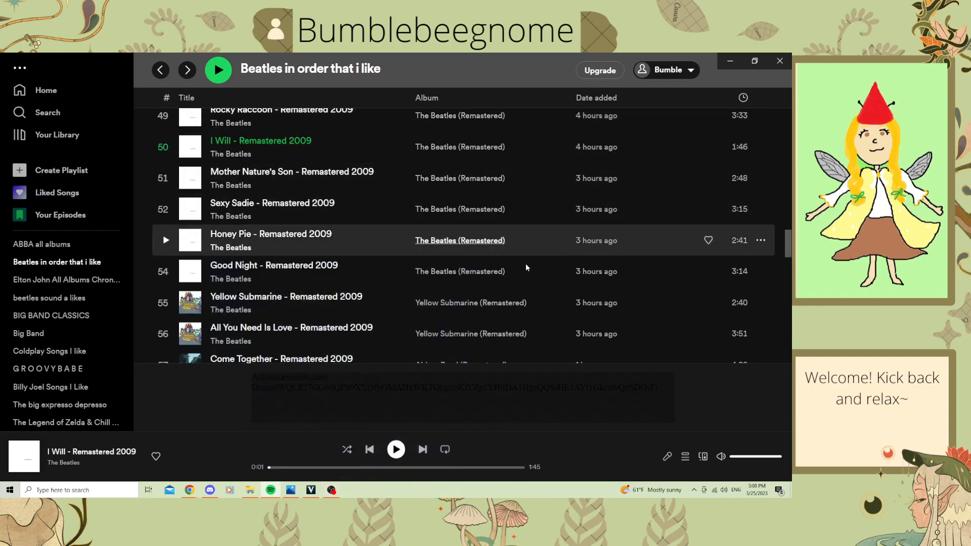
mouse_move(539, 274)
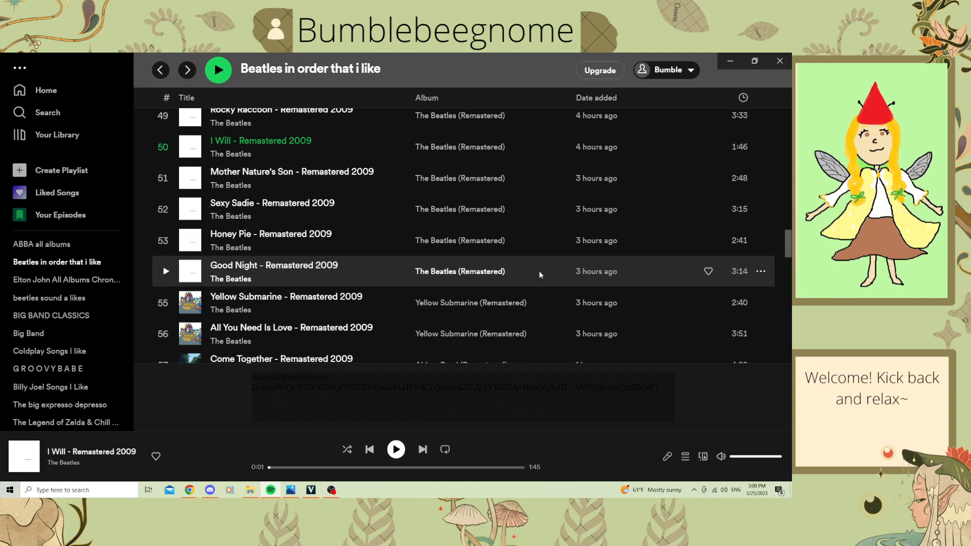
mouse_move(364, 241)
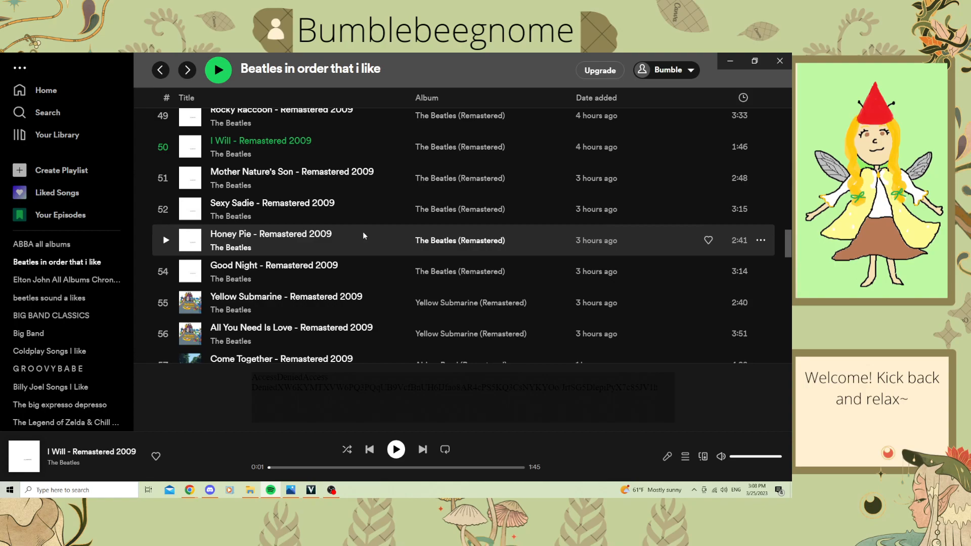
mouse_move(354, 246)
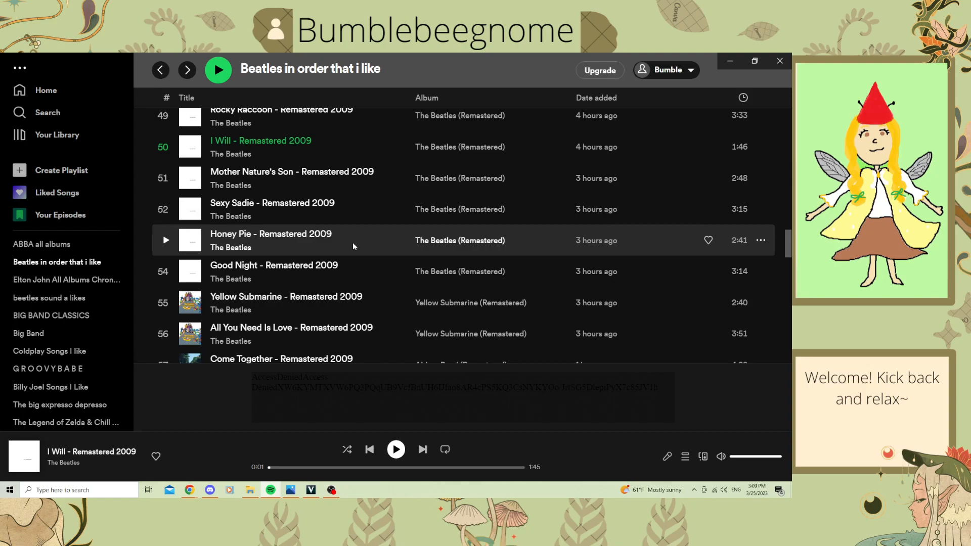
mouse_move(328, 244)
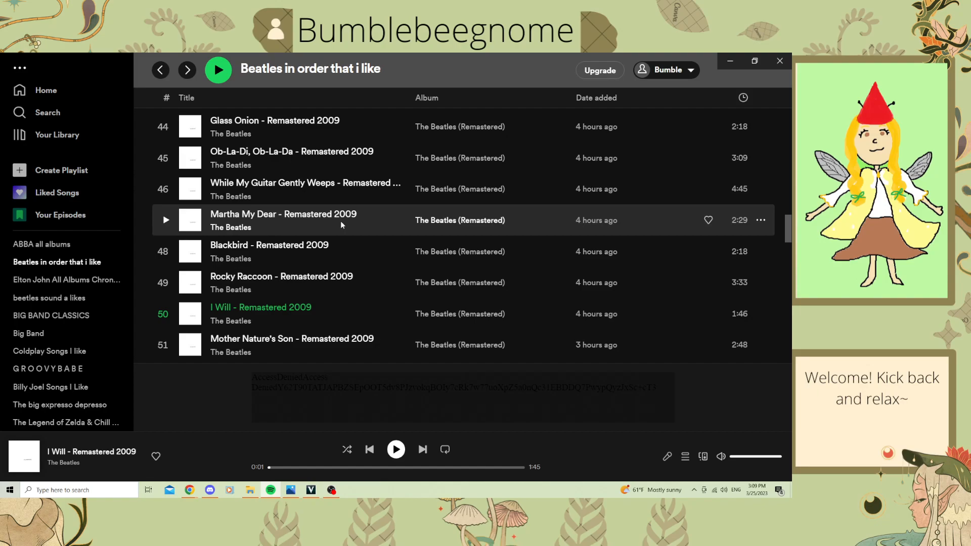
Step: From the I Will row, go to The Beatles (Remastered) album page and scroll its tracks
scroll(down, 3)
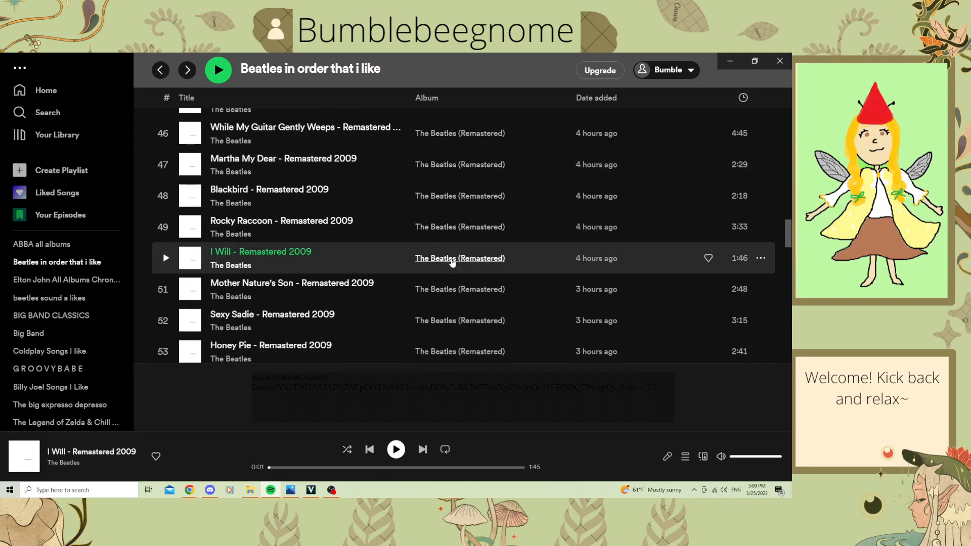
click(459, 258)
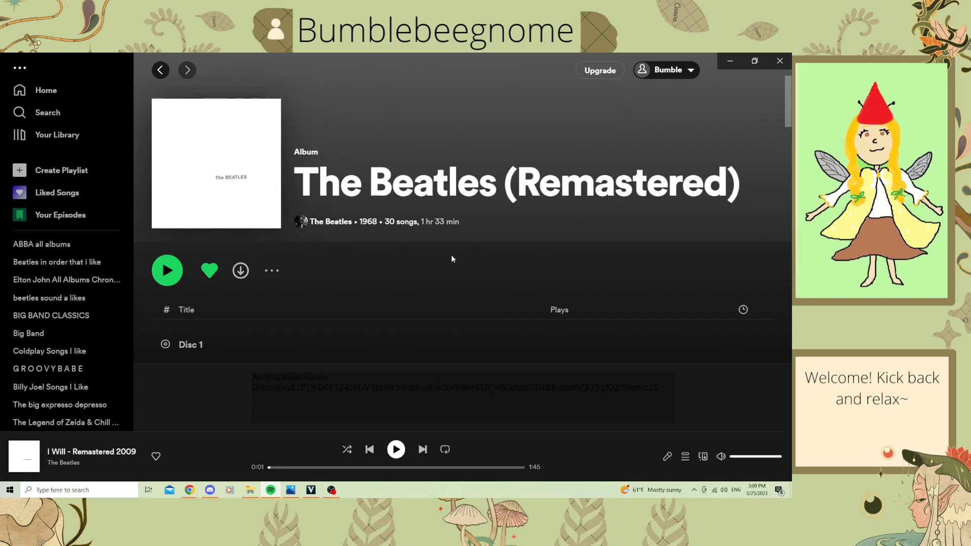
scroll(down, 3)
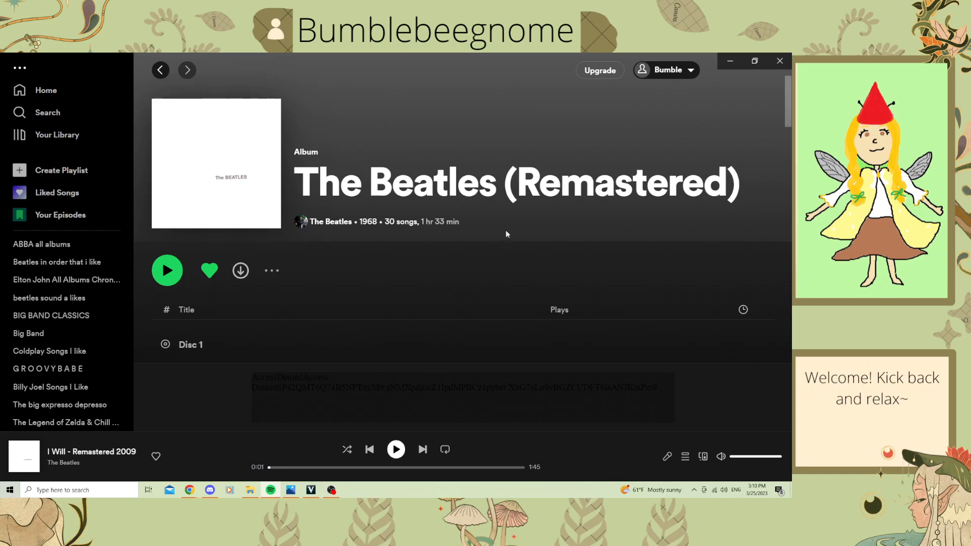
scroll(down, 3)
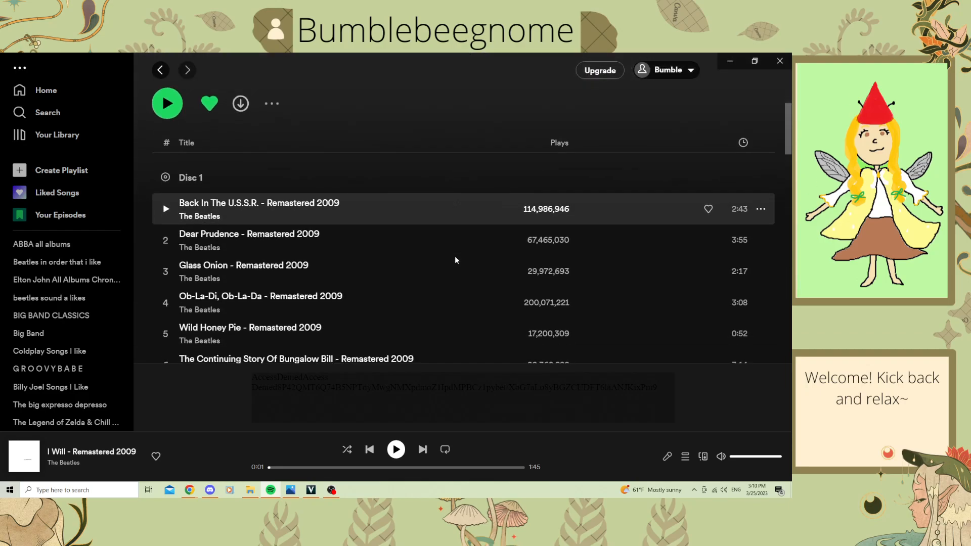
scroll(down, 3)
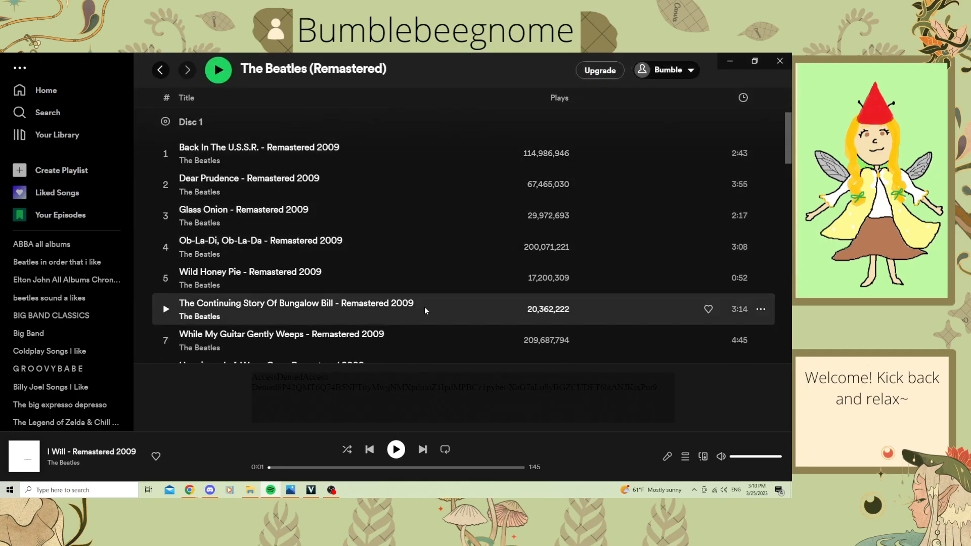
mouse_move(443, 278)
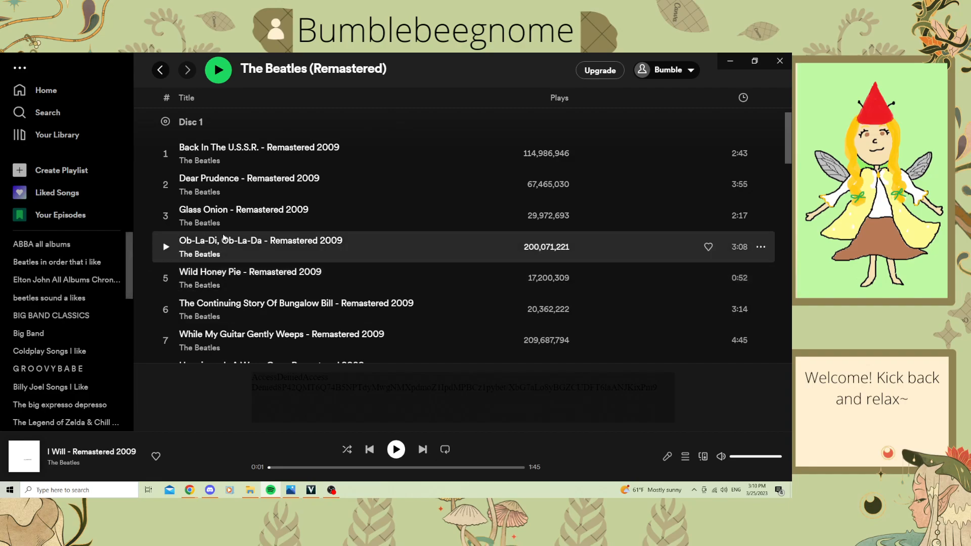
mouse_move(328, 152)
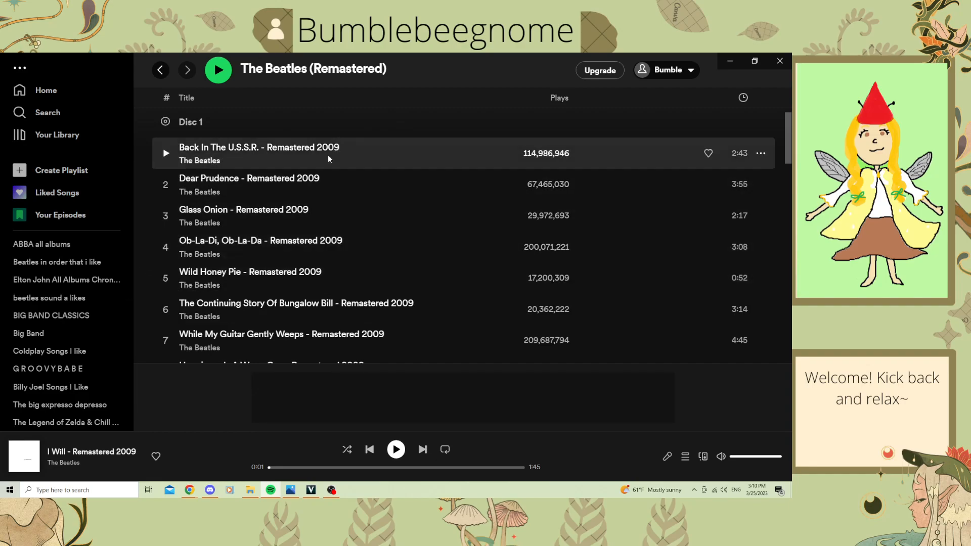
scroll(down, 3)
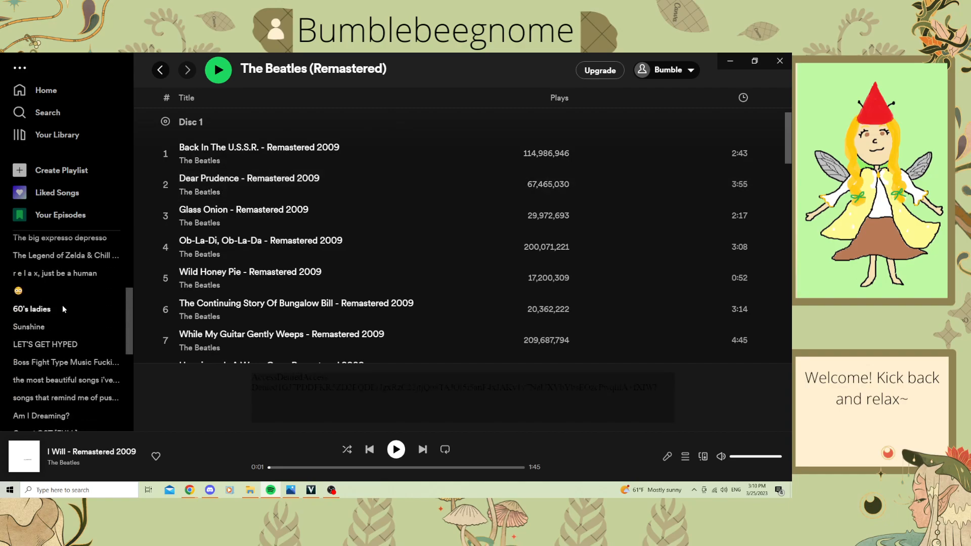
scroll(down, 3)
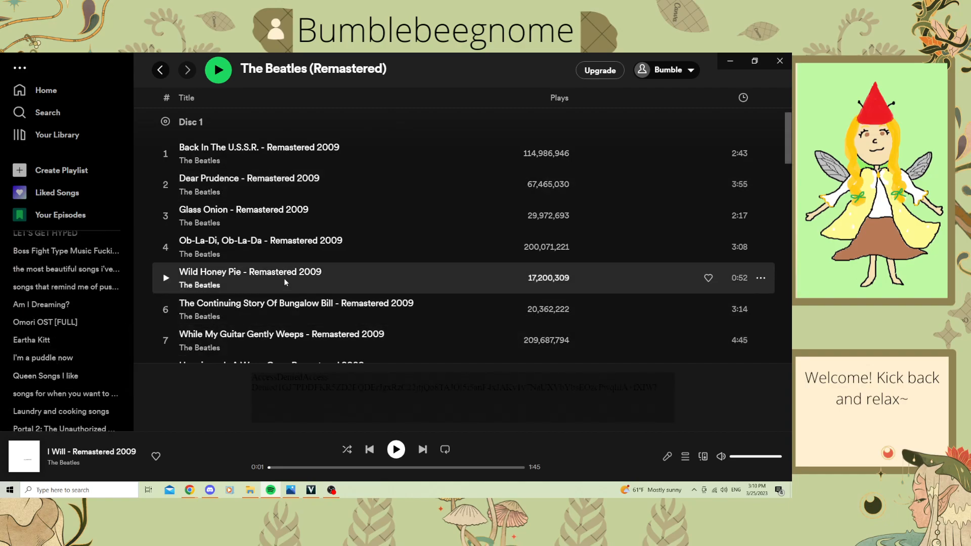
mouse_move(236, 286)
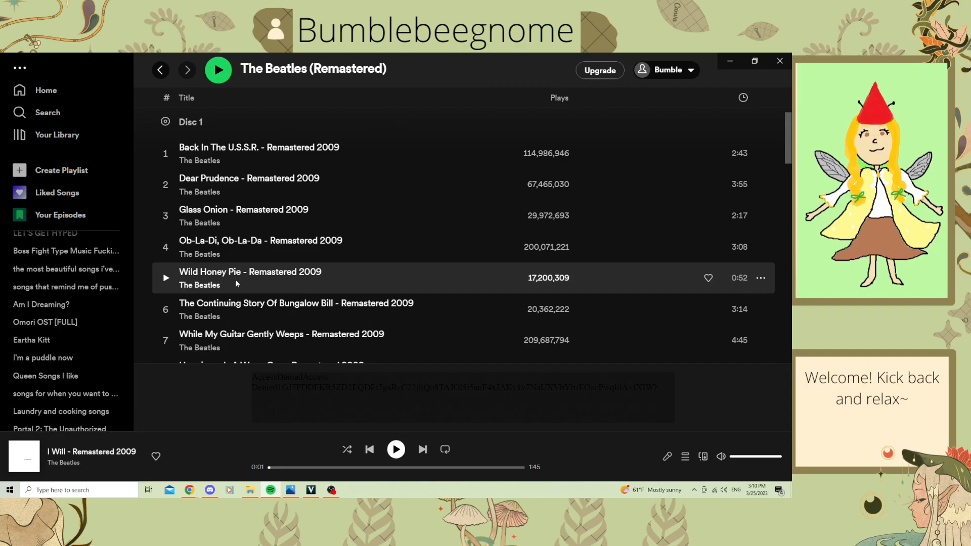
scroll(down, 3)
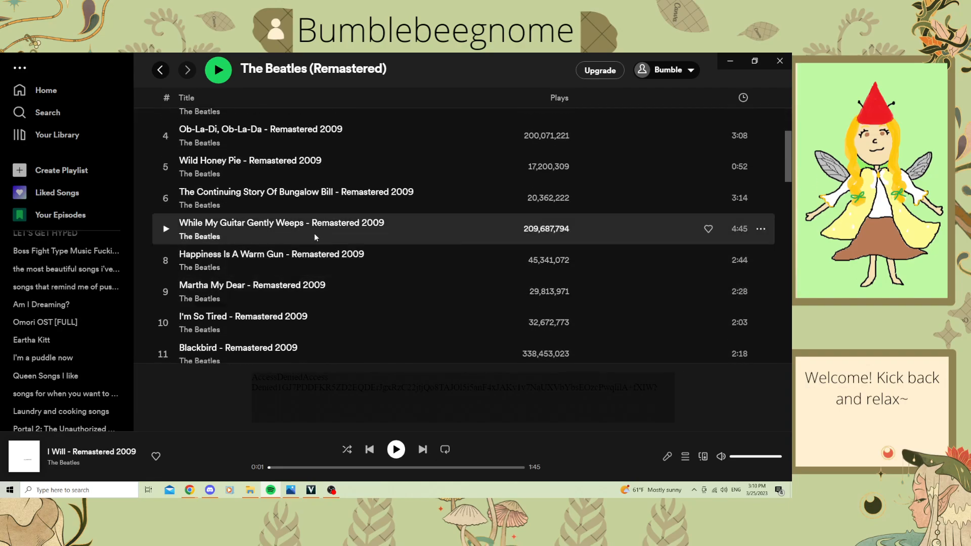
mouse_move(335, 210)
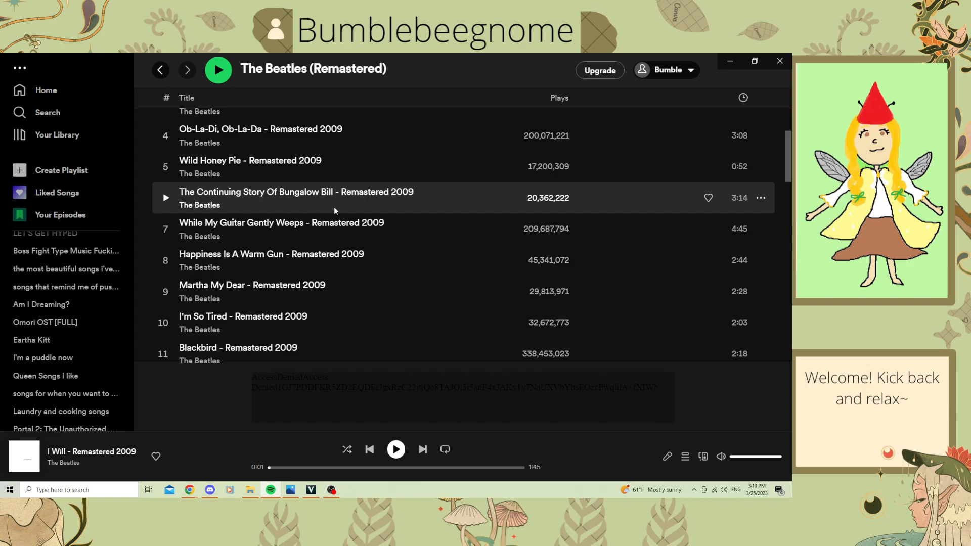
mouse_move(355, 209)
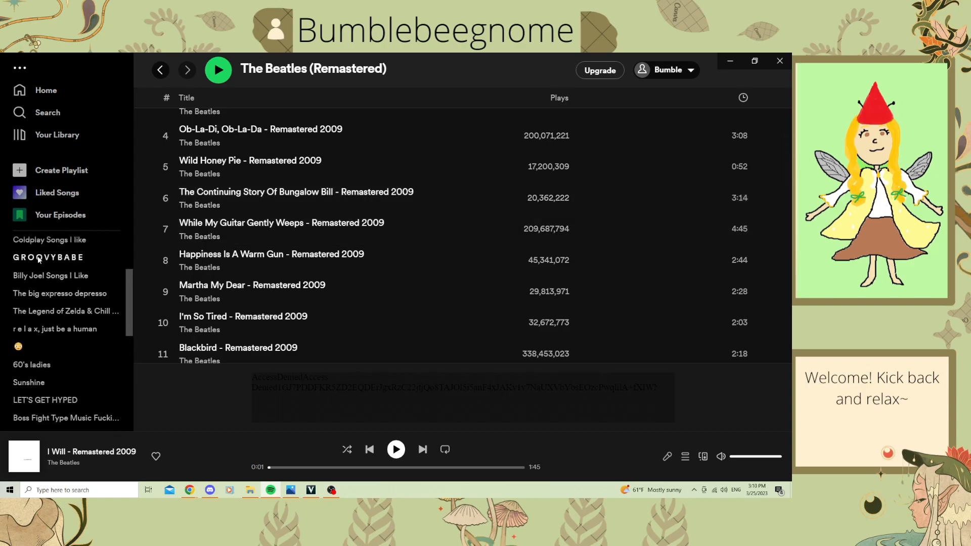
scroll(down, 3)
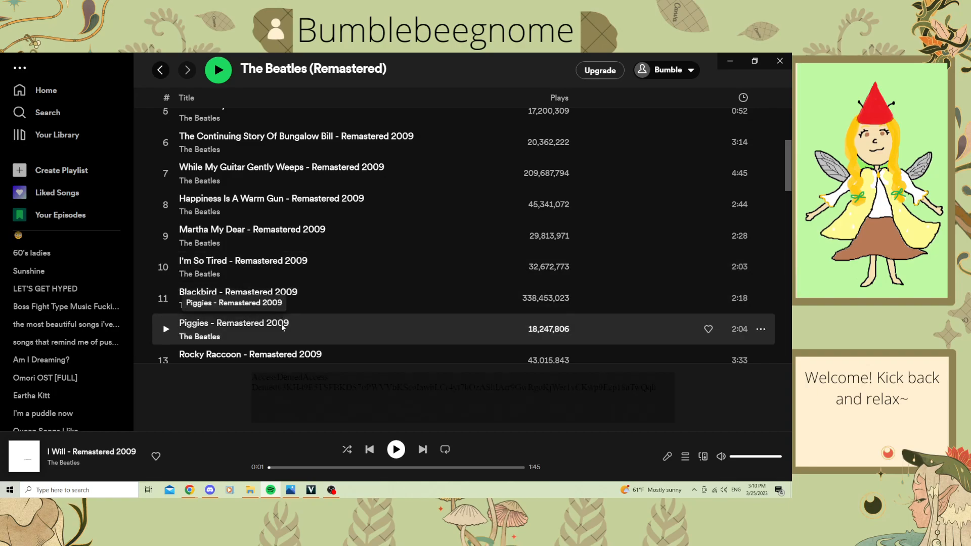
mouse_move(341, 266)
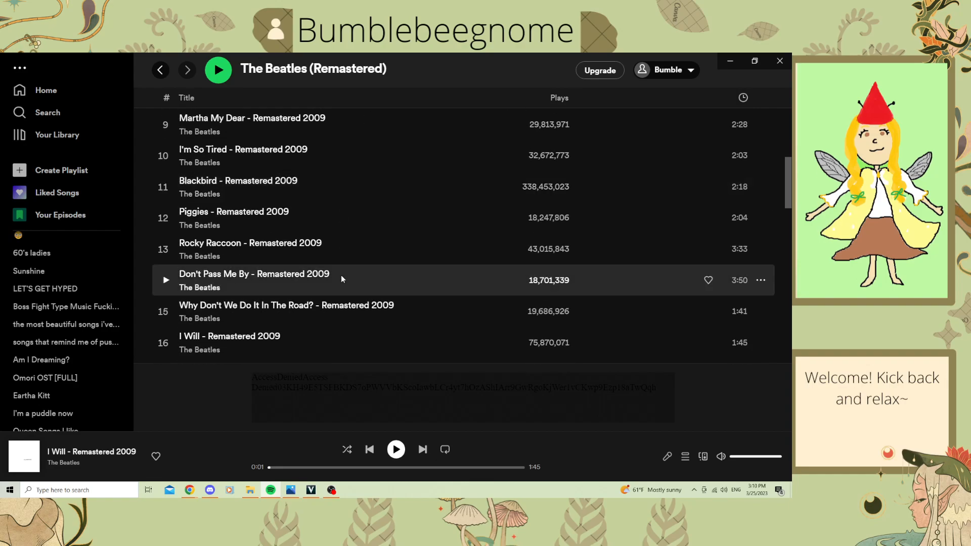
mouse_move(309, 301)
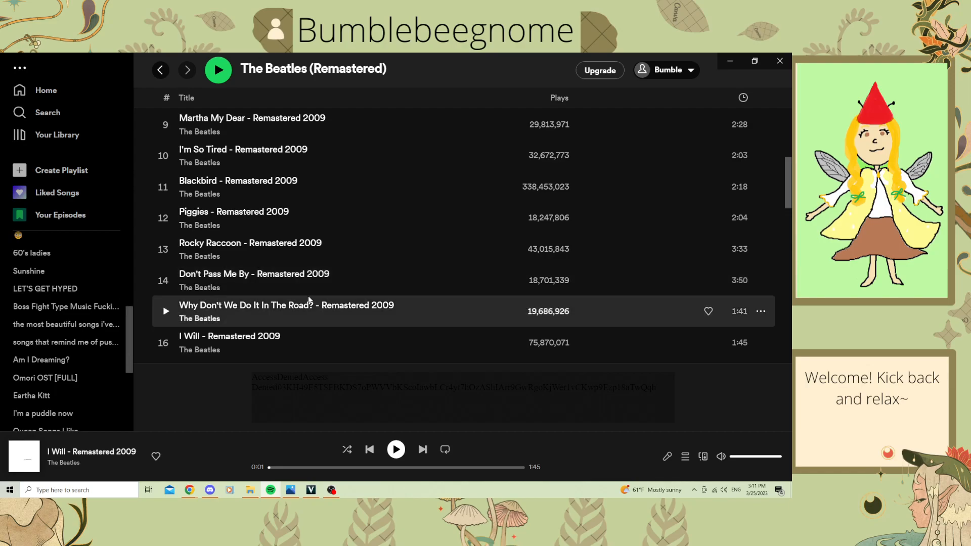
scroll(down, 3)
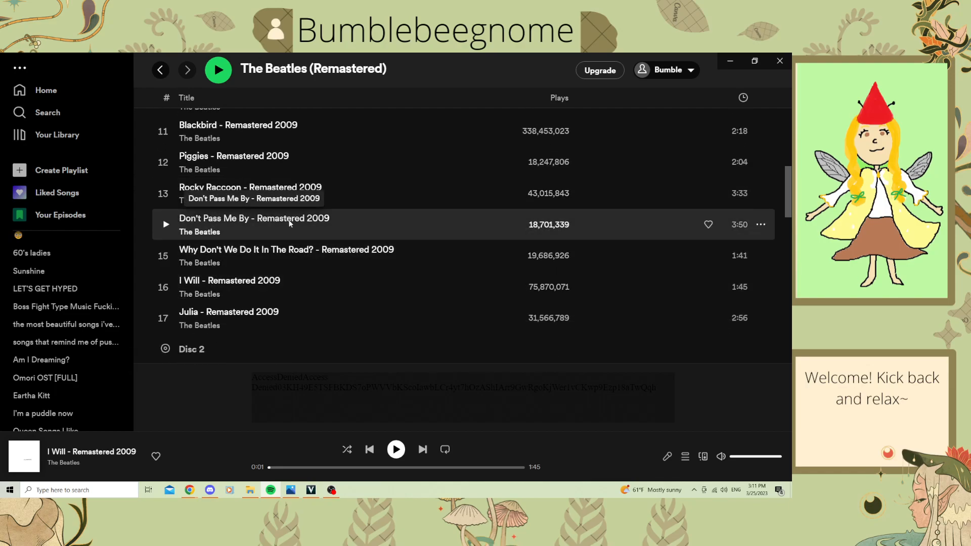
mouse_move(331, 286)
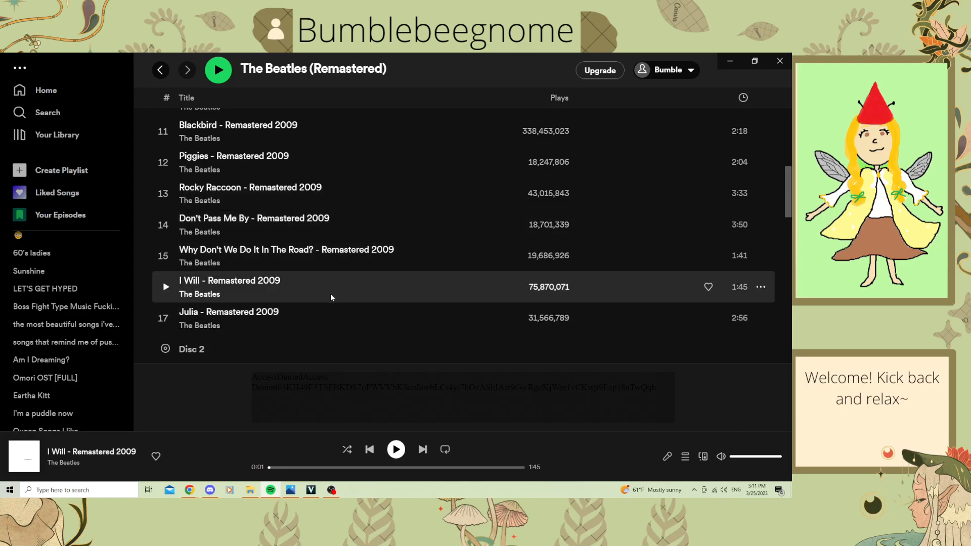
scroll(down, 3)
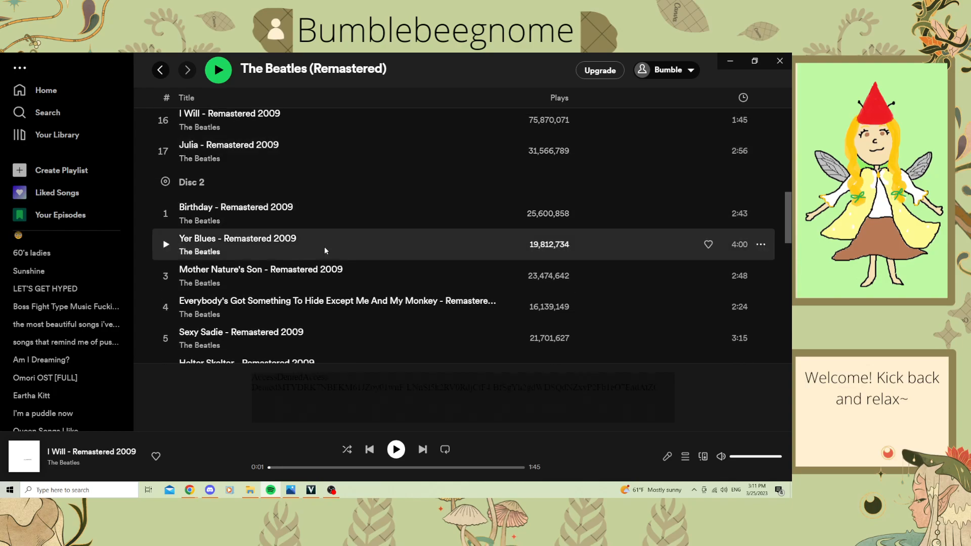
scroll(down, 3)
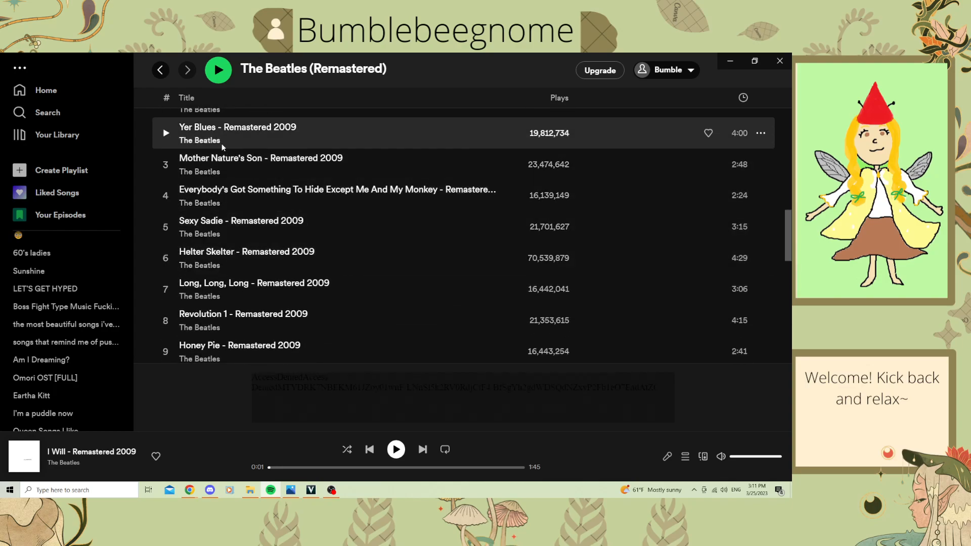
scroll(down, 3)
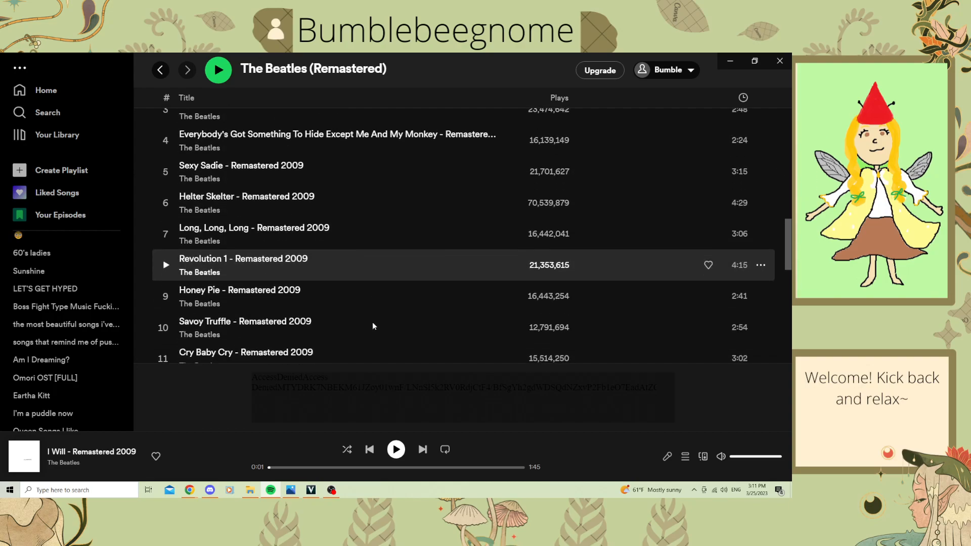
scroll(down, 3)
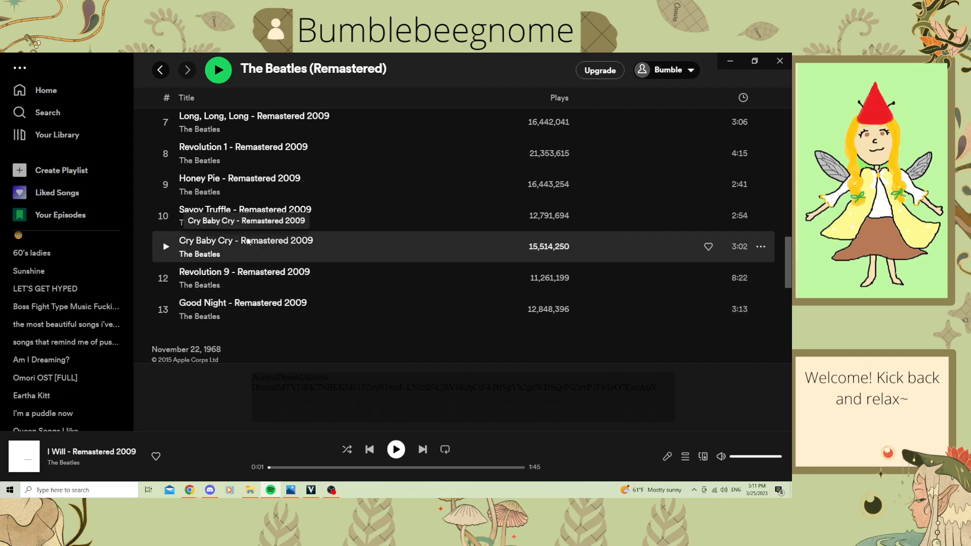
scroll(down, 3)
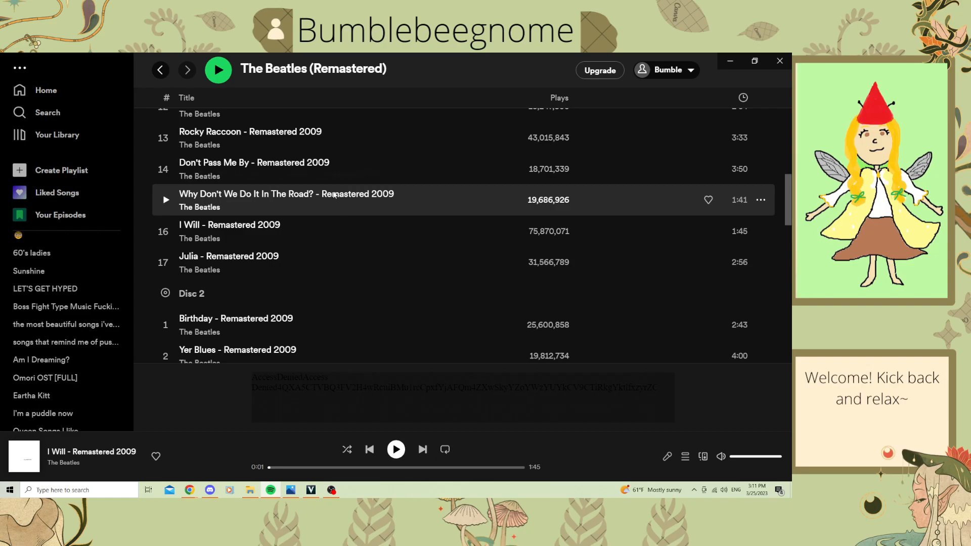
mouse_move(285, 194)
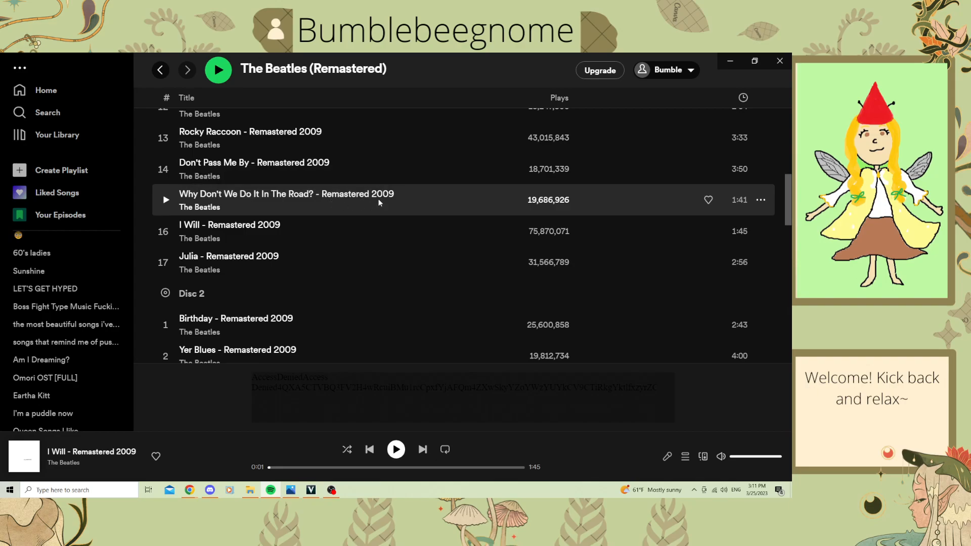
mouse_move(281, 262)
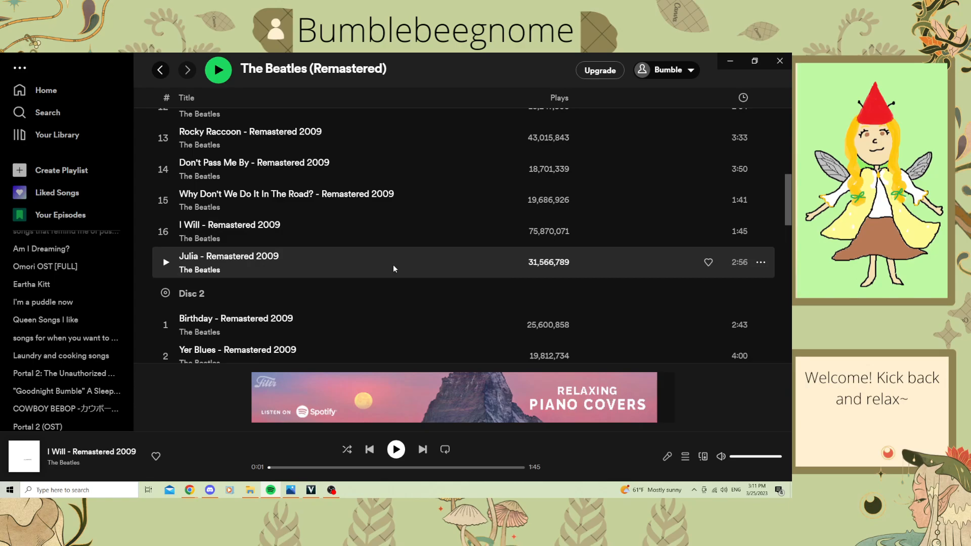
mouse_move(203, 258)
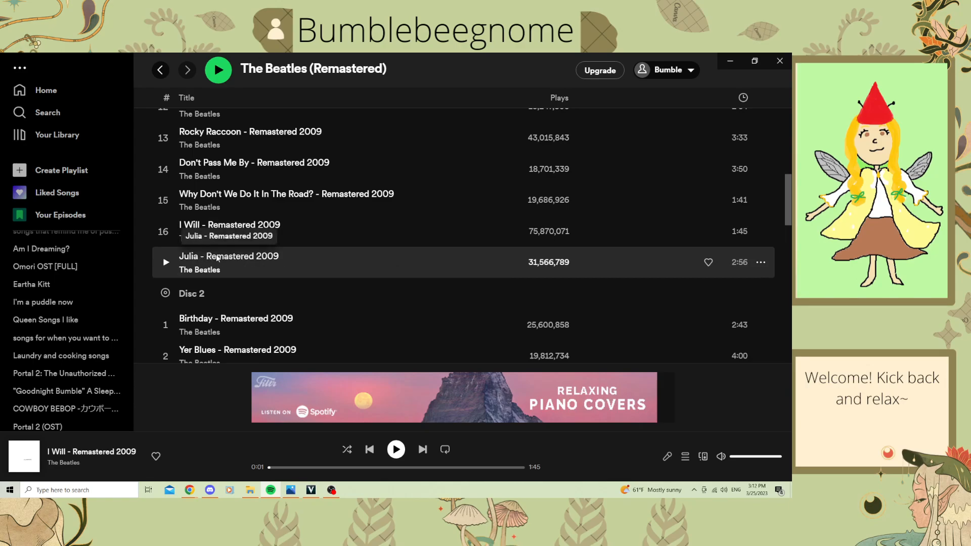
mouse_move(309, 271)
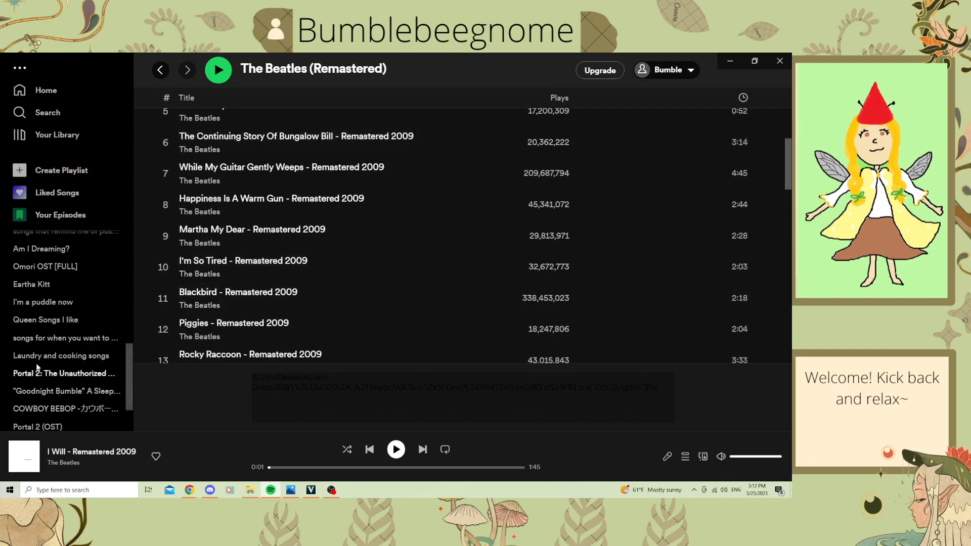
Step: Return to the Beatles in order that i like playlist and scroll down to tracks 51–58
scroll(down, 3)
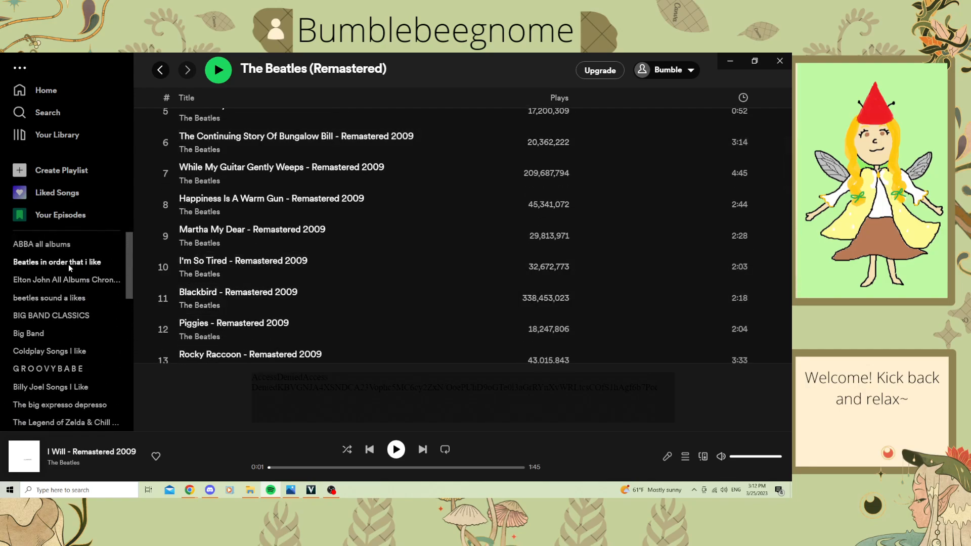
click(57, 261)
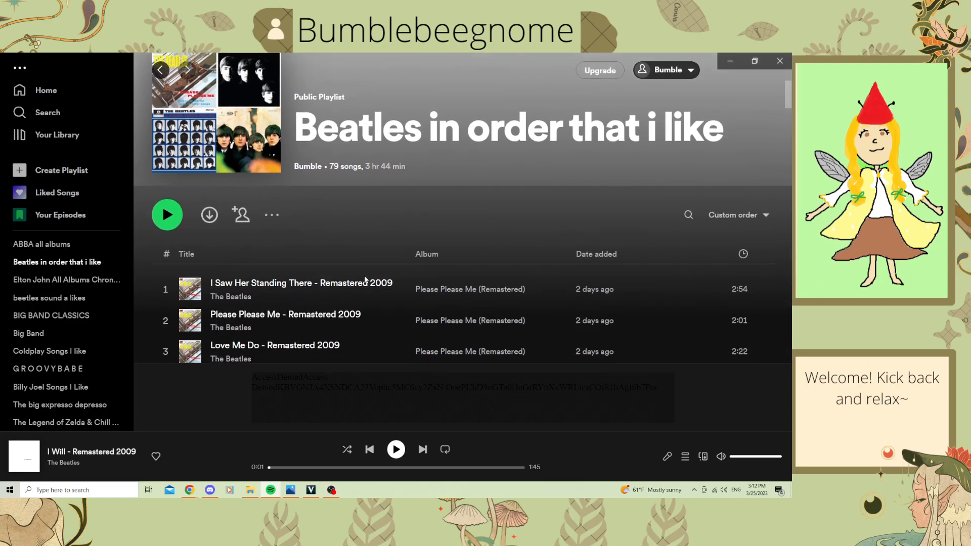
scroll(down, 3)
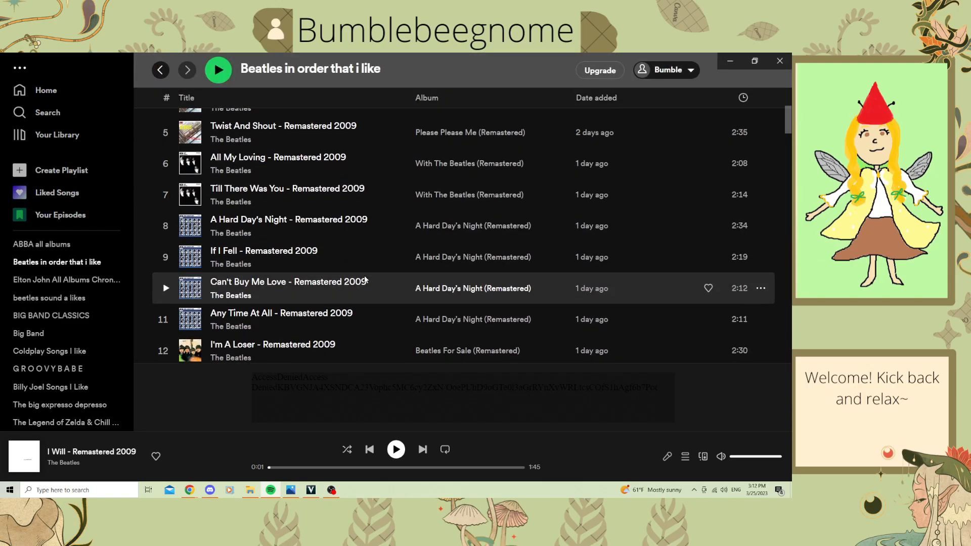
scroll(down, 3)
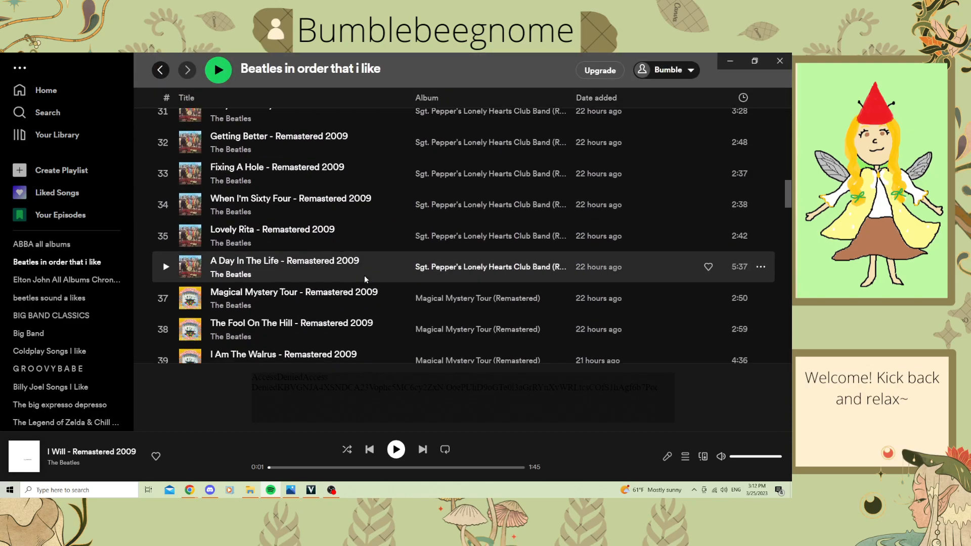
scroll(down, 3)
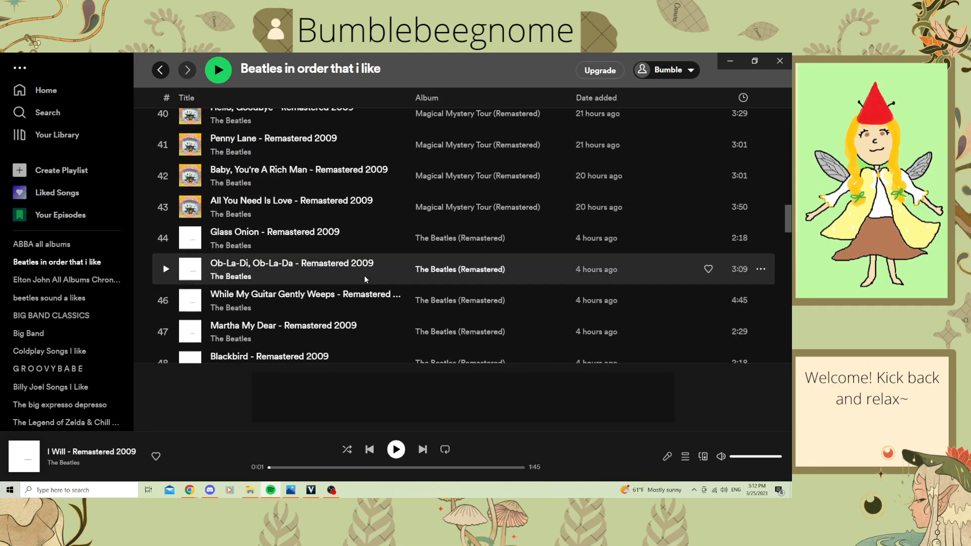
scroll(down, 3)
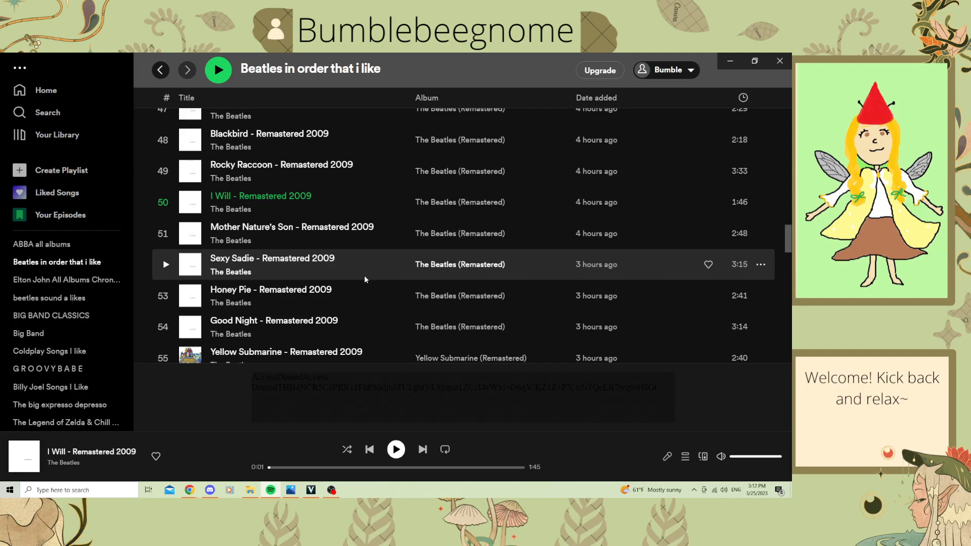
scroll(down, 3)
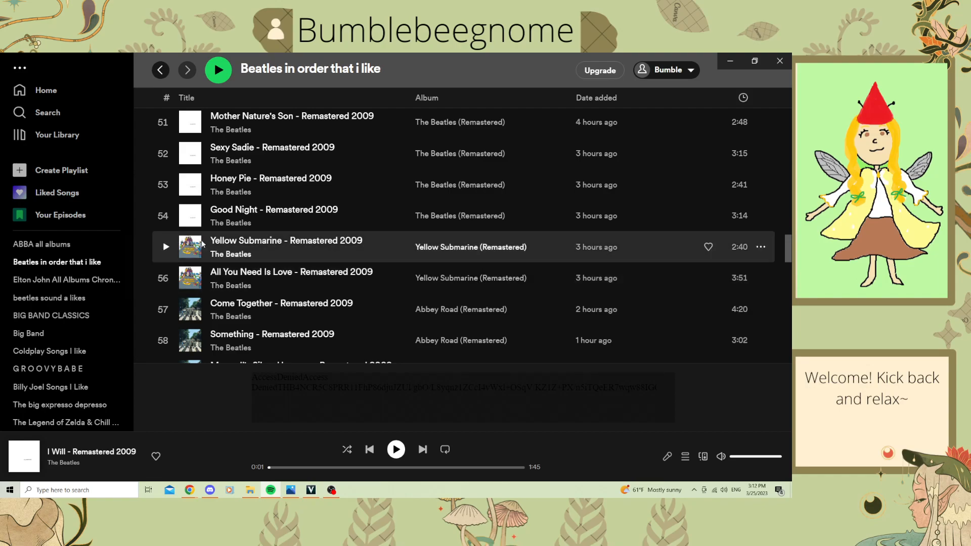
mouse_move(173, 247)
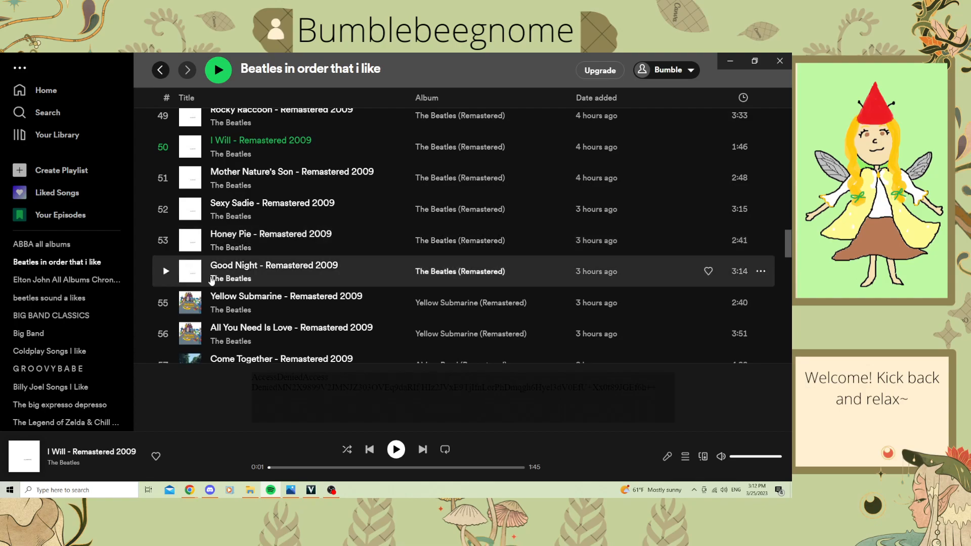
mouse_move(403, 290)
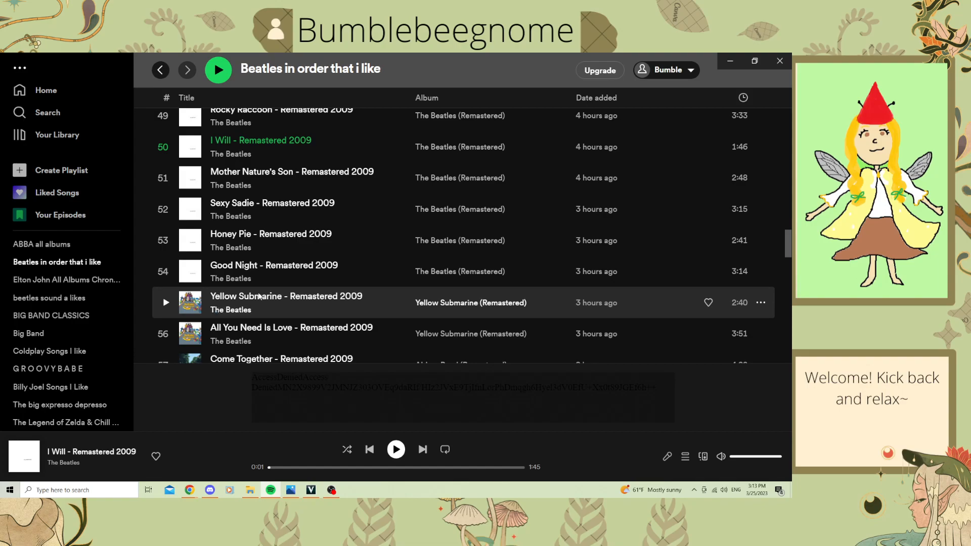
mouse_move(260, 296)
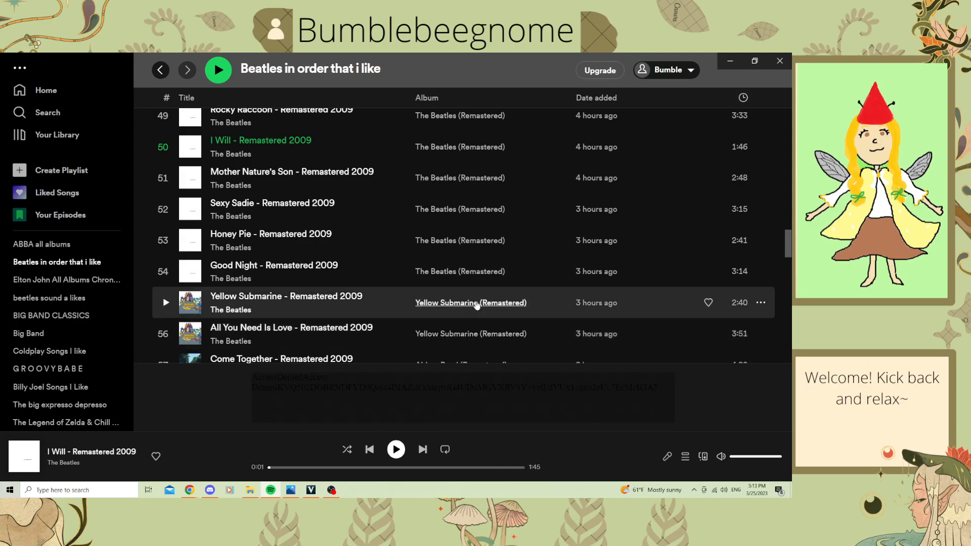
Step: Go to the Yellow Submarine (Remastered) album and scroll down to its final tracks 6–13
click(471, 303)
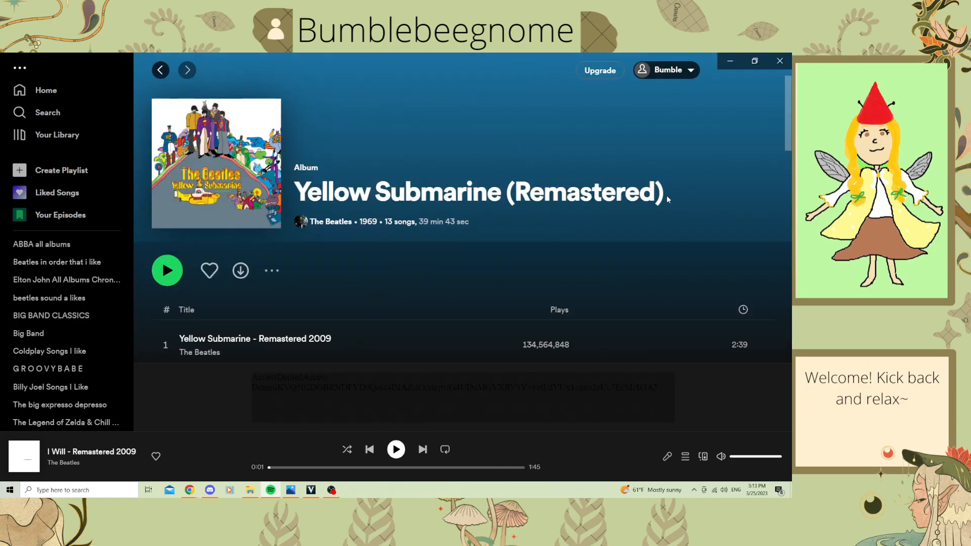
scroll(down, 3)
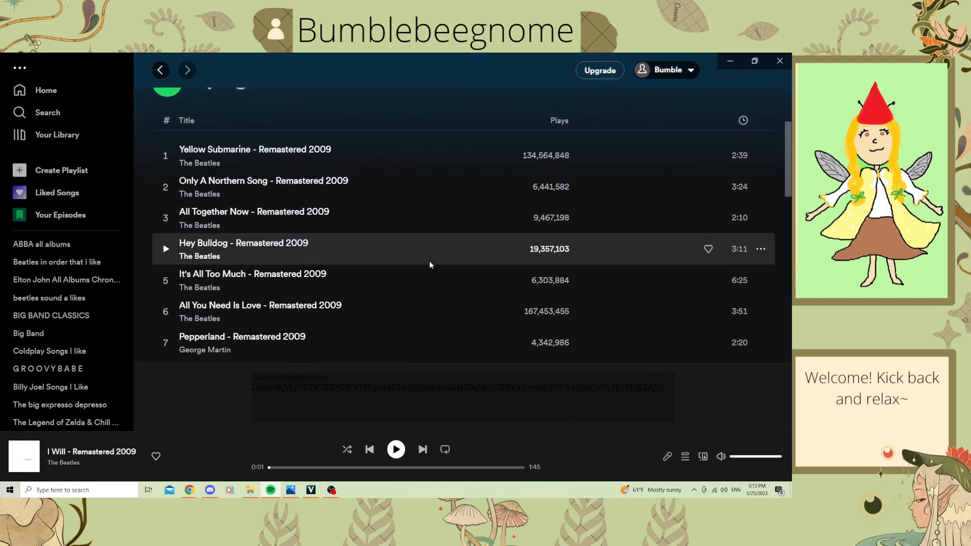
scroll(down, 3)
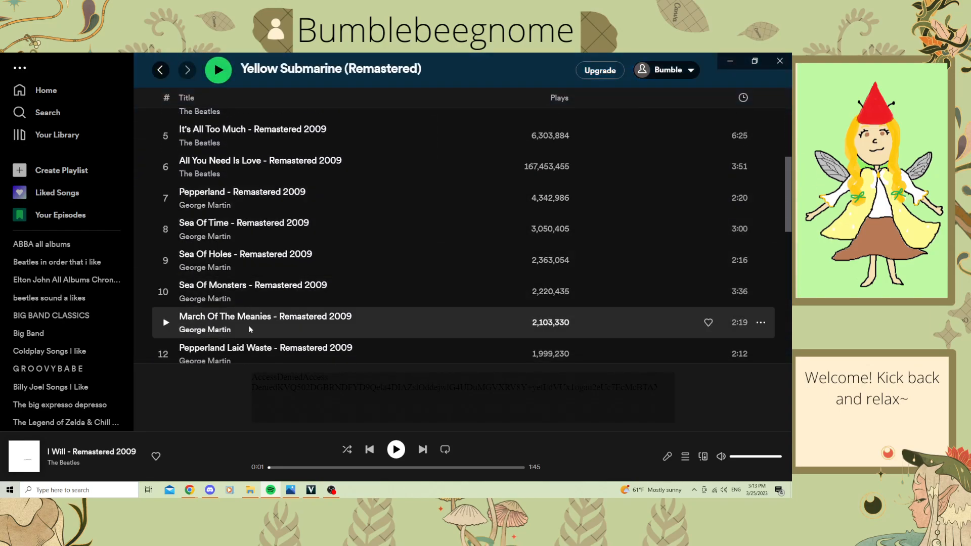
scroll(down, 3)
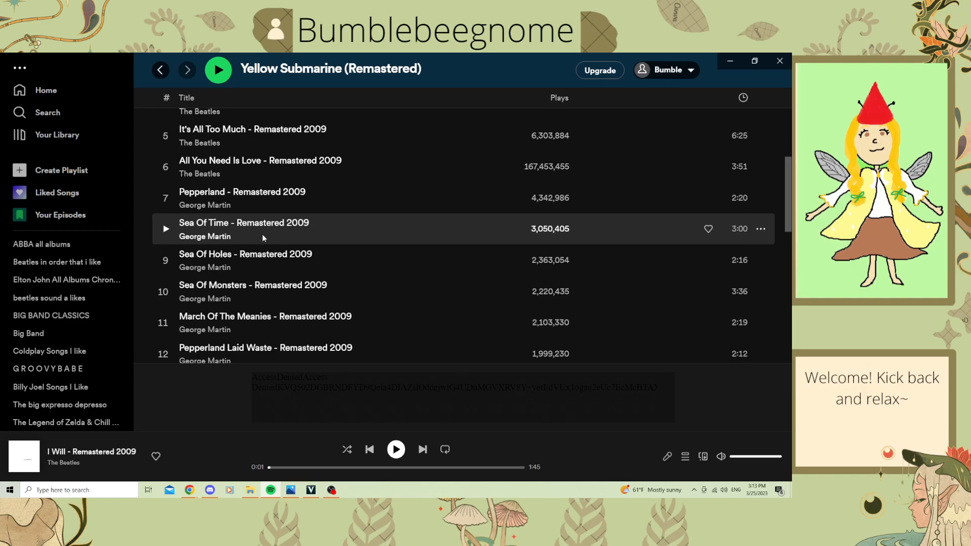
mouse_move(291, 197)
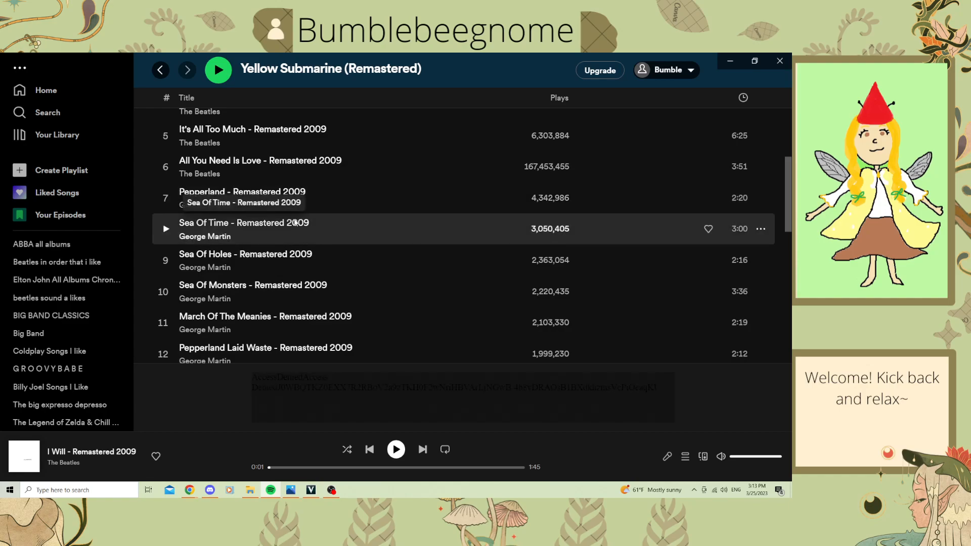
mouse_move(349, 231)
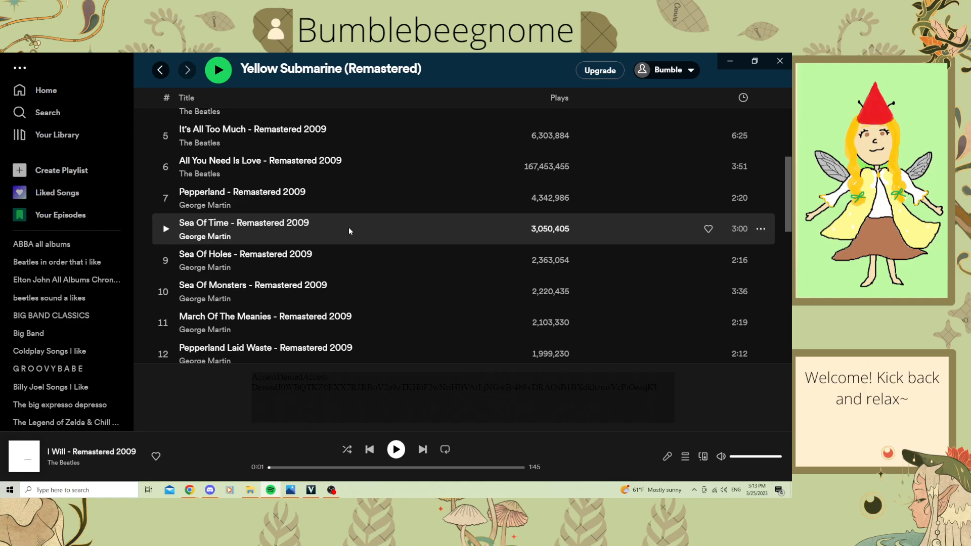
scroll(down, 3)
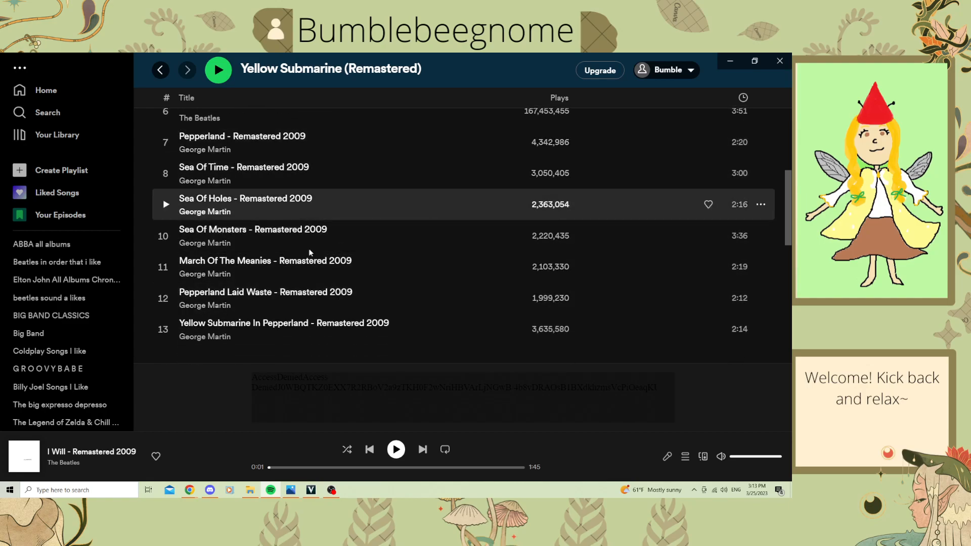
mouse_move(161, 70)
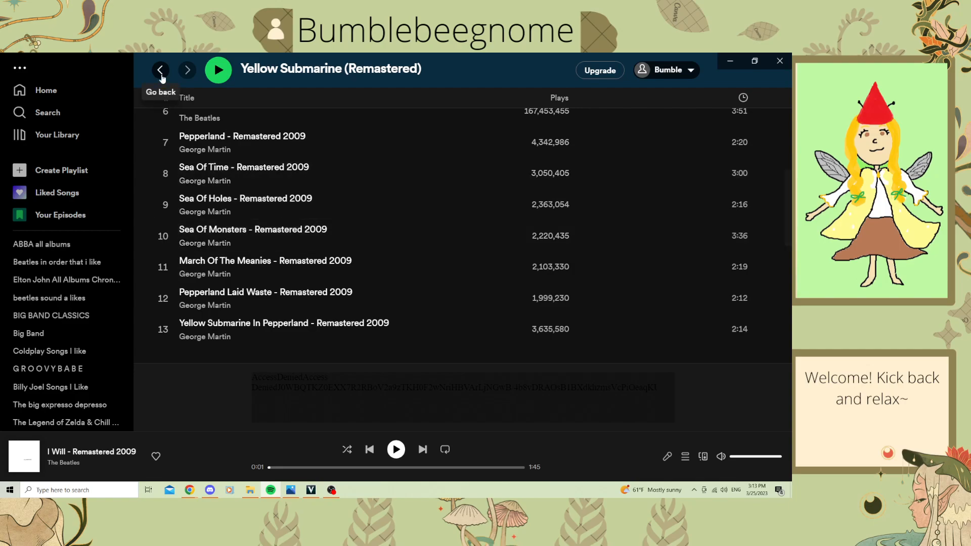
Step: Go back to the Beatles playlist and scroll to the Abbey Road (Remastered) tracks
click(161, 70)
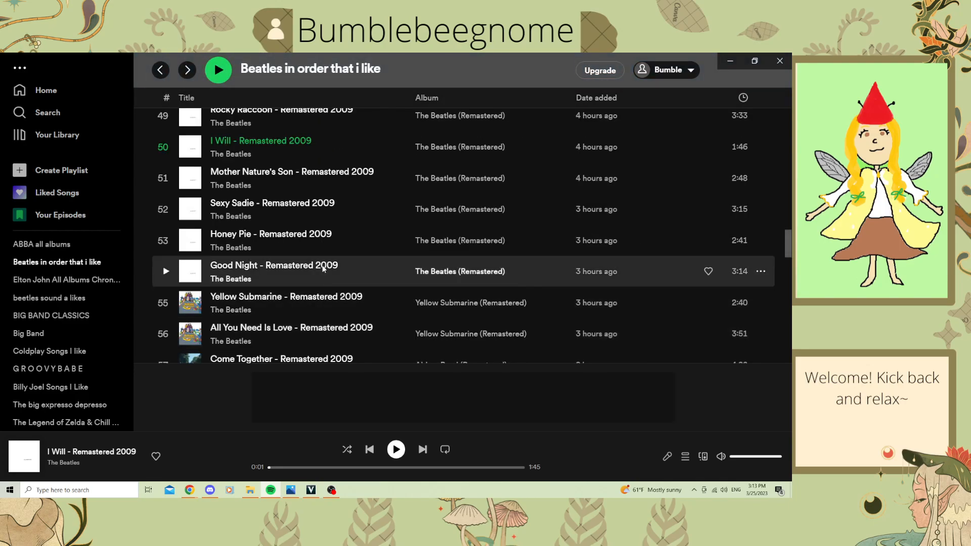
scroll(down, 3)
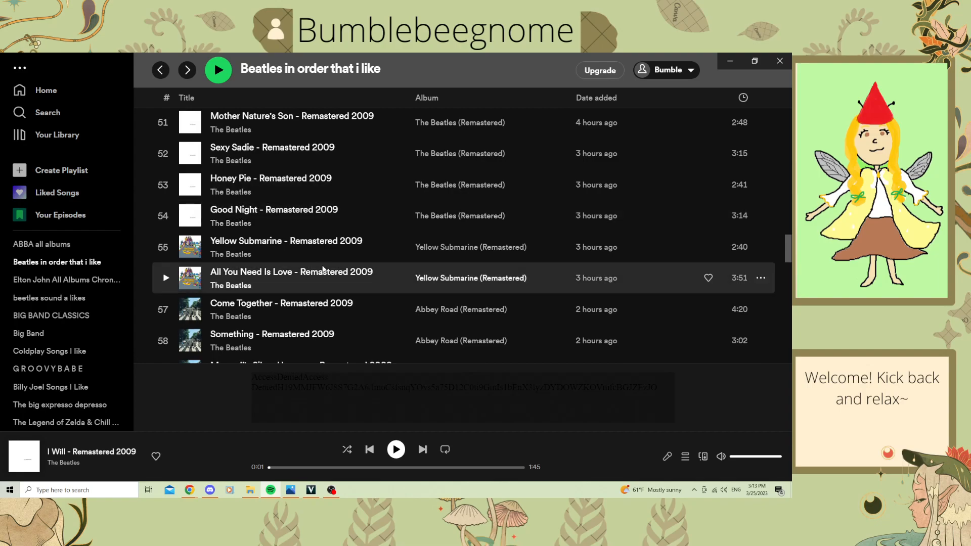
scroll(down, 3)
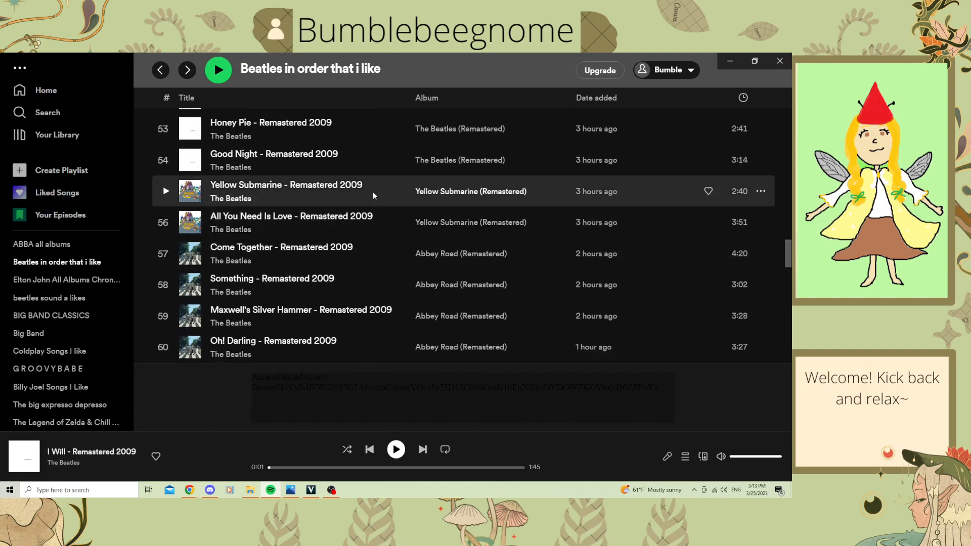
scroll(down, 3)
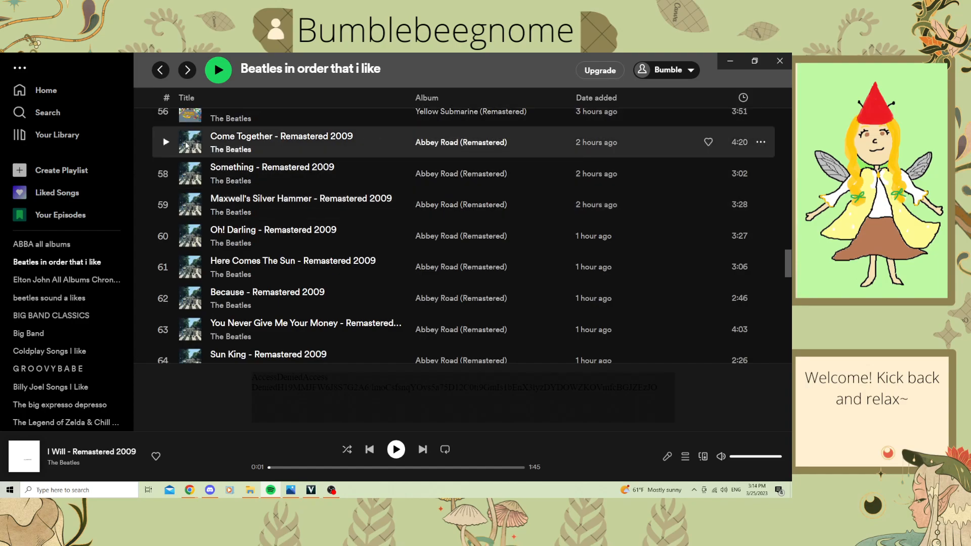
mouse_move(333, 274)
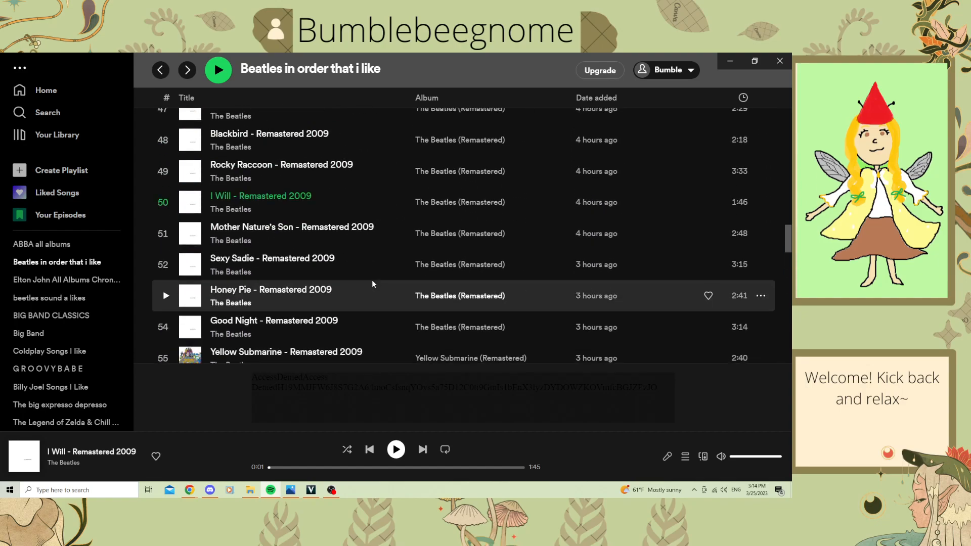
scroll(up, 3)
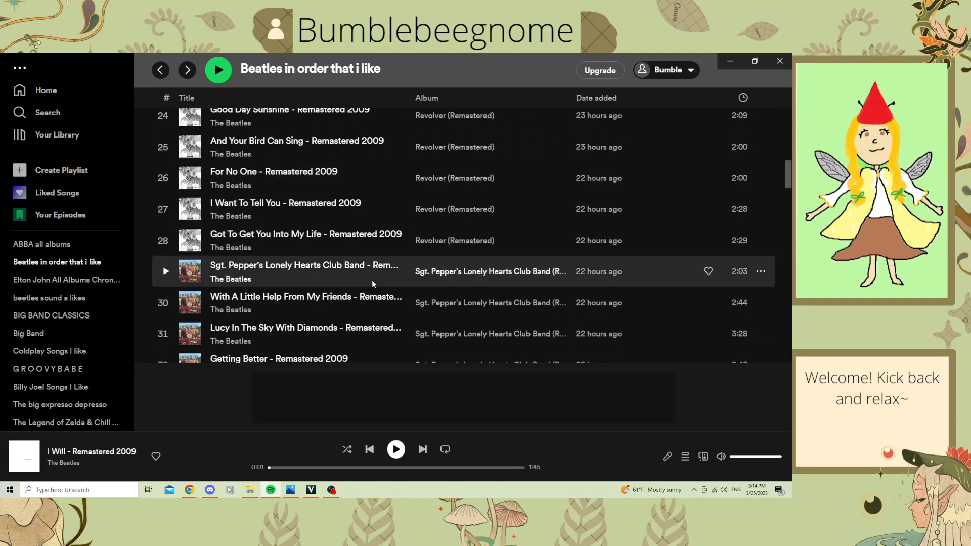
scroll(down, 3)
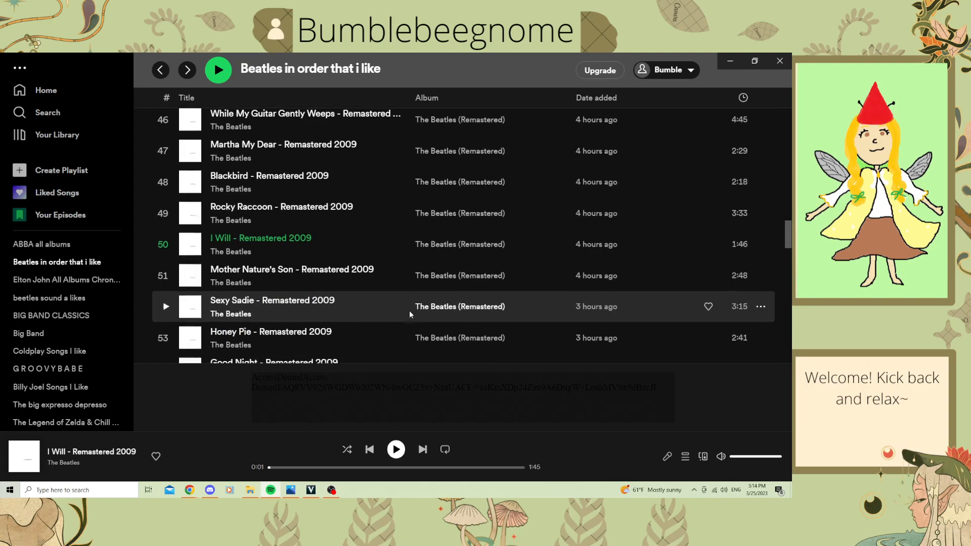
scroll(down, 3)
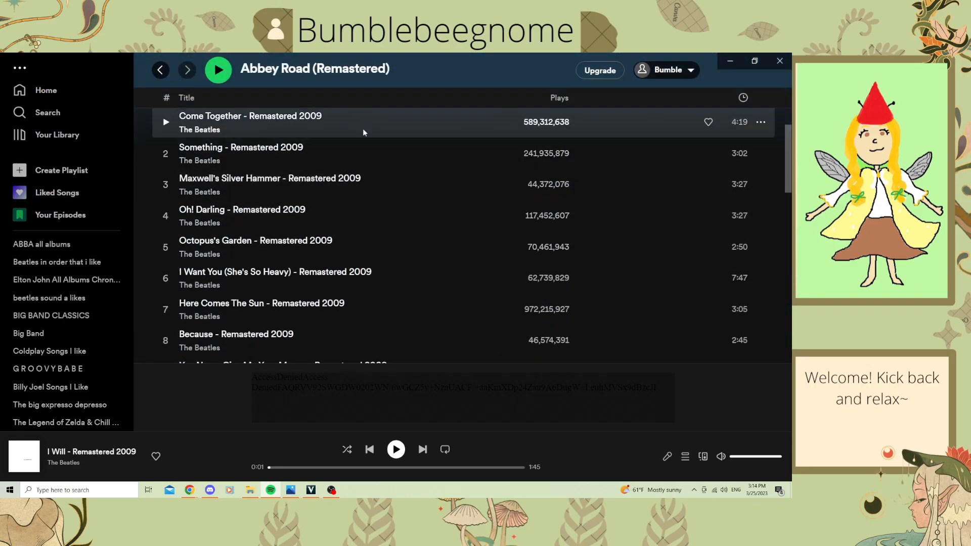
scroll(down, 3)
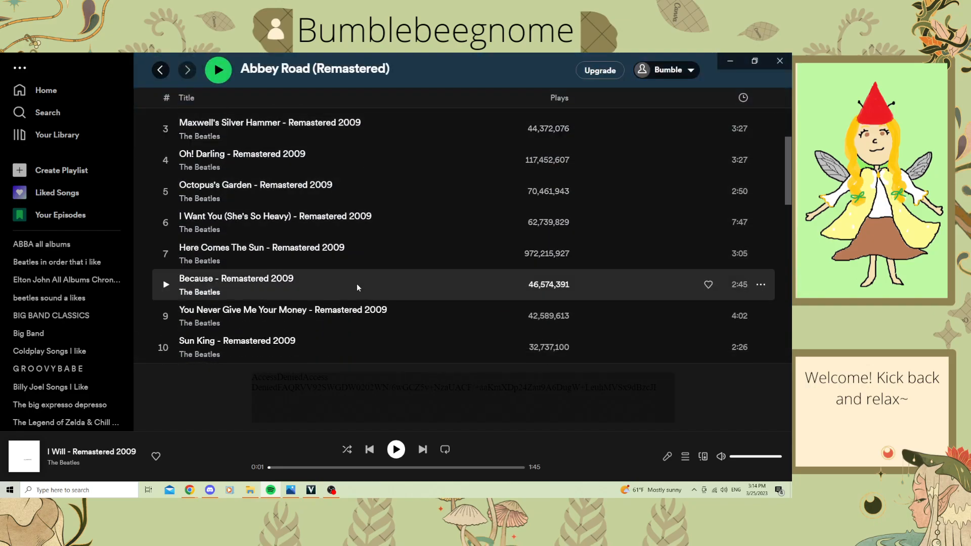
scroll(down, 3)
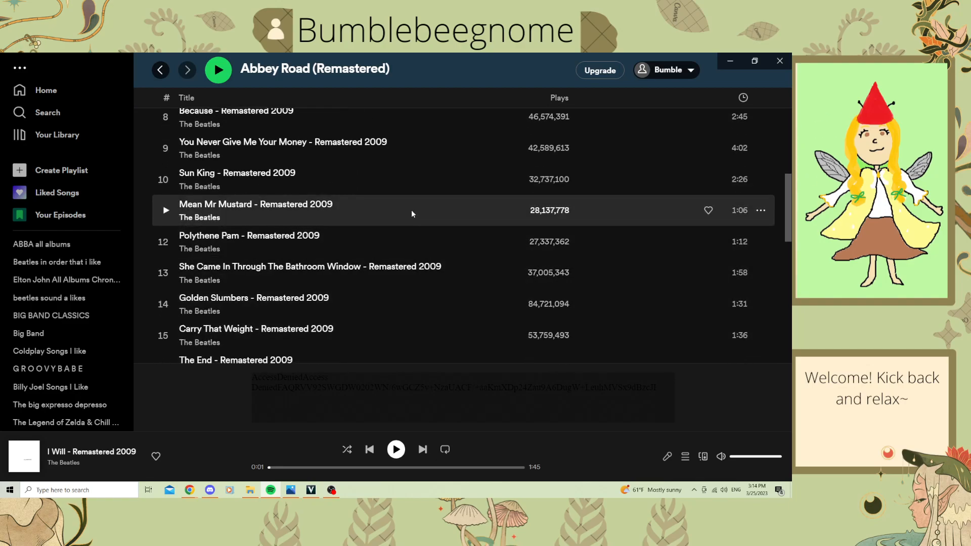
scroll(down, 3)
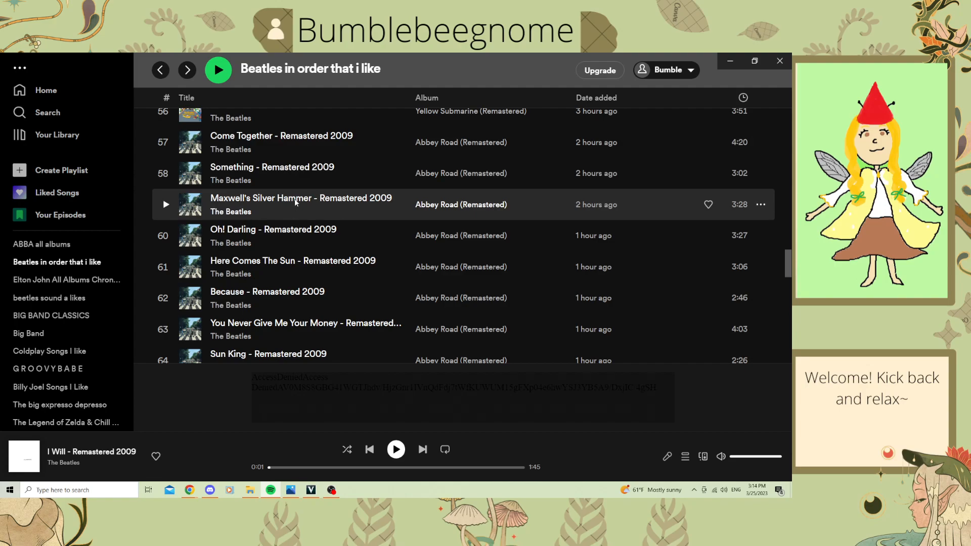
mouse_move(300, 199)
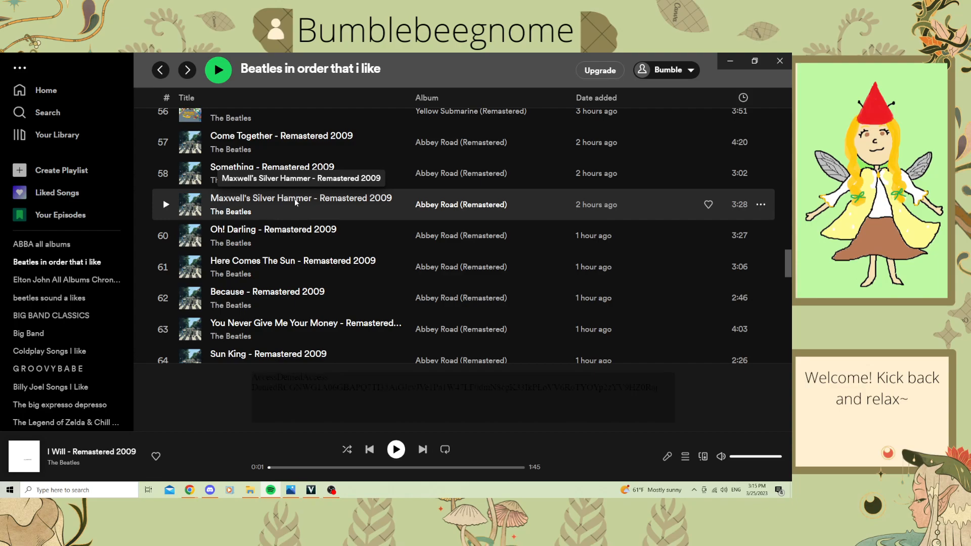
mouse_move(363, 224)
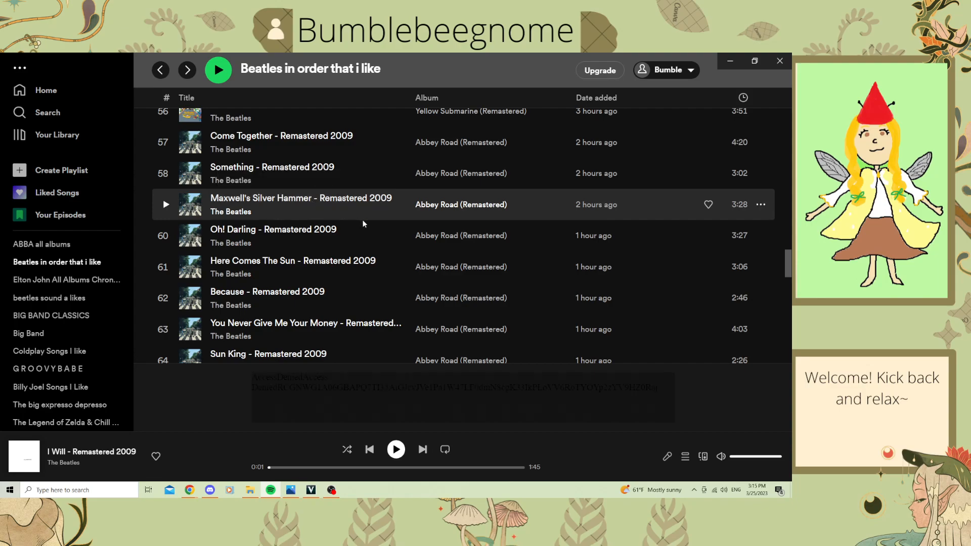
mouse_move(302, 216)
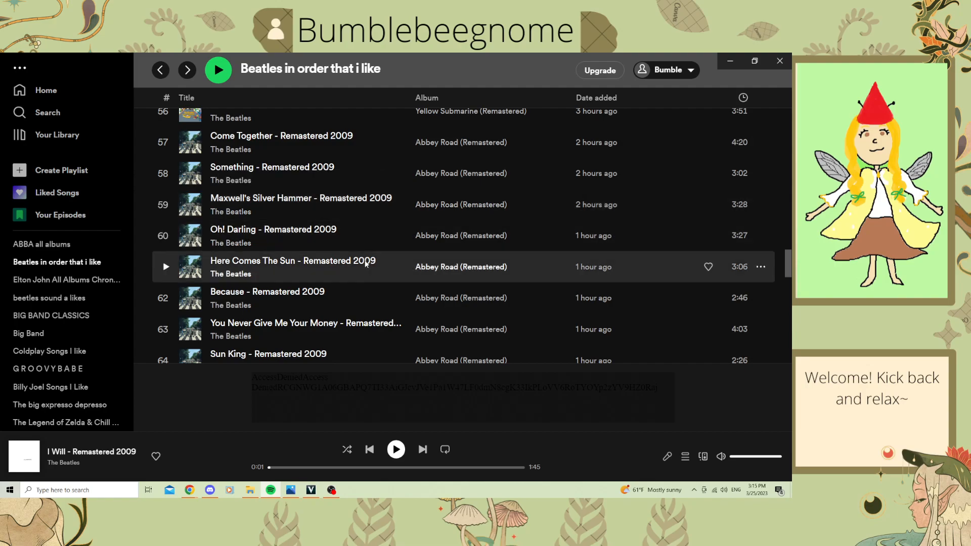
Step: Scroll back and forth through the Abbey Road tracks 56–67 in the Beatles playlist
scroll(down, 3)
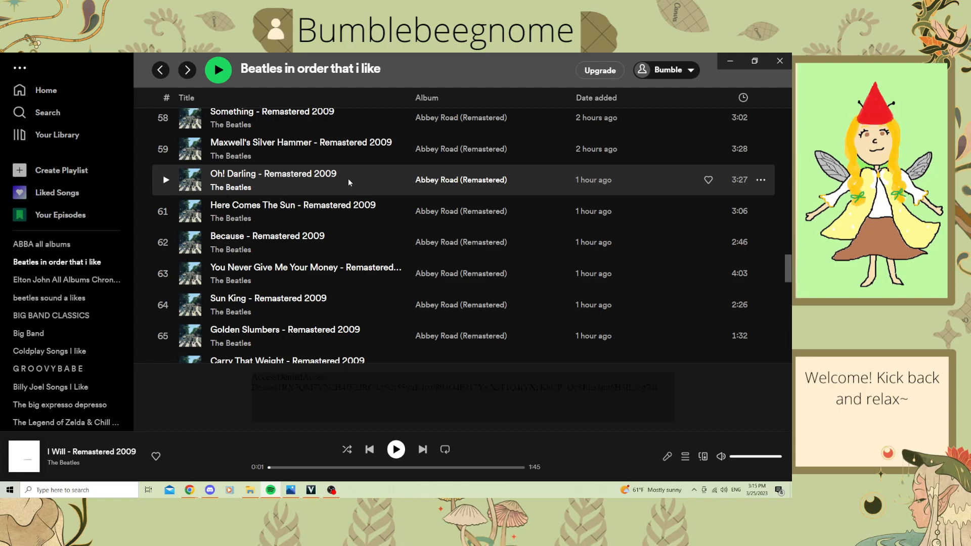
scroll(down, 3)
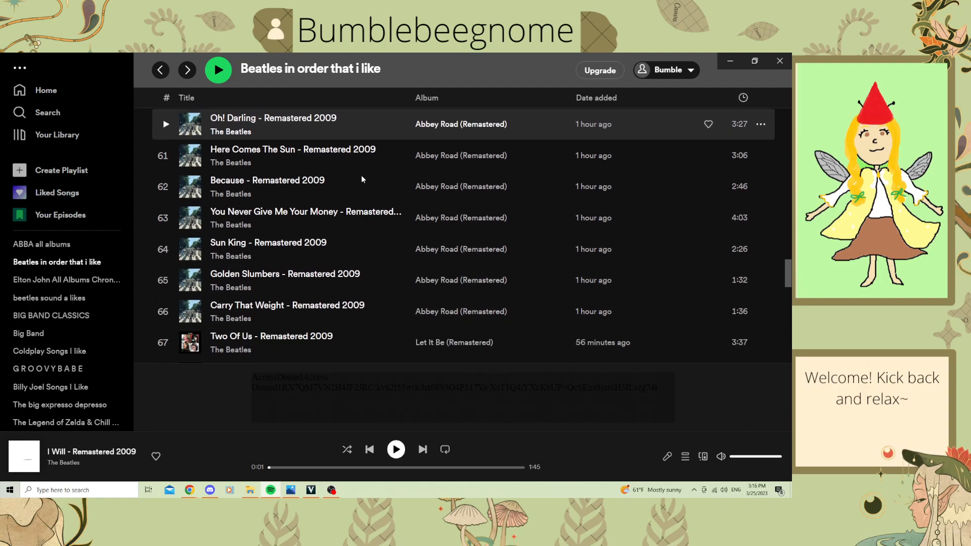
mouse_move(359, 156)
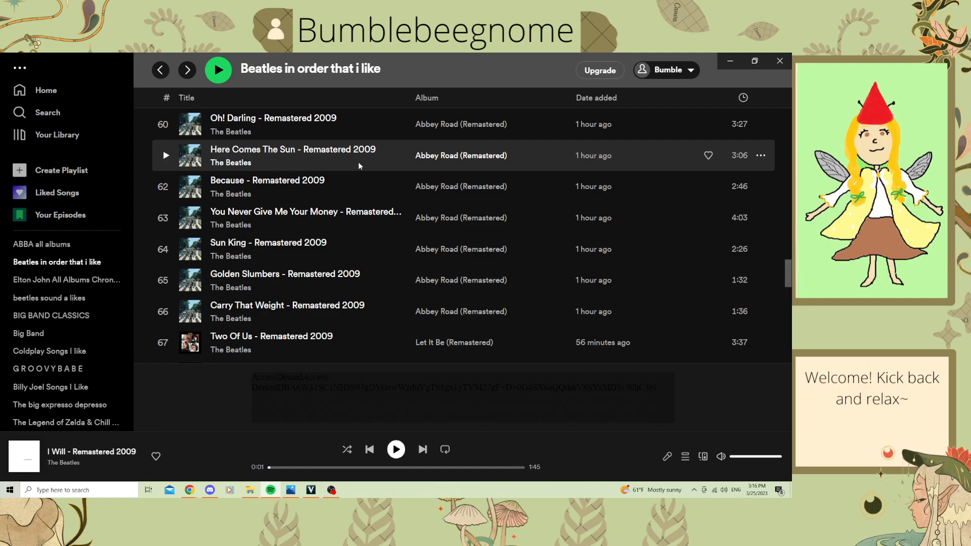
mouse_move(356, 186)
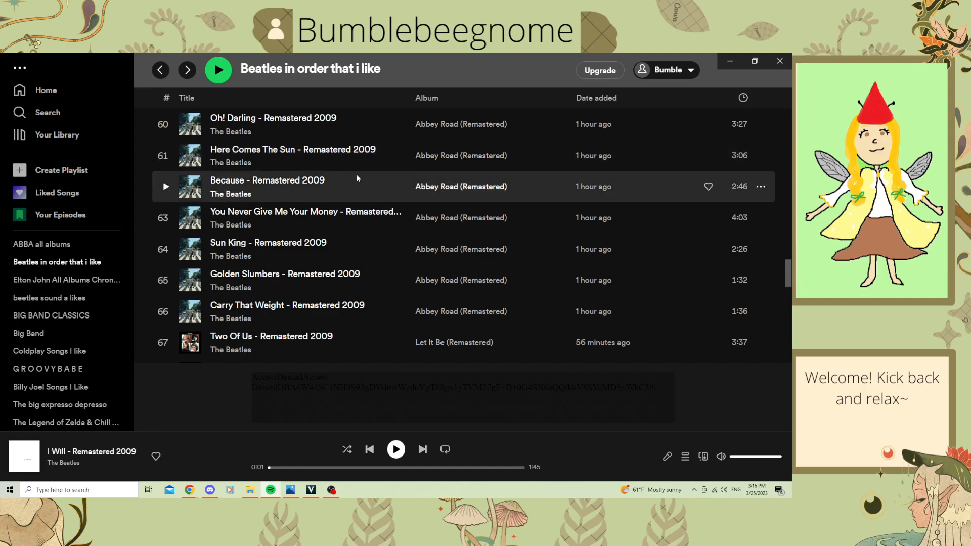
scroll(up, 3)
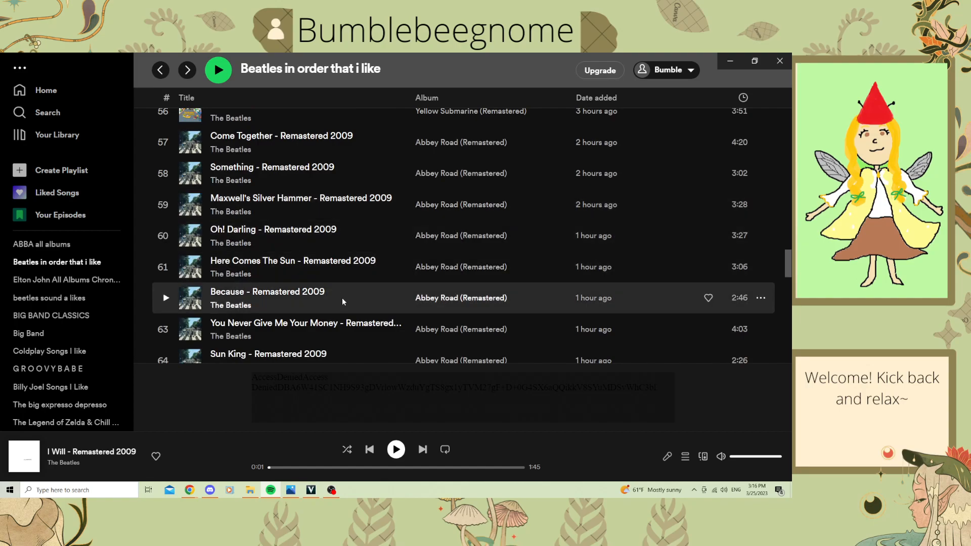
mouse_move(372, 279)
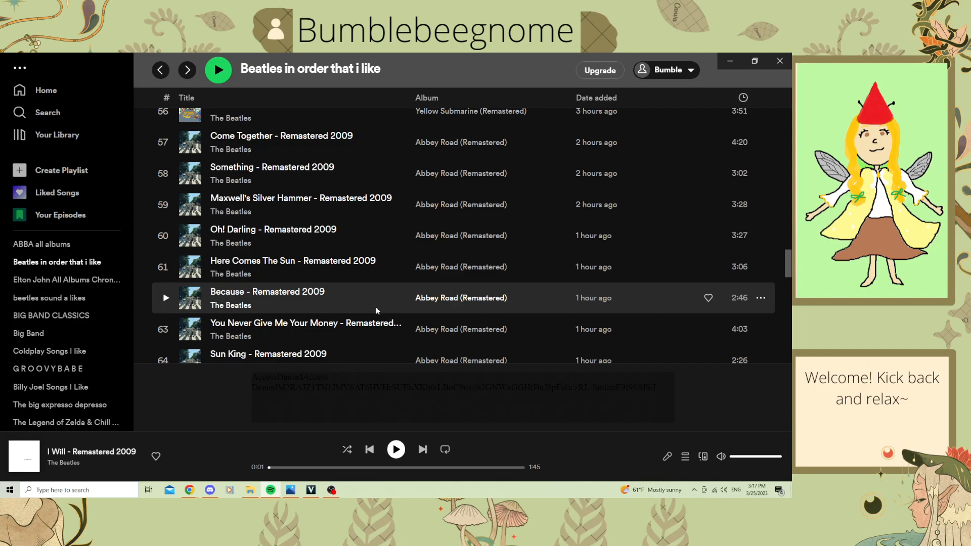
mouse_move(353, 303)
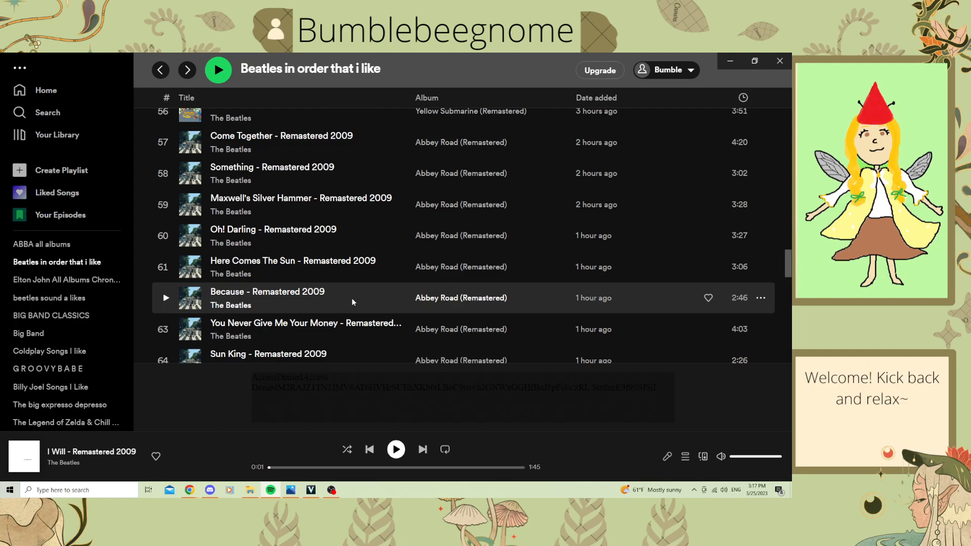
scroll(down, 3)
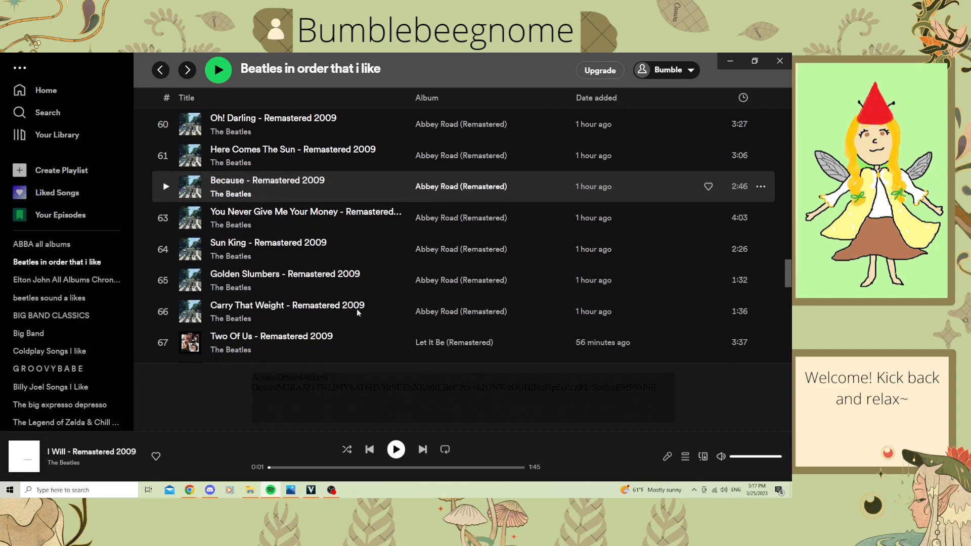
mouse_move(333, 218)
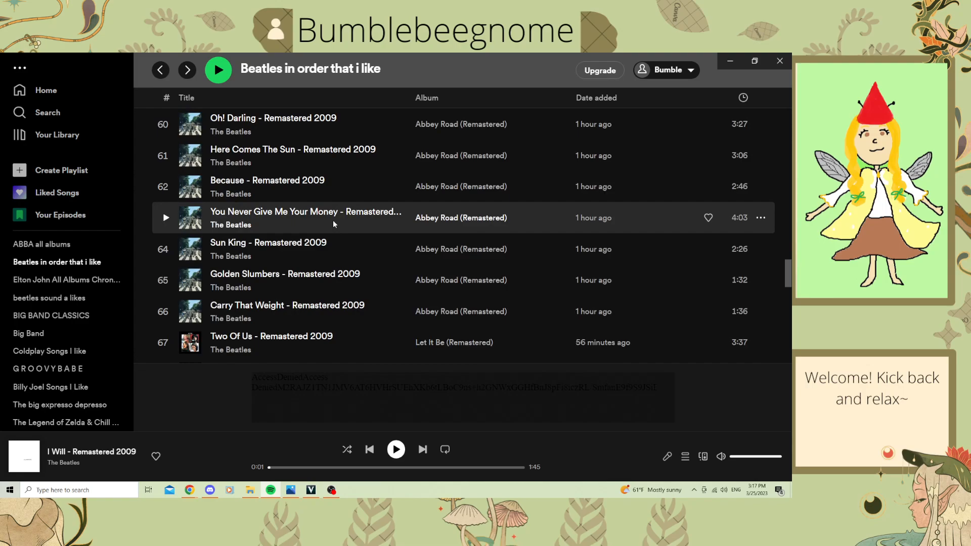
mouse_move(165, 219)
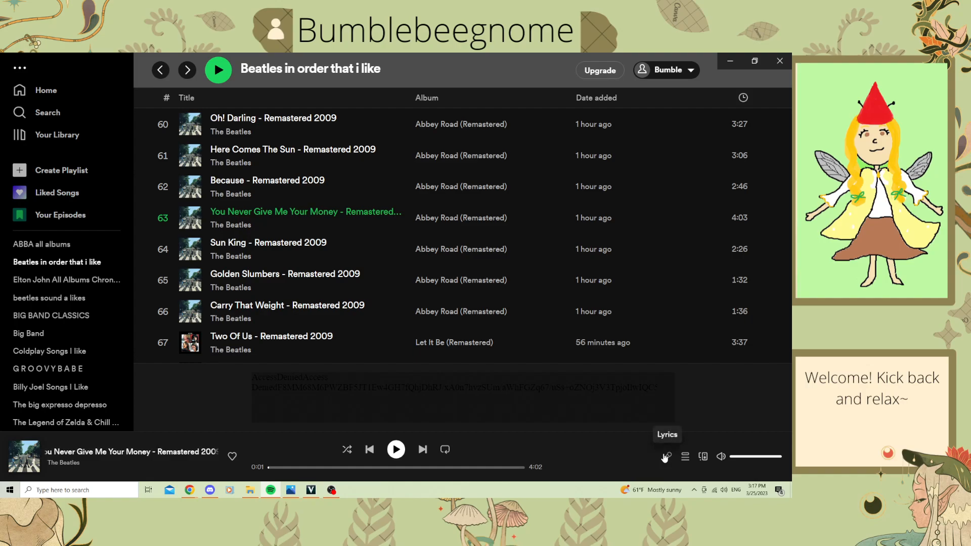
Step: Show the lyrics for You Never Give Me Your Money and read through them
click(666, 457)
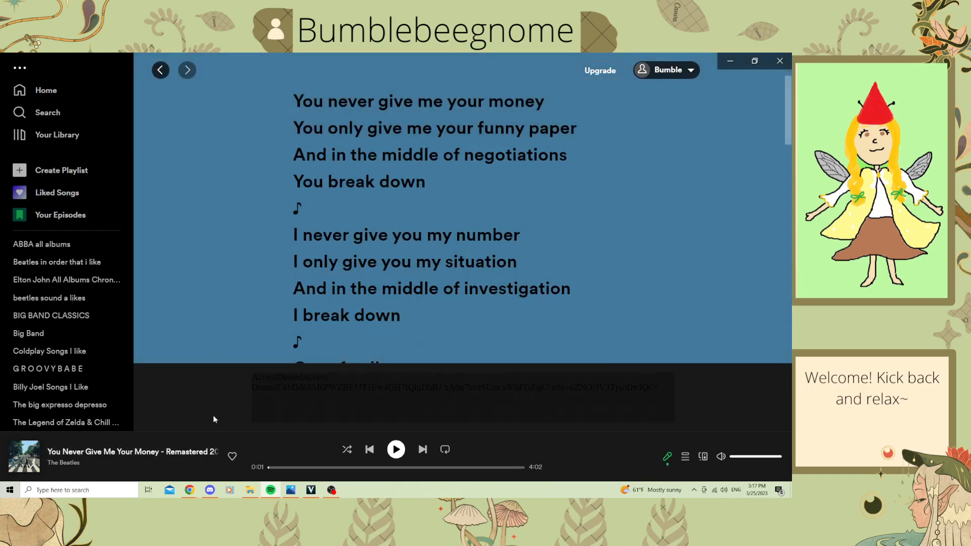
mouse_move(283, 214)
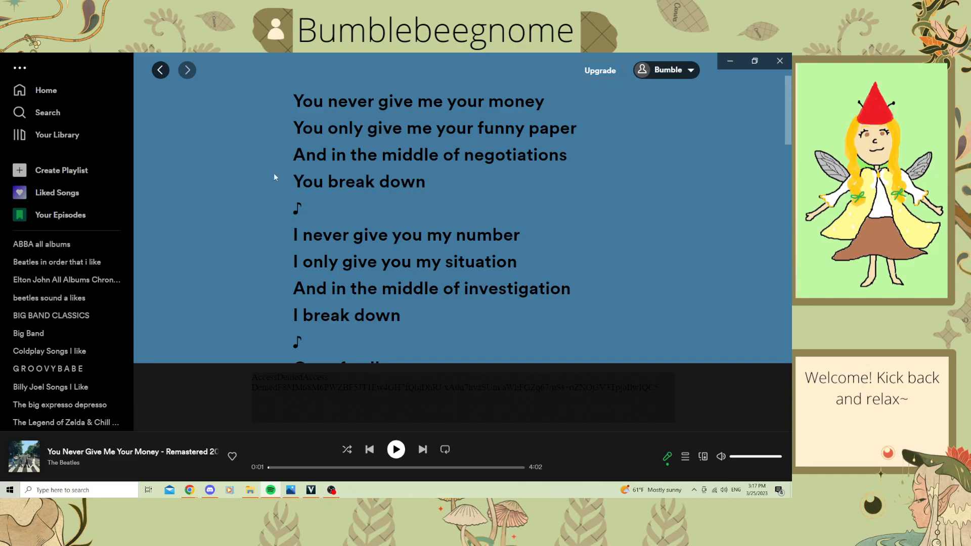
scroll(down, 3)
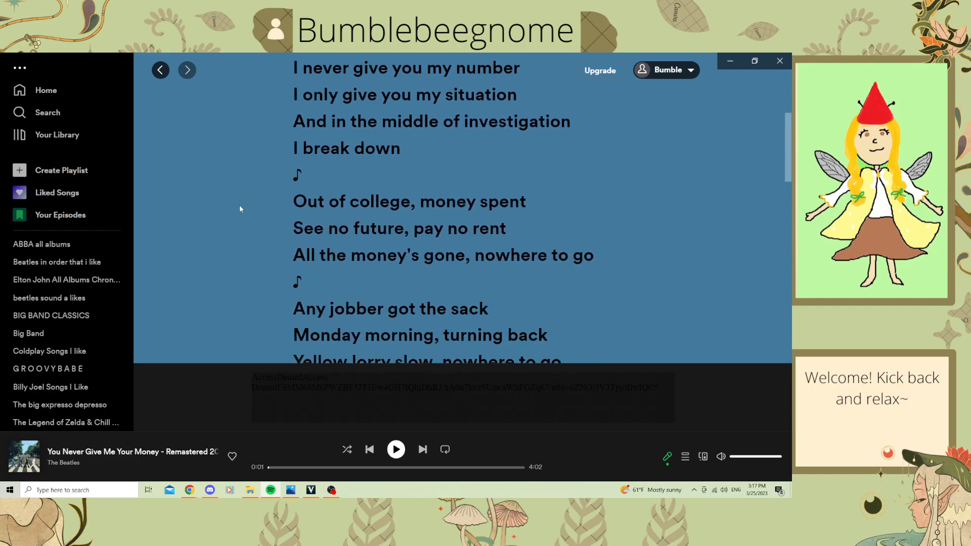
scroll(down, 3)
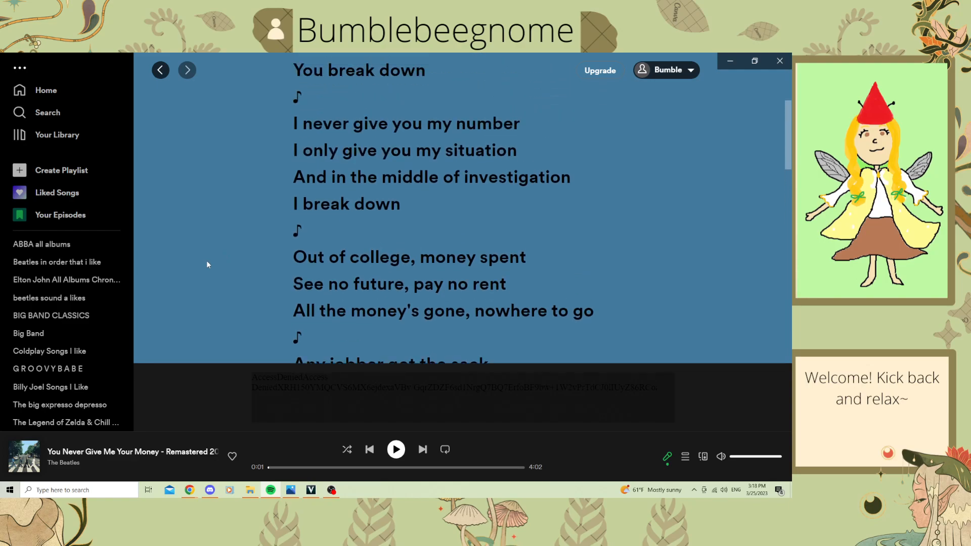
mouse_move(147, 109)
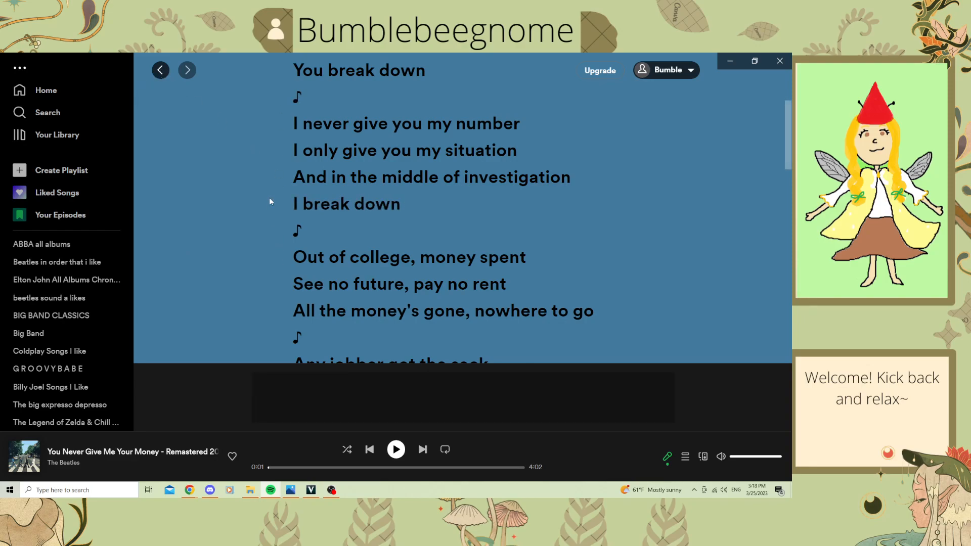
Step: Return to the Beatles playlist and scroll down through its later tracks
click(160, 69)
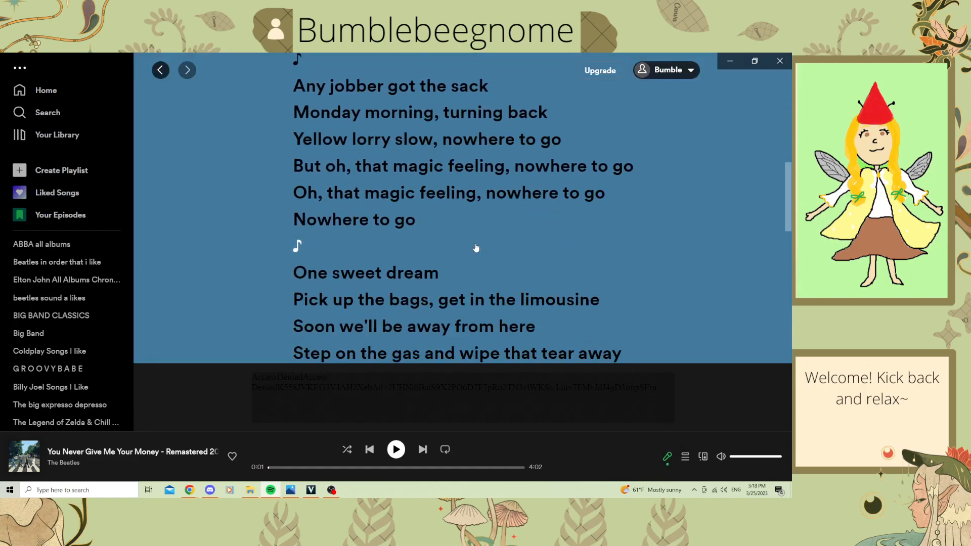
scroll(down, 3)
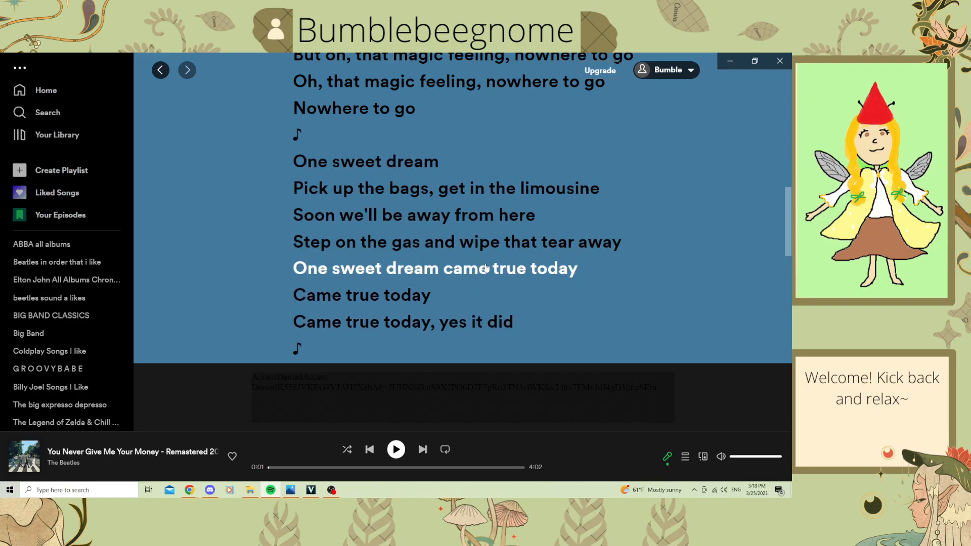
scroll(down, 3)
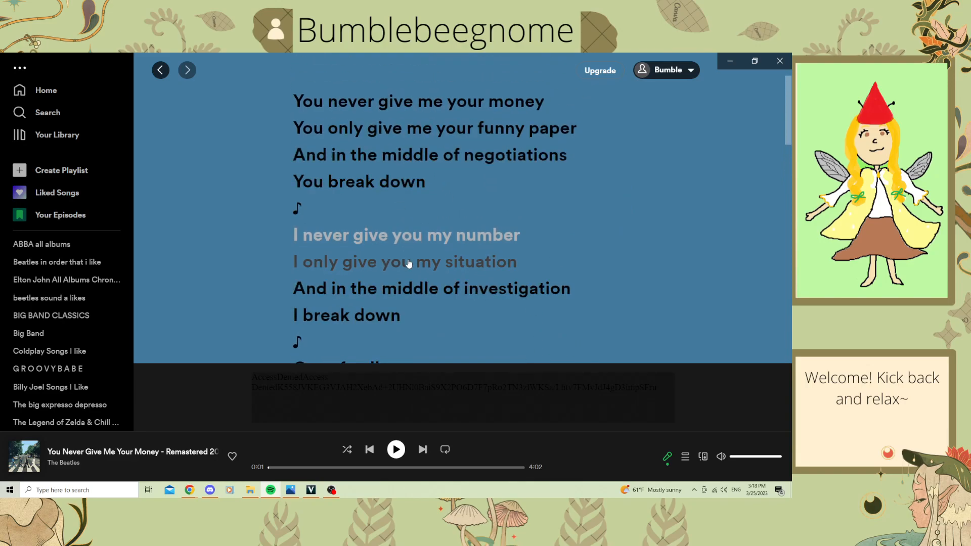
scroll(down, 3)
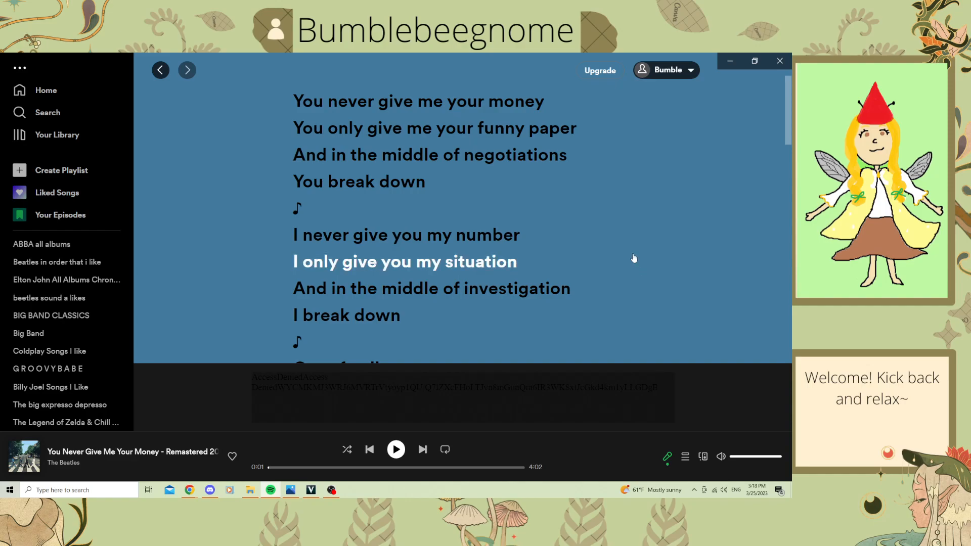
scroll(down, 3)
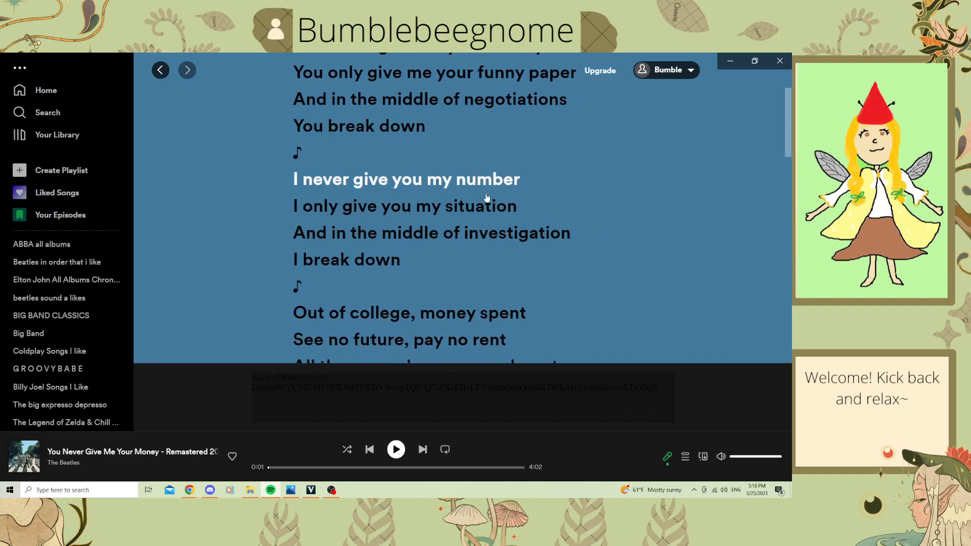
scroll(down, 3)
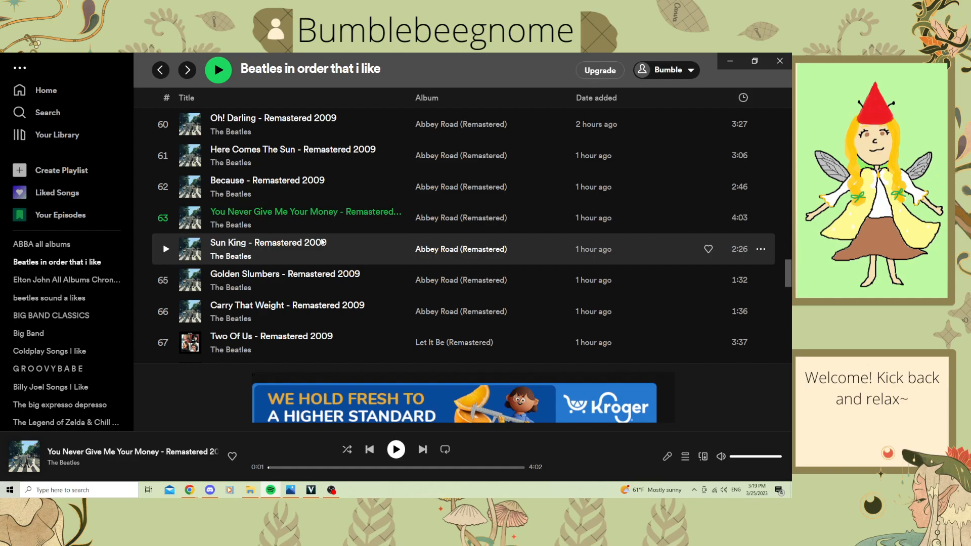
mouse_move(267, 241)
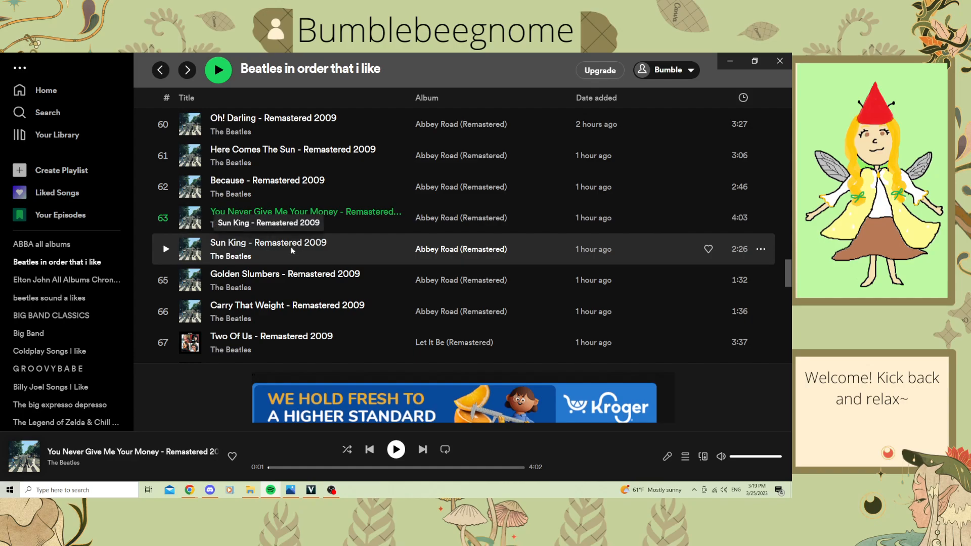
mouse_move(304, 252)
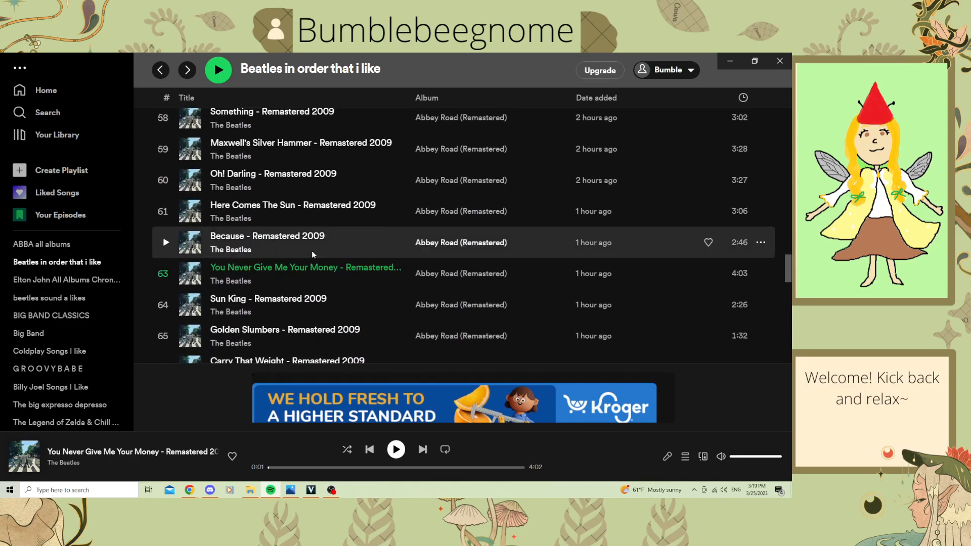
Step: Browse tracks 51–71 and start playing Golden Slumbers – Remastered 2009
scroll(up, 3)
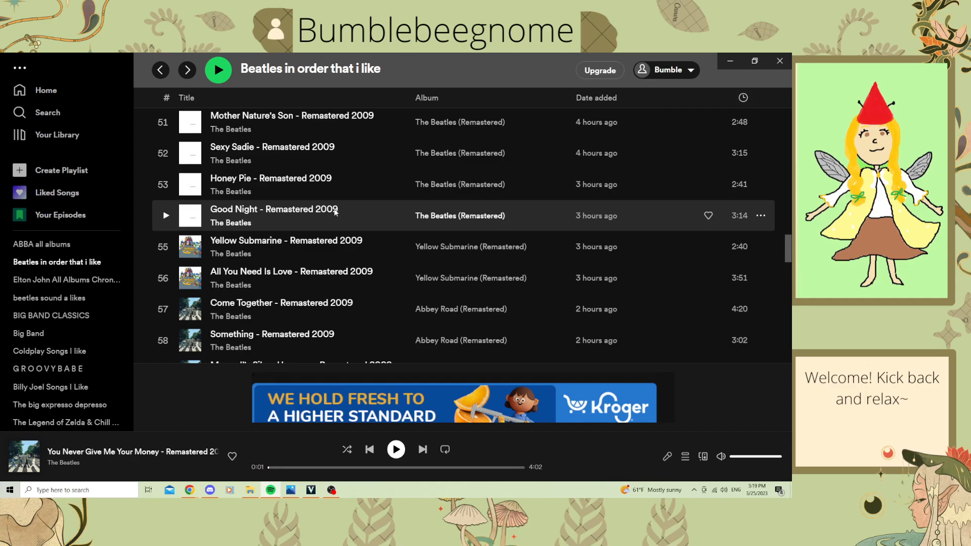
scroll(down, 3)
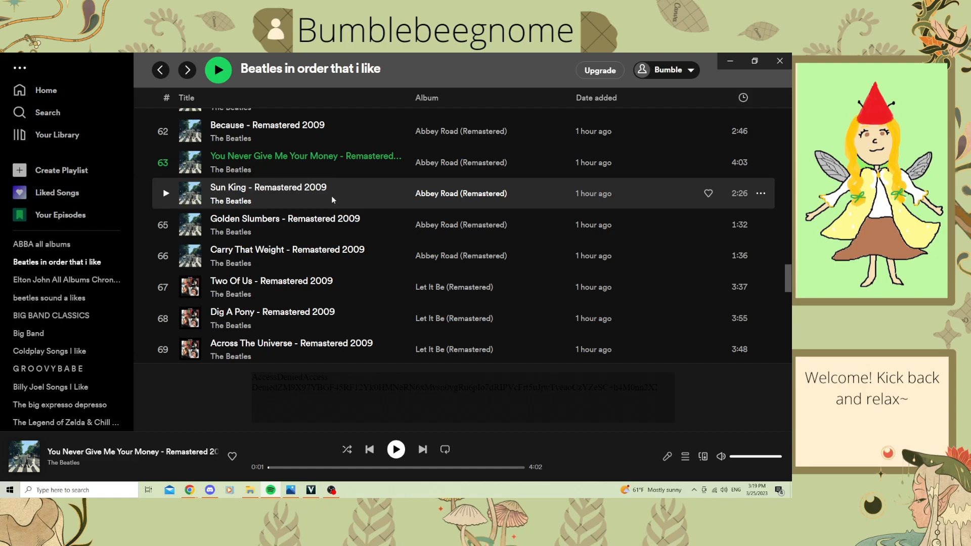
mouse_move(302, 195)
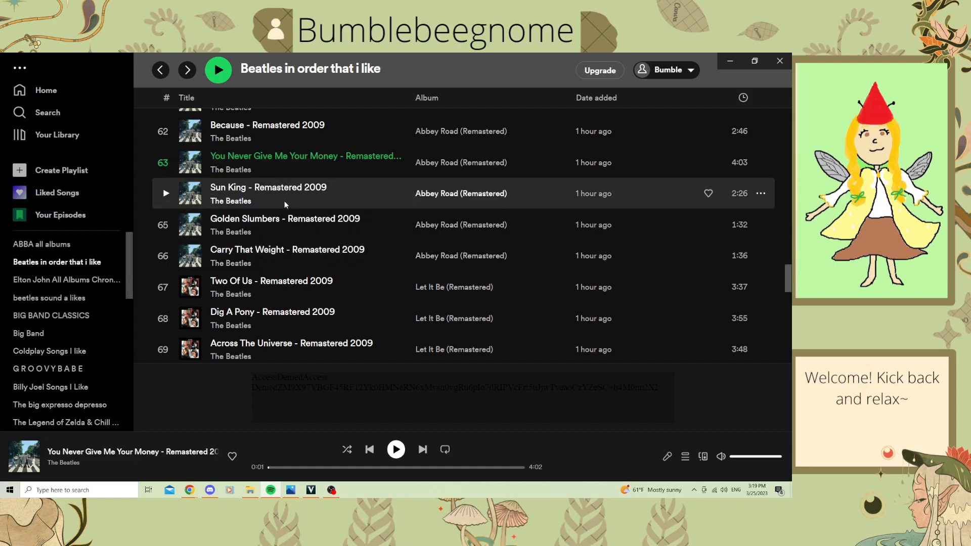
scroll(down, 3)
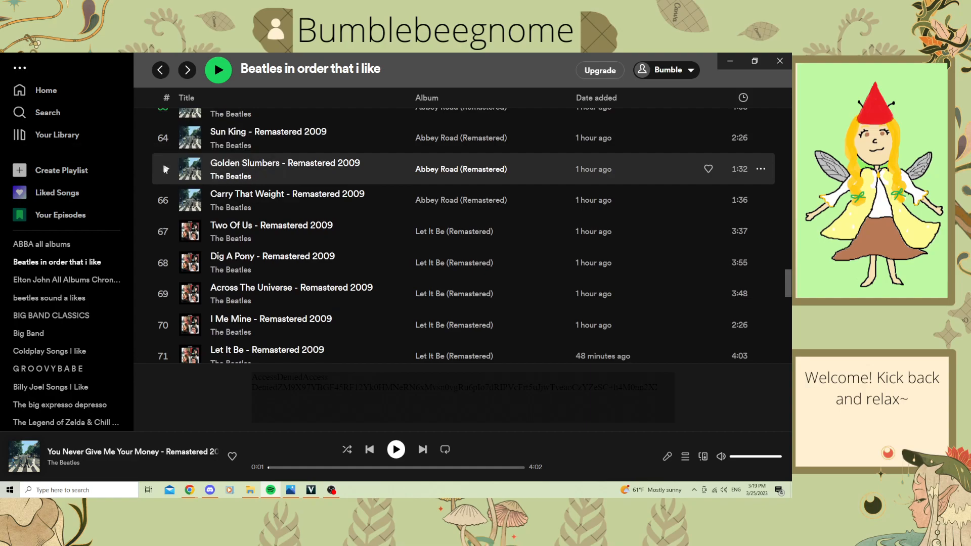
double_click(285, 168)
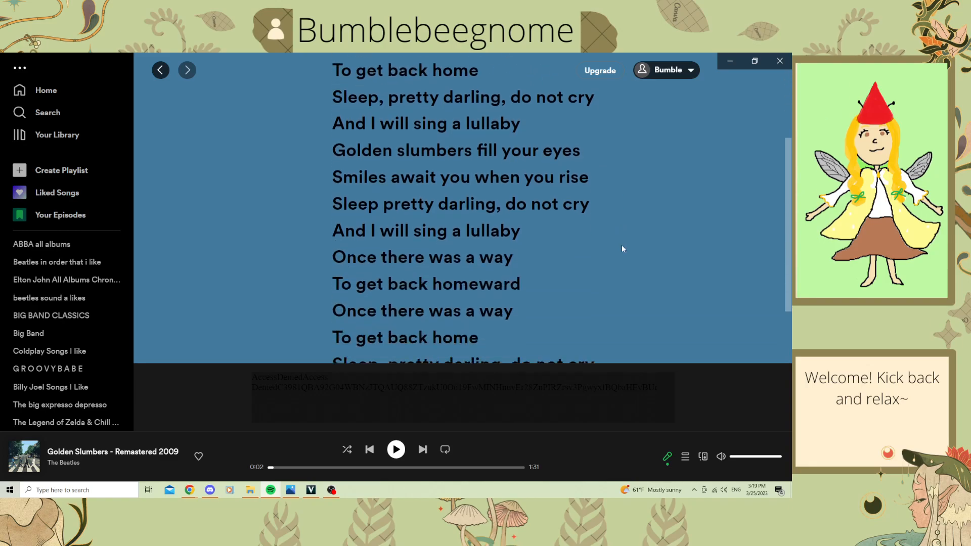
Step: Scroll down through the Golden Slumbers lyrics verses
scroll(down, 3)
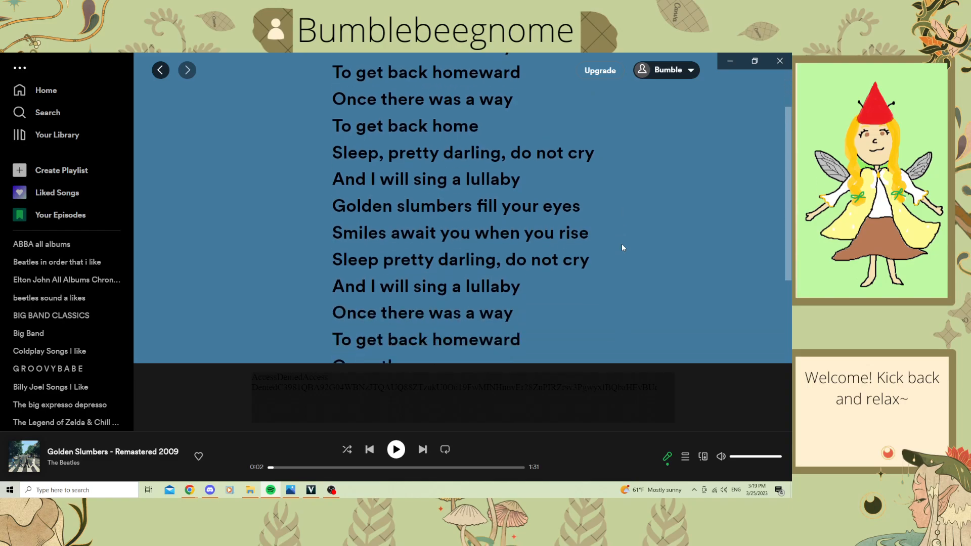
scroll(down, 3)
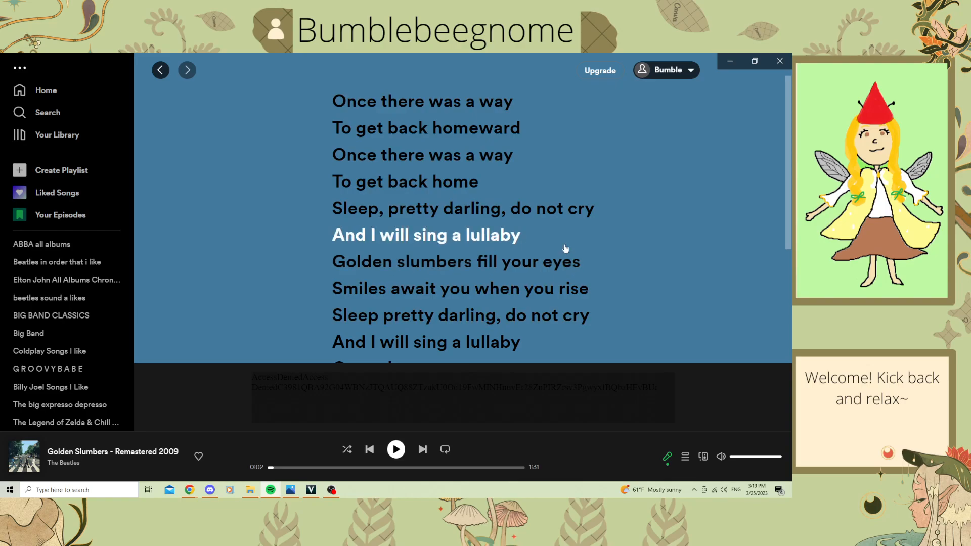
scroll(down, 3)
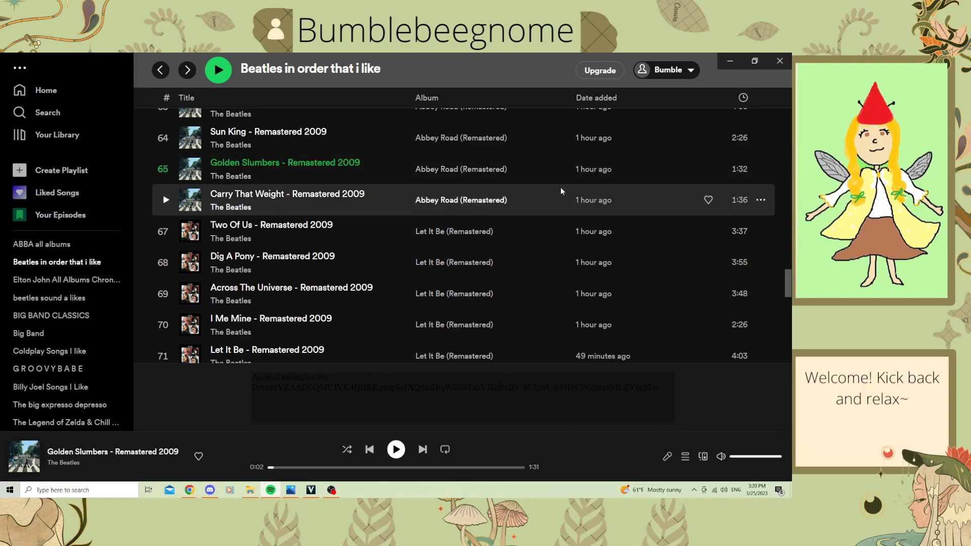
mouse_move(368, 162)
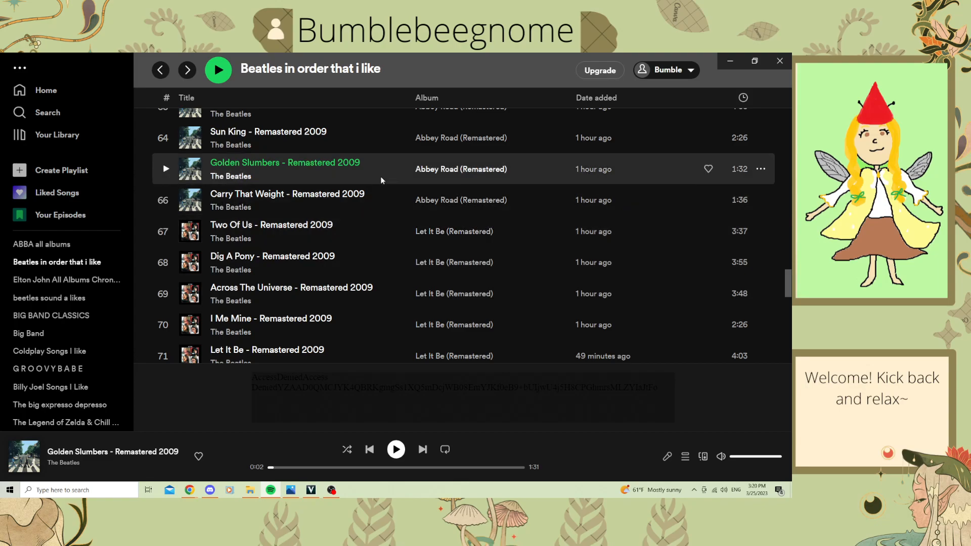
mouse_move(334, 203)
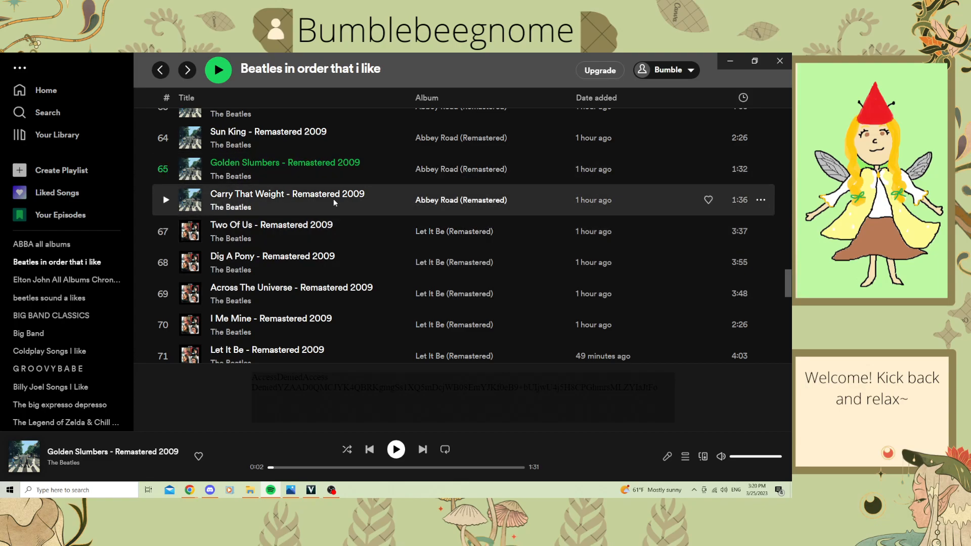
mouse_move(335, 202)
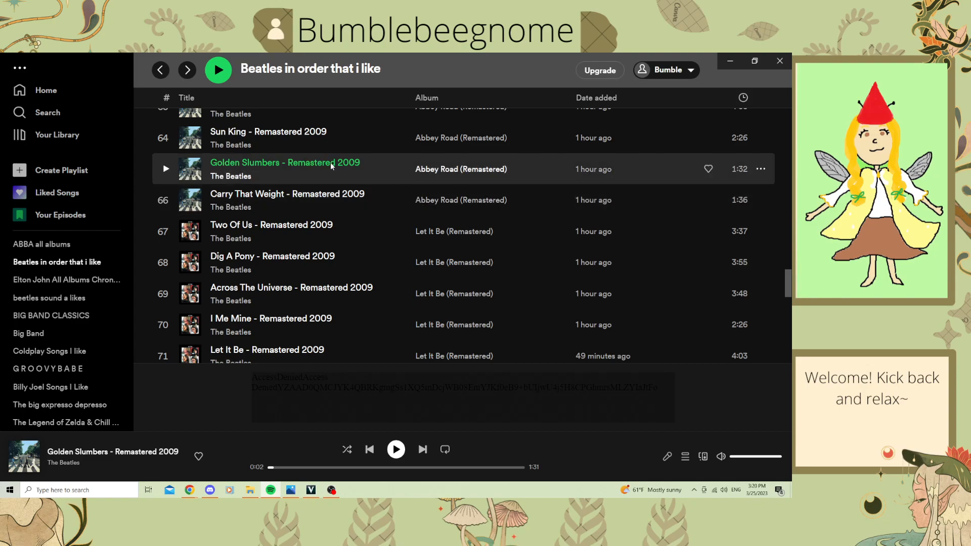
mouse_move(360, 187)
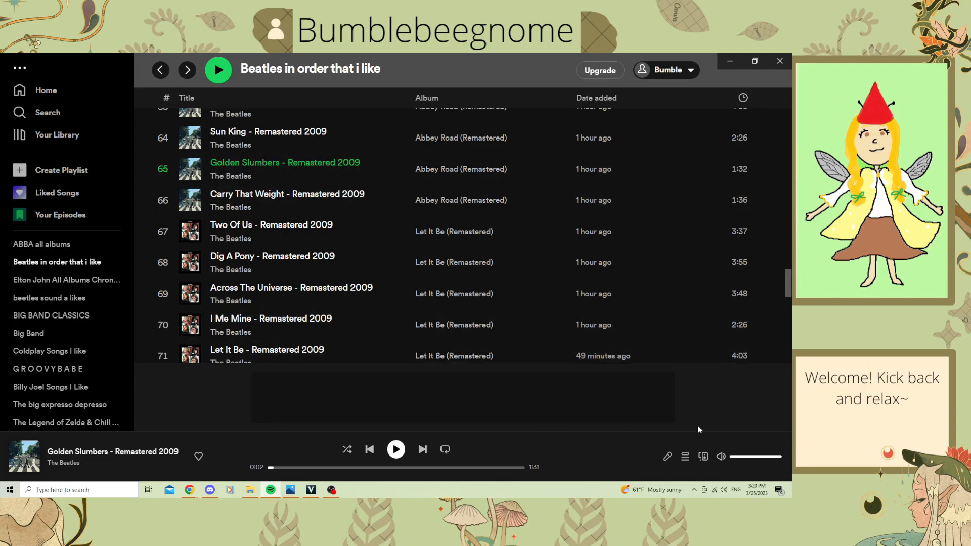
Step: View lyrics for Golden Slumbers and Carry That Weight, returning to the playlist at tracks 67–74
click(666, 456)
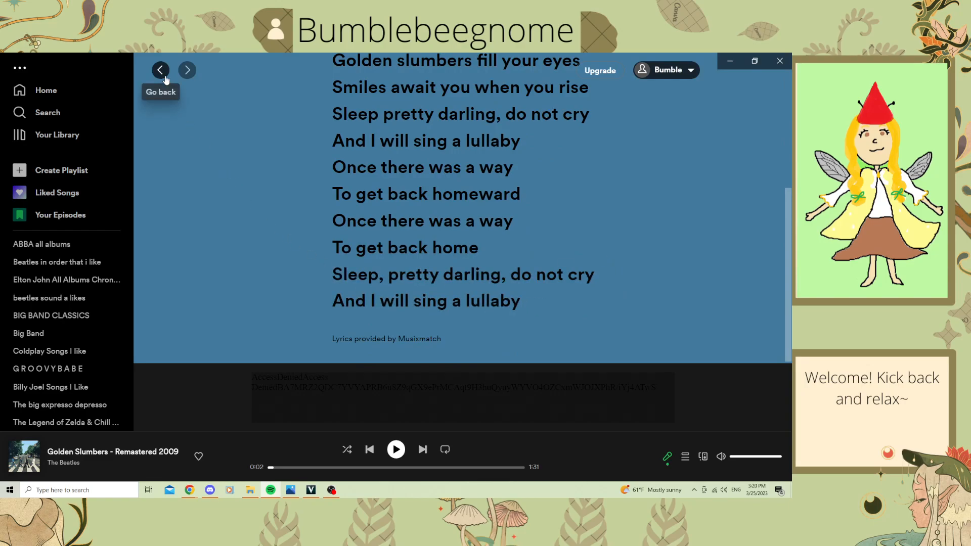
click(160, 70)
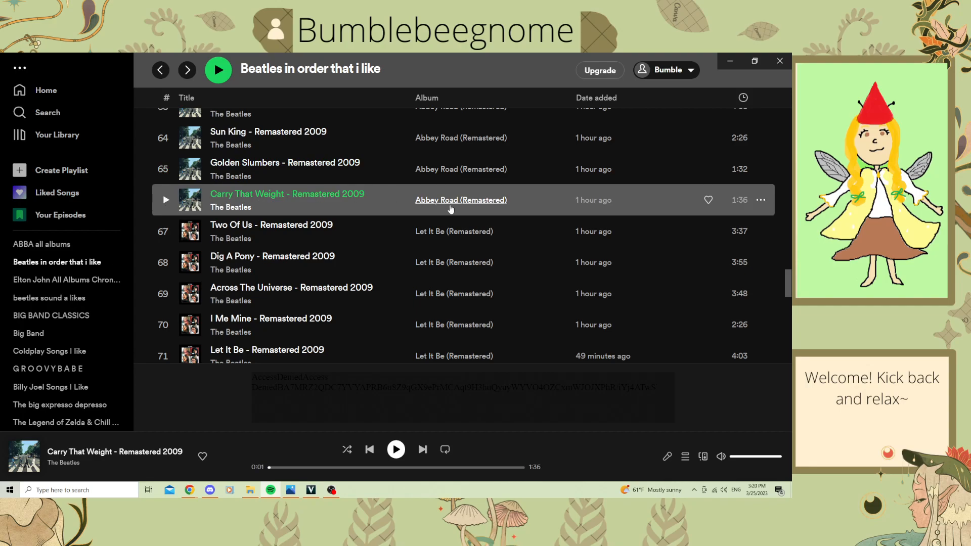
mouse_move(759, 196)
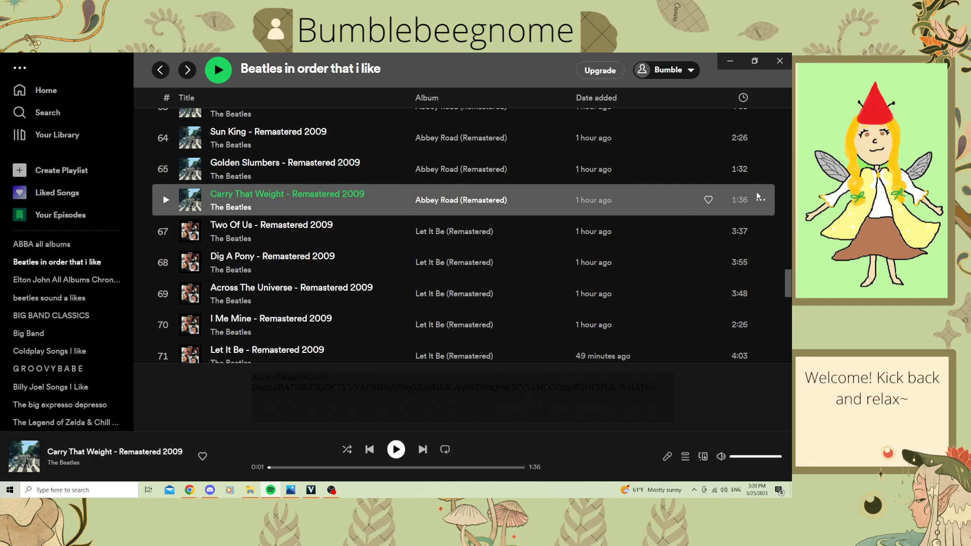
click(666, 458)
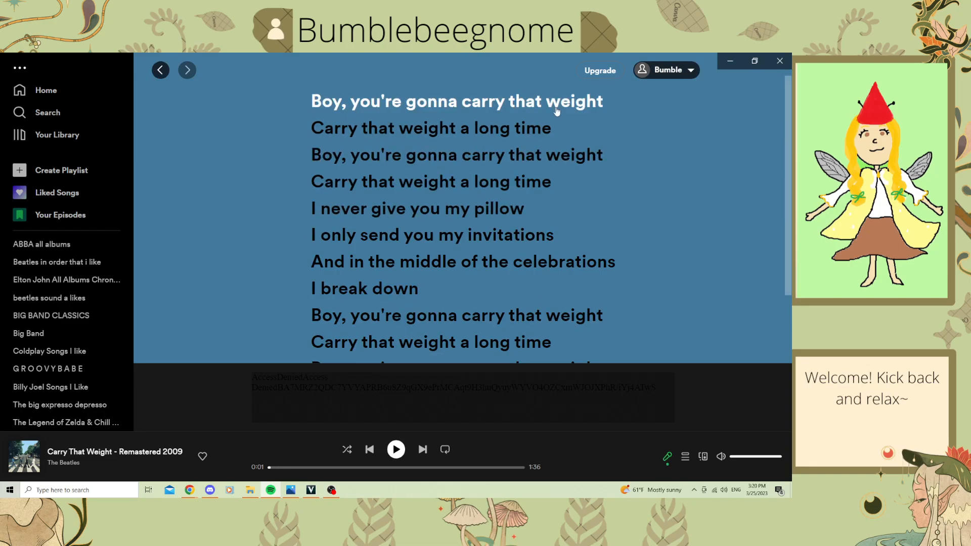
mouse_move(160, 70)
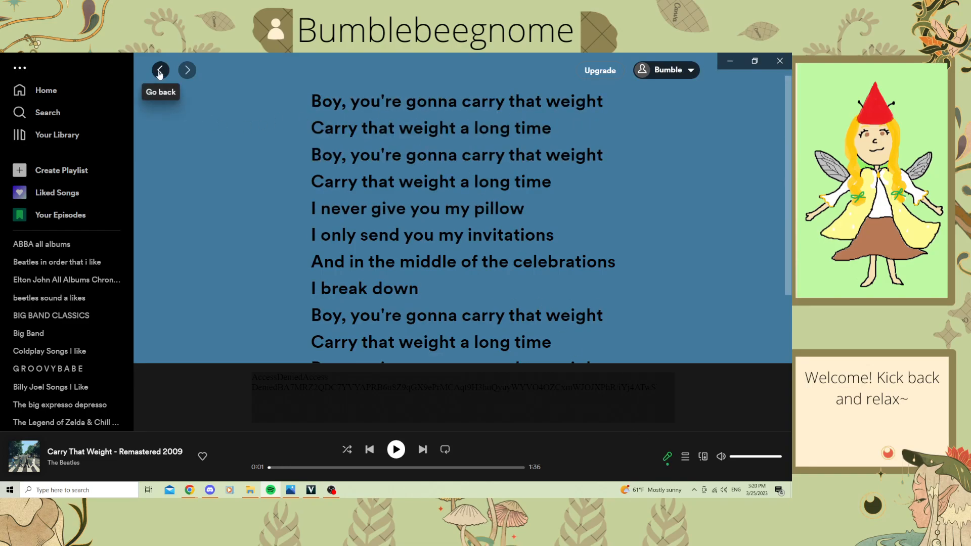
click(160, 70)
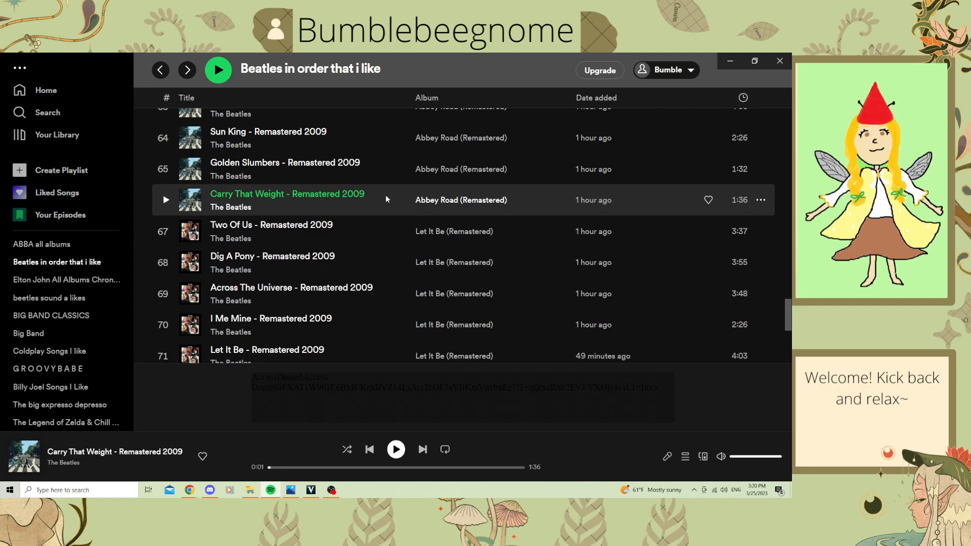
scroll(down, 3)
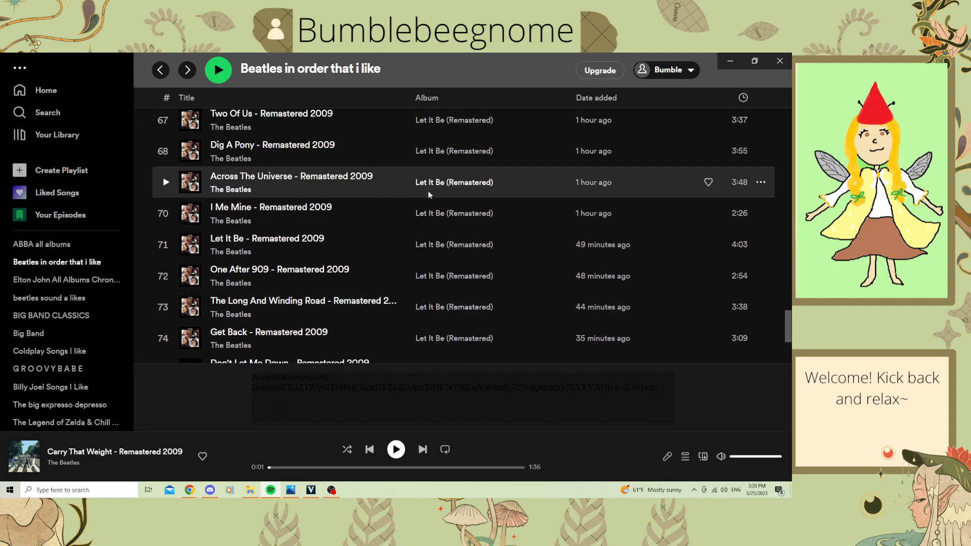
Step: Scroll the playlist to its last track 79 and back, then start Two Of Us
scroll(down, 3)
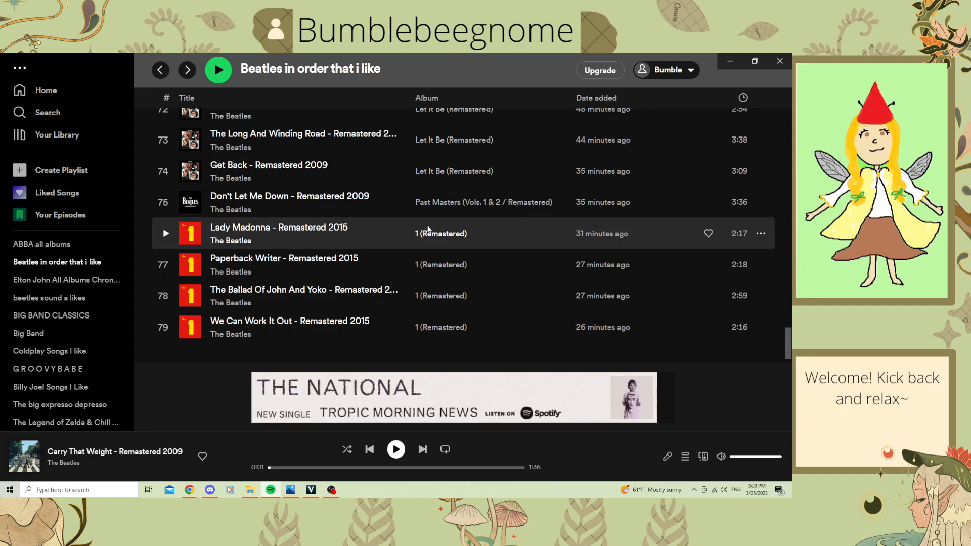
mouse_move(410, 264)
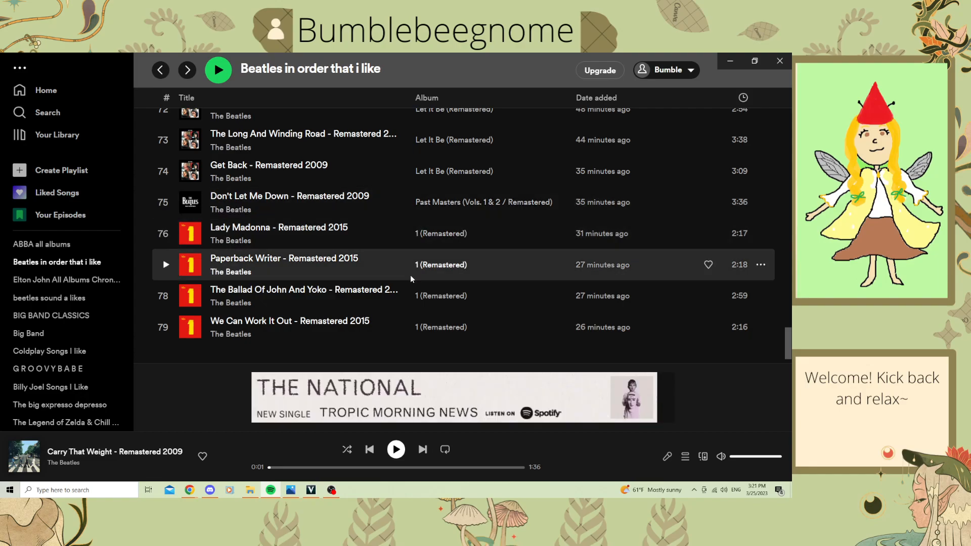
scroll(up, 3)
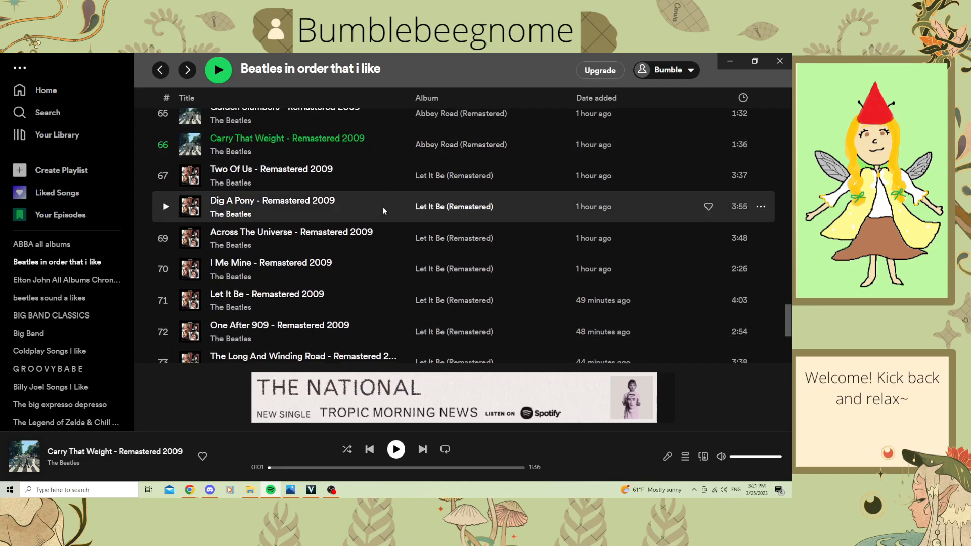
mouse_move(431, 175)
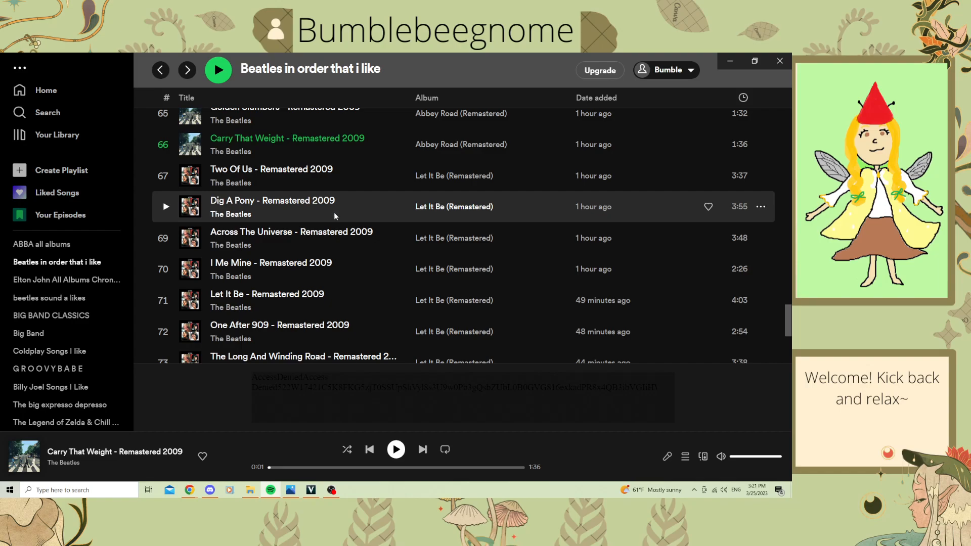
mouse_move(339, 175)
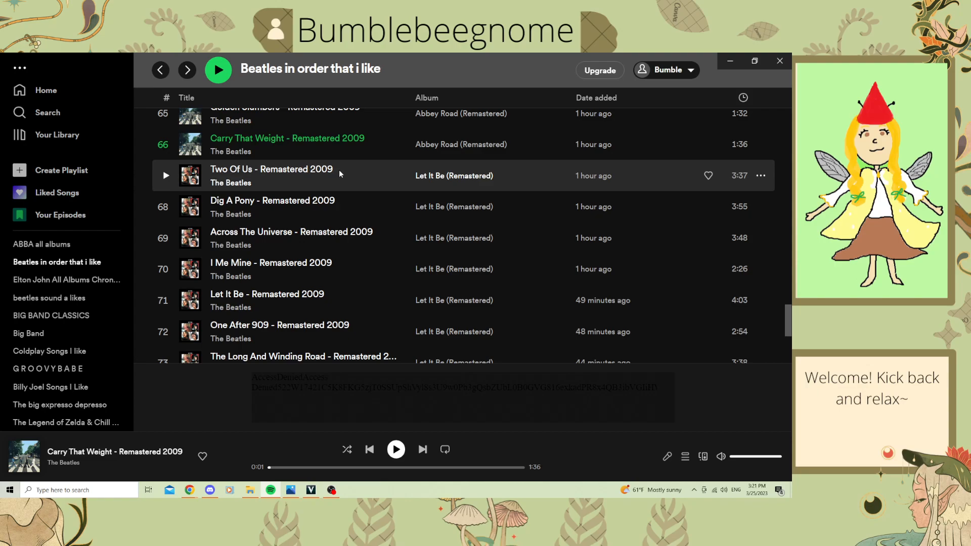
mouse_move(165, 176)
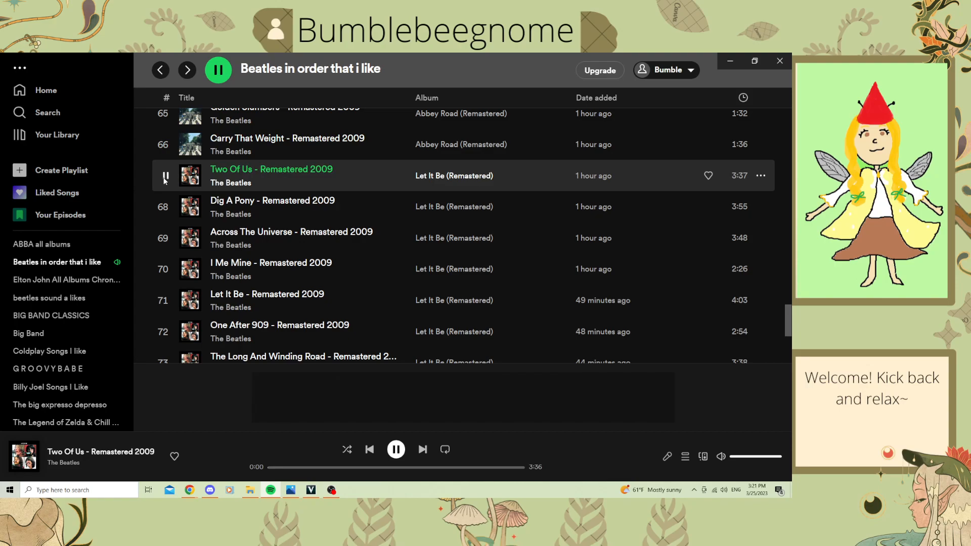
click(397, 450)
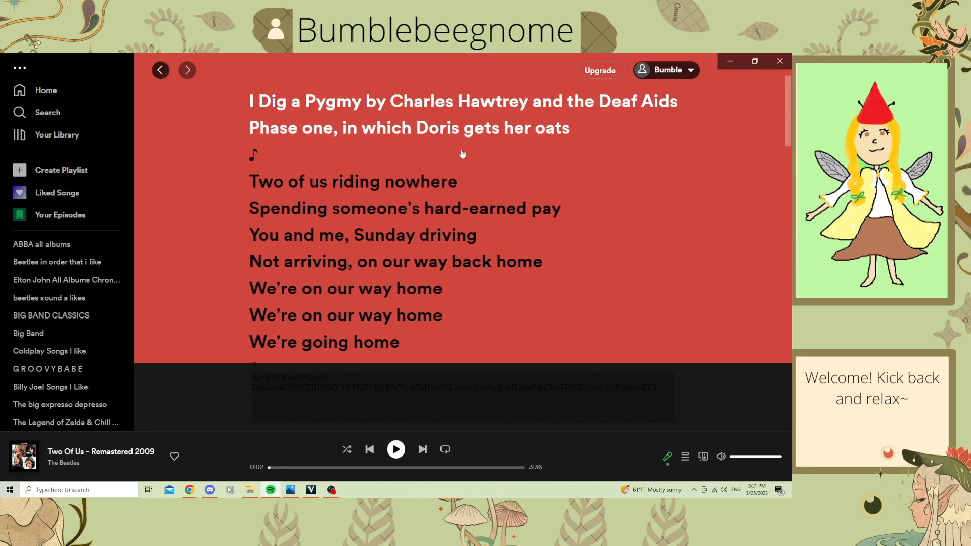
Step: Seek Two Of Us to the line 'We're on our way home', pause it, and read the postcards verse
scroll(down, 3)
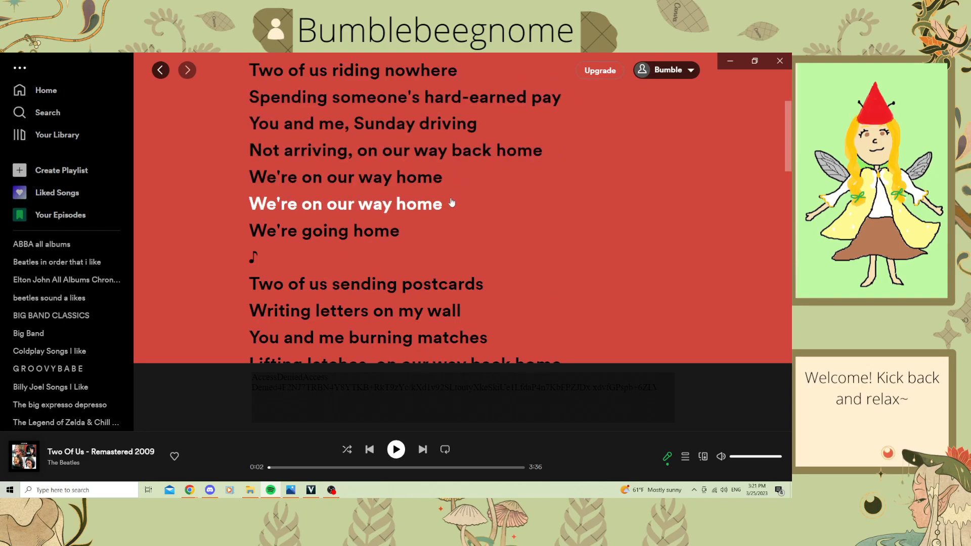
click(396, 449)
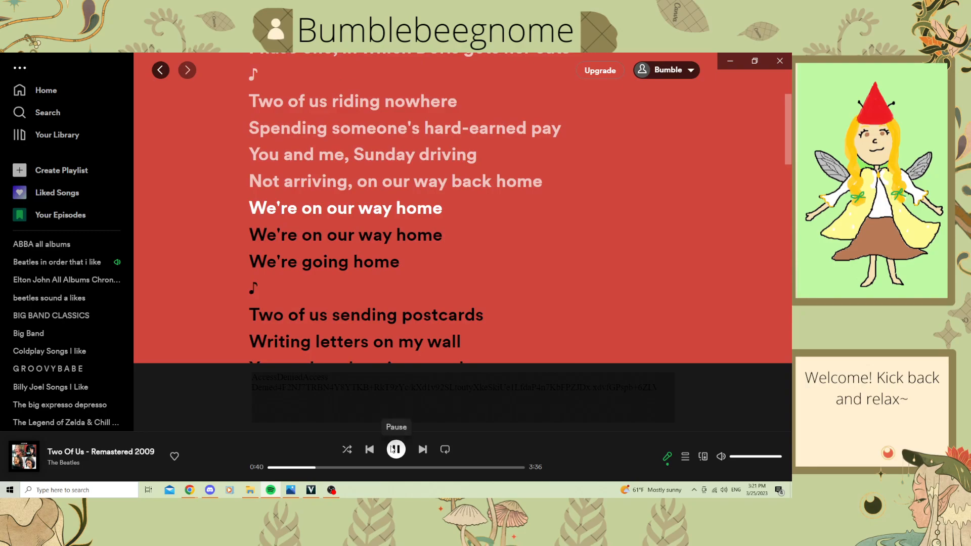
click(396, 449)
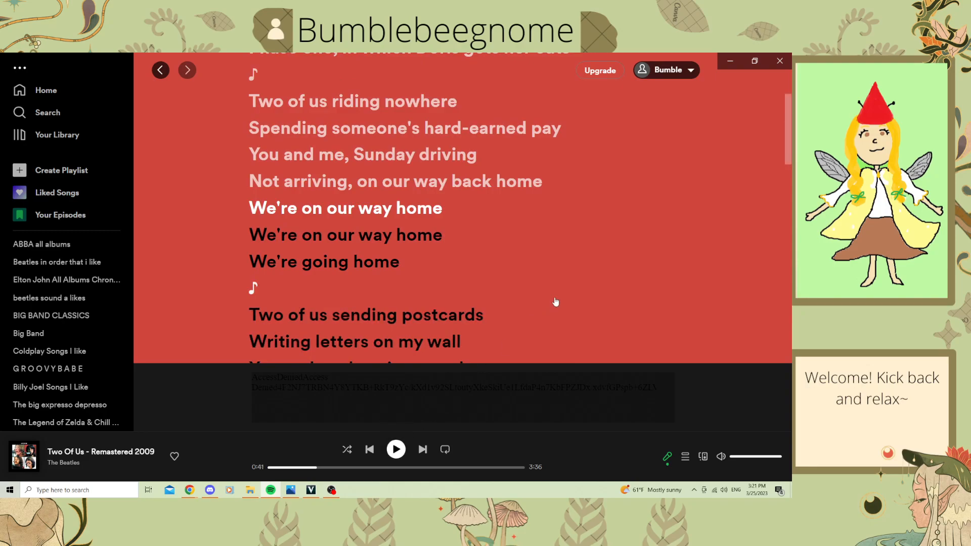
mouse_move(557, 297)
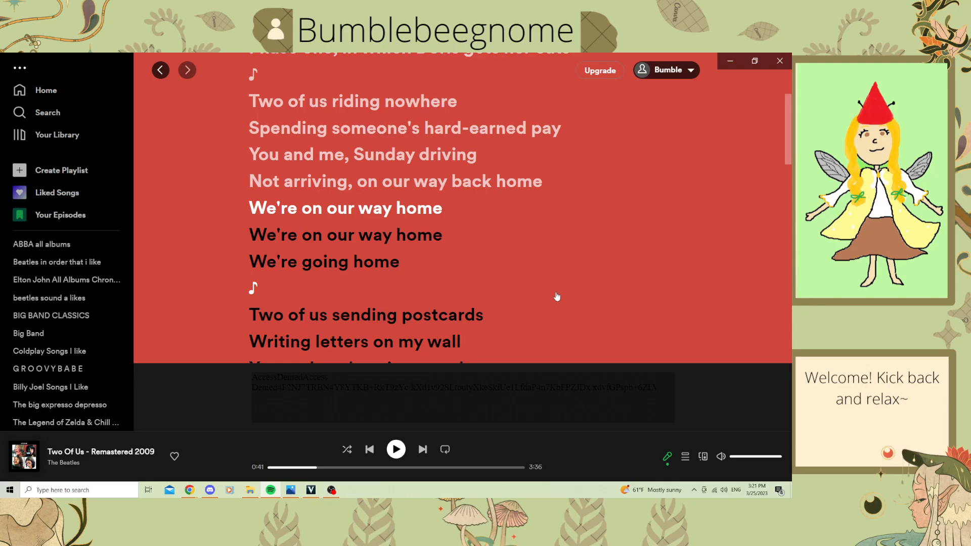
mouse_move(542, 264)
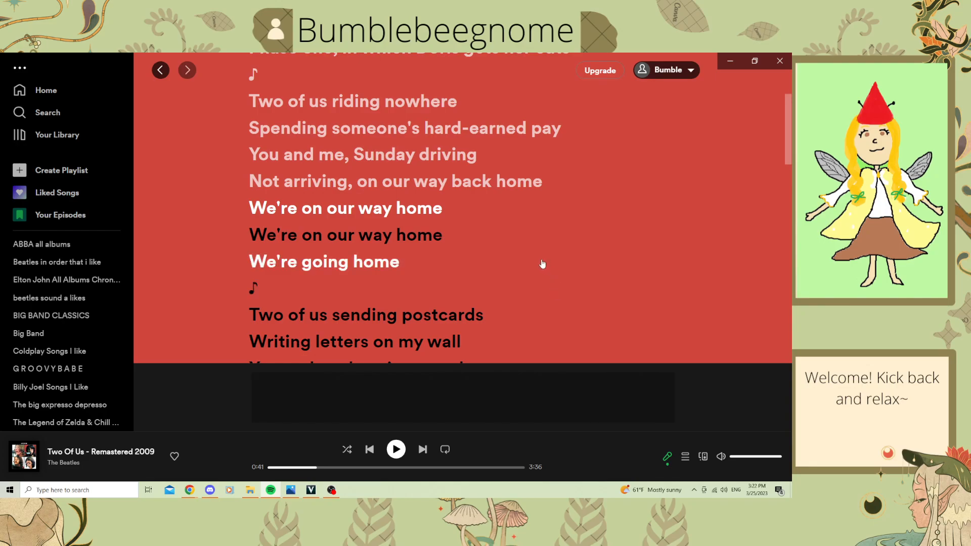
scroll(down, 3)
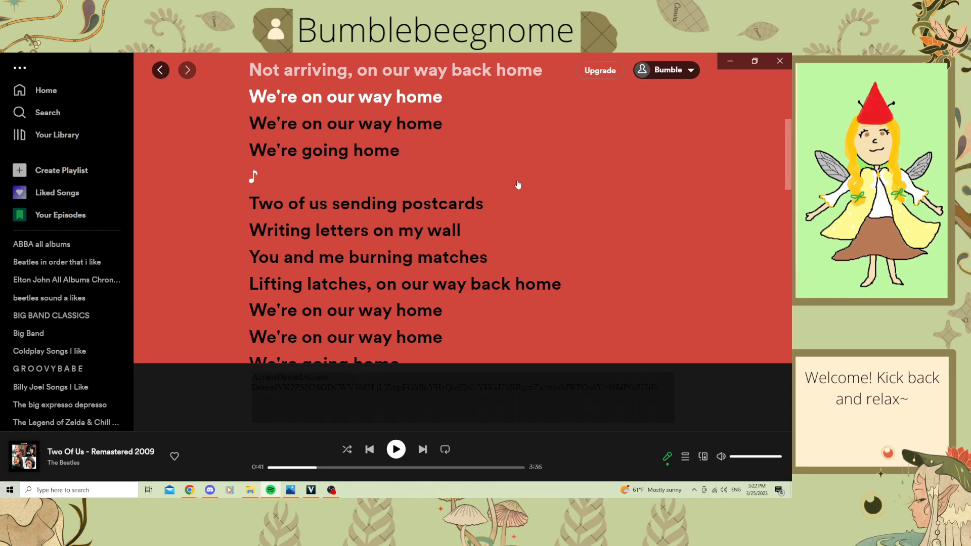
mouse_move(227, 62)
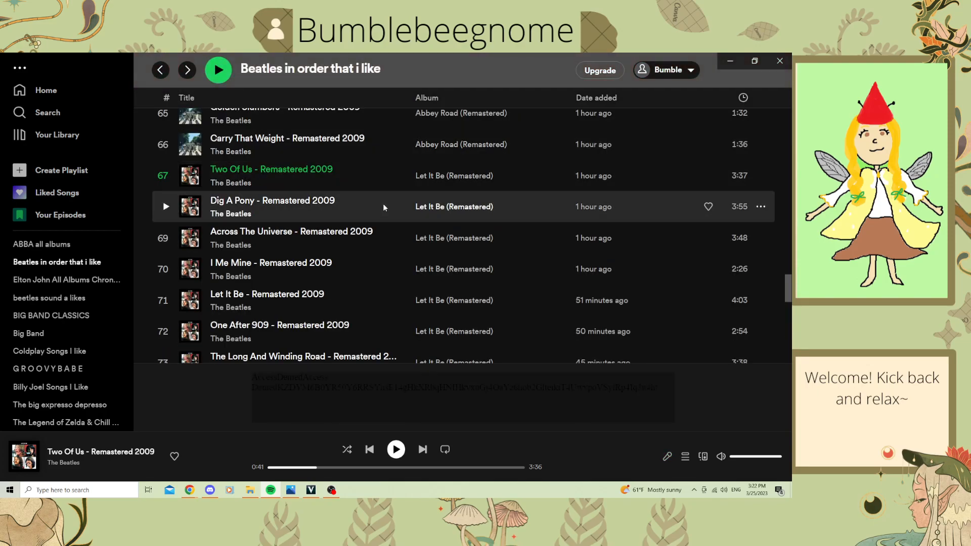
scroll(down, 3)
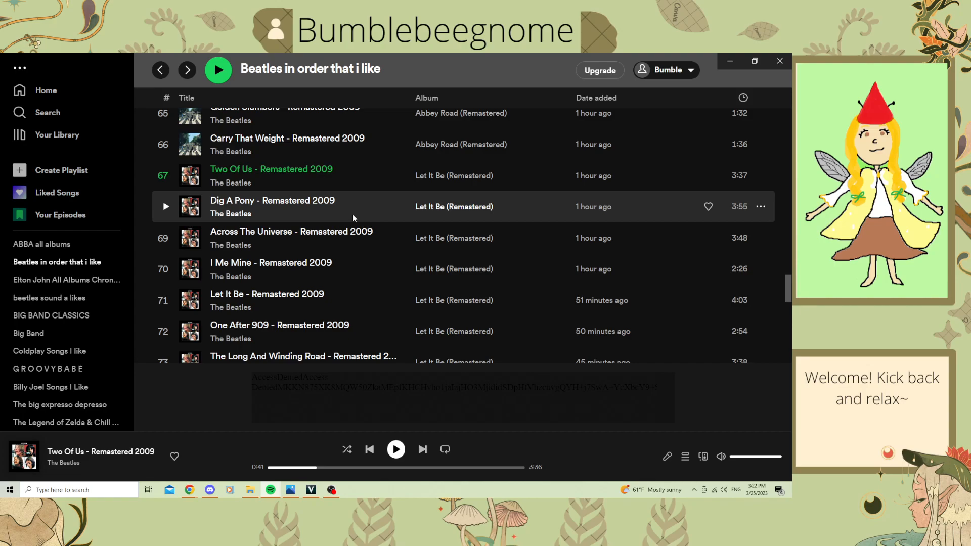
mouse_move(165, 207)
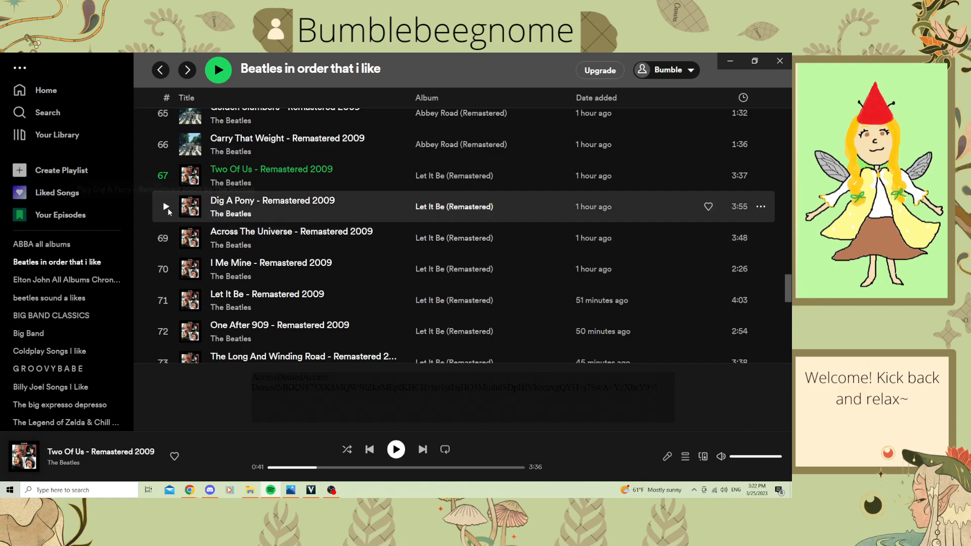
click(165, 206)
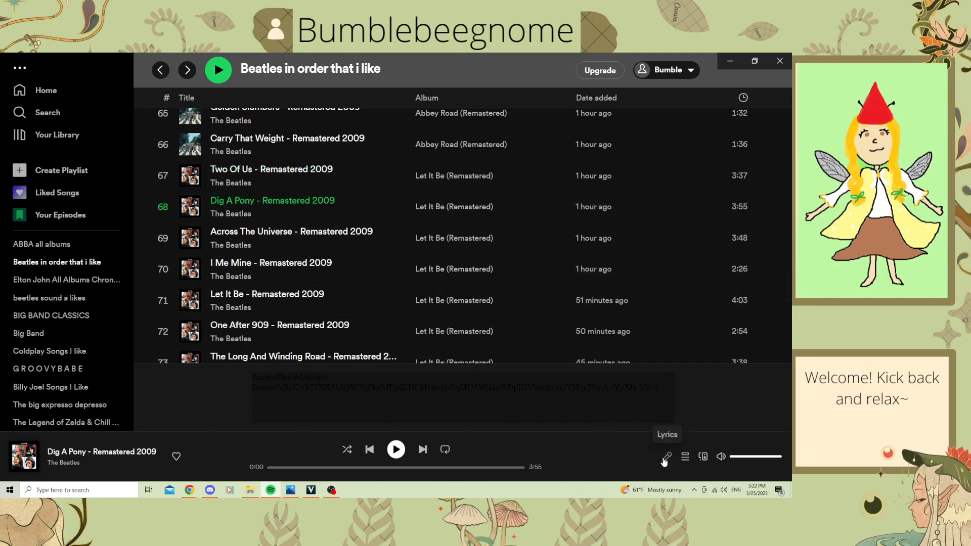
click(667, 458)
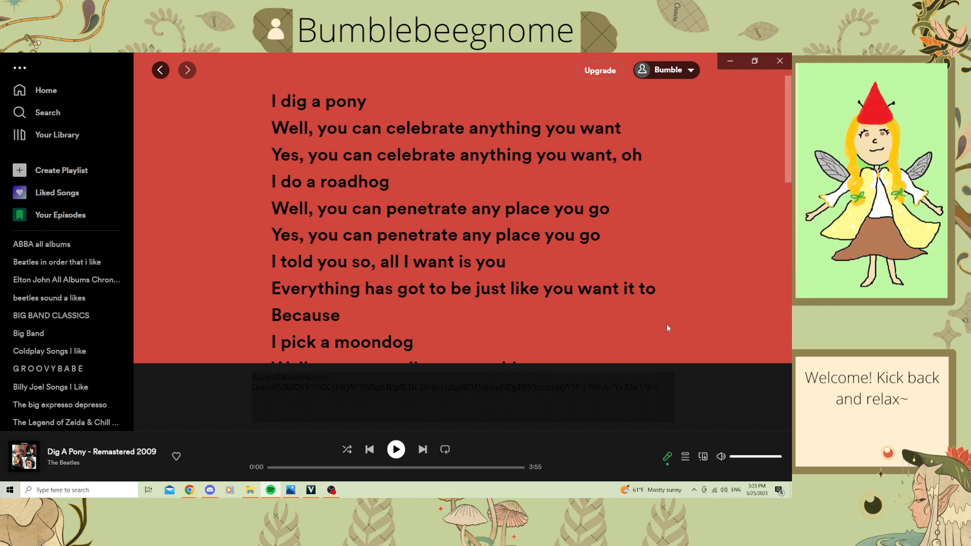
scroll(down, 3)
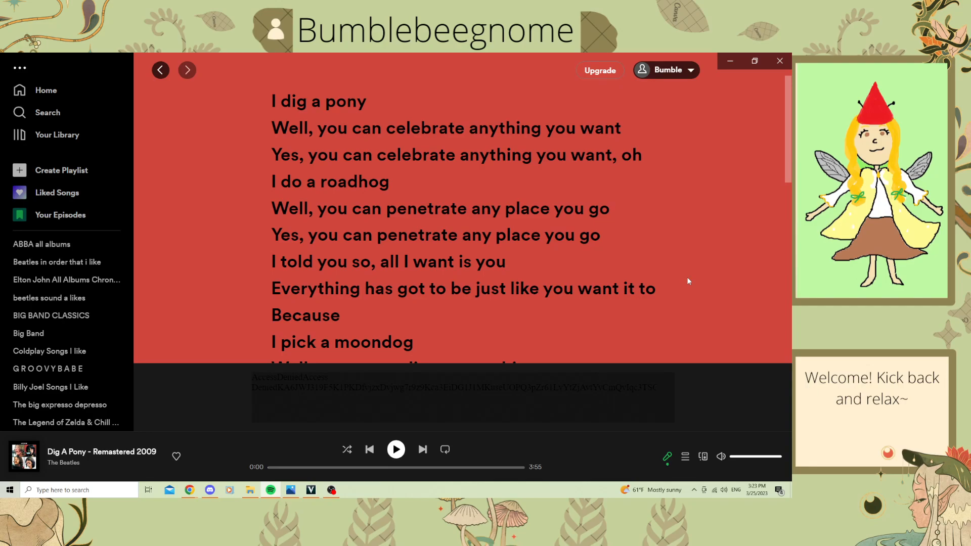
scroll(down, 3)
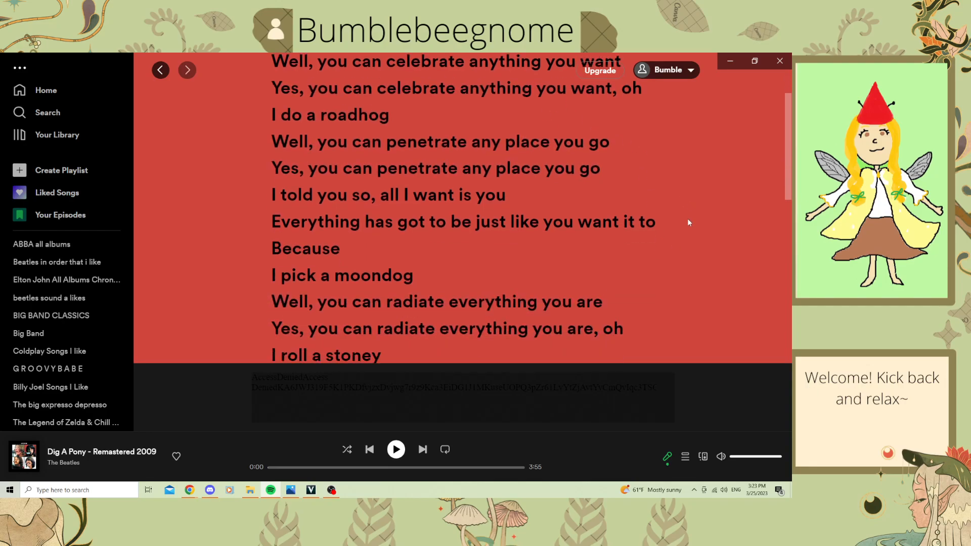
scroll(down, 3)
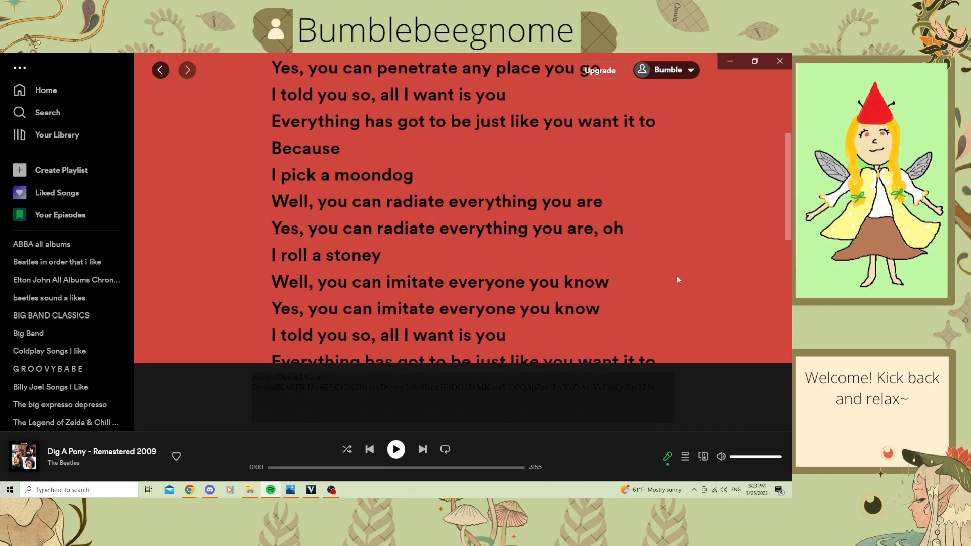
scroll(down, 3)
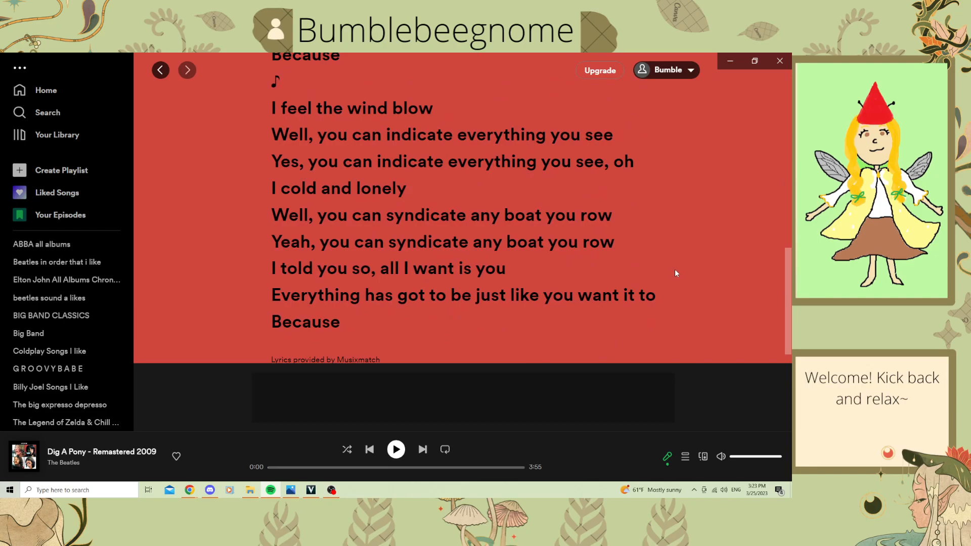
scroll(down, 3)
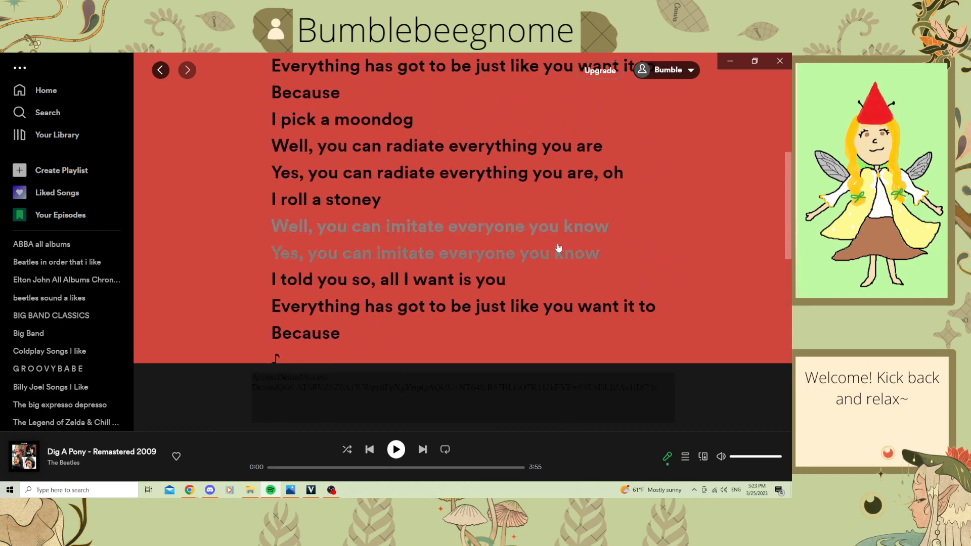
scroll(down, 3)
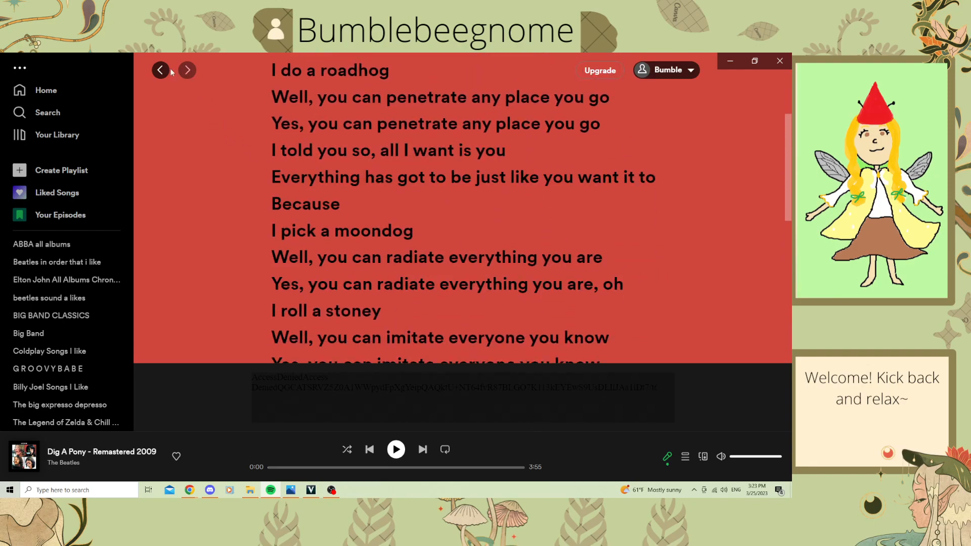
mouse_move(161, 70)
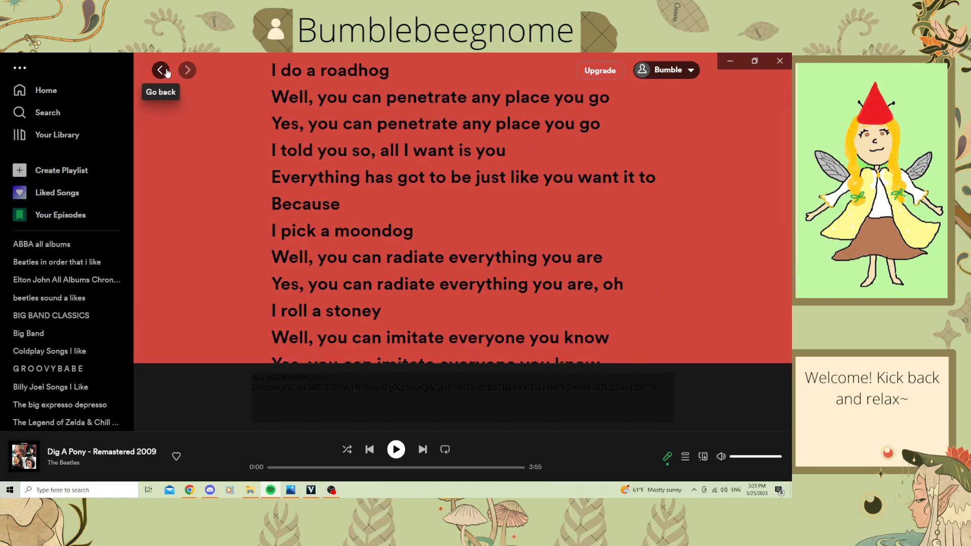
mouse_move(211, 164)
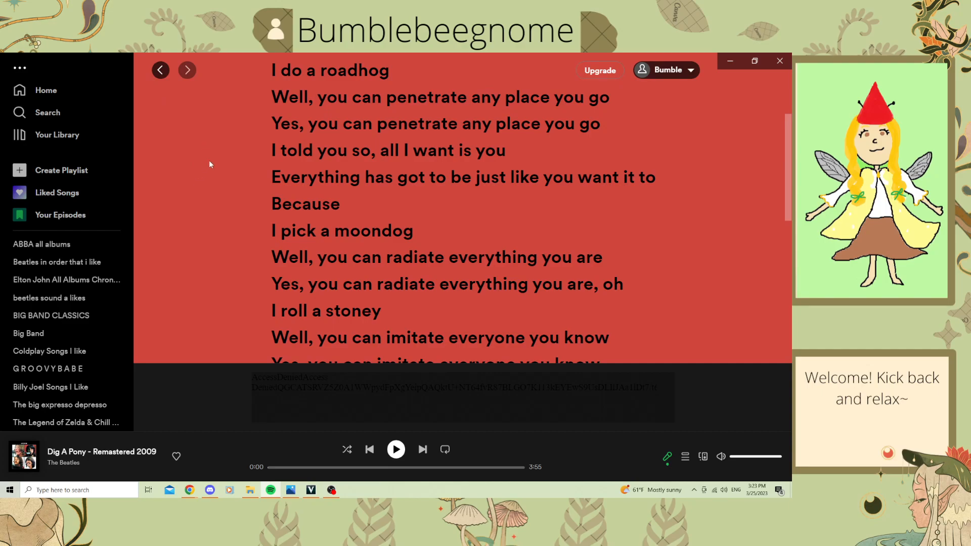
mouse_move(181, 90)
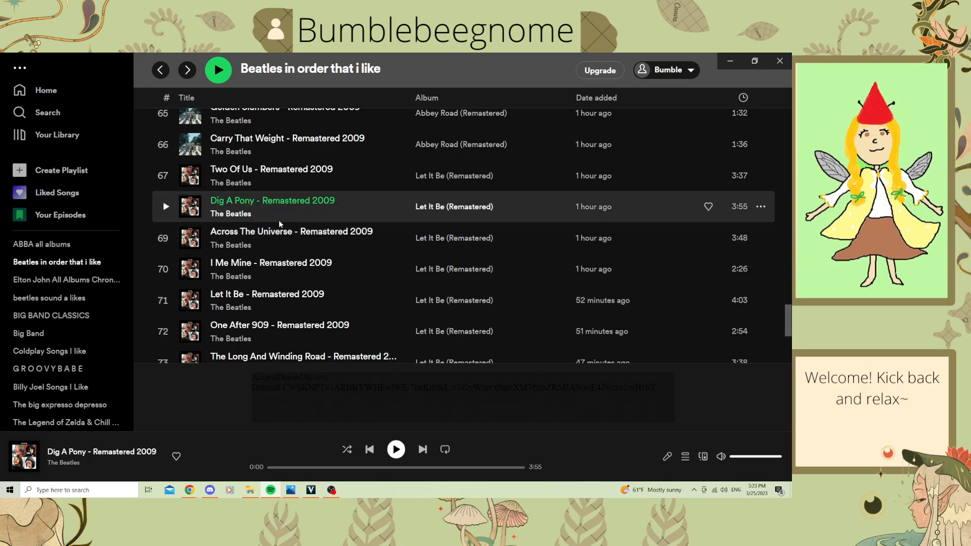
mouse_move(280, 238)
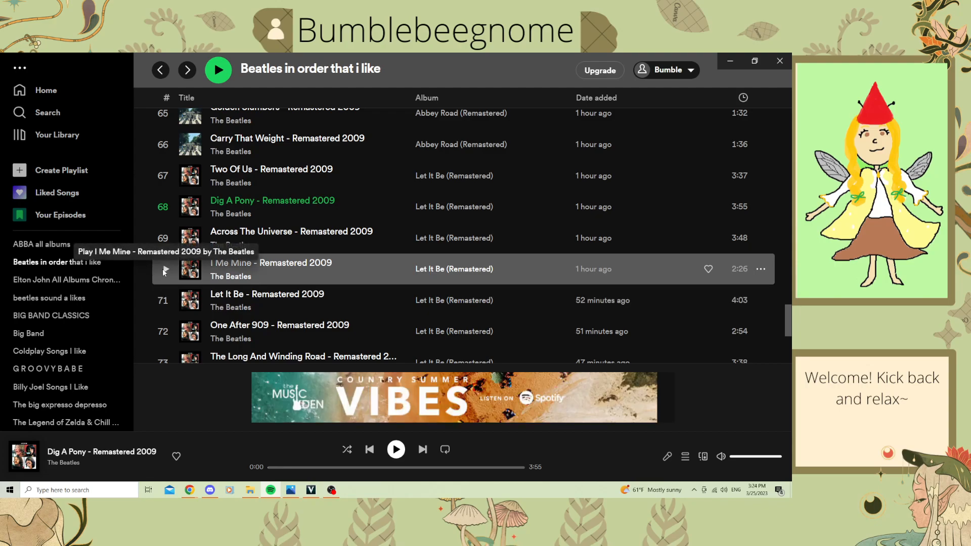
Step: Make I Me Mine the current track, read its lyrics, and return to the playlist
double_click(271, 269)
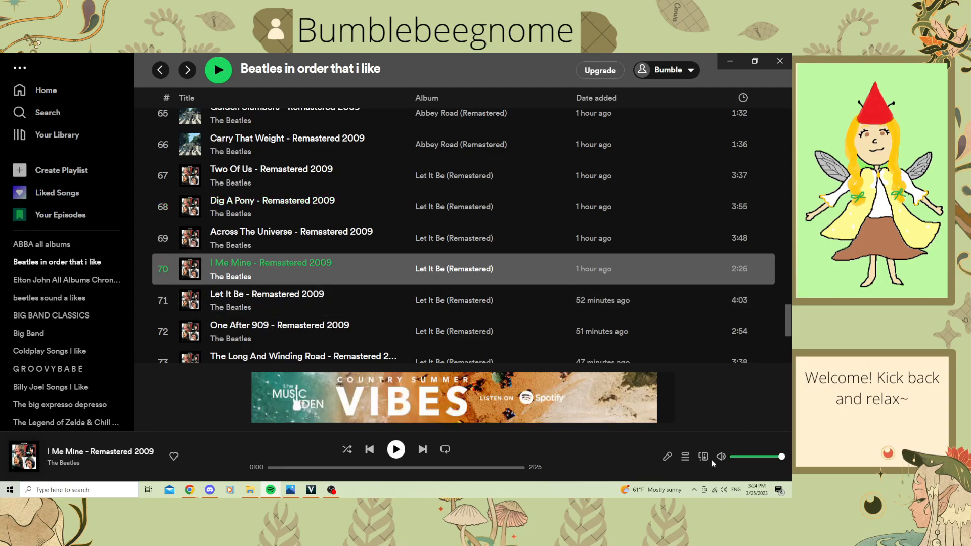
click(667, 456)
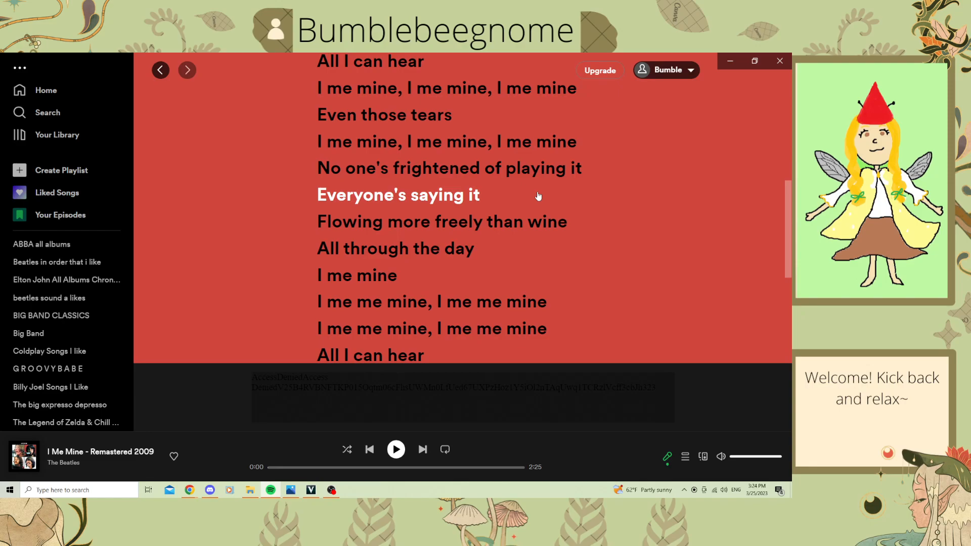
scroll(down, 3)
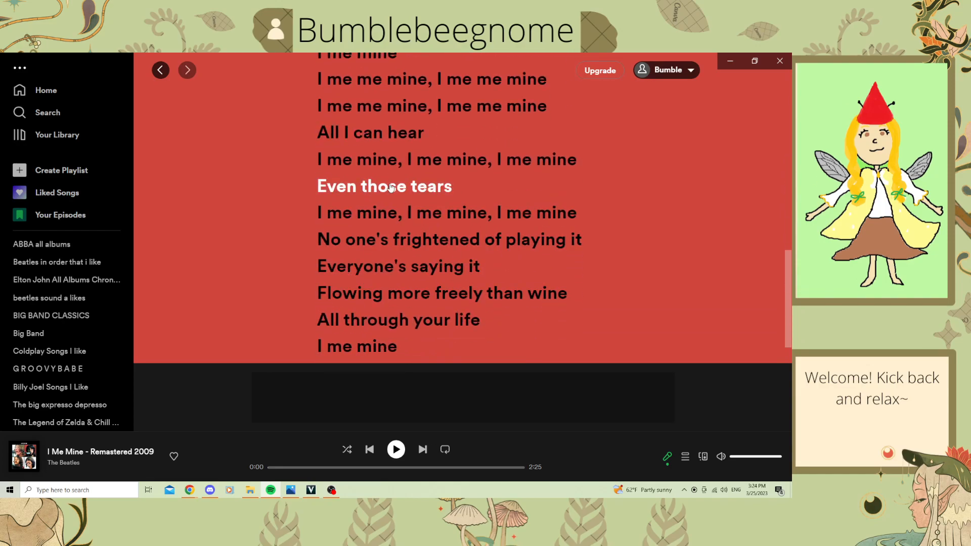
click(57, 261)
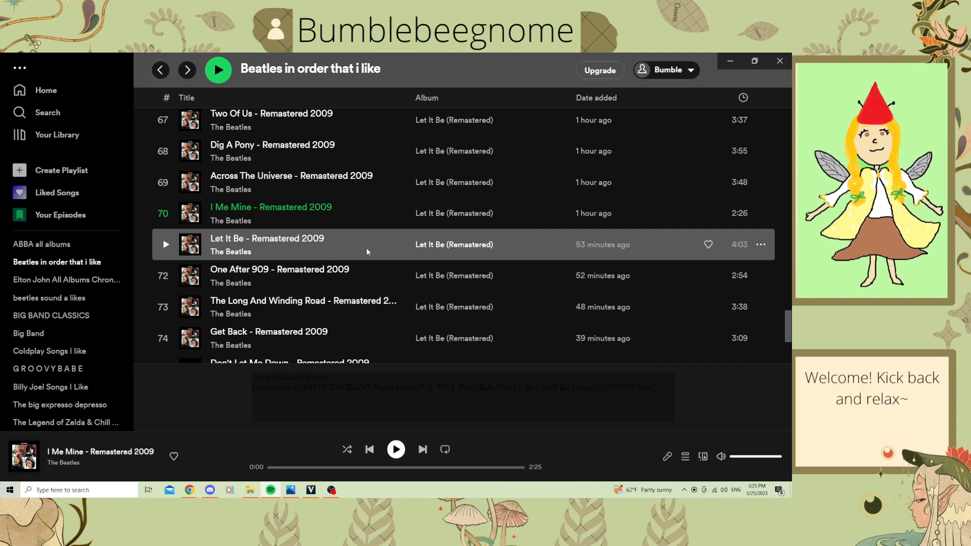
mouse_move(366, 266)
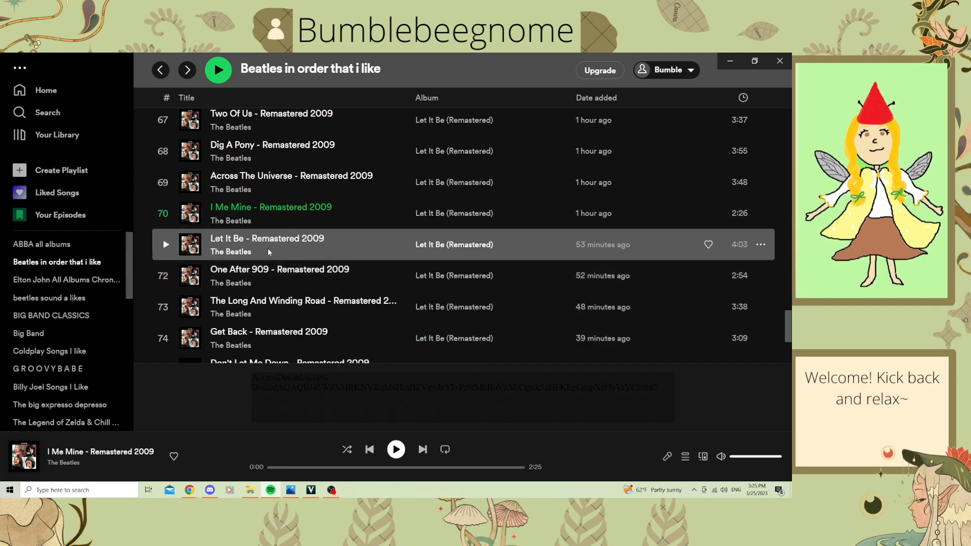
Step: Scroll the Beatles playlist down to its final track, We Can Work It Out
scroll(down, 3)
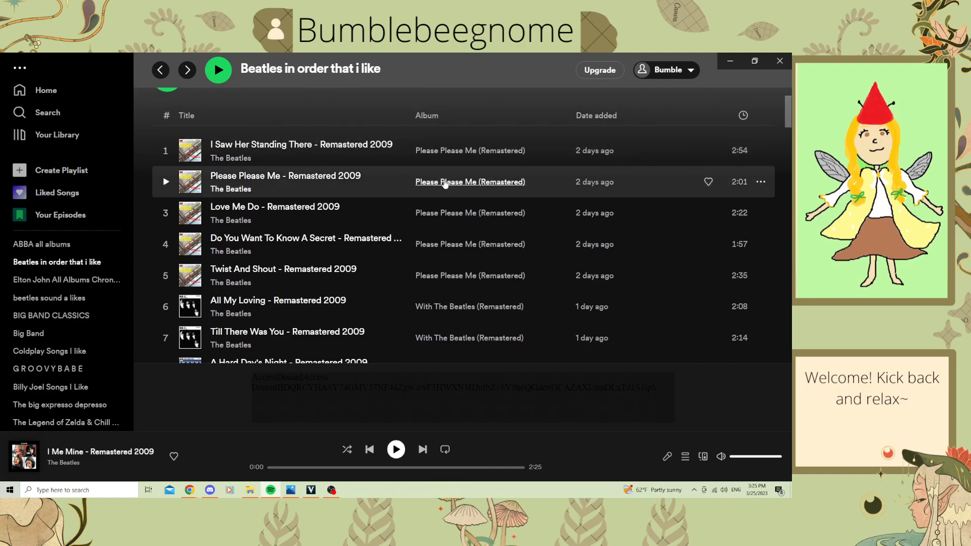
mouse_move(793, 146)
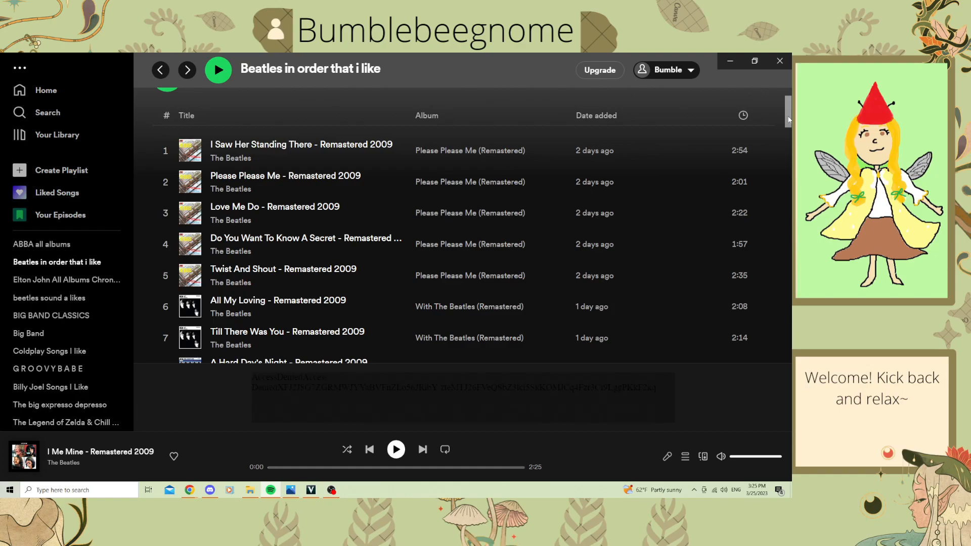
scroll(down, 3)
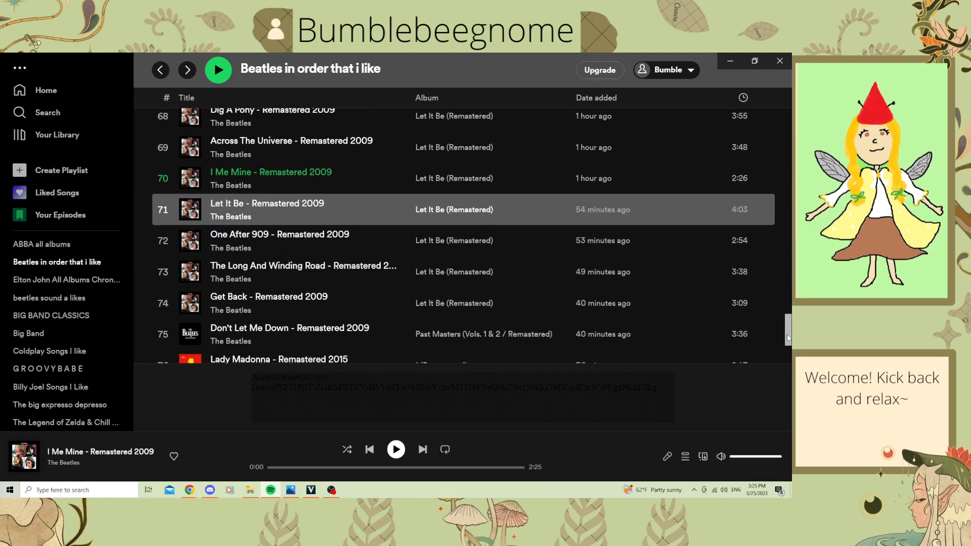
scroll(down, 3)
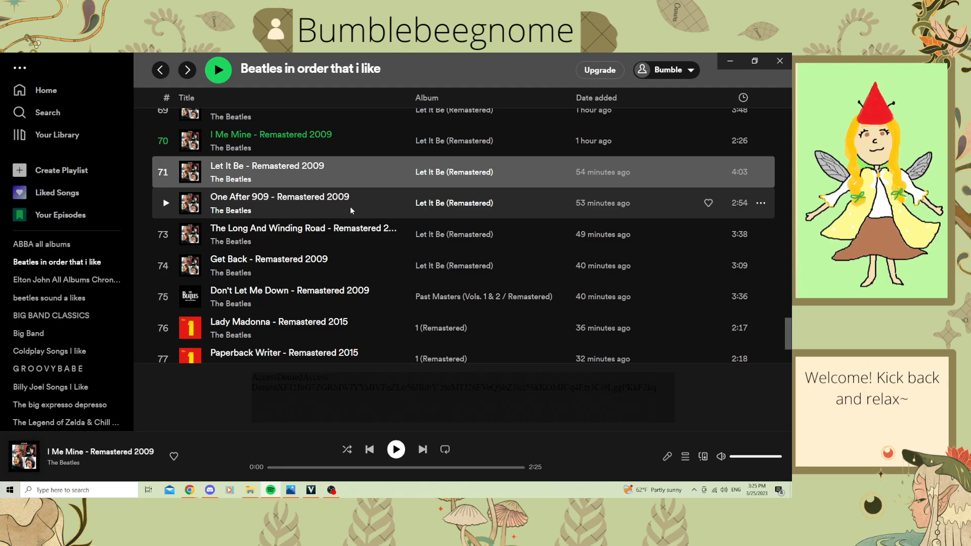
mouse_move(340, 217)
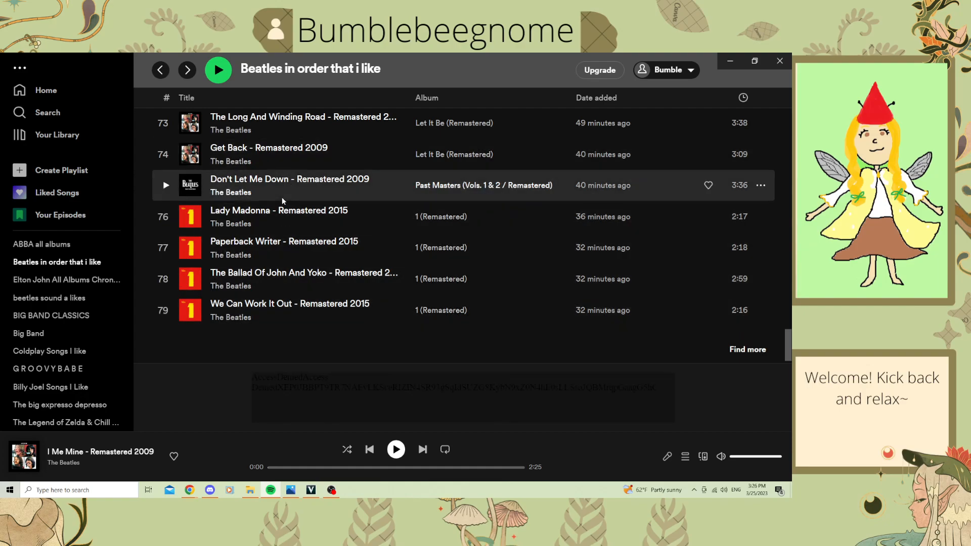
mouse_move(309, 247)
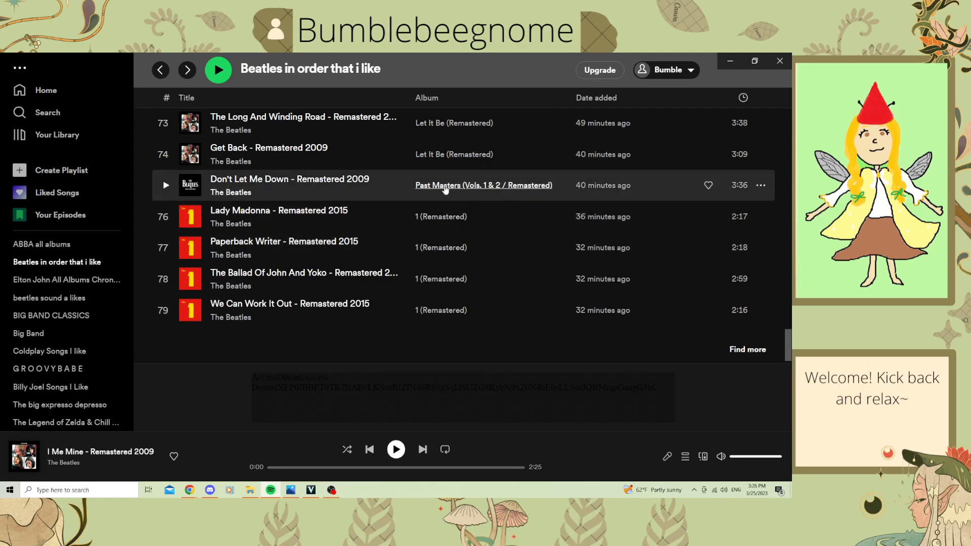
click(484, 185)
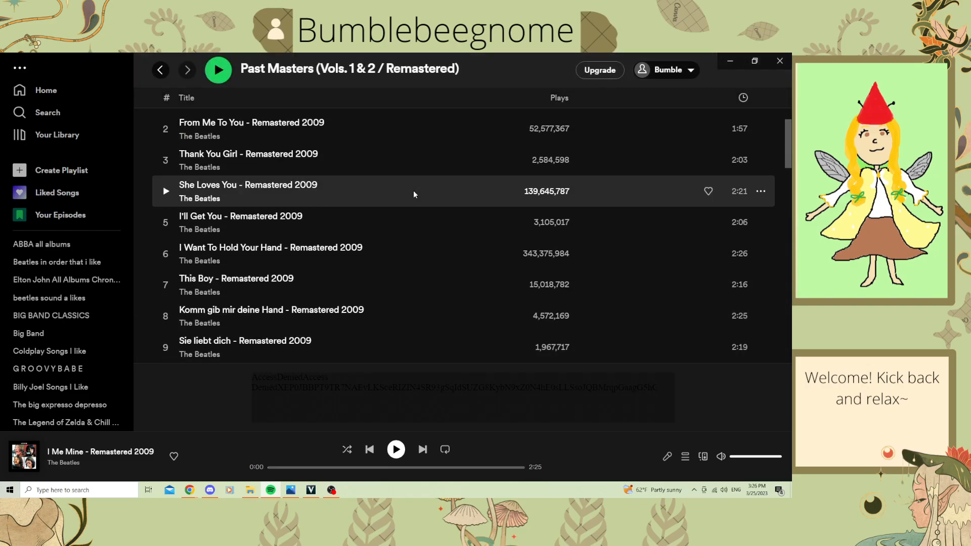
scroll(down, 3)
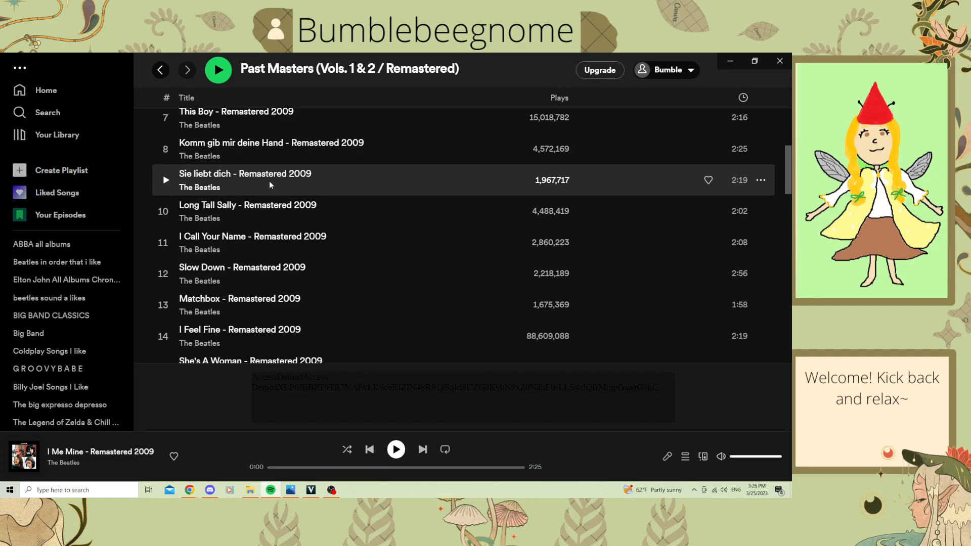
scroll(down, 3)
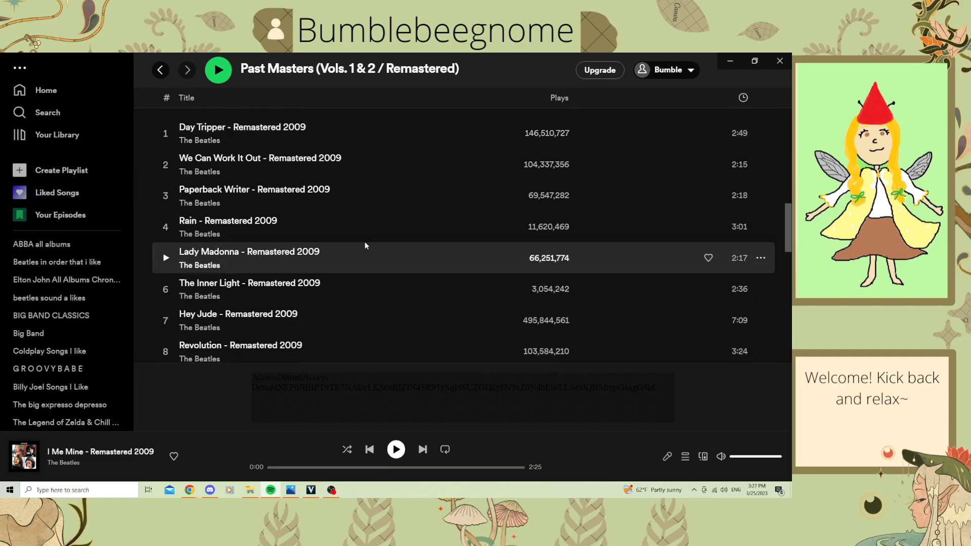
scroll(down, 3)
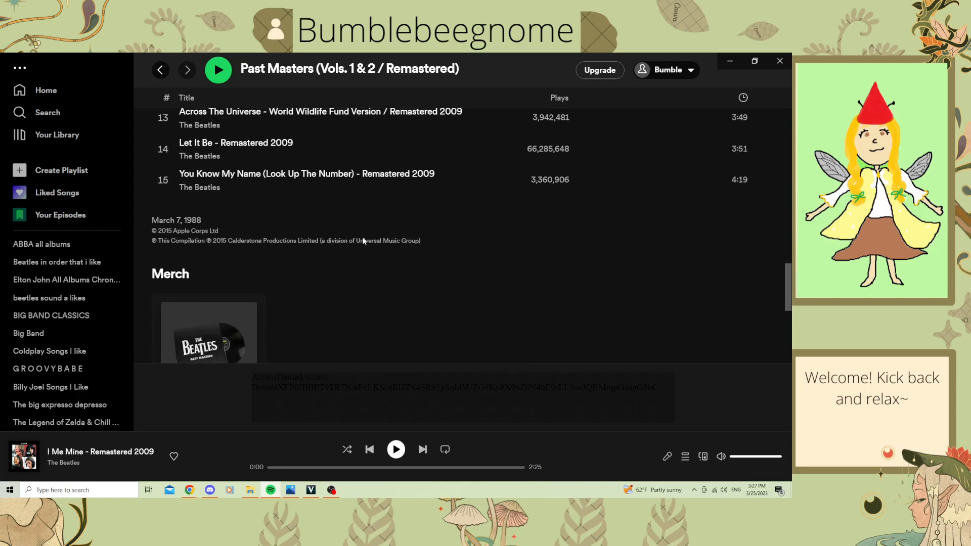
scroll(down, 3)
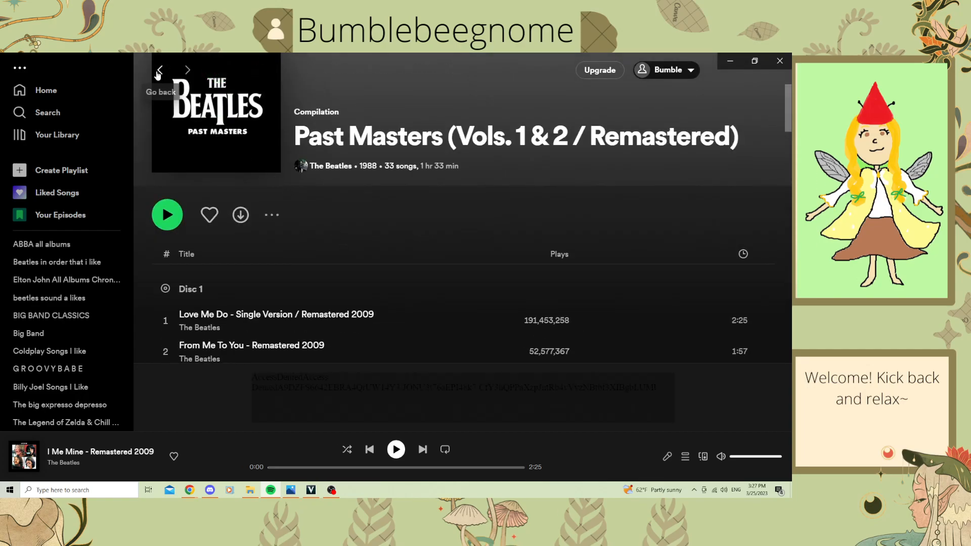
click(160, 70)
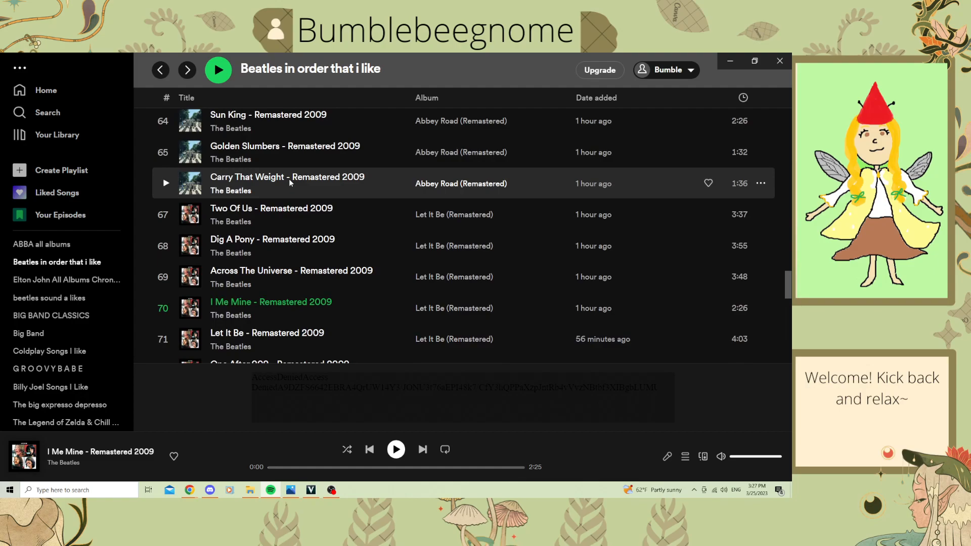
mouse_move(438, 221)
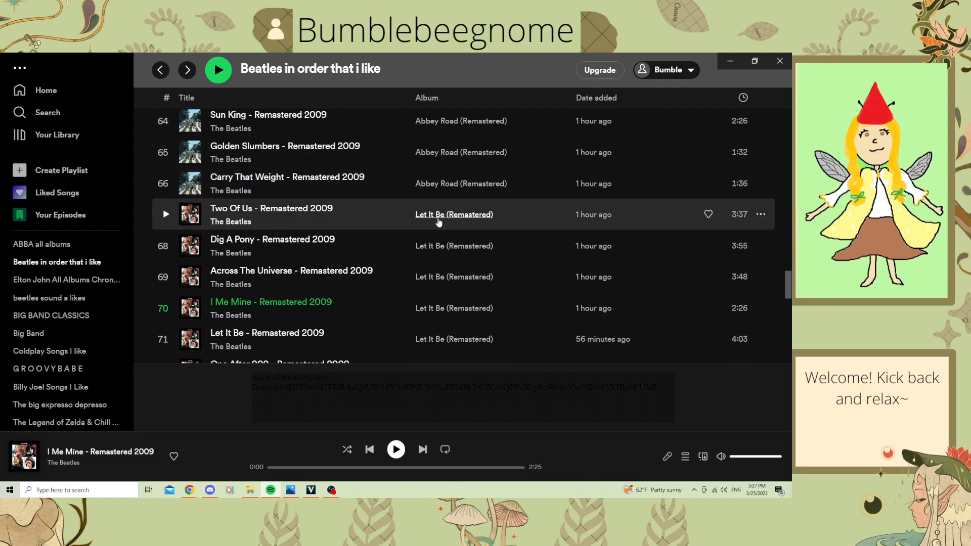
Step: Browse the Let It Be (Remastered) album page and return to the Beatles playlist
scroll(down, 3)
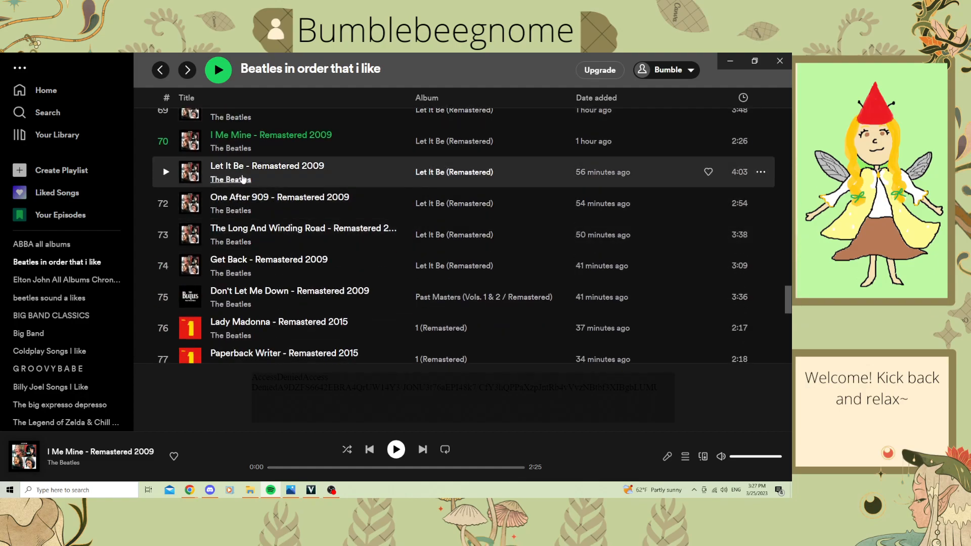
mouse_move(263, 287)
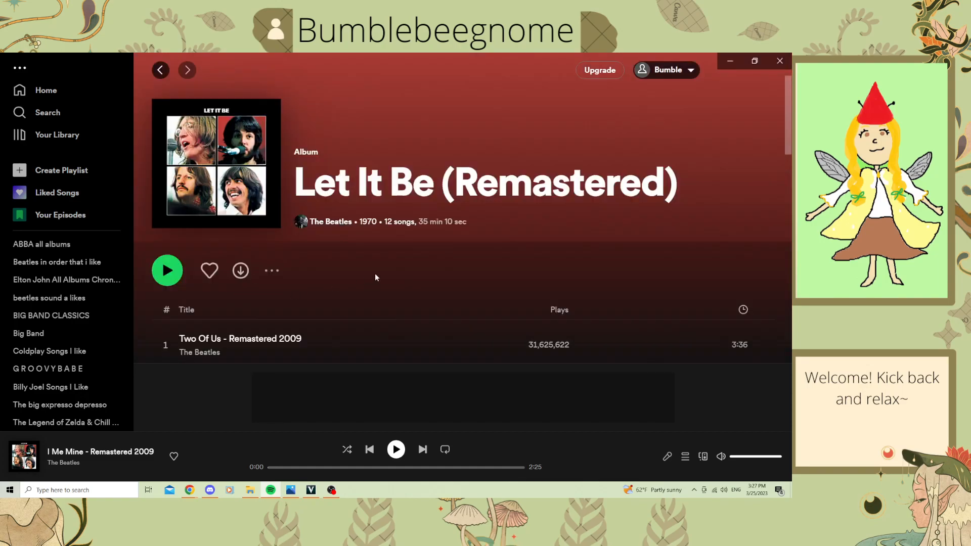
scroll(down, 3)
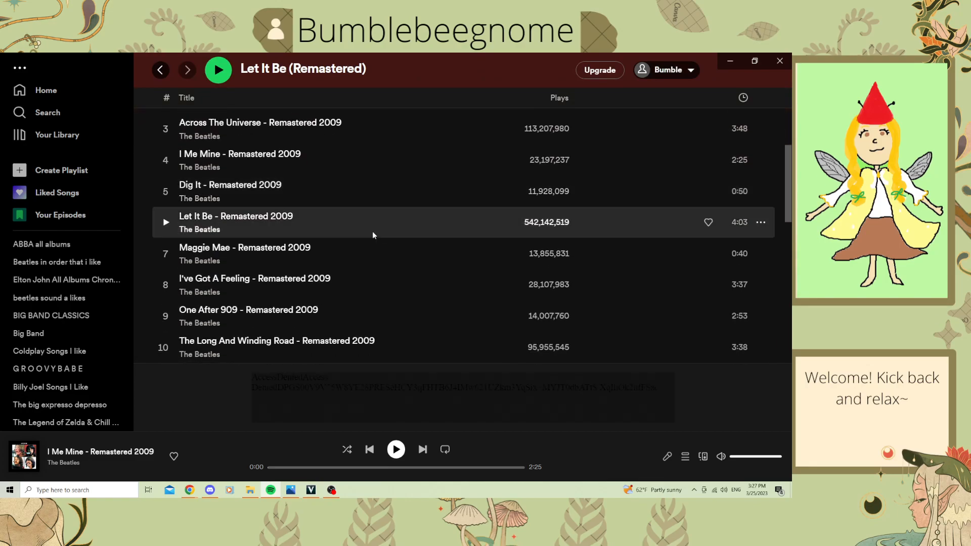
scroll(down, 3)
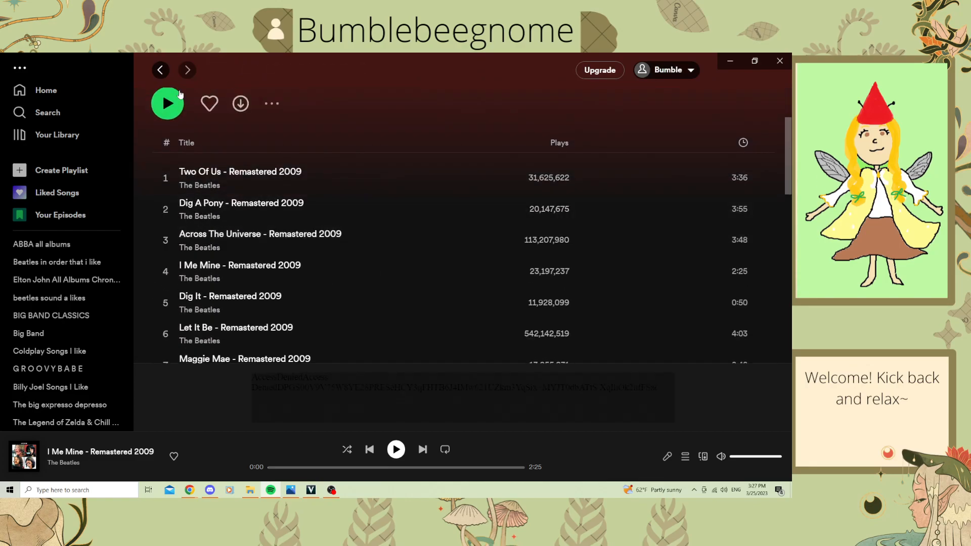
click(56, 261)
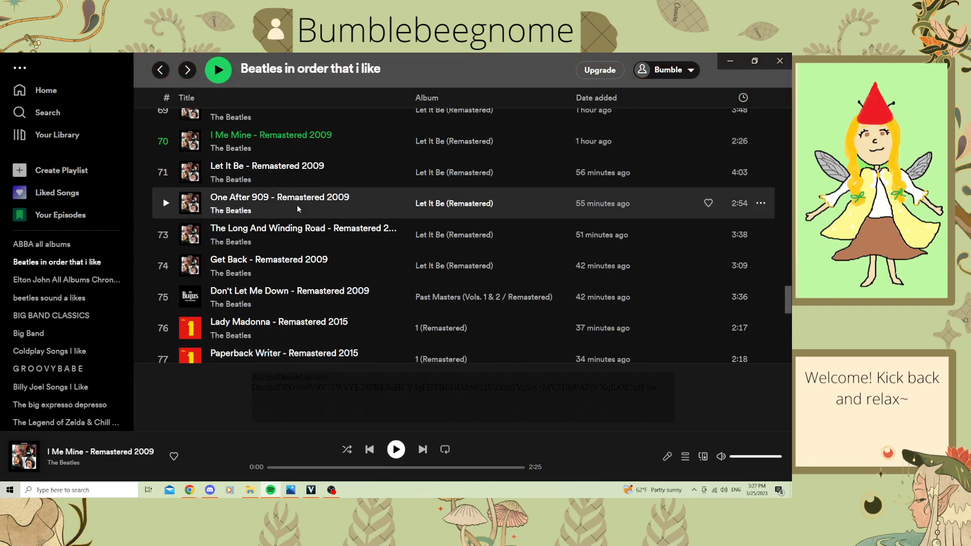
mouse_move(289, 234)
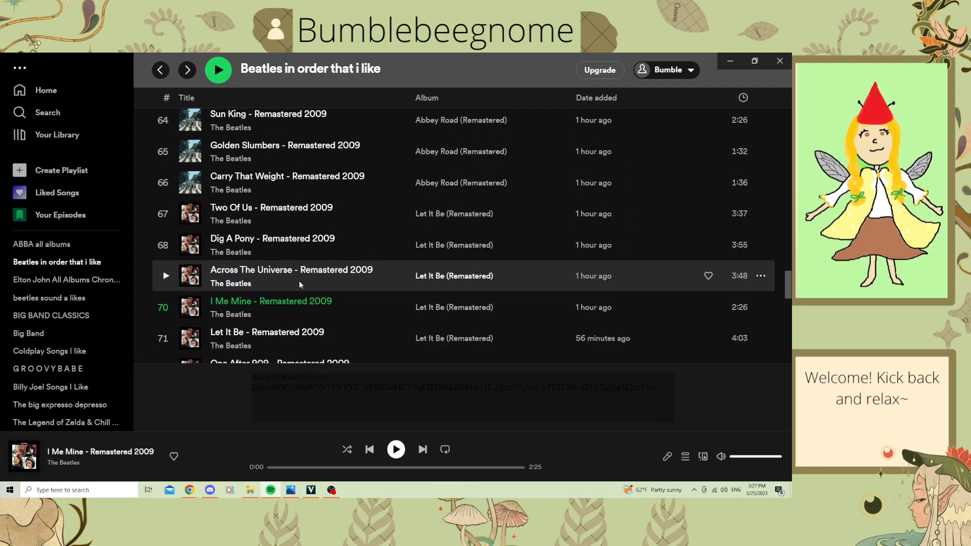
scroll(down, 3)
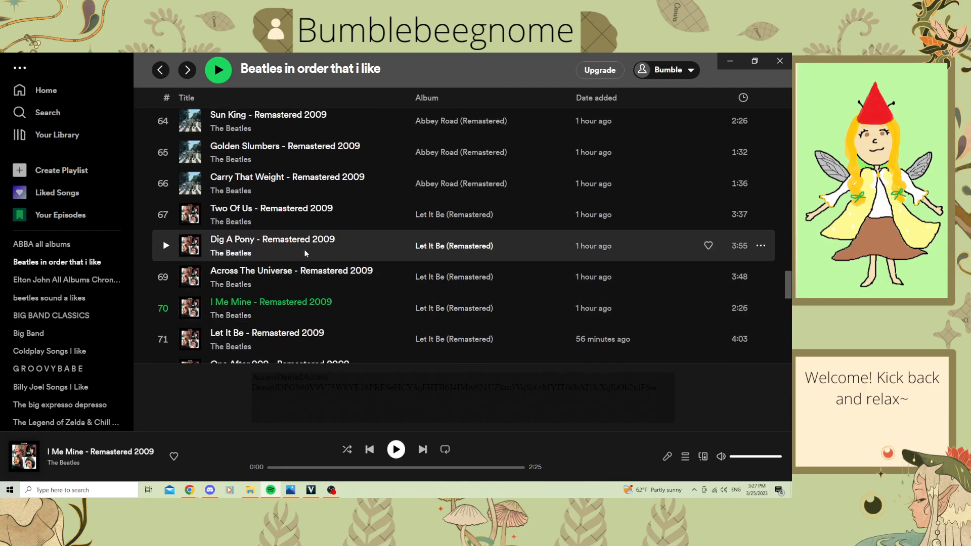
scroll(down, 3)
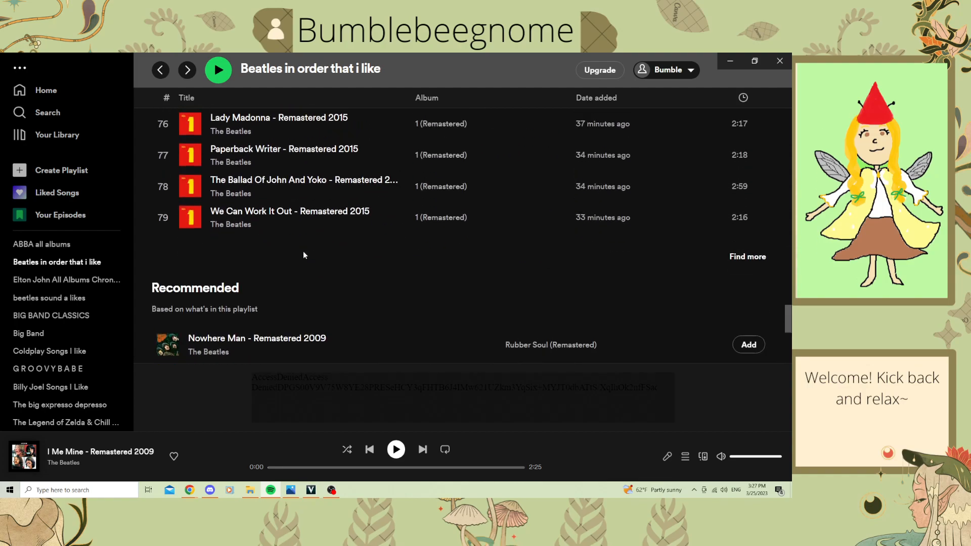
scroll(up, 3)
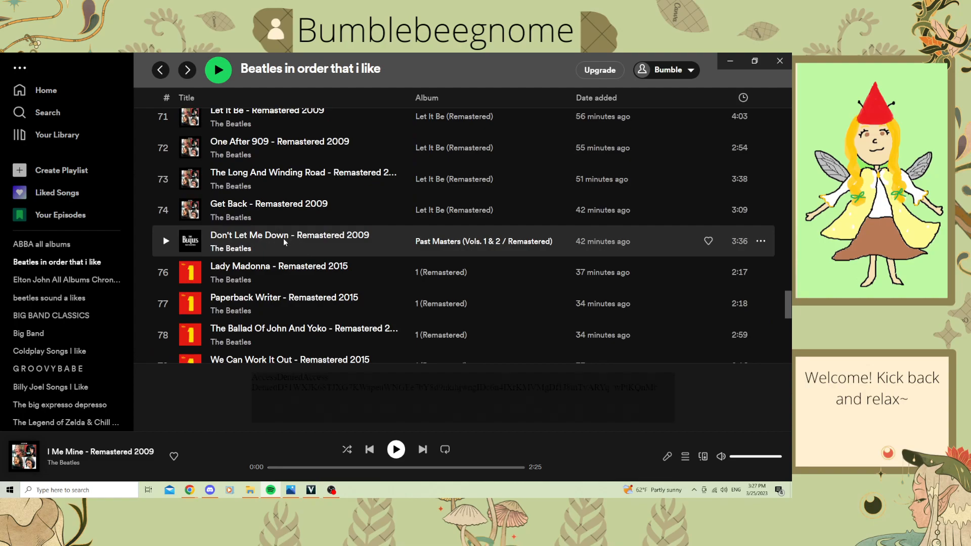
mouse_move(343, 201)
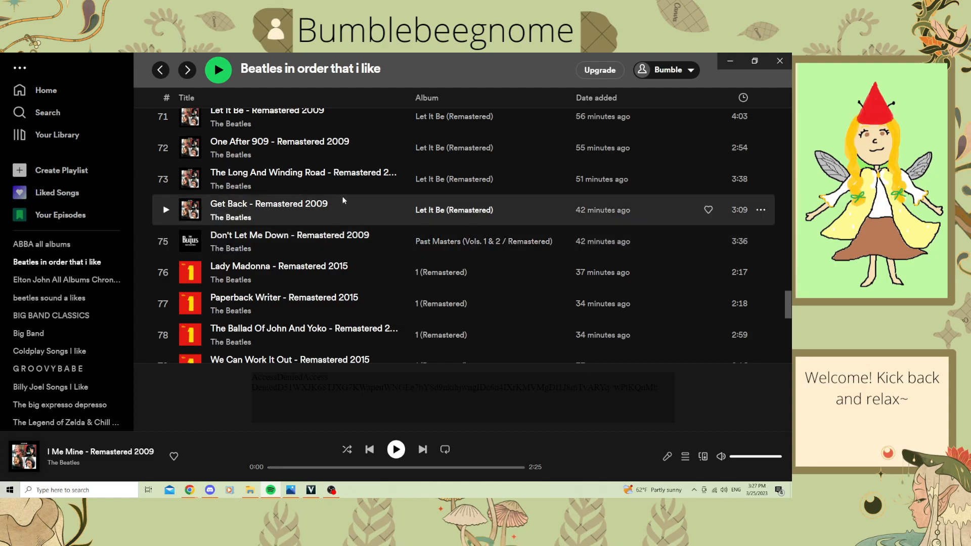
scroll(down, 3)
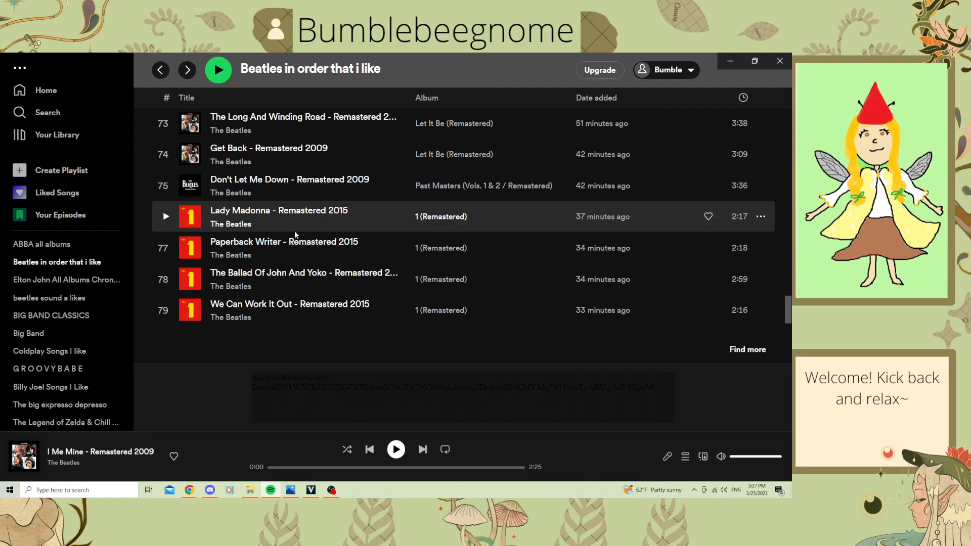
mouse_move(297, 222)
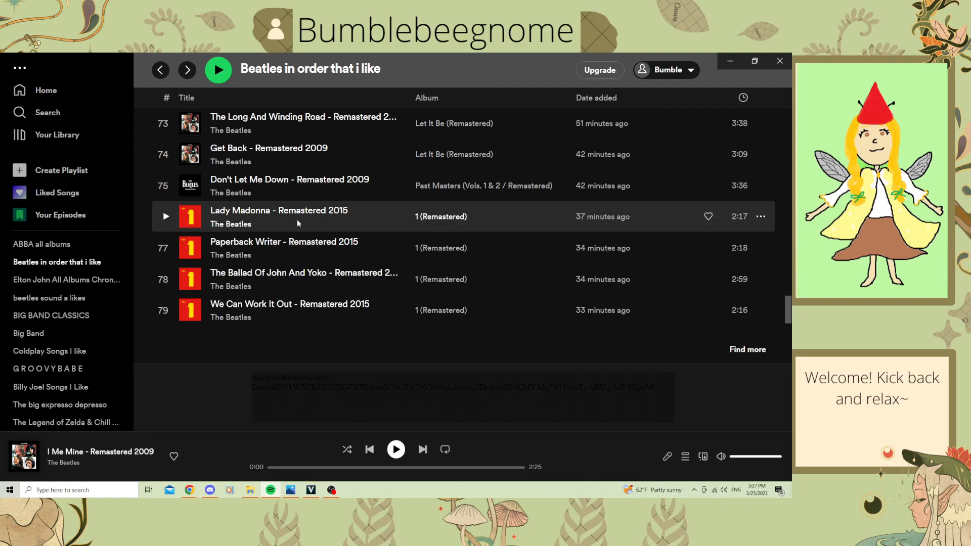
mouse_move(303, 227)
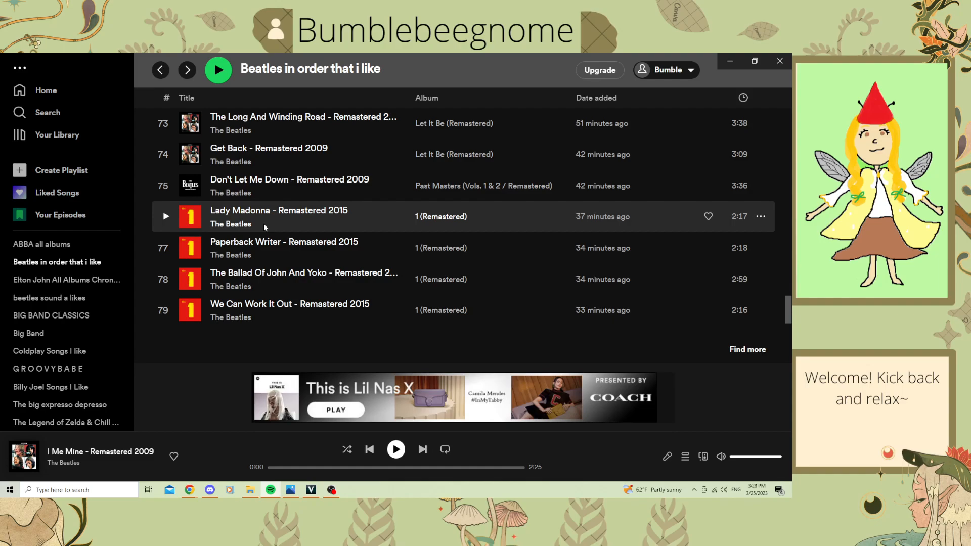
mouse_move(268, 220)
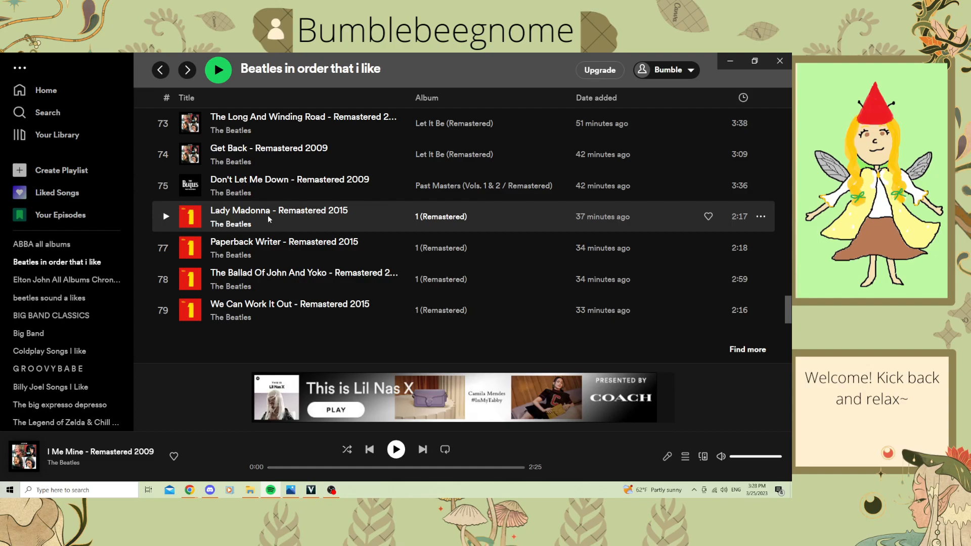
mouse_move(440, 222)
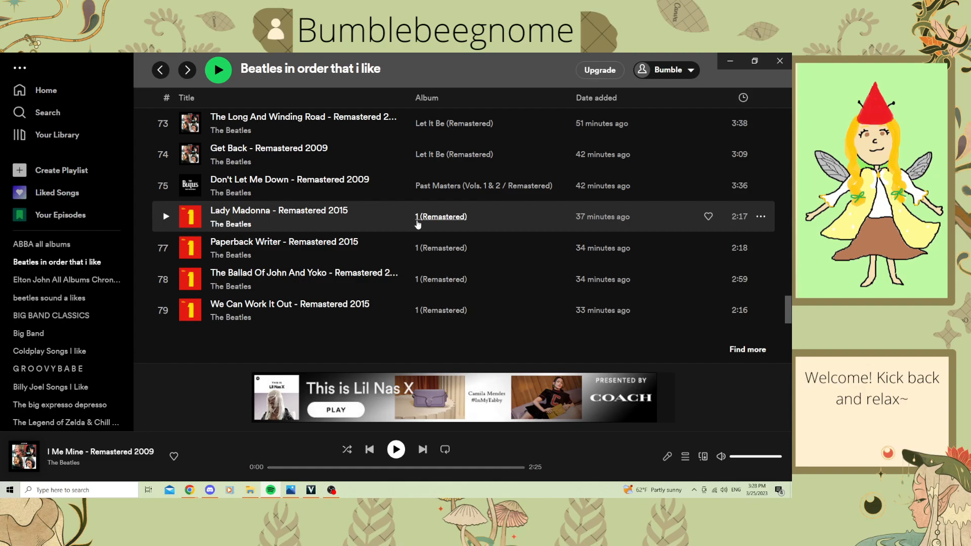
Step: View the 1 (Remastered) album from the Lady Madonna row and scroll down to tracks 19–26
click(441, 217)
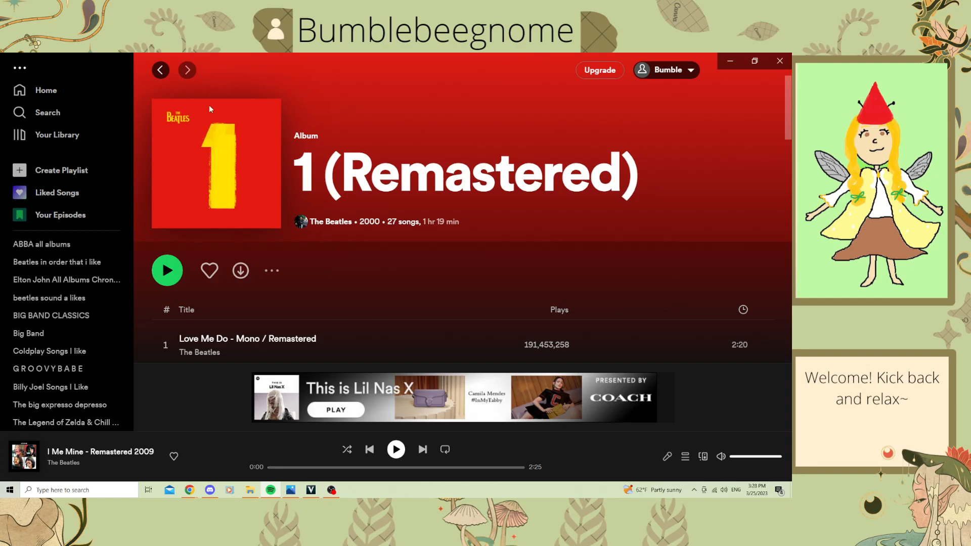
mouse_move(309, 132)
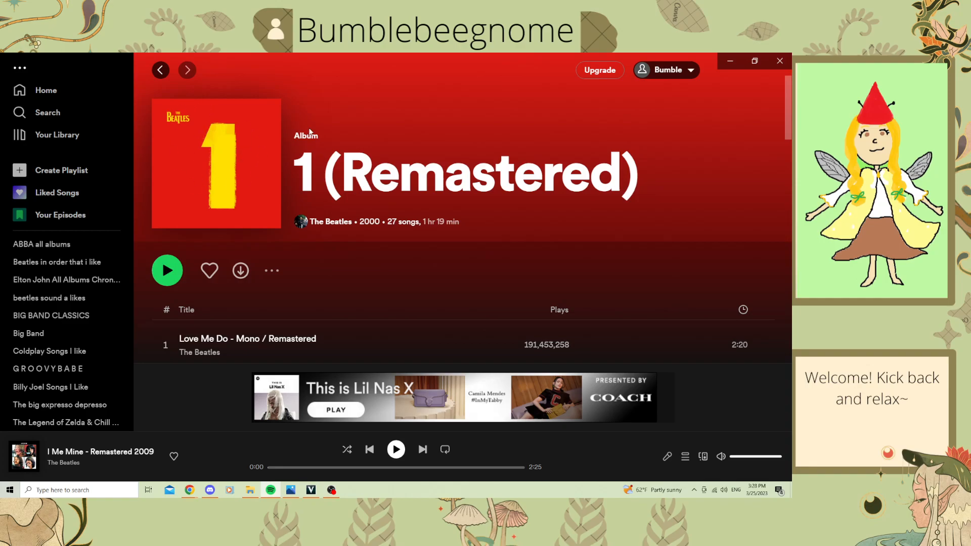
mouse_move(370, 170)
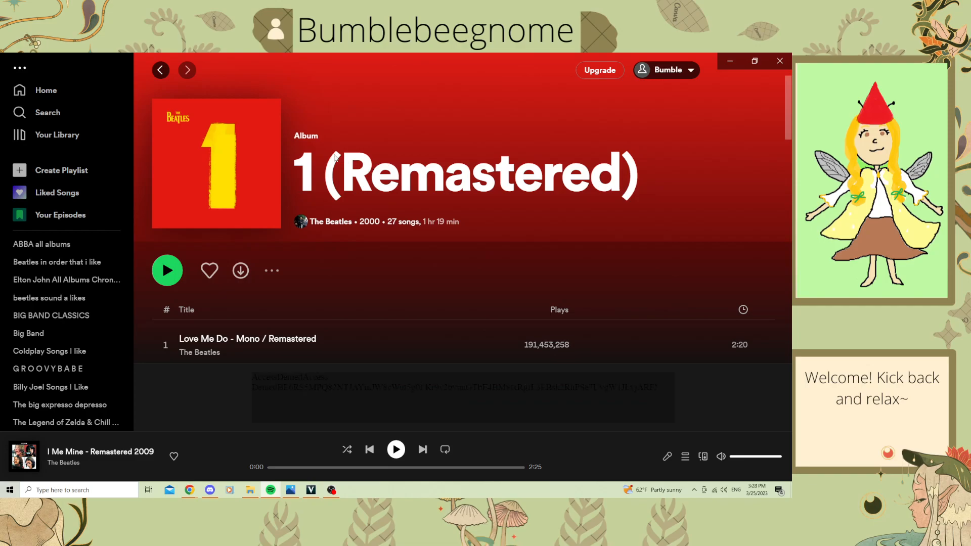
mouse_move(390, 222)
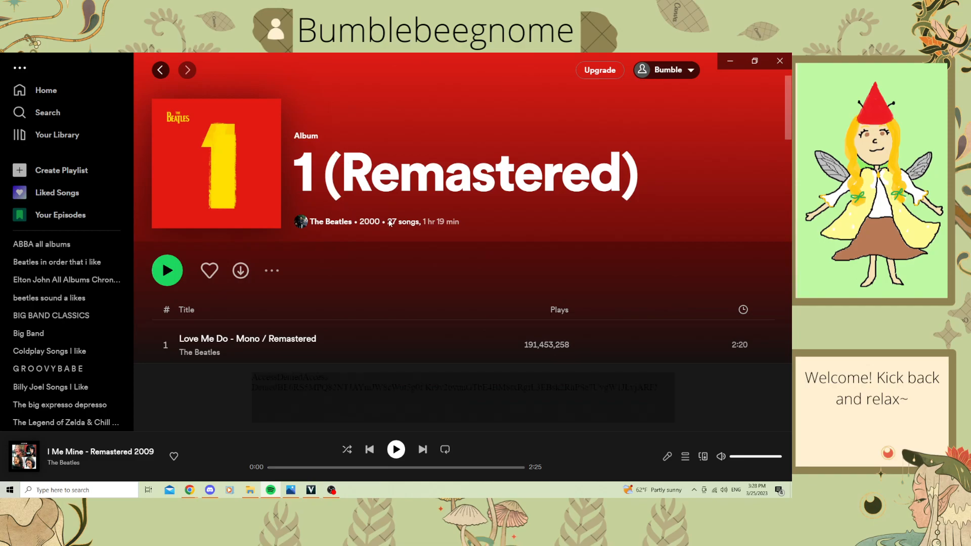
scroll(down, 3)
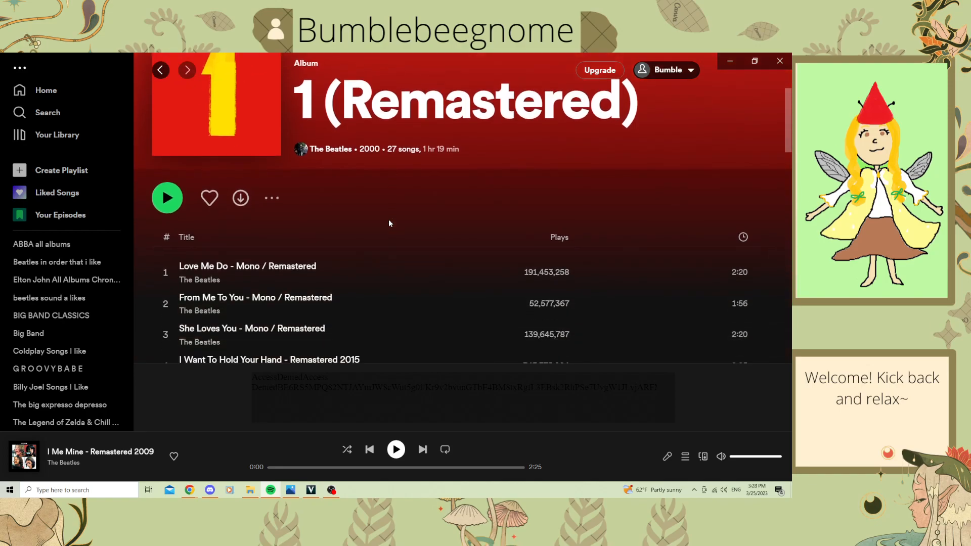
scroll(down, 3)
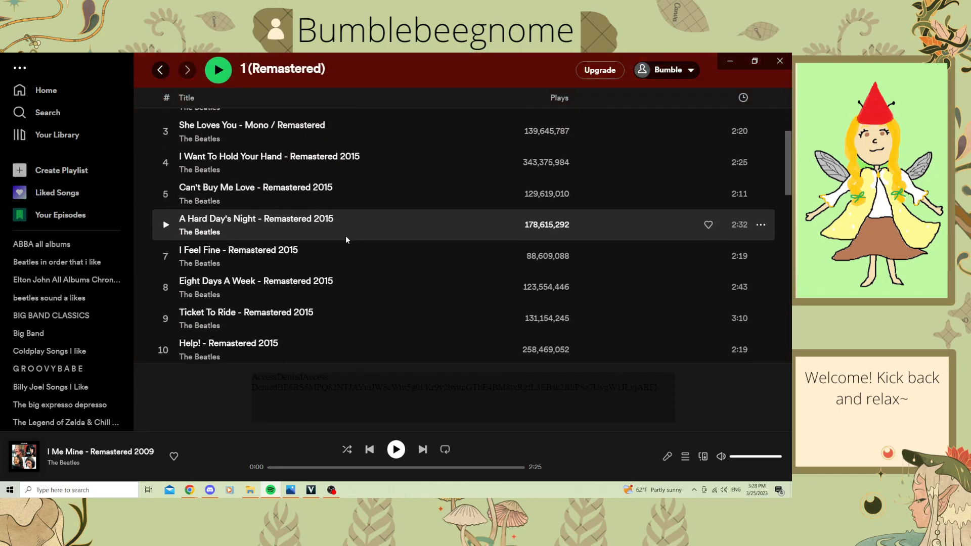
scroll(down, 3)
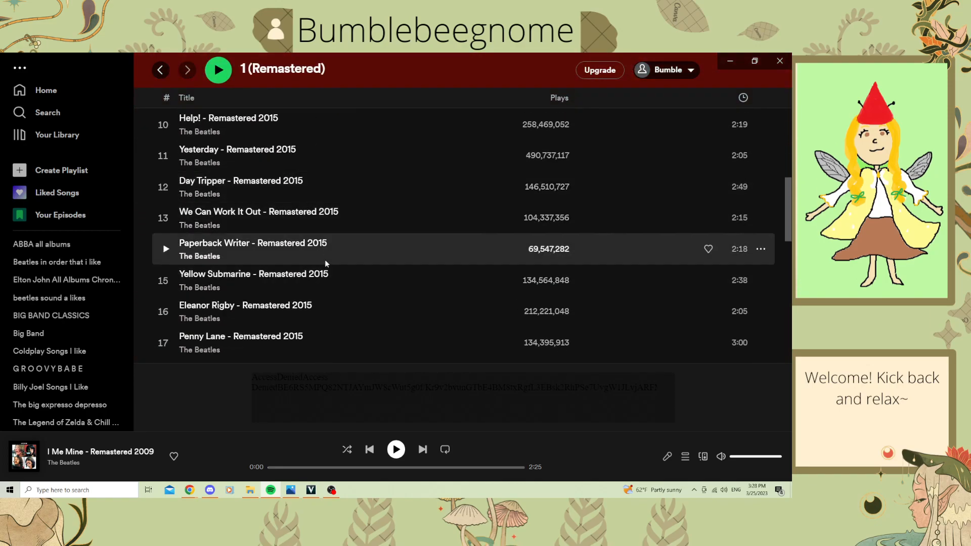
scroll(down, 3)
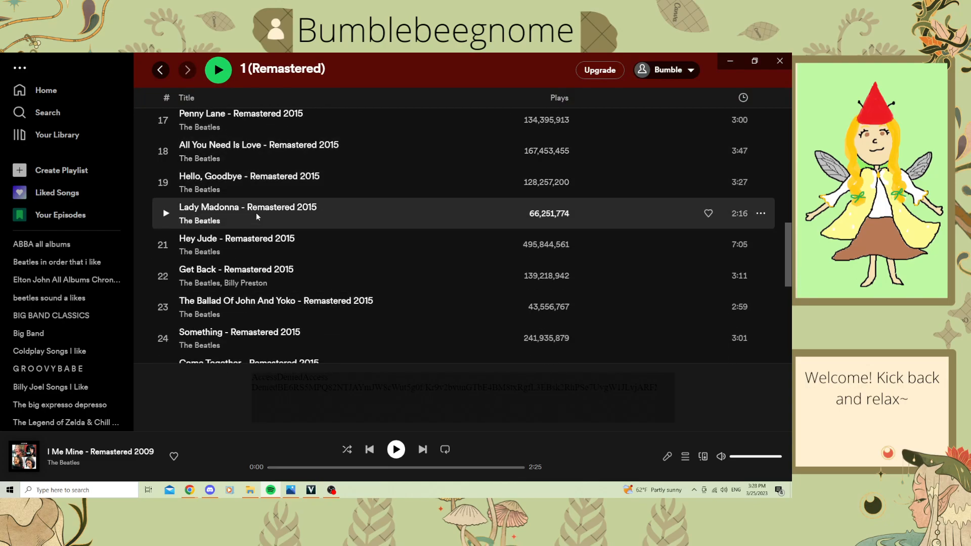
scroll(down, 3)
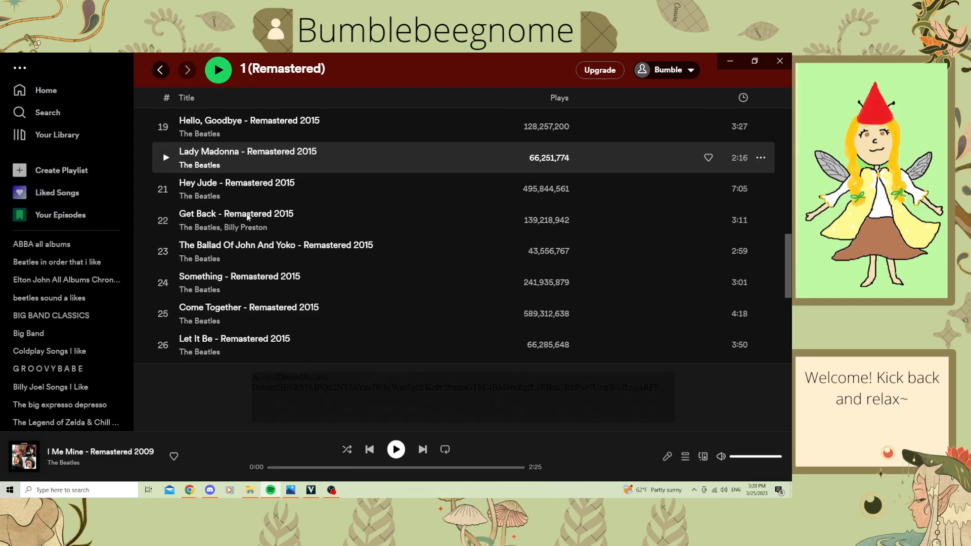
Step: Go back to the Beatles playlist and settle on its final tracks 73–79
click(56, 261)
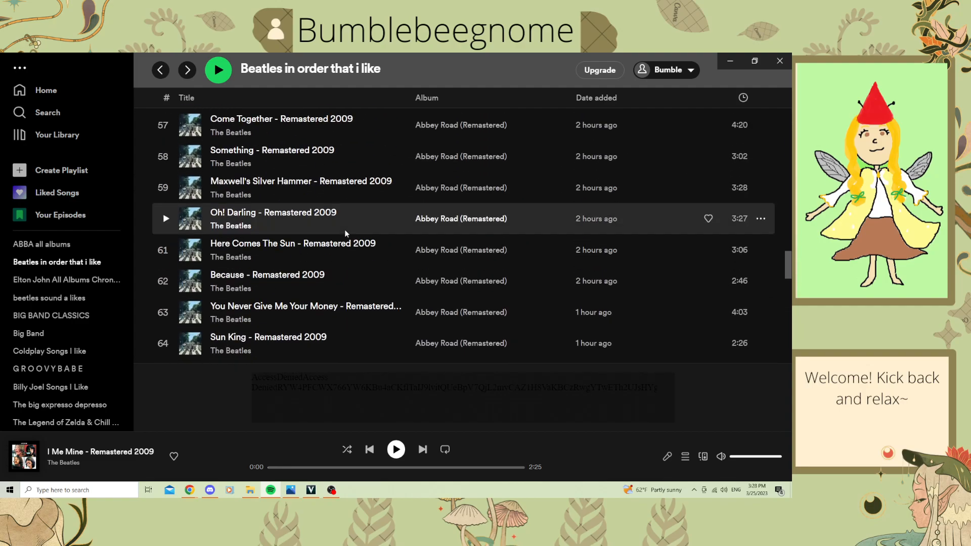
scroll(up, 3)
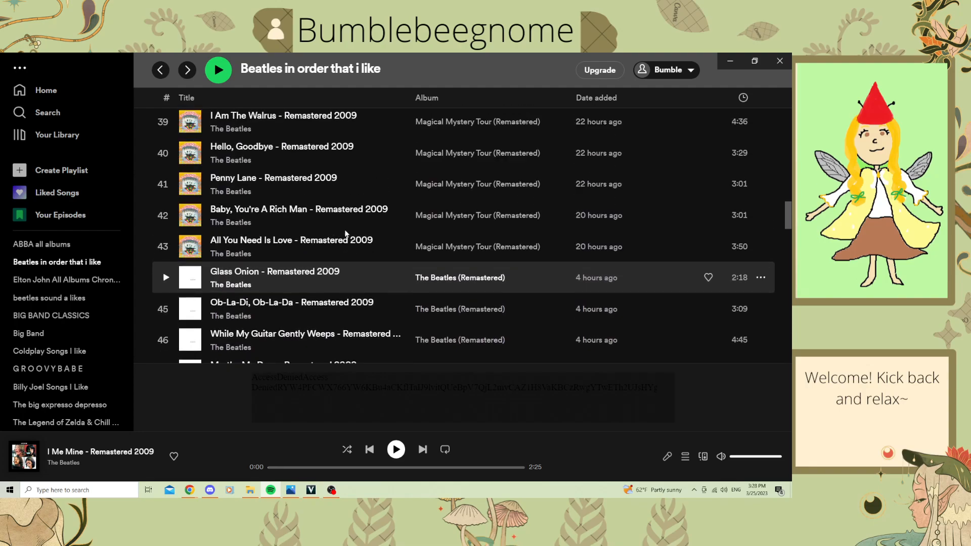
scroll(up, 3)
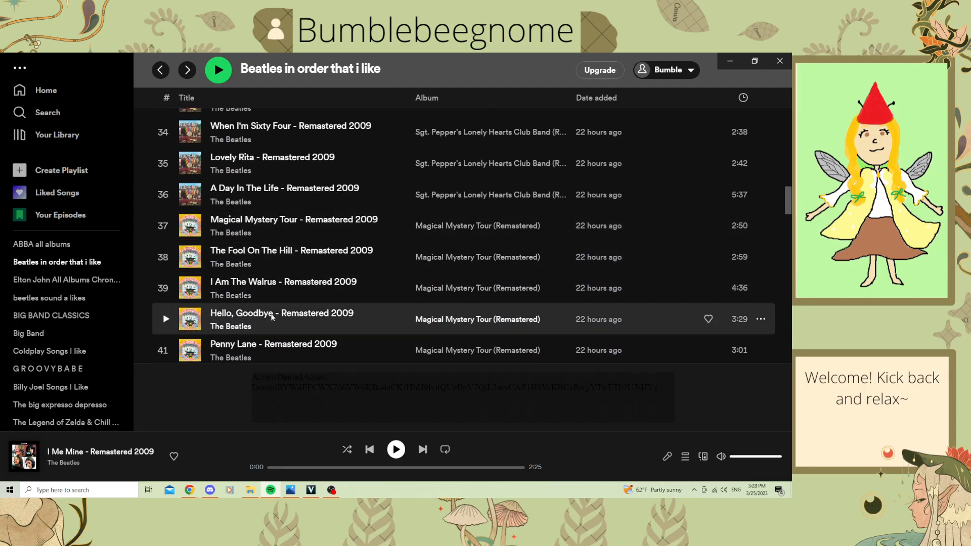
mouse_move(288, 287)
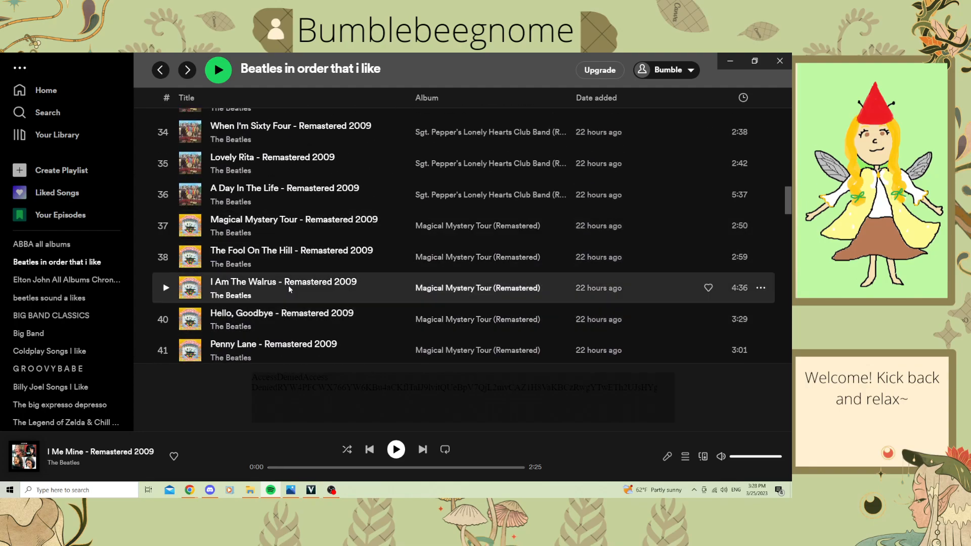
scroll(down, 3)
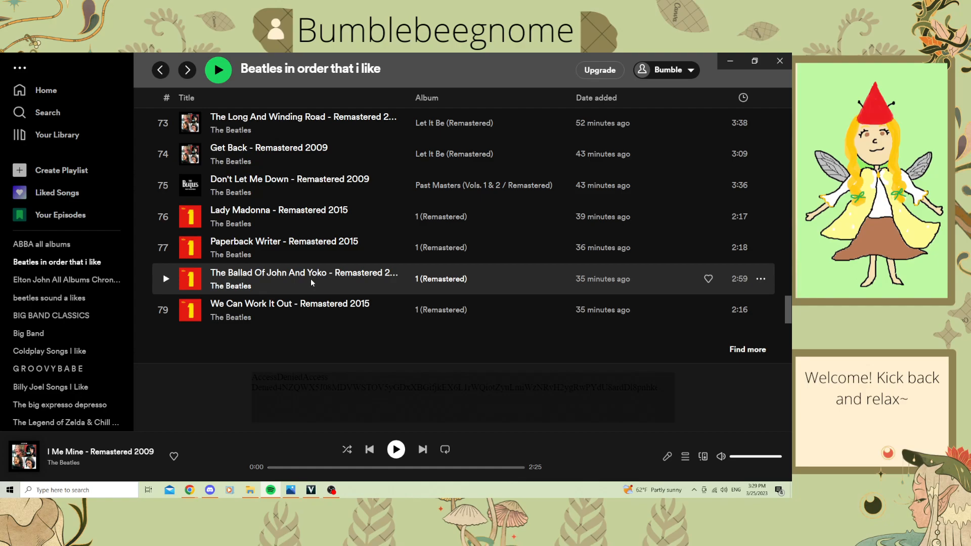
mouse_move(304, 272)
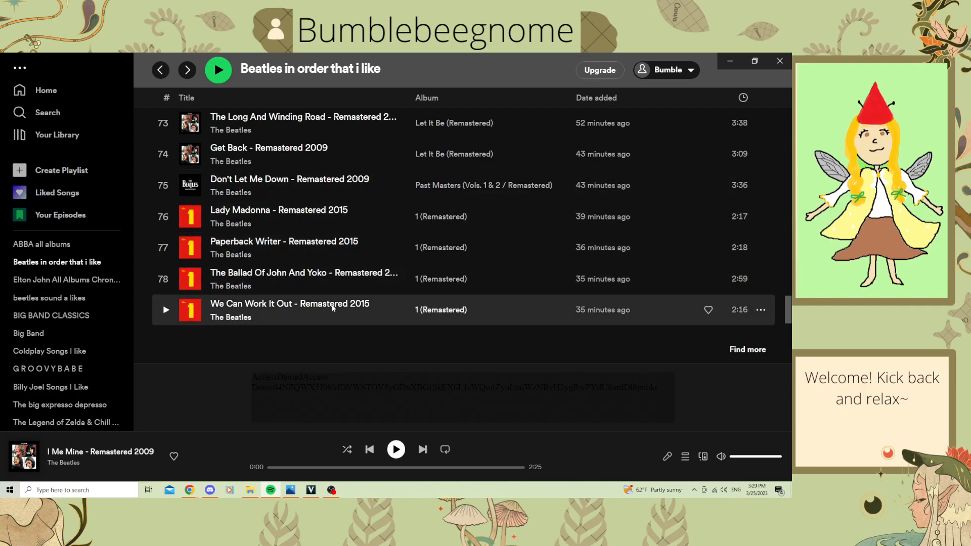
mouse_move(321, 326)
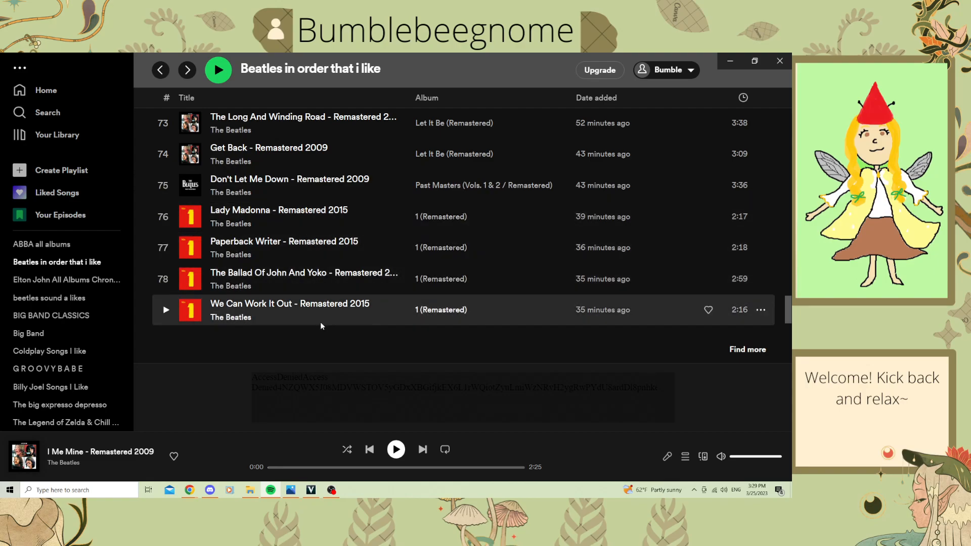
mouse_move(268, 352)
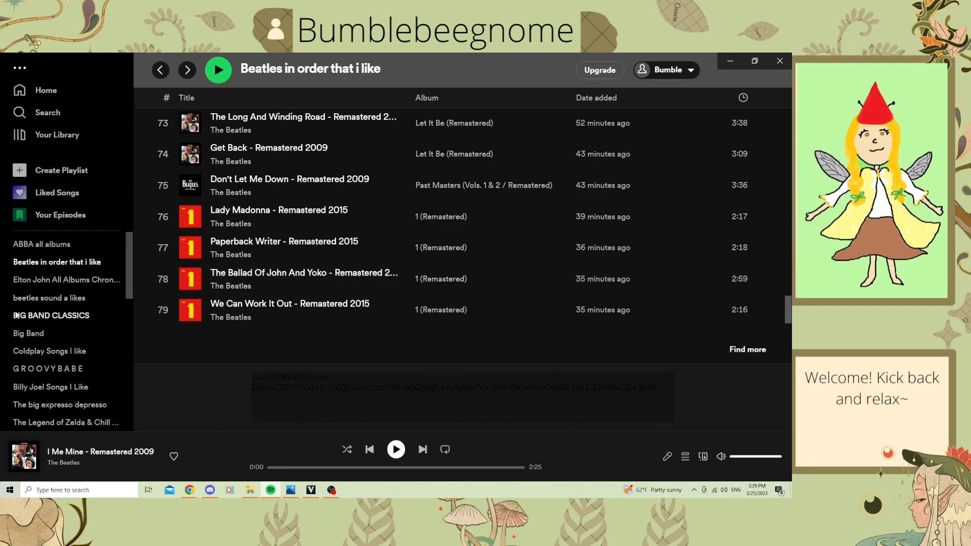
scroll(down, 3)
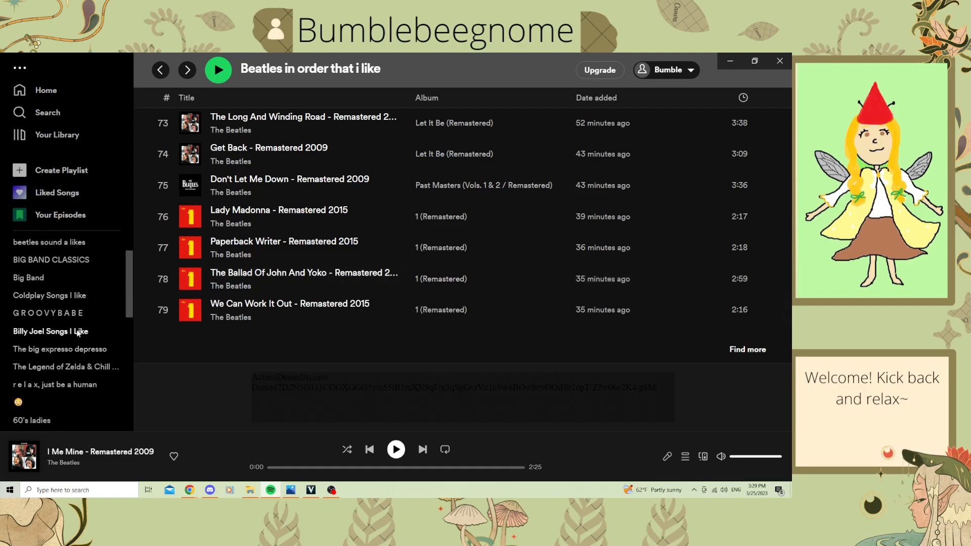
Step: Glance at Billy Joel Songs I Like, then view Revolver (Remastered) down to tracks 8–14
click(51, 332)
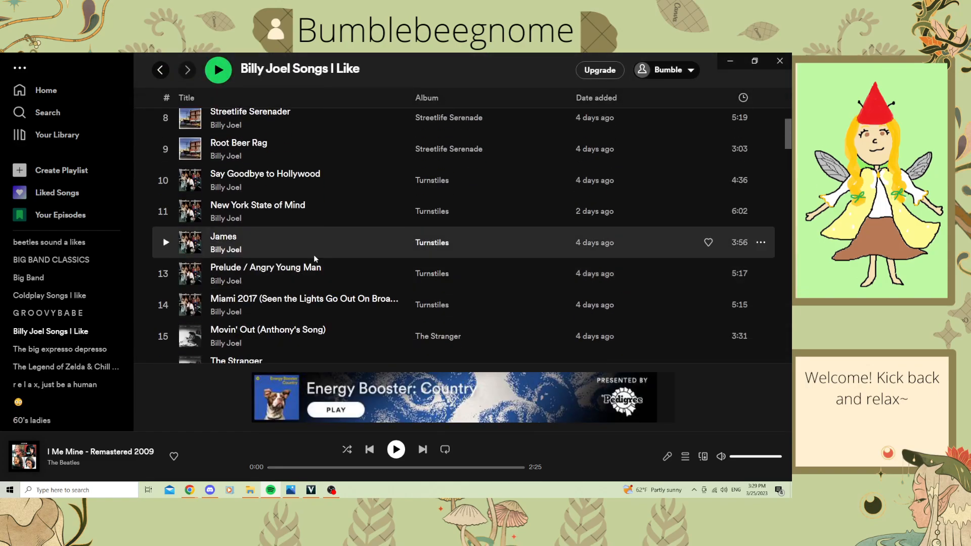
scroll(down, 3)
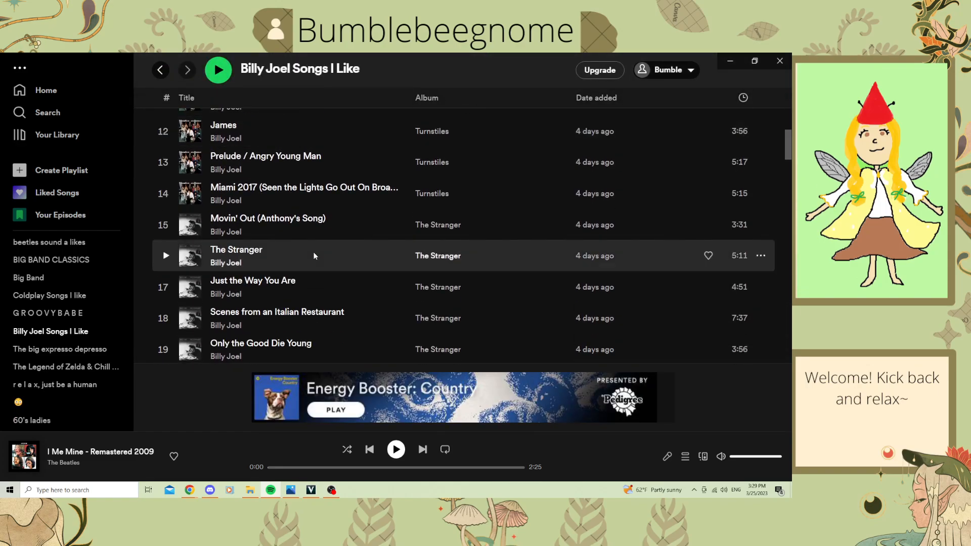
scroll(down, 3)
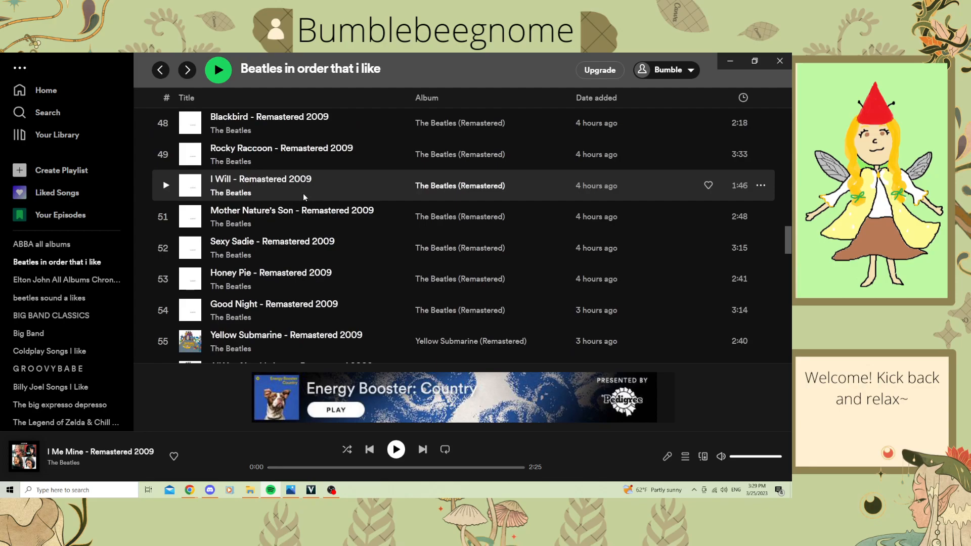
mouse_move(315, 202)
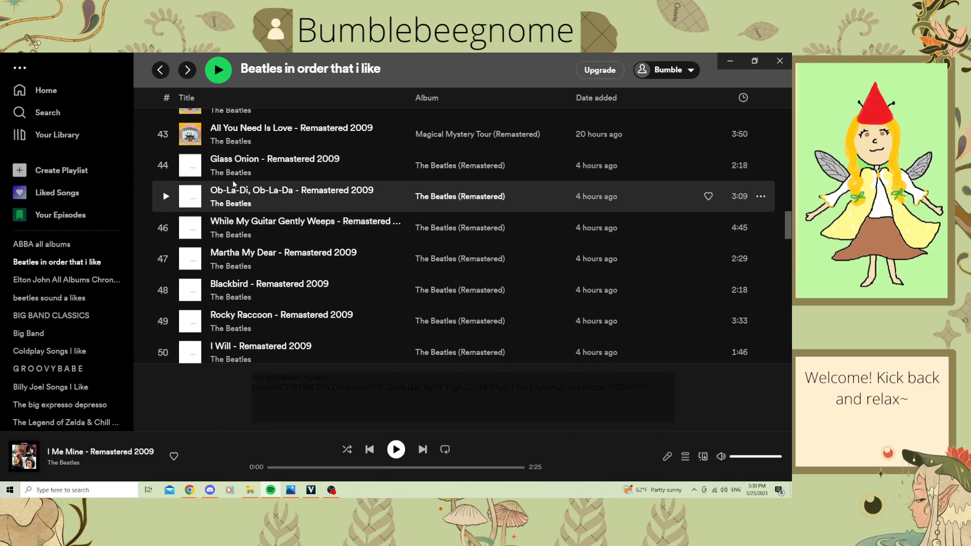
mouse_move(330, 239)
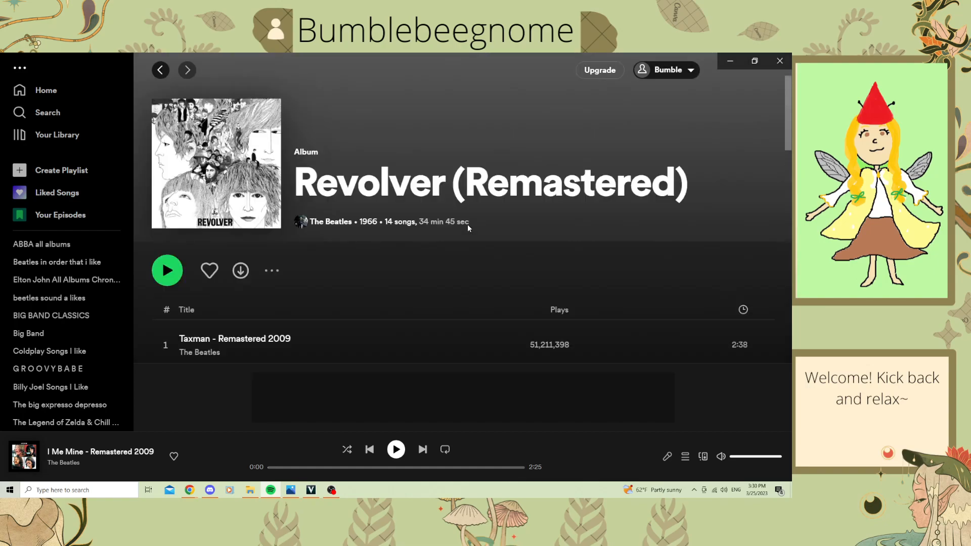
scroll(down, 3)
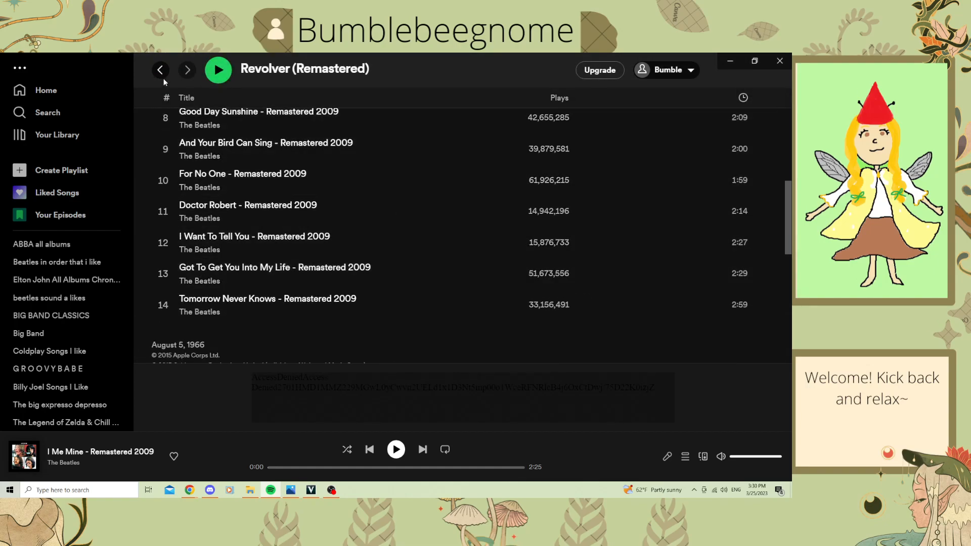
Step: Go back to the Beatles playlist and scroll down through its tracks
click(56, 261)
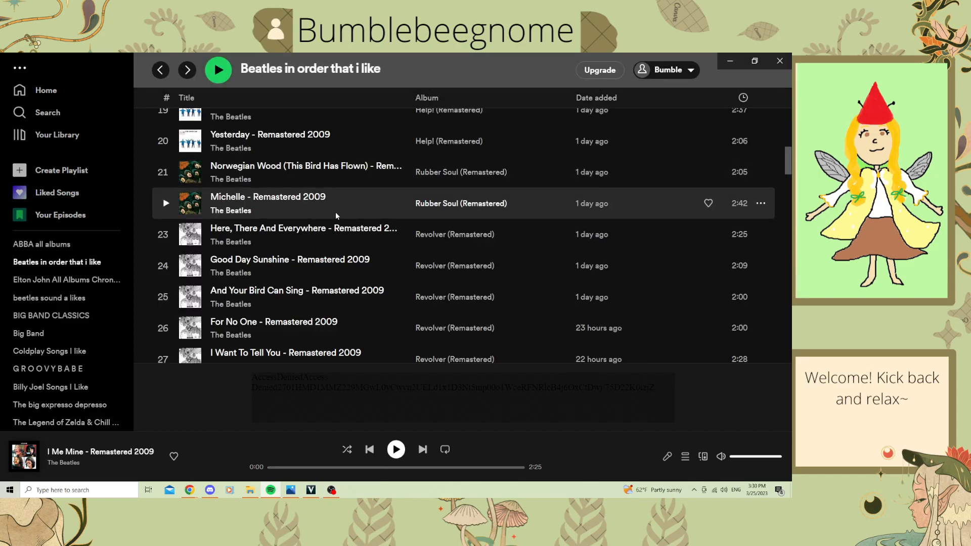
scroll(up, 3)
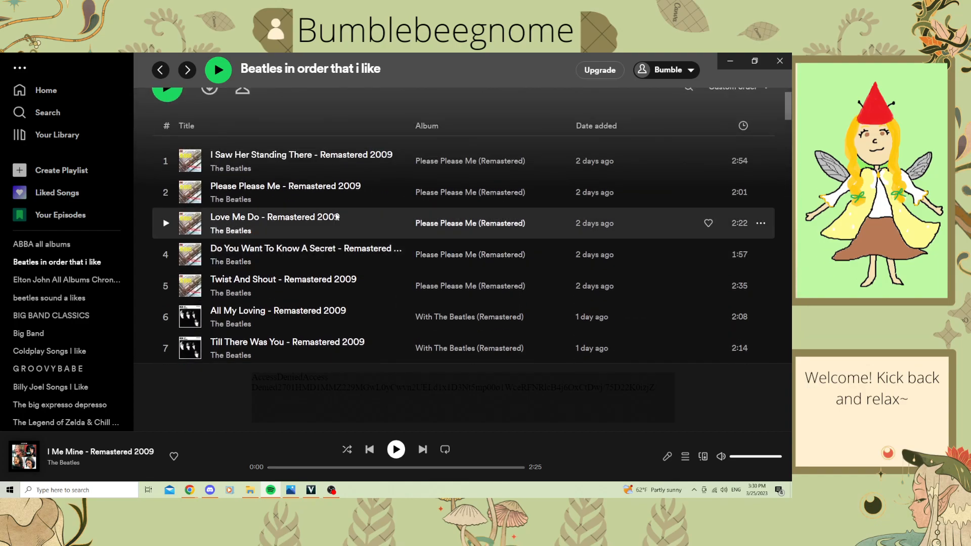
scroll(down, 3)
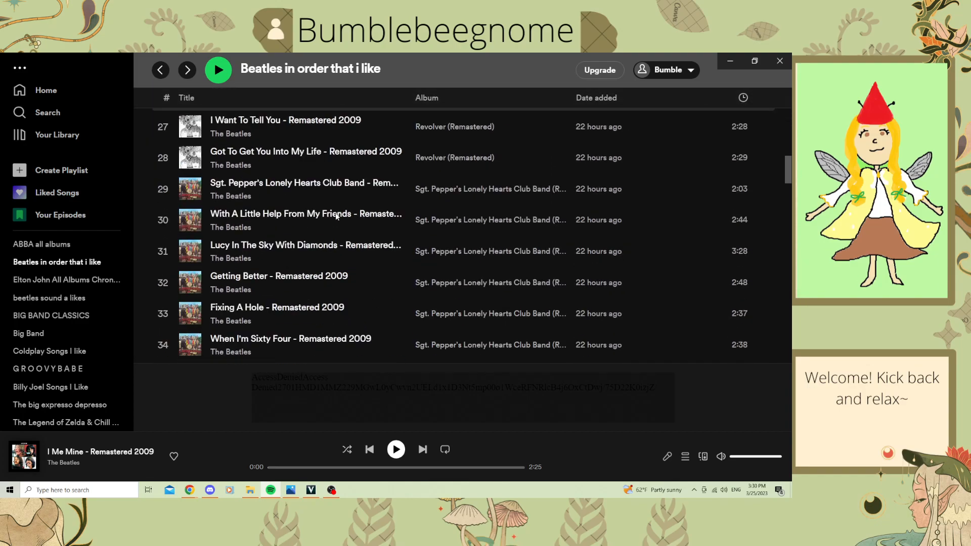
scroll(down, 3)
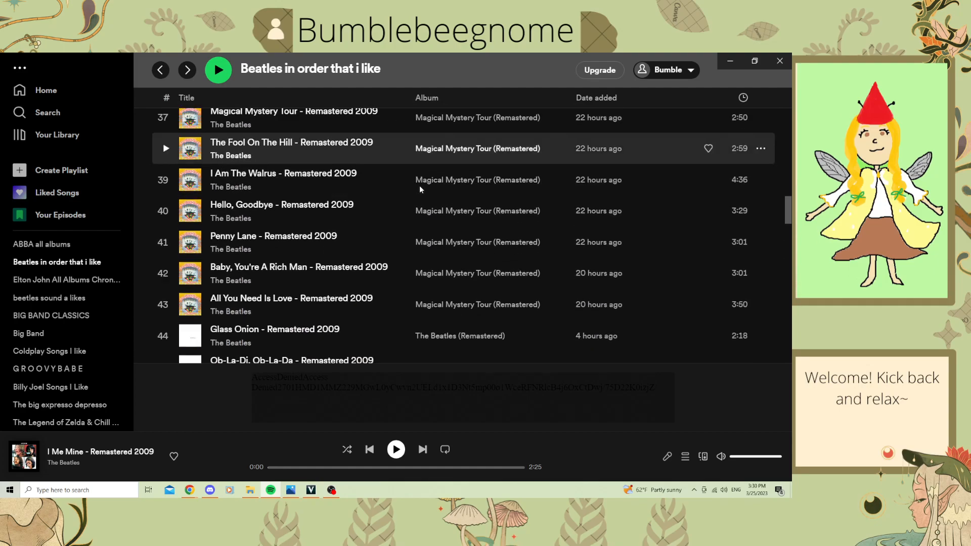
scroll(down, 3)
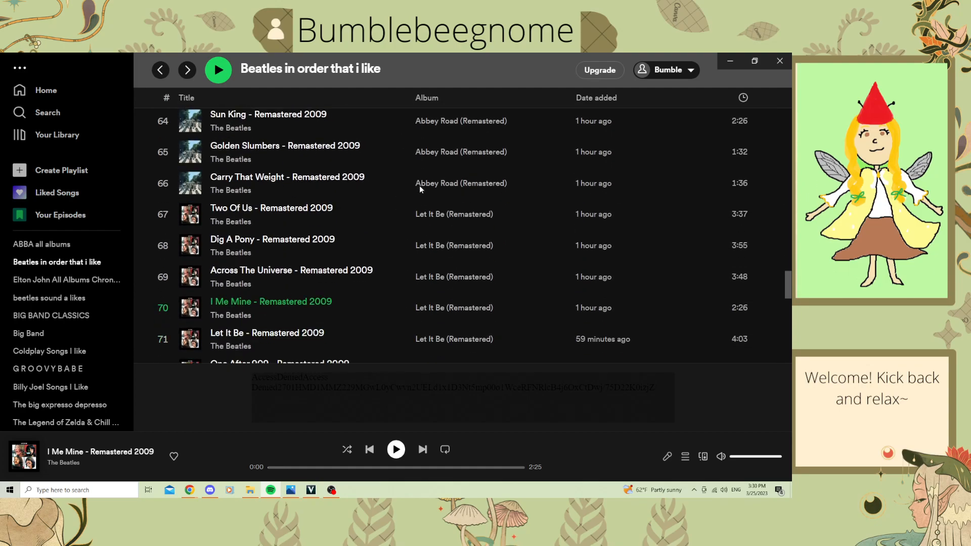
mouse_move(332, 245)
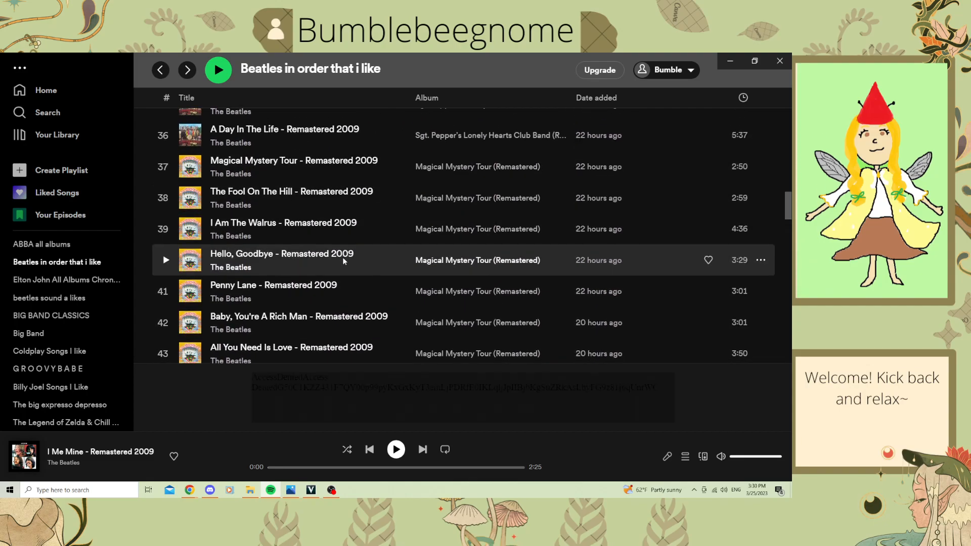
scroll(down, 3)
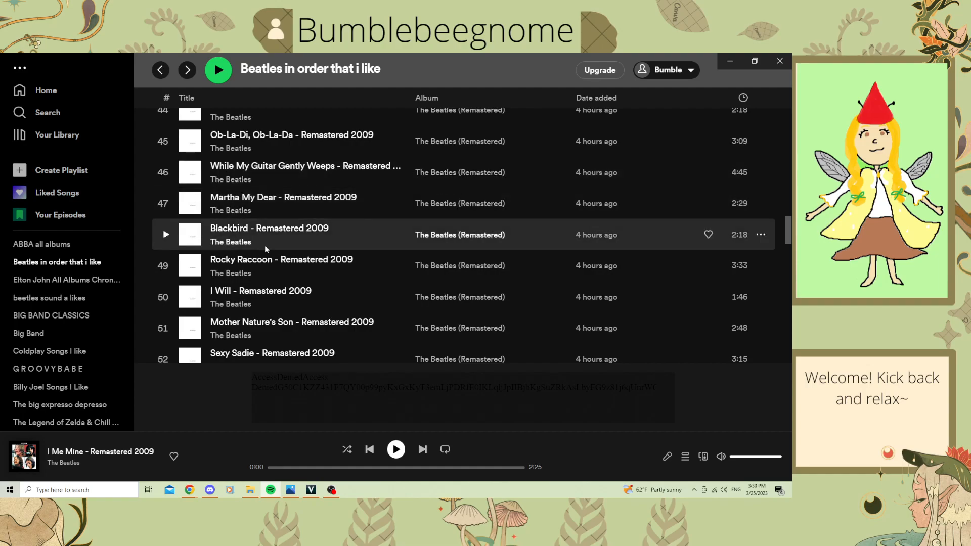
Step: Scroll the Beatles playlist back up to its first tracks
scroll(up, 3)
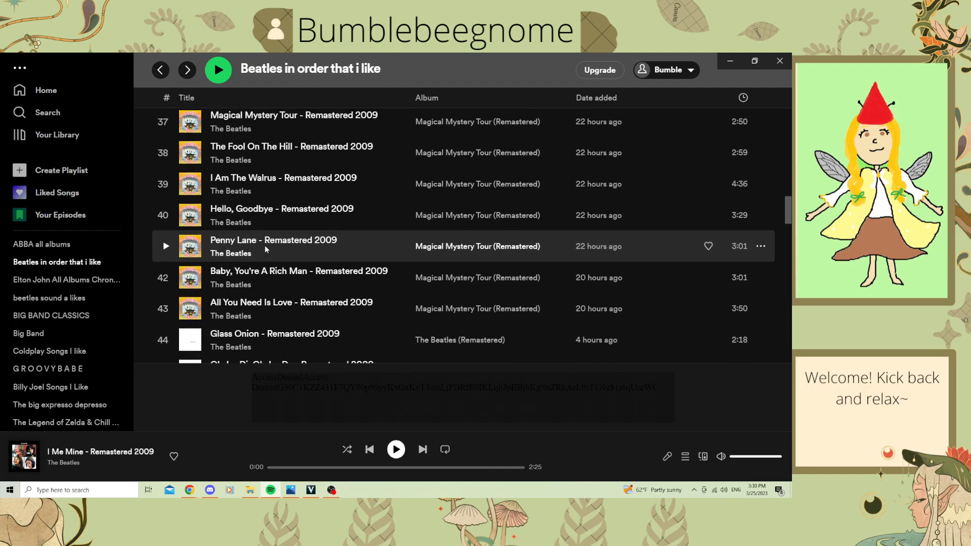
scroll(up, 3)
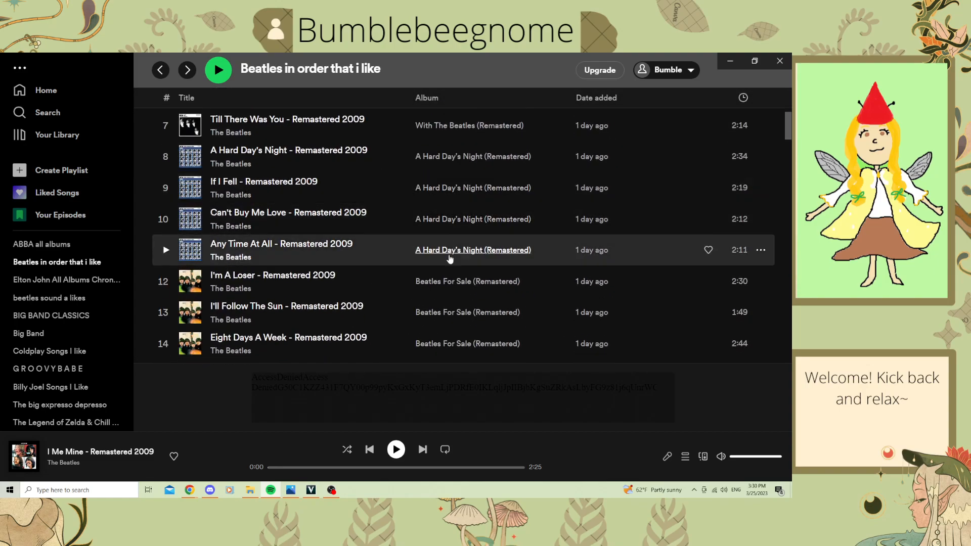
scroll(up, 3)
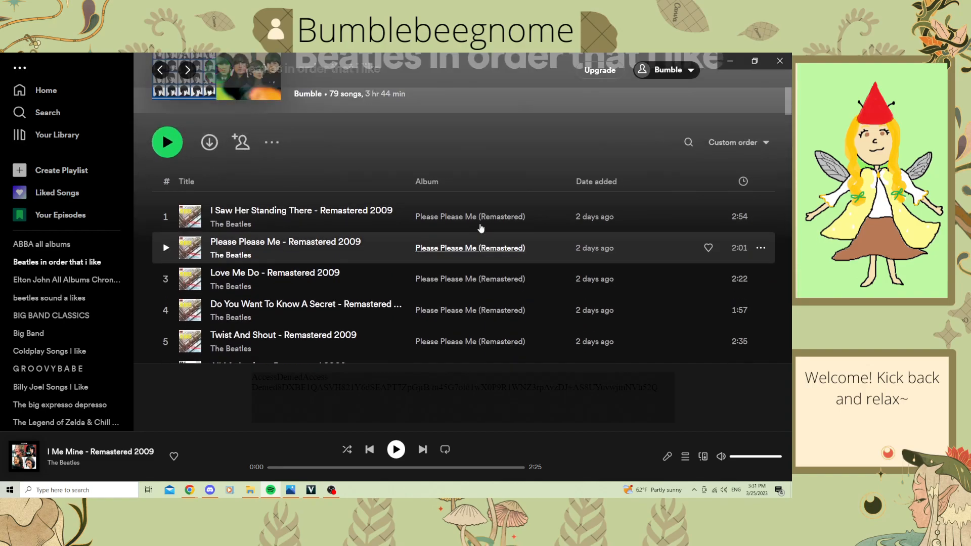
scroll(down, 3)
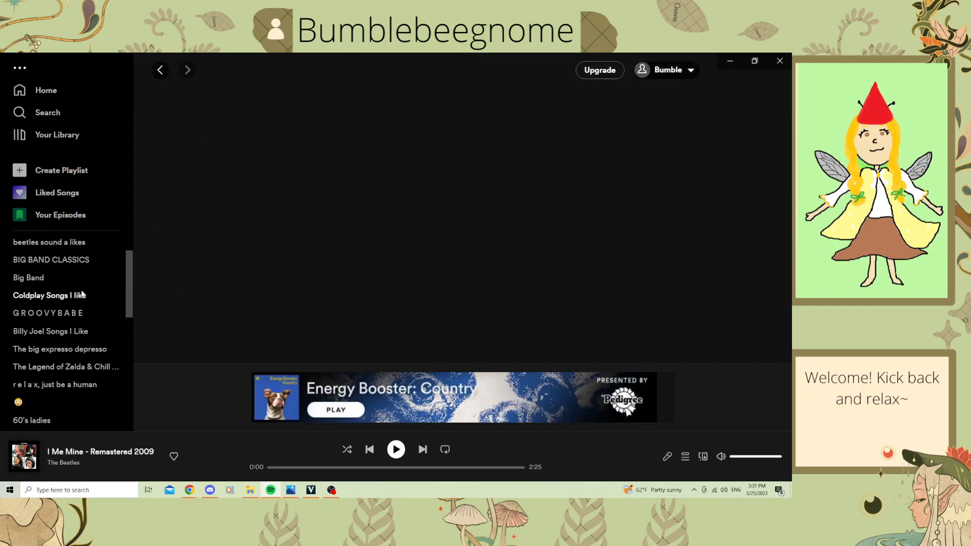
Step: Preview the Coldplay Songs I like and Elton John All Albums Chronologically playlists
click(49, 295)
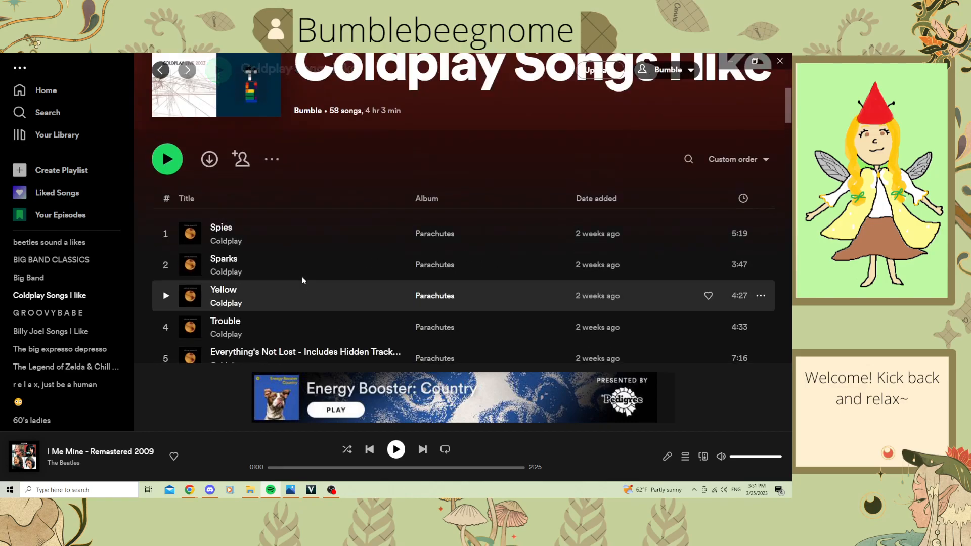
scroll(down, 3)
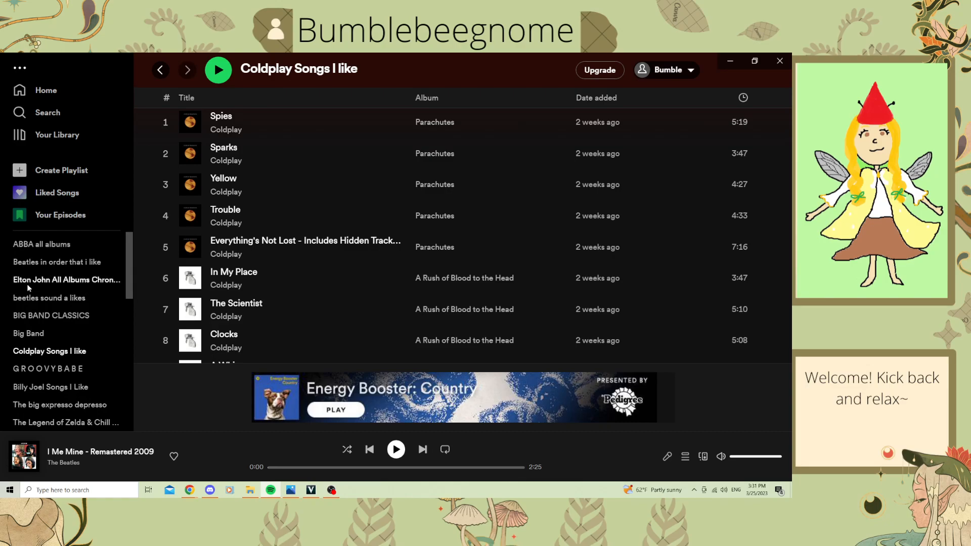
click(67, 279)
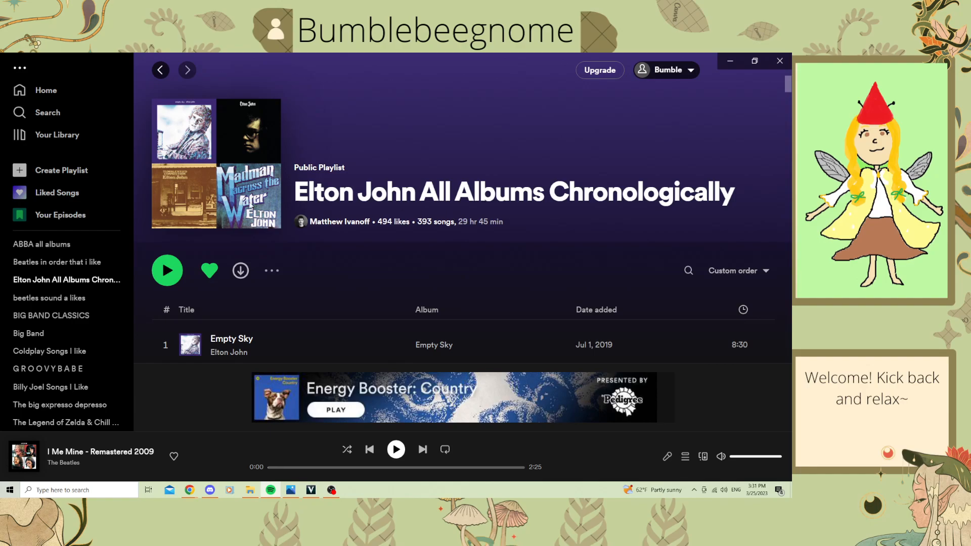
mouse_move(234, 322)
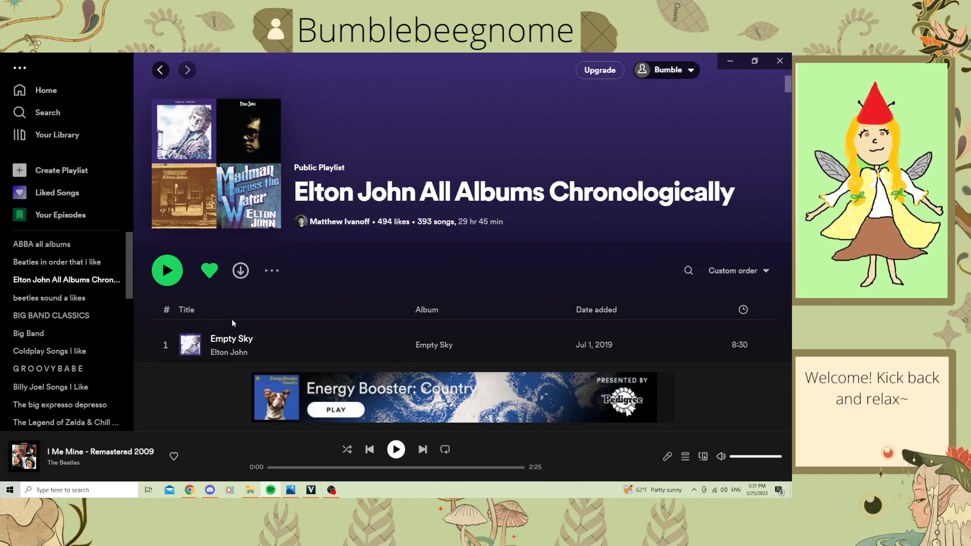
scroll(down, 3)
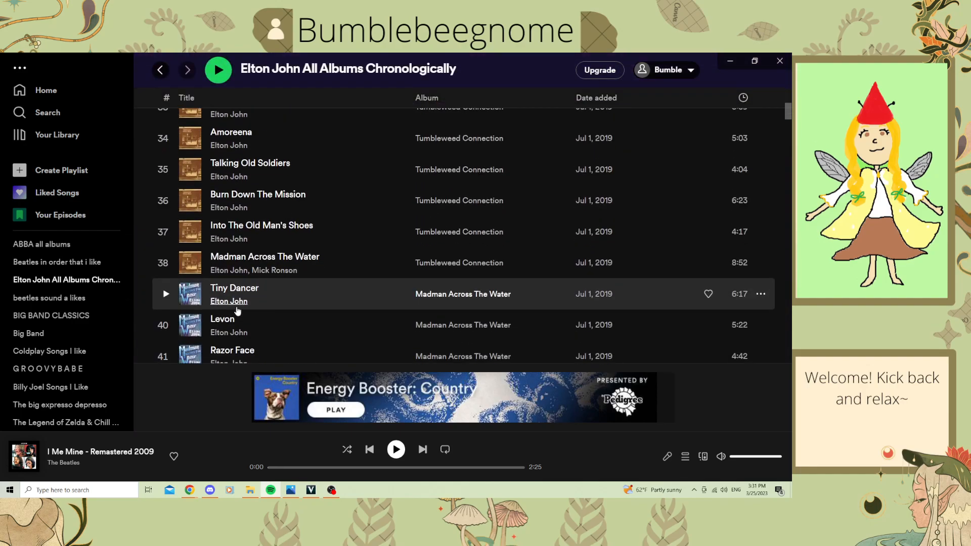
scroll(down, 3)
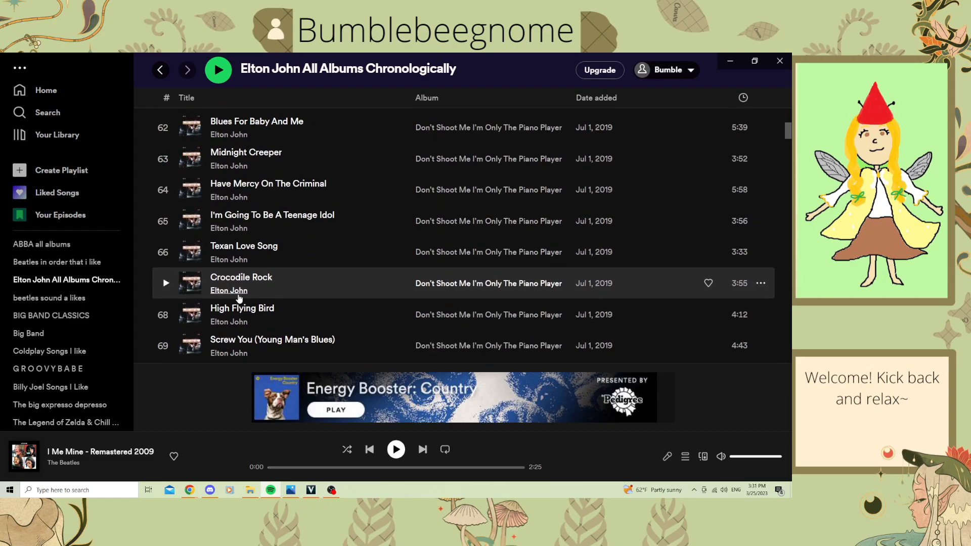
scroll(down, 3)
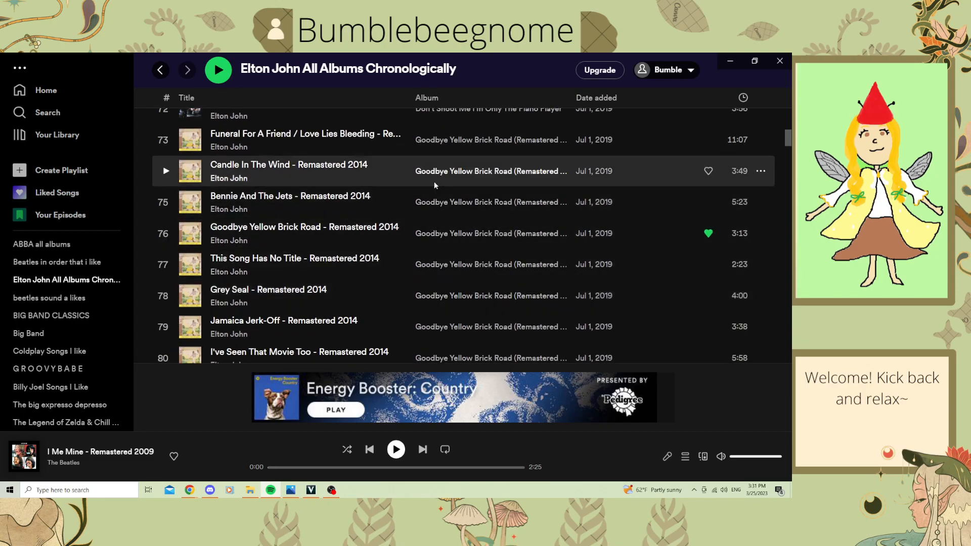
scroll(down, 3)
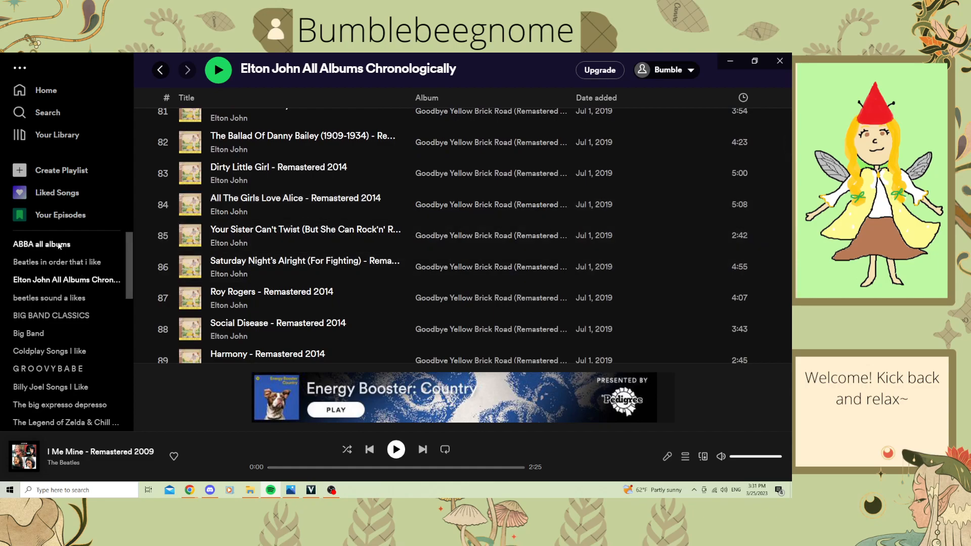
Step: Preview the ABBA all albums playlist, return to the Beatles playlist and bring up the screen recorder
click(41, 244)
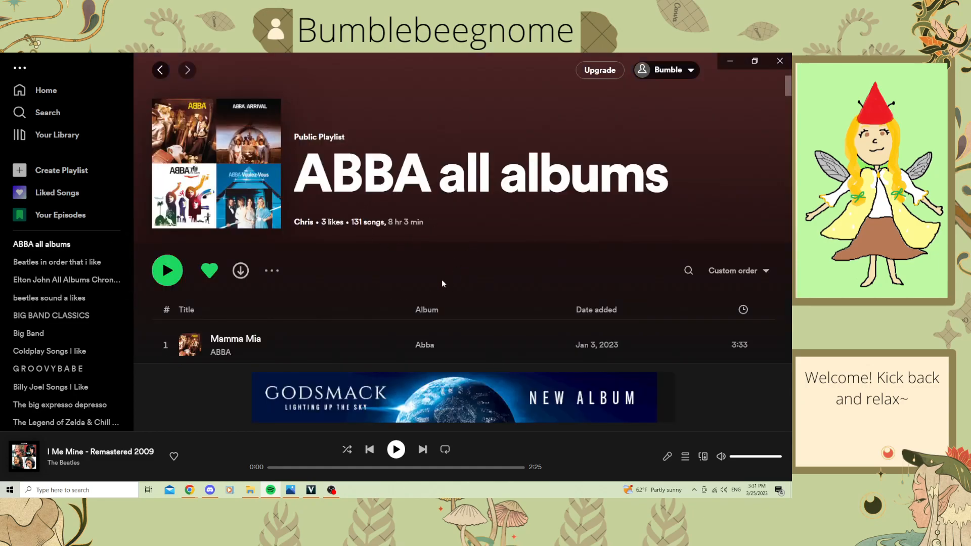
scroll(down, 3)
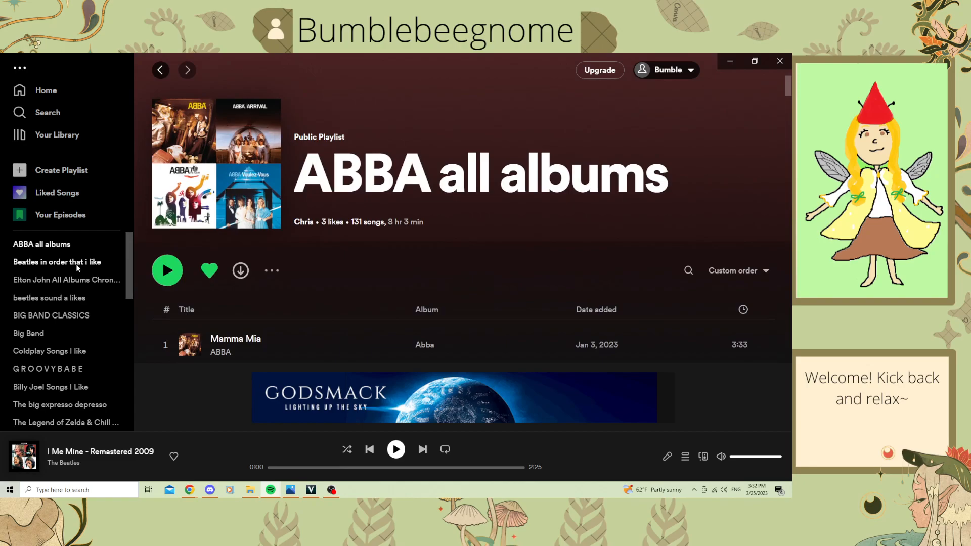
click(57, 261)
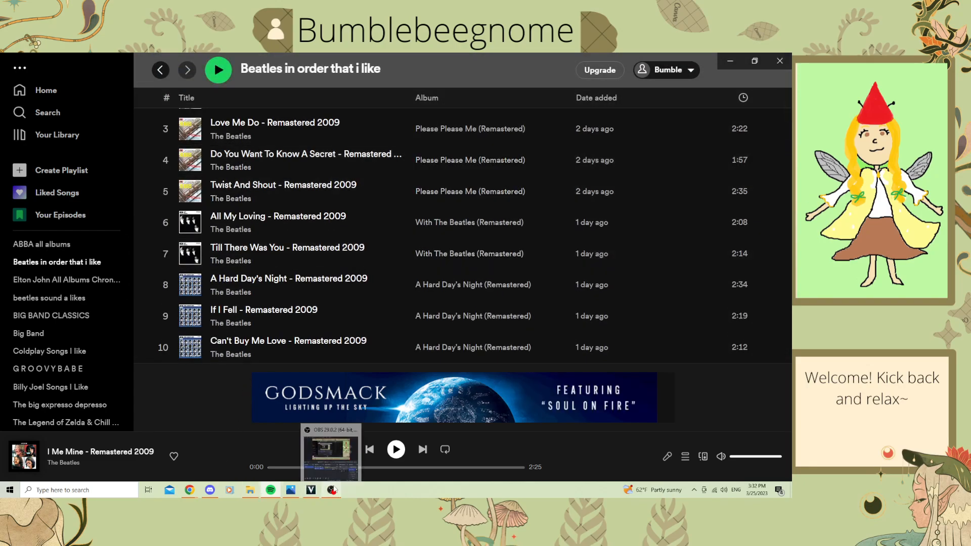
click(331, 490)
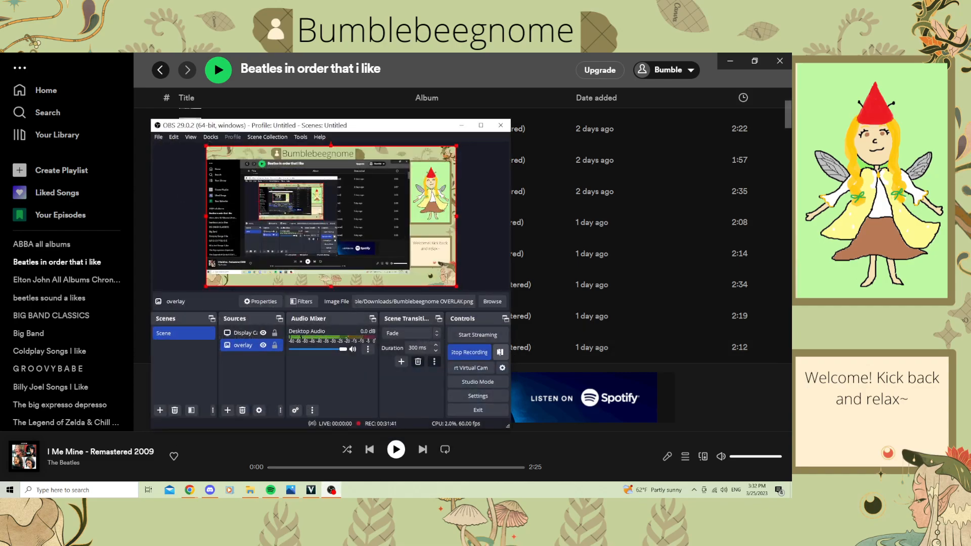